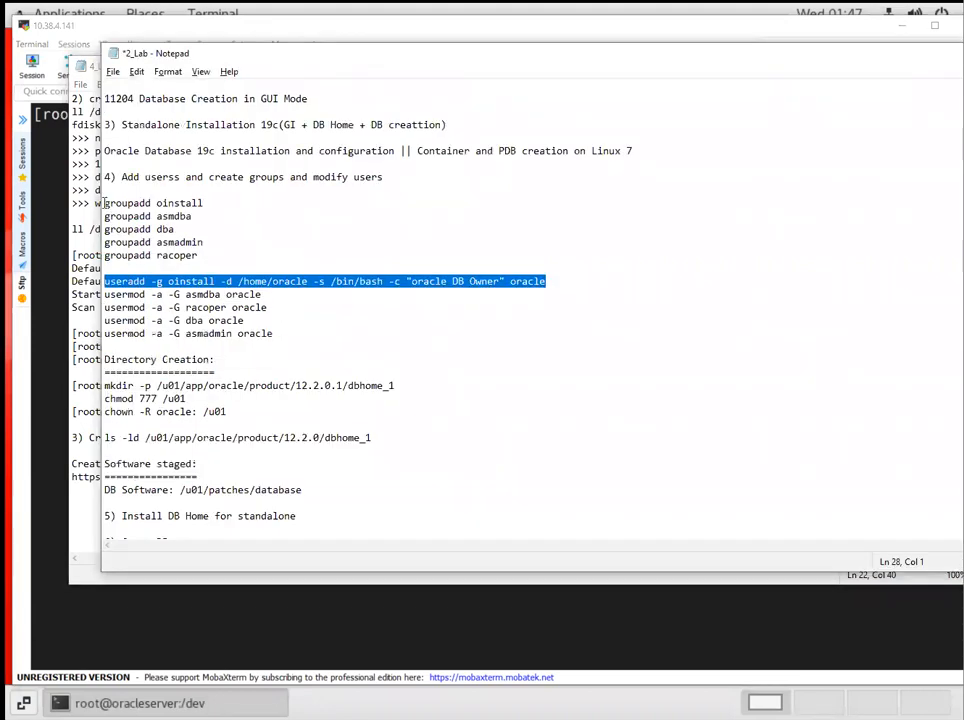
Step: Paste groupadd, useradd and usermod commands for oracle, then verify its groups with id
{"action": "right_click", "coordinate": [150, 230]}
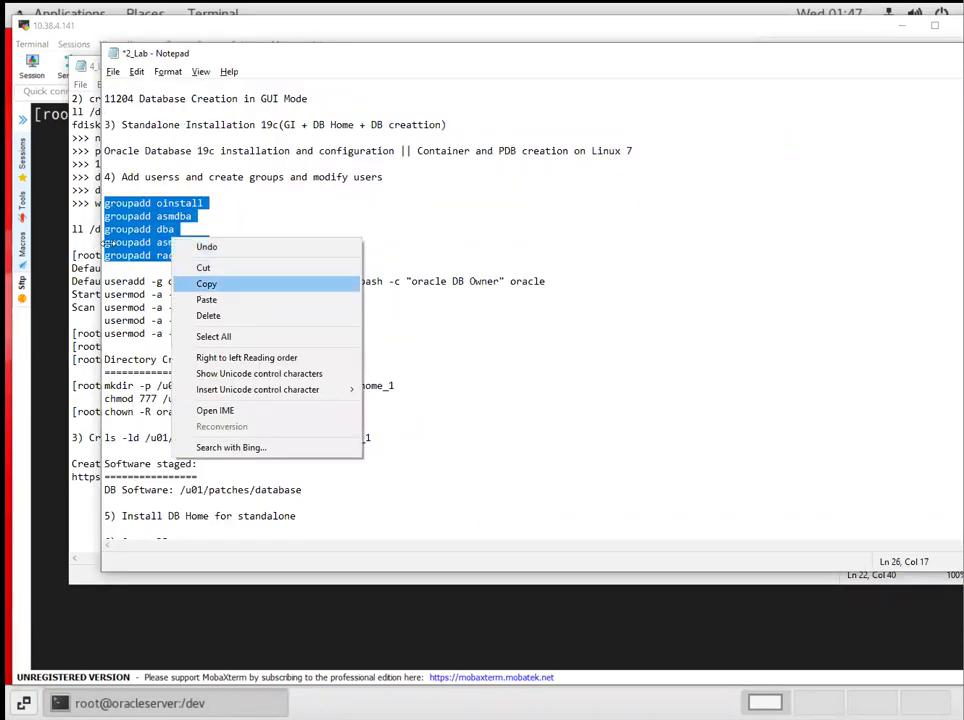
{"action": "left_click", "coordinate": [206, 283]}
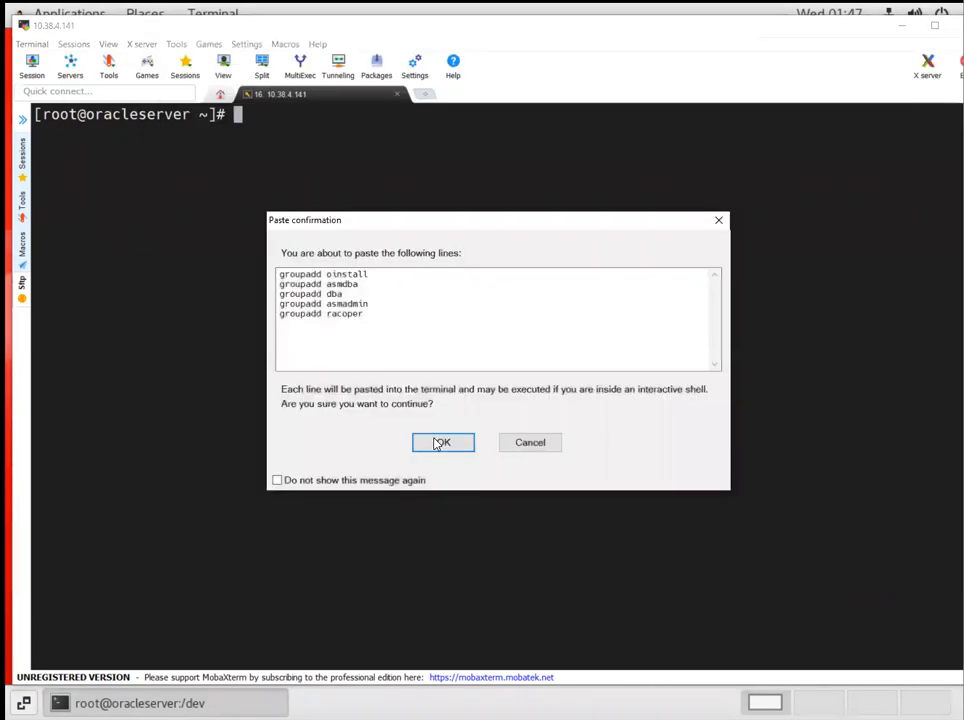
{"action": "left_click", "coordinate": [443, 442]}
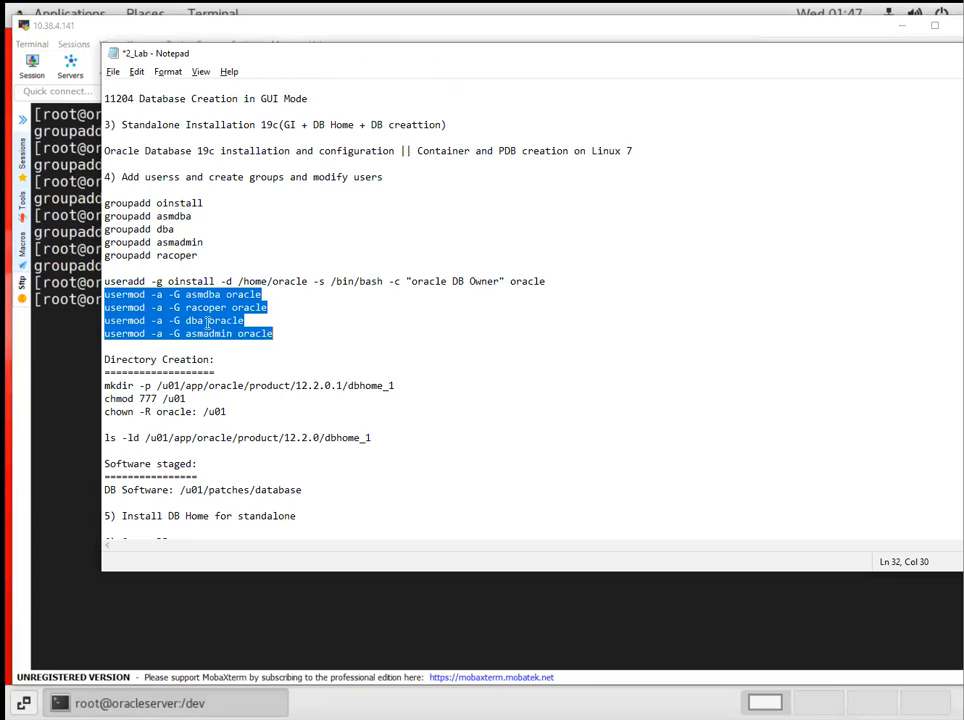
{"action": "mouse_move", "coordinate": [235, 410]}
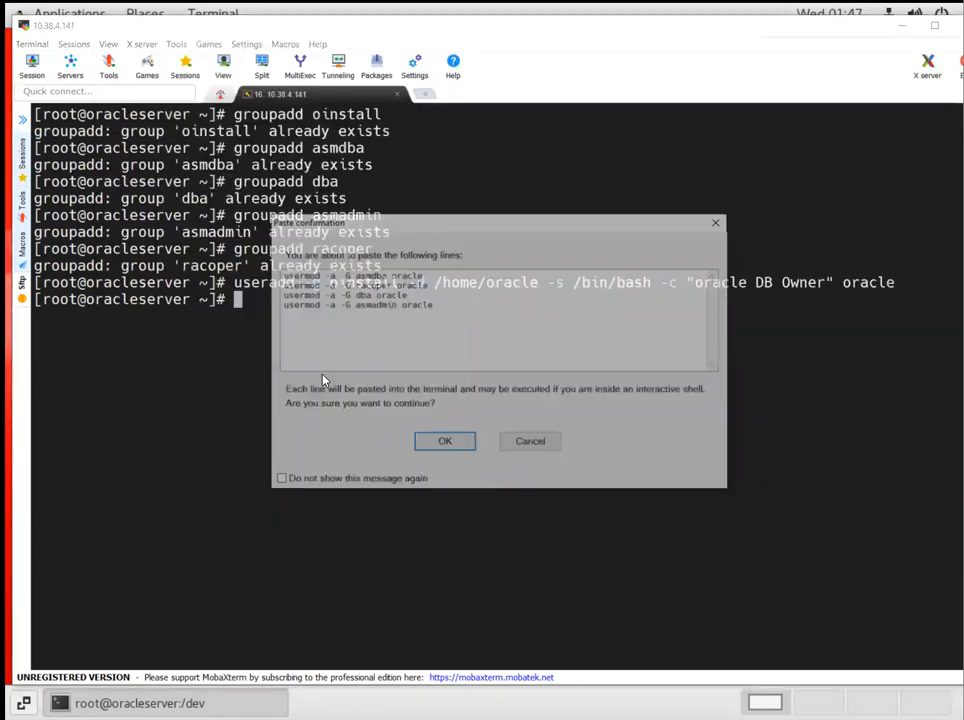
{"action": "left_click", "coordinate": [445, 441]}
{"action": "type", "text": "id"}
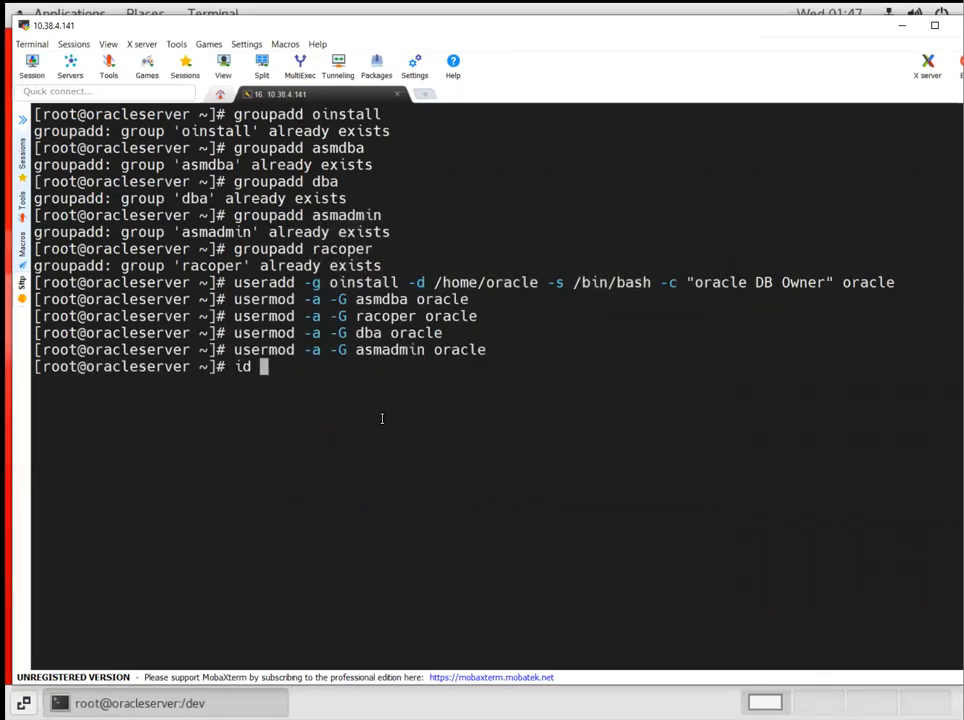
{"action": "type", "text": " oracle"}
{"action": "key", "text": "Return"}
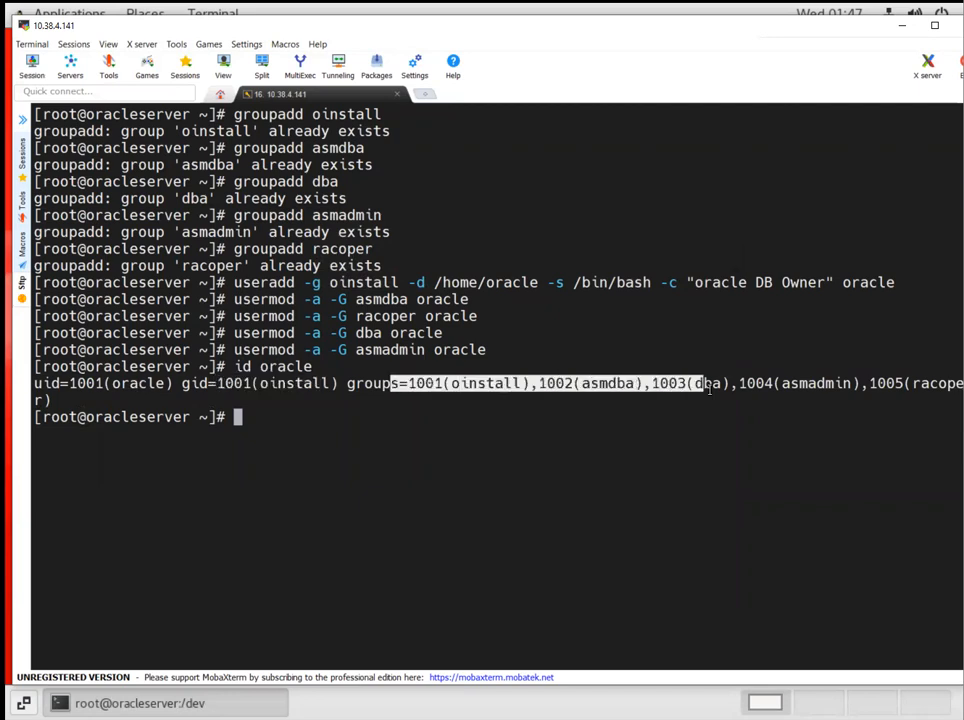
{"action": "mouse_move", "coordinate": [750, 451]}
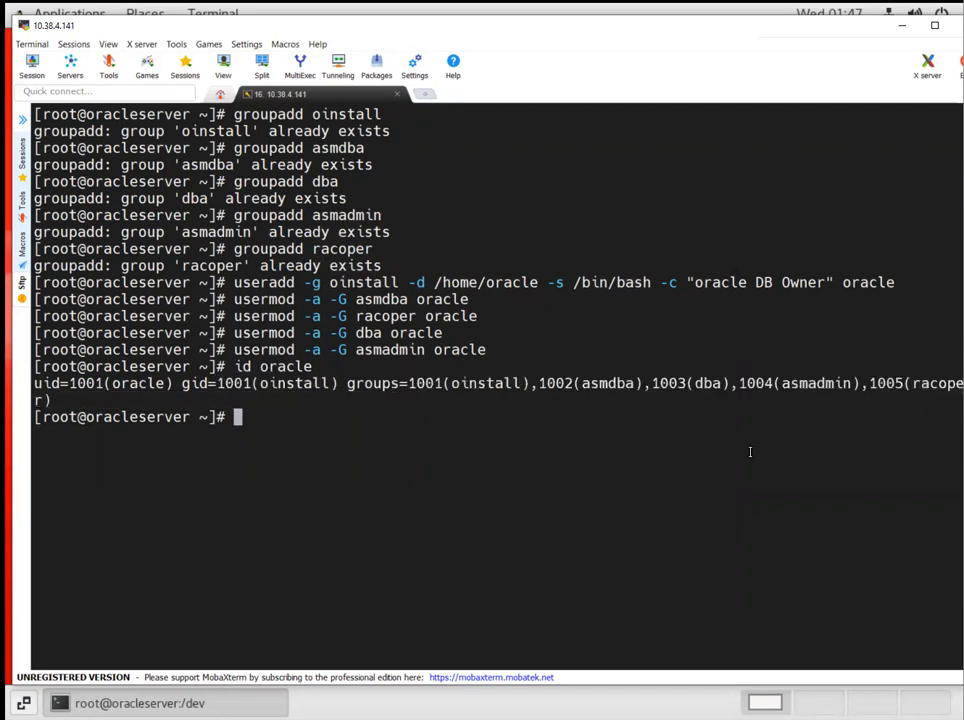
Step: Set the oracle user's password with passwd oracle
{"action": "type", "text": "passwd orac"}
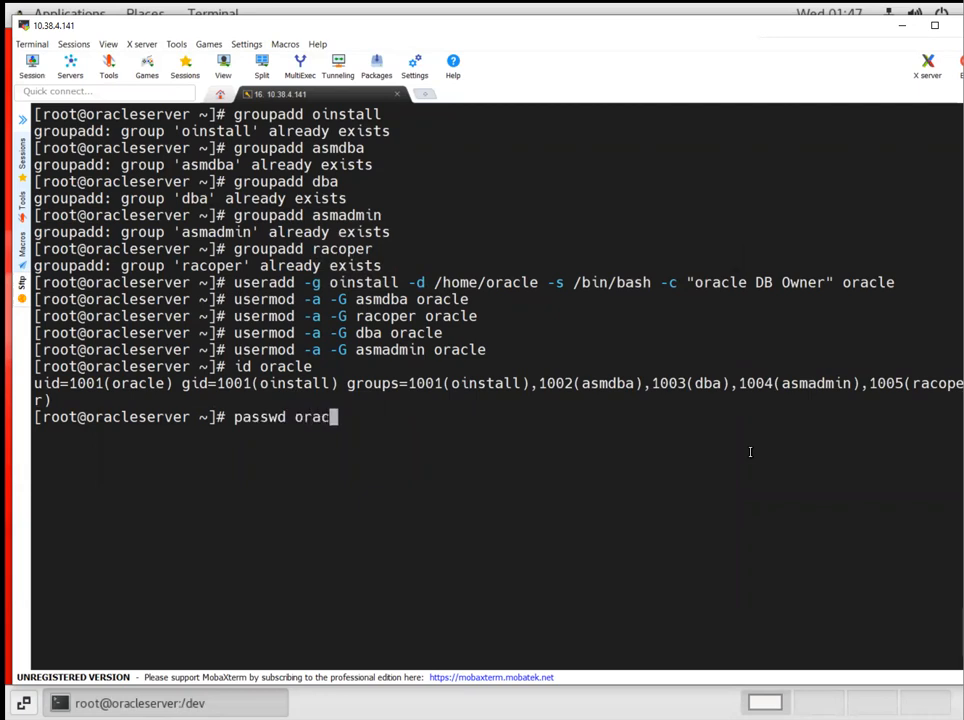
{"action": "key", "text": "Return"}
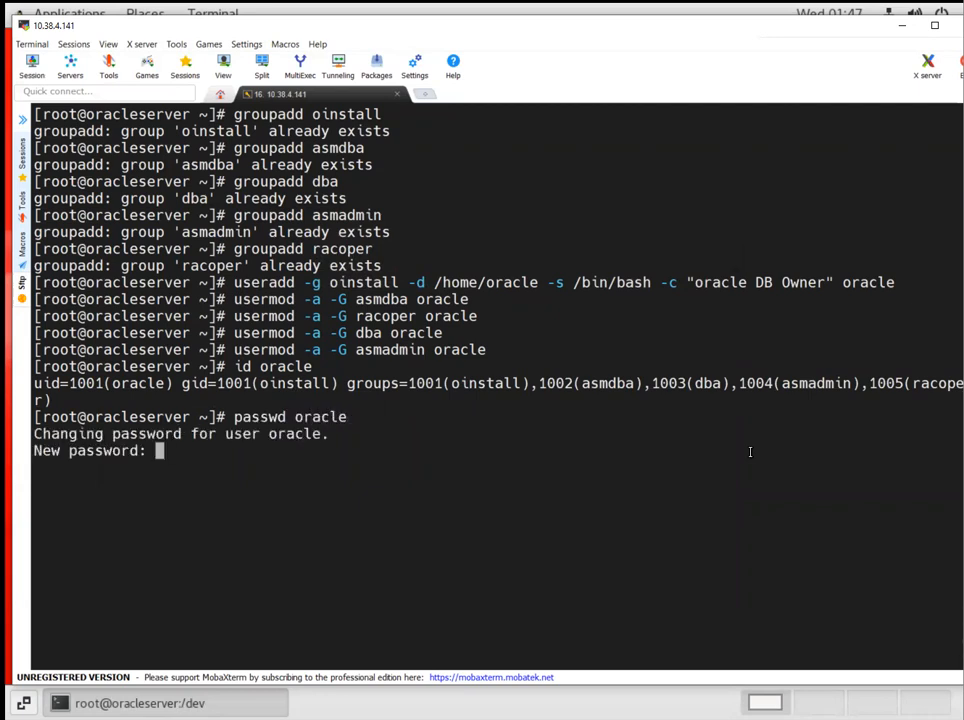
{"action": "key", "text": "Return"}
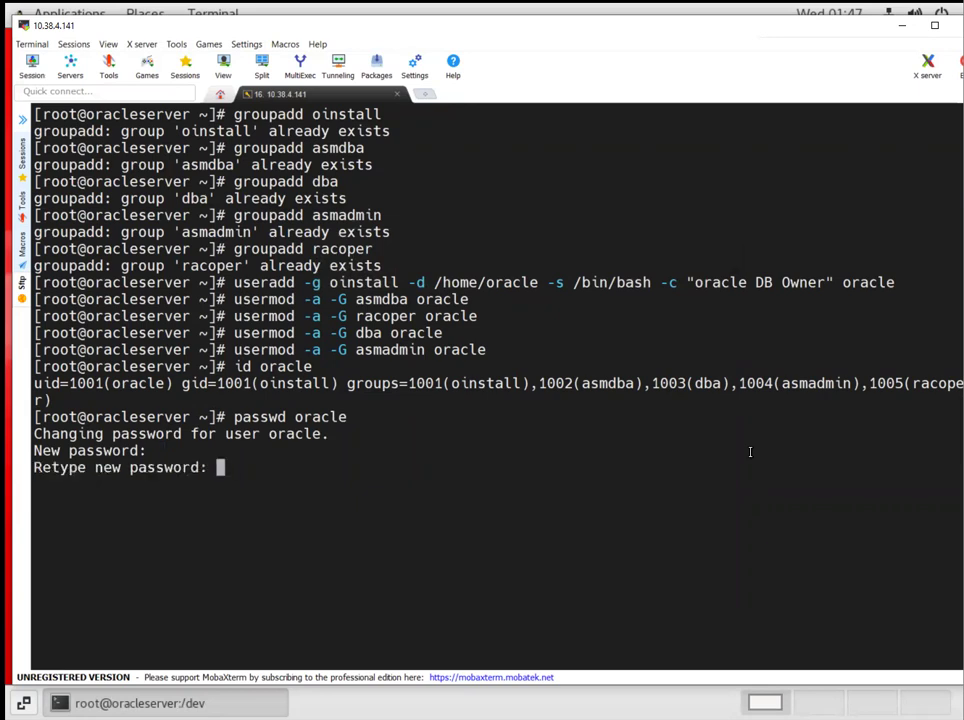
{"action": "key", "text": "Return"}
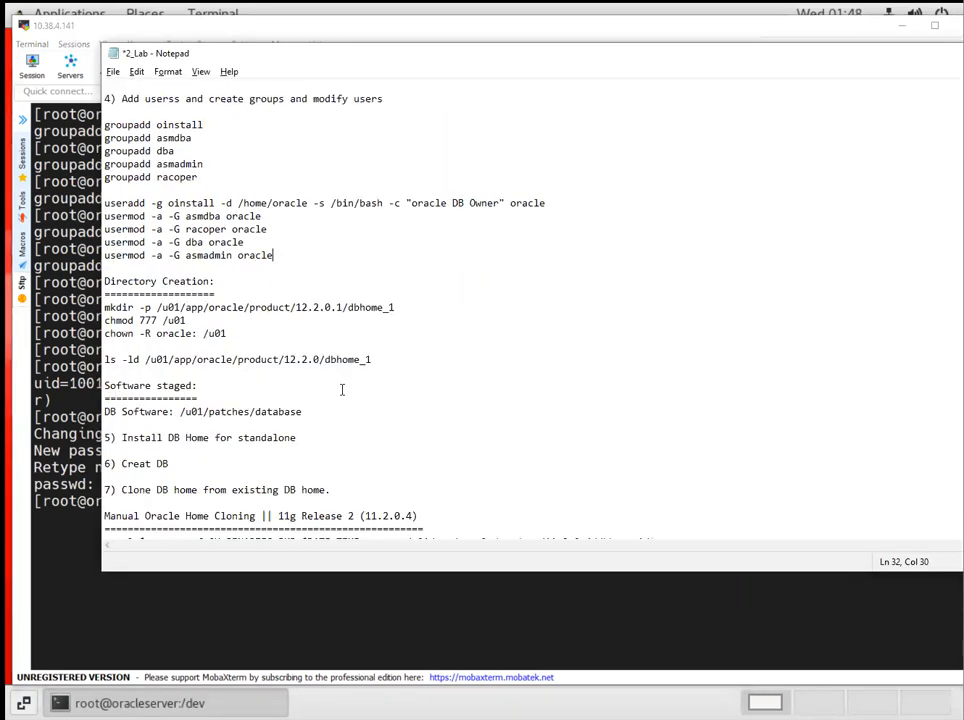
Step: Create /u01/app/oracle/product/12.2.0.1/dbhome_1, chmod 777 /u01 and chown it to oracle
{"action": "scroll", "scroll_direction": "down", "scroll_amount": 3}
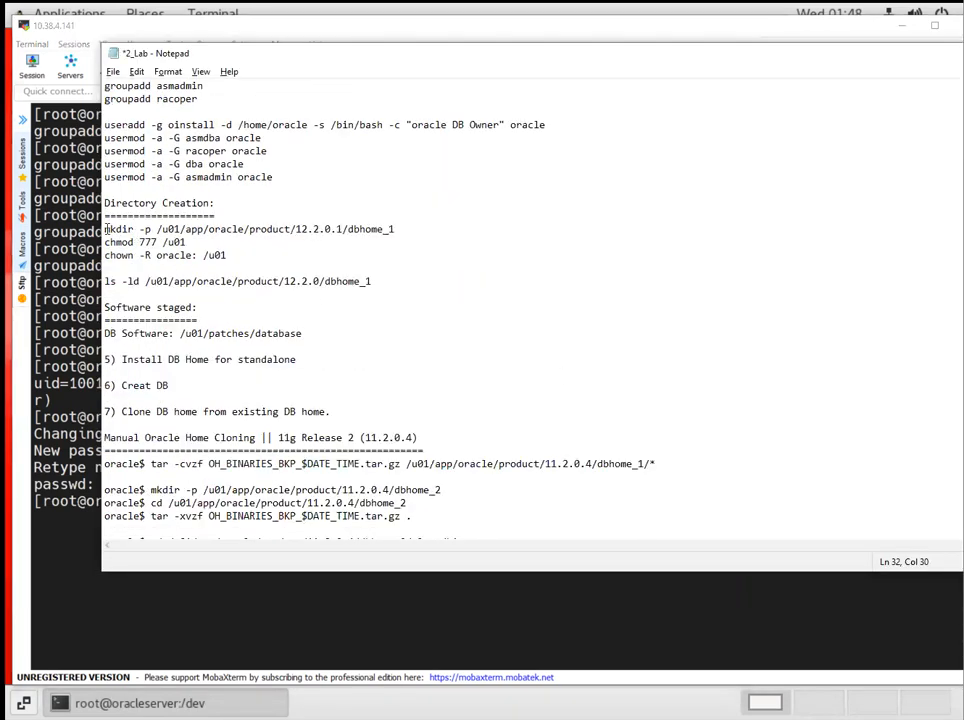
{"action": "right_click", "coordinate": [250, 229]}
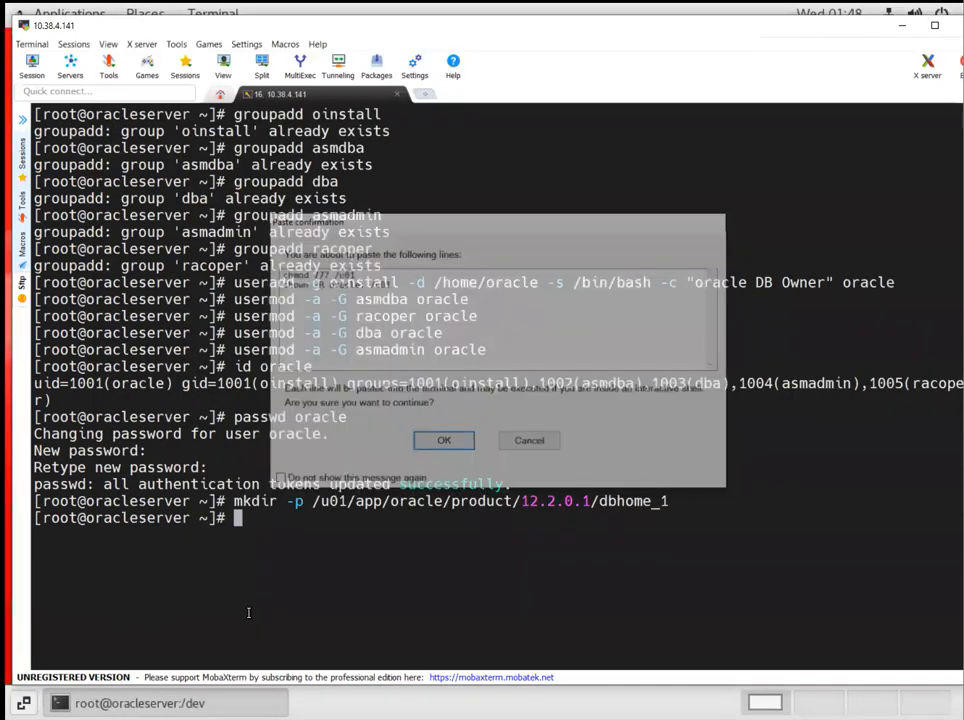
{"action": "left_click", "coordinate": [444, 440]}
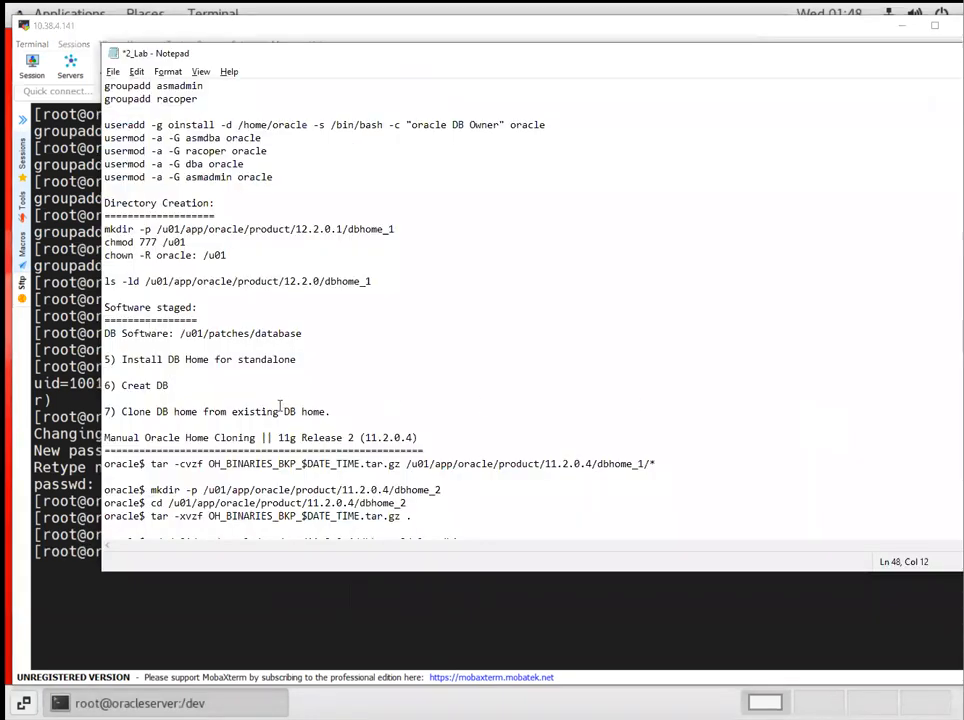
{"action": "scroll", "scroll_direction": "down", "scroll_amount": 3}
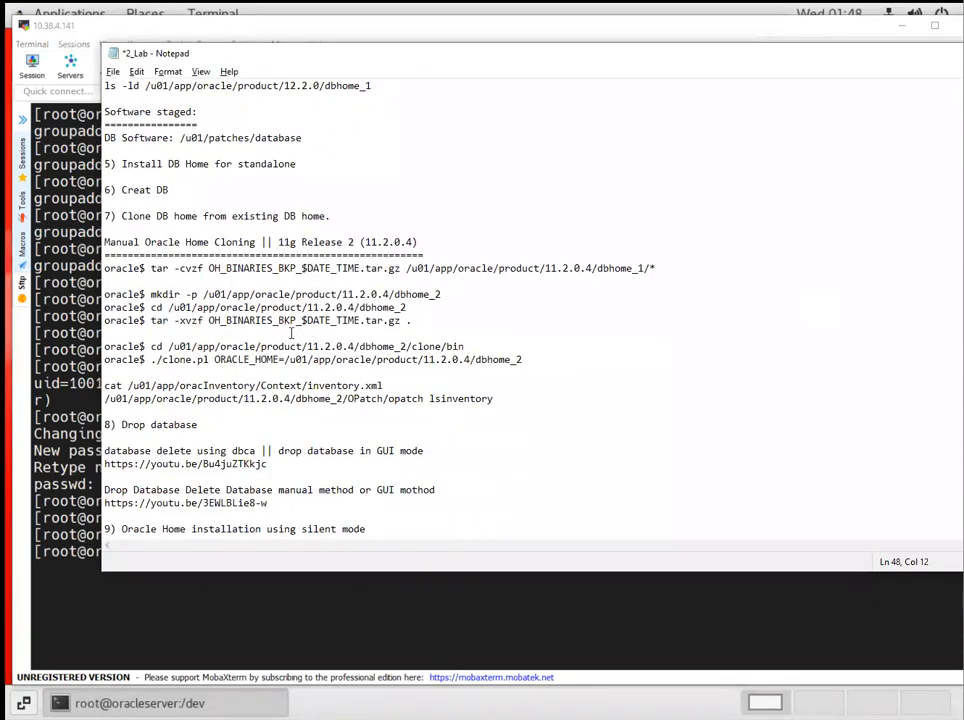
{"action": "scroll", "scroll_direction": "down", "scroll_amount": 3}
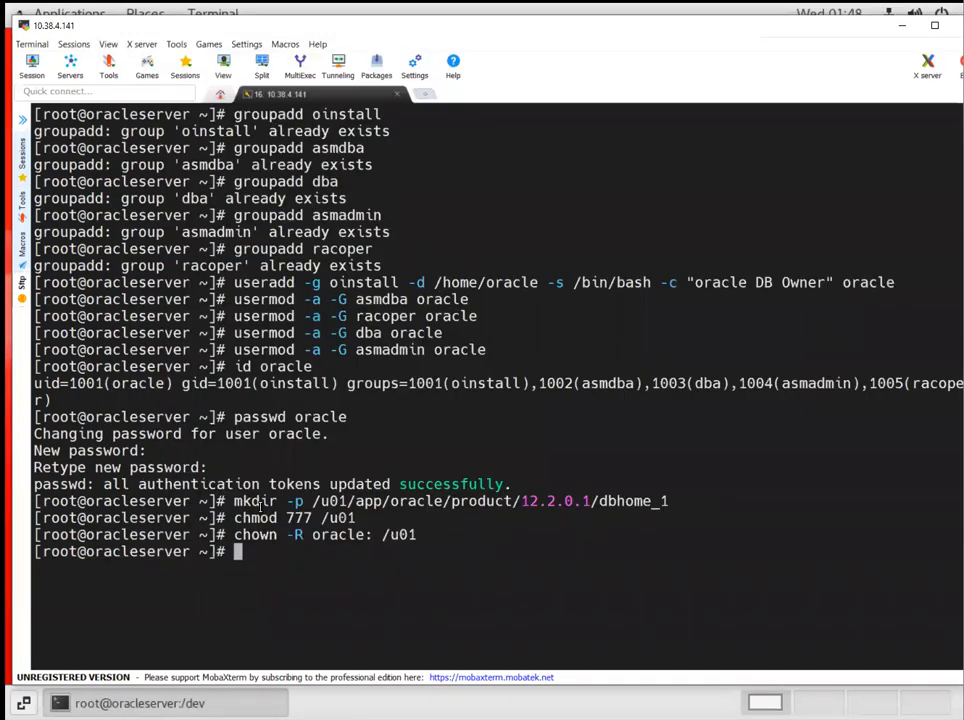
{"action": "type", "text": "cd /"}
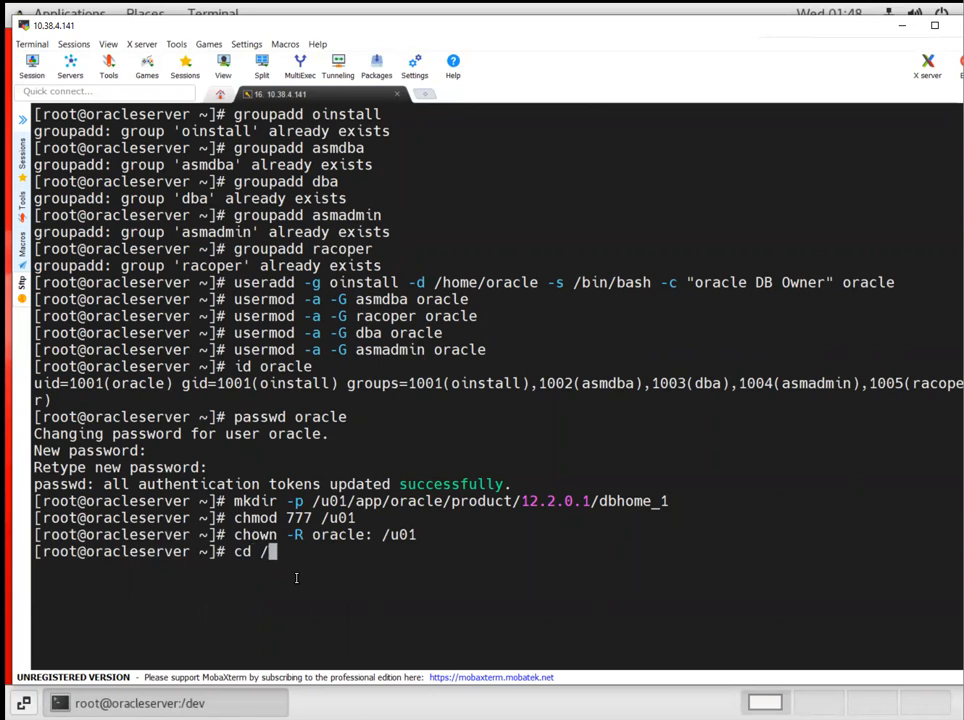
{"action": "key", "text": "Backspace"}
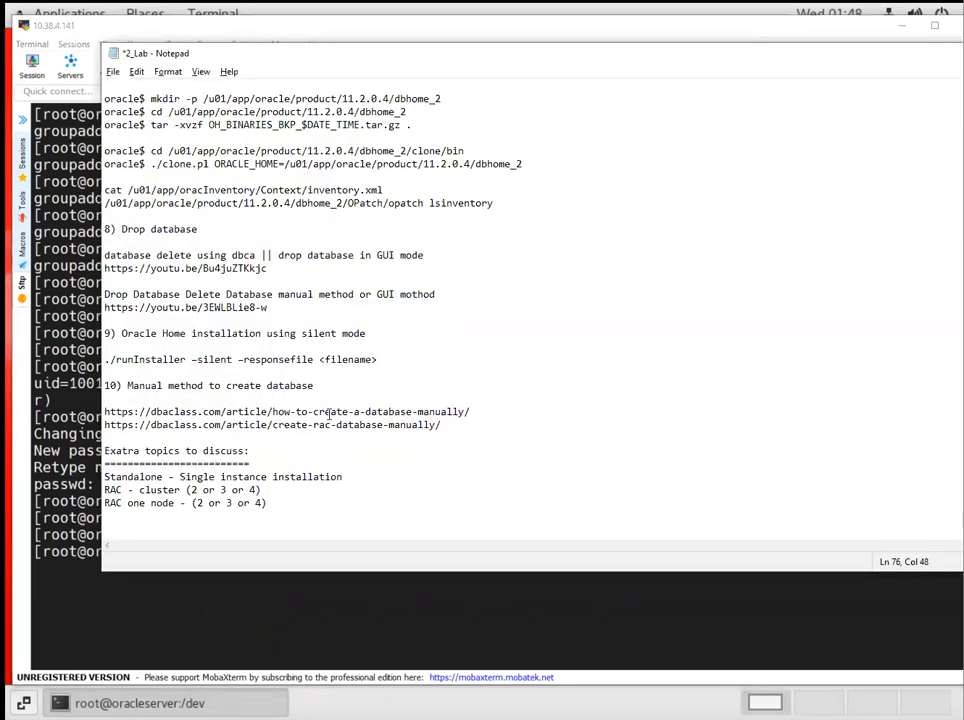
{"action": "scroll", "scroll_direction": "up", "scroll_amount": 3}
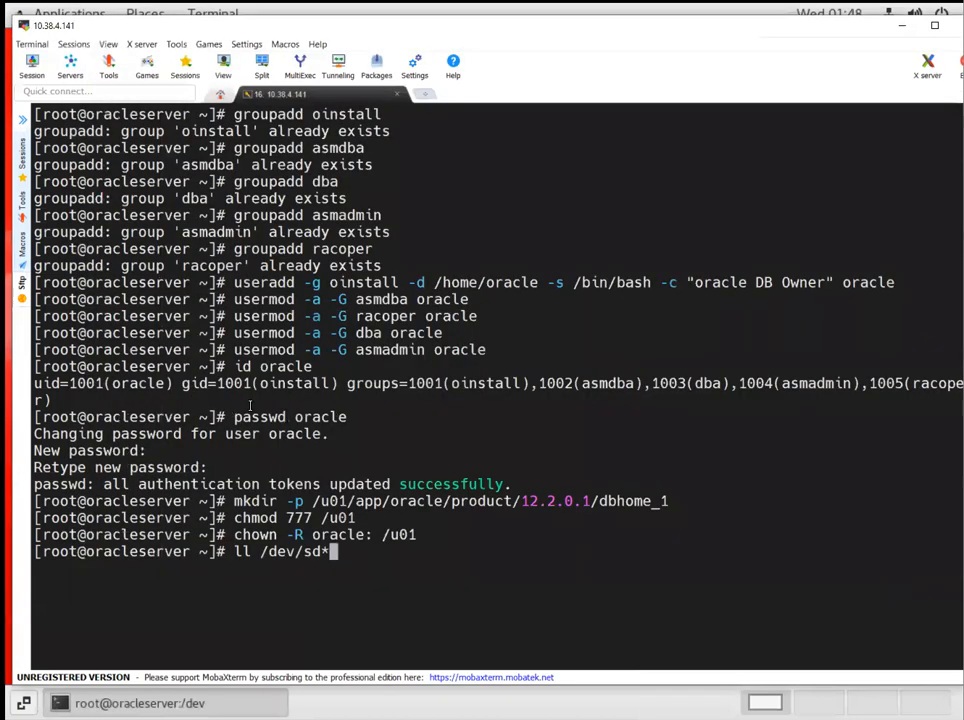
Step: List /dev/sd* and configure oracleasm with owner oracle, group oinstall, starting on boot
{"action": "key", "text": "Return"}
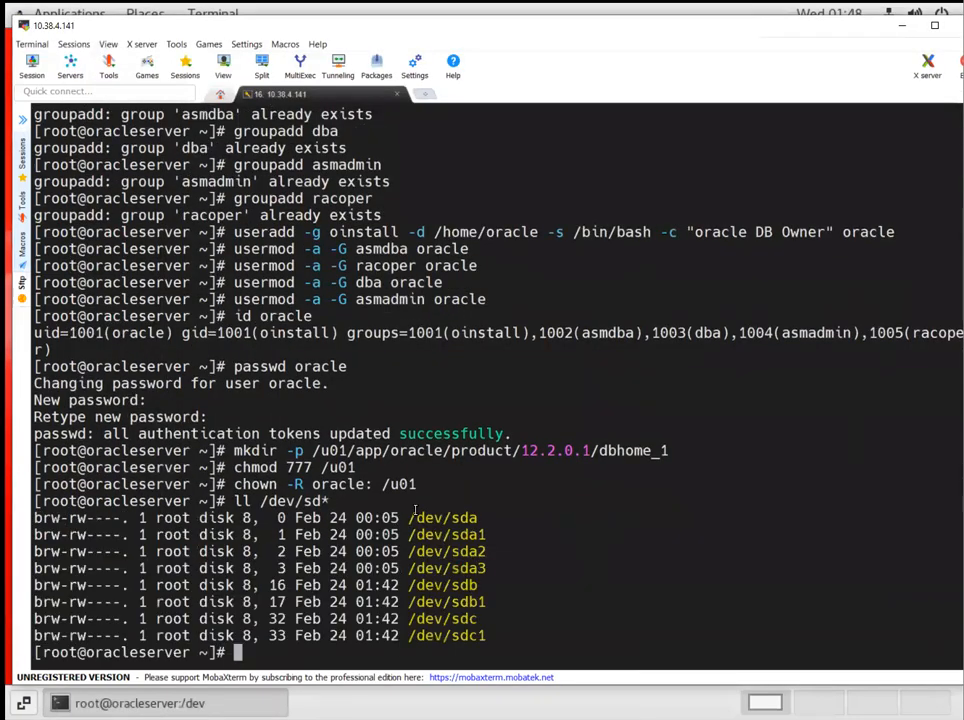
{"action": "double_click", "coordinate": [465, 601]}
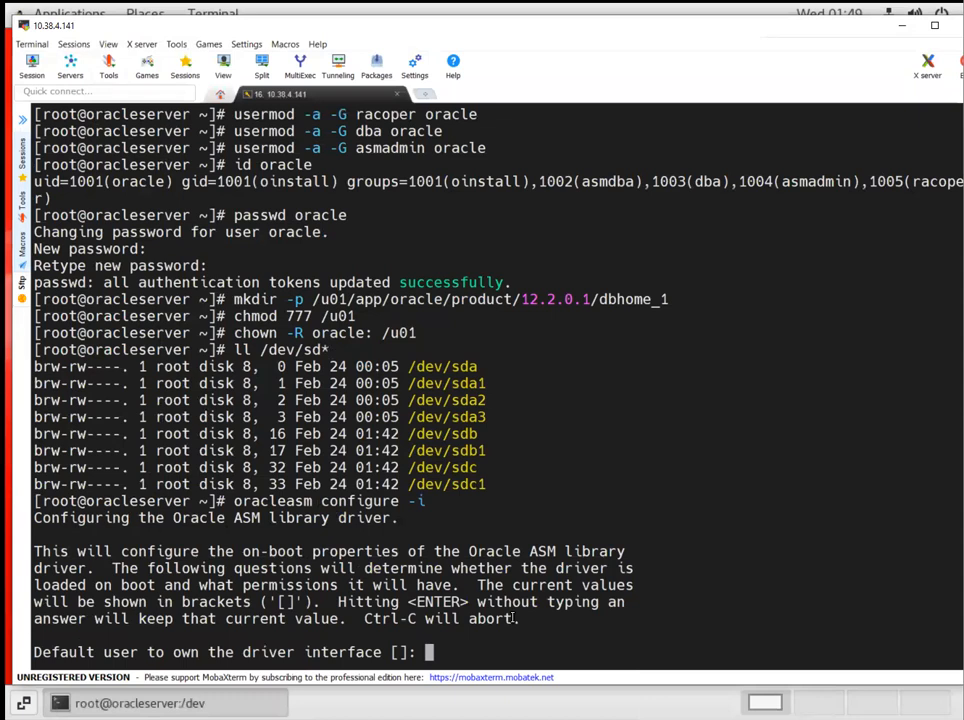
{"action": "type", "text": "oracle"}
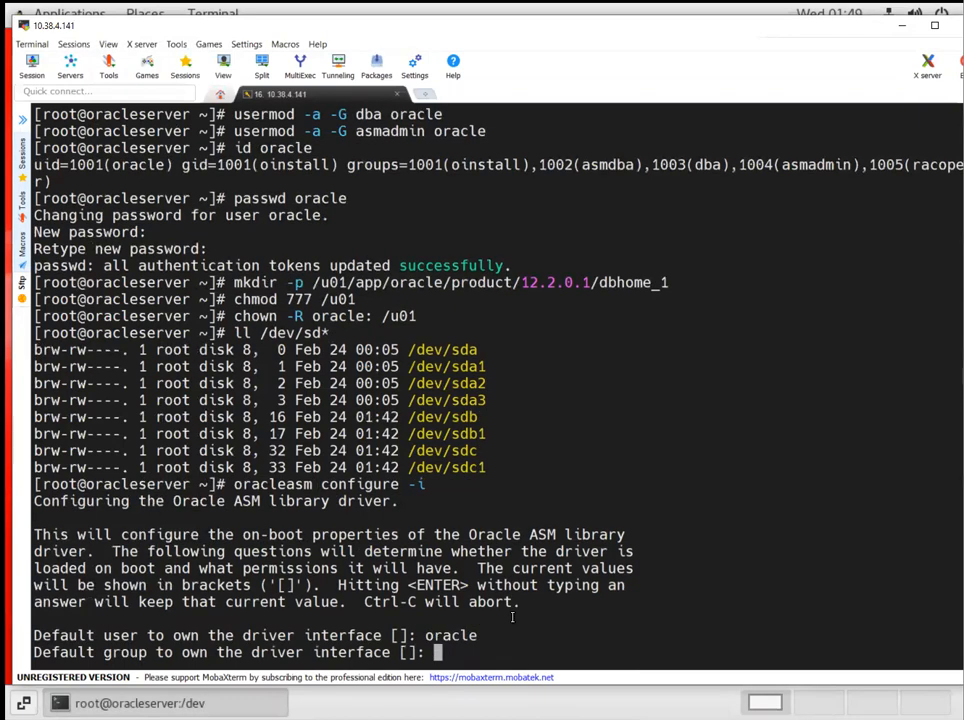
{"action": "type", "text": "oinstall"}
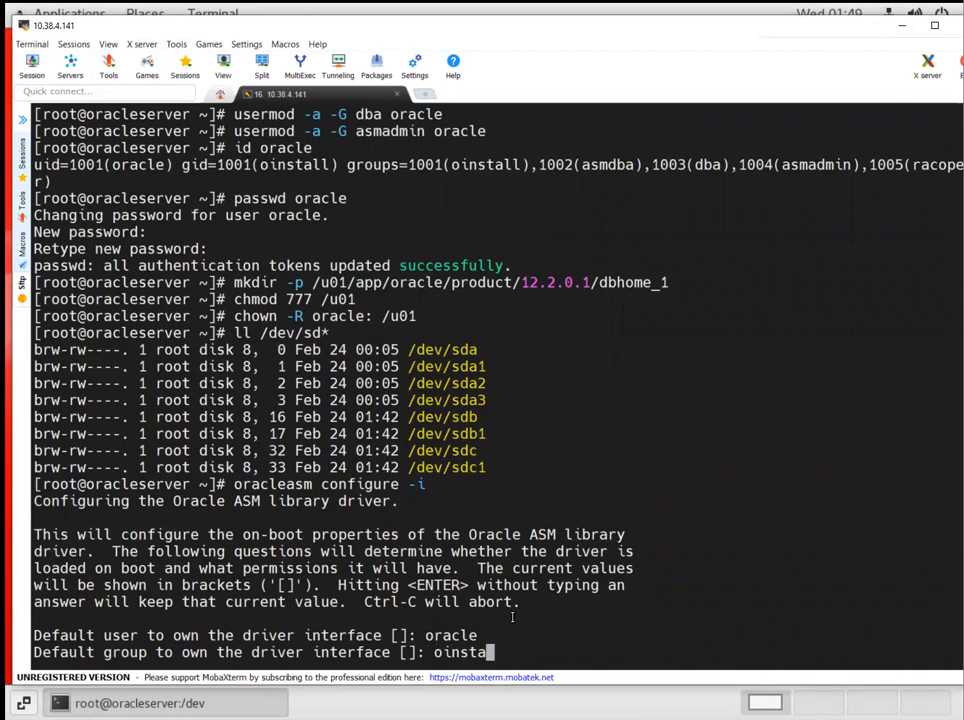
{"action": "key", "text": "Return"}
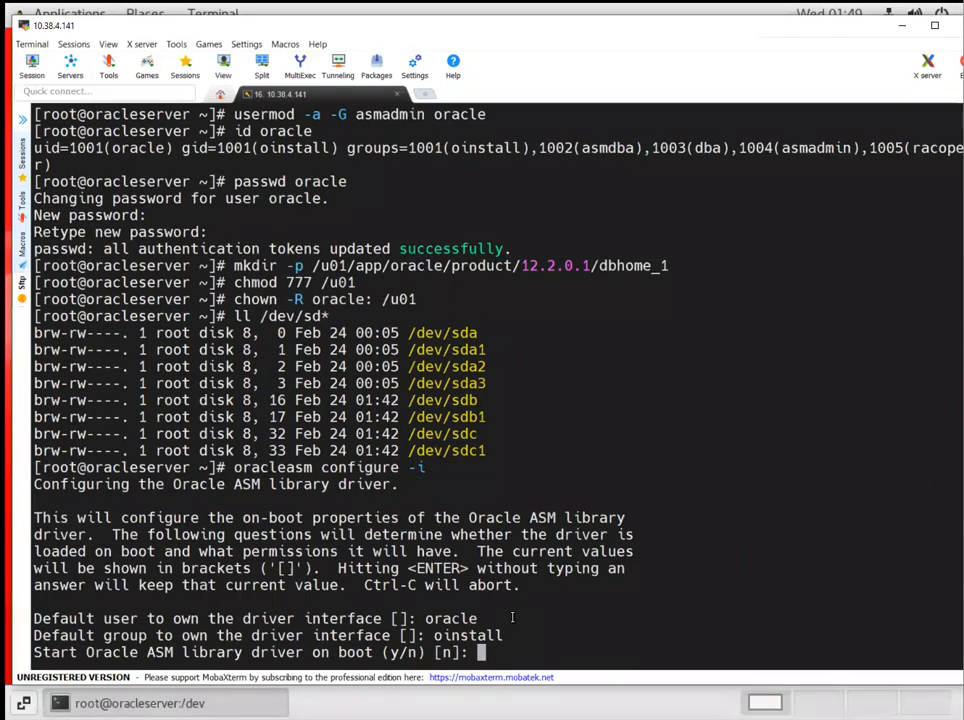
{"action": "type", "text": "y"}
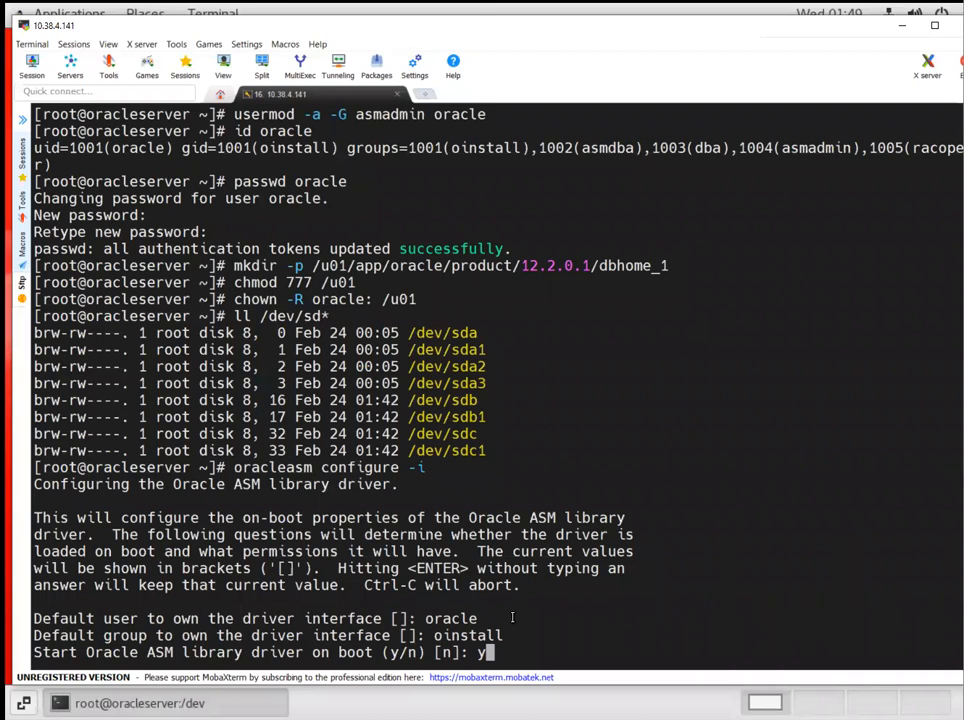
{"action": "key", "text": "Return"}
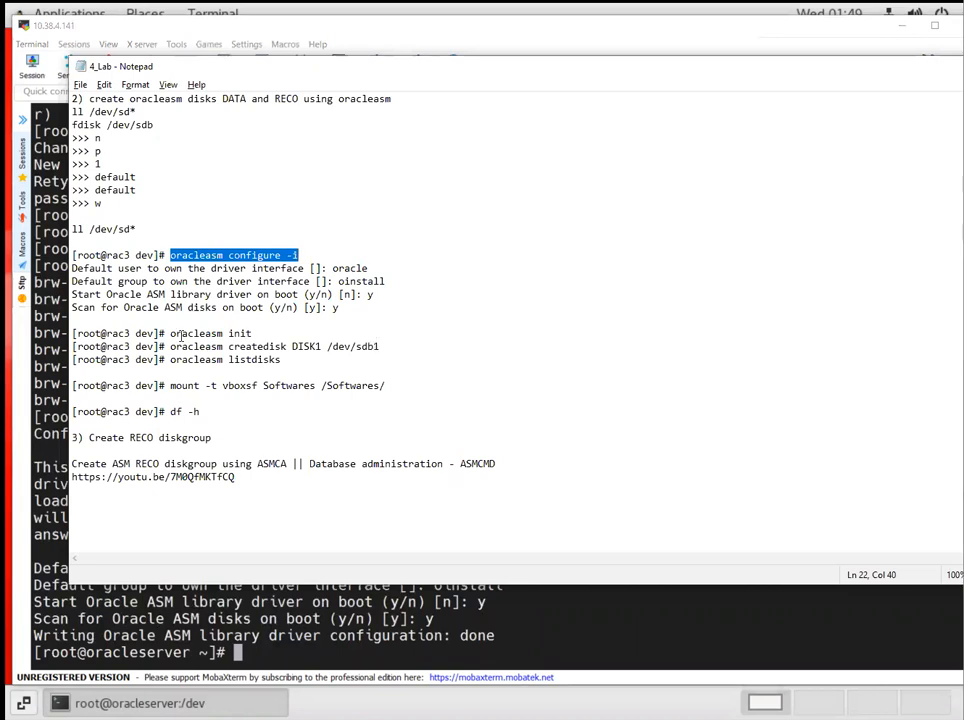
Step: Initialize the ASM driver and create ASM disks DATA on /dev/sdb1 and RECO on /dev/sdc1
{"action": "right_click", "coordinate": [210, 333]}
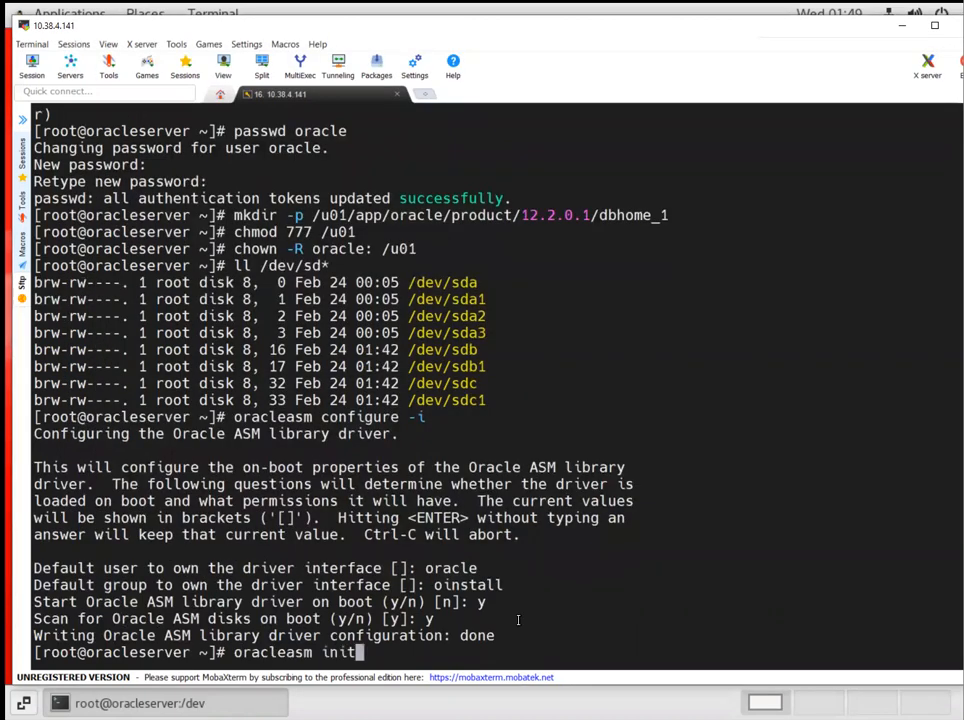
{"action": "key", "text": "Return"}
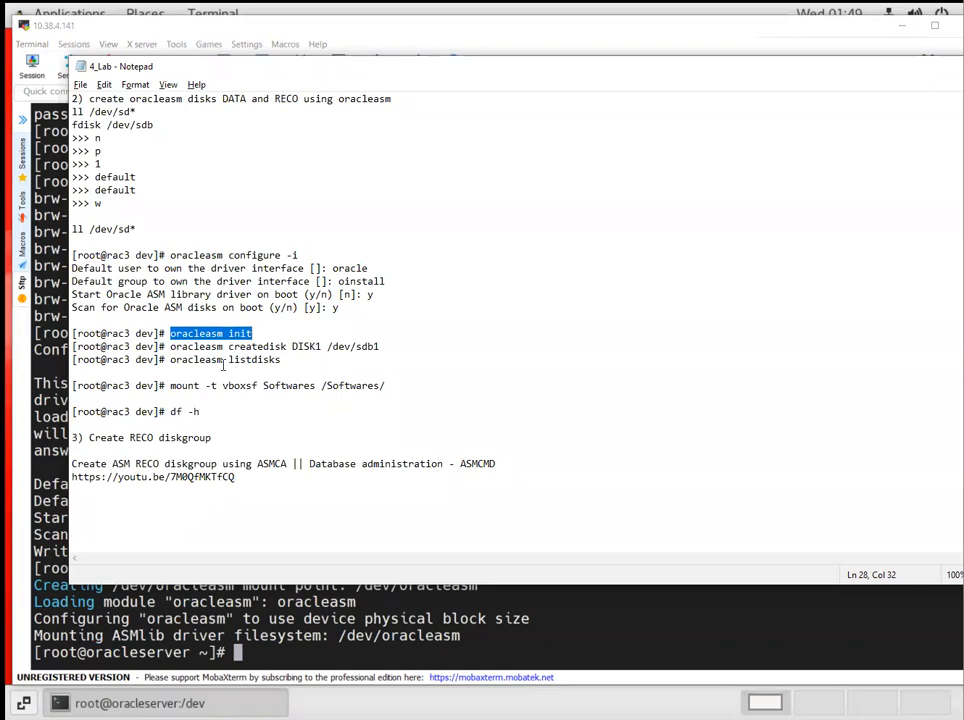
{"action": "scroll", "scroll_direction": "up", "scroll_amount": 3}
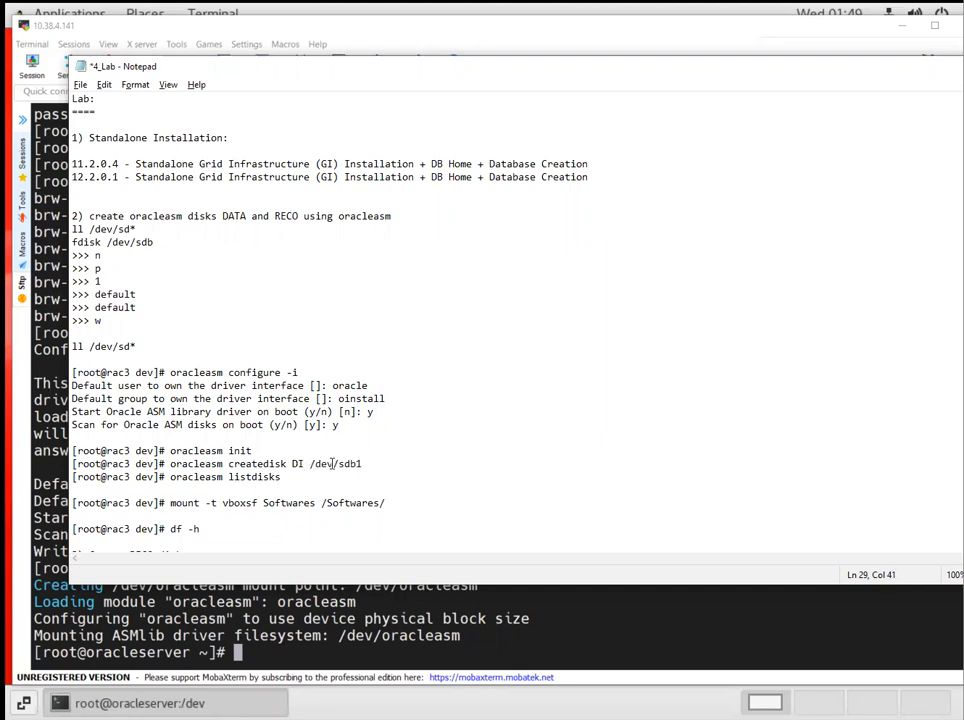
{"action": "type", "text": "ATA /dev/sdb1"}
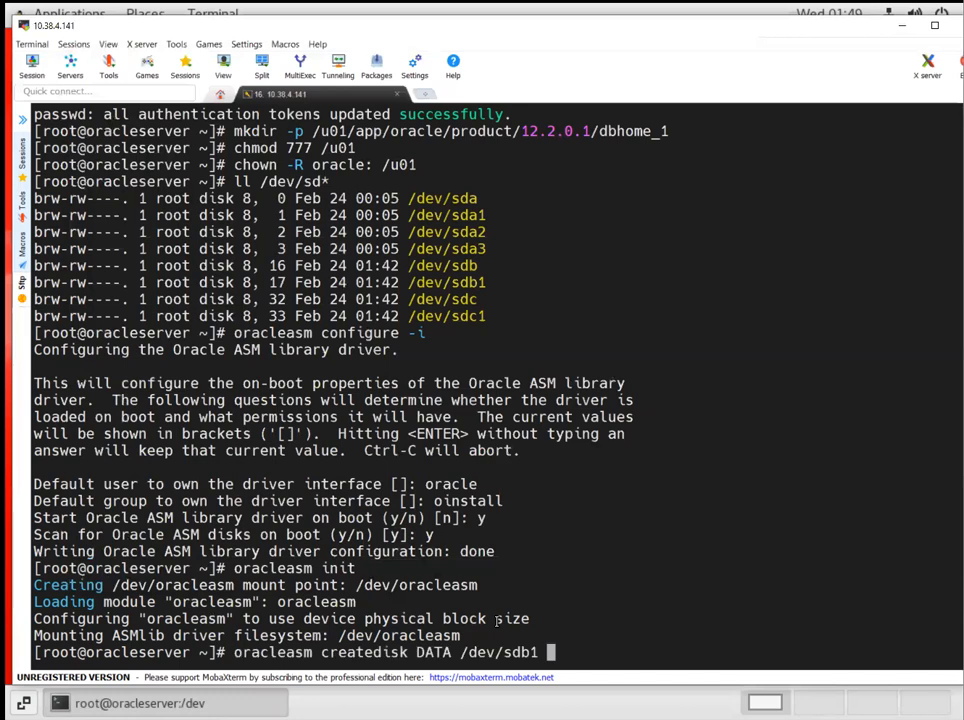
{"action": "key", "text": "Return"}
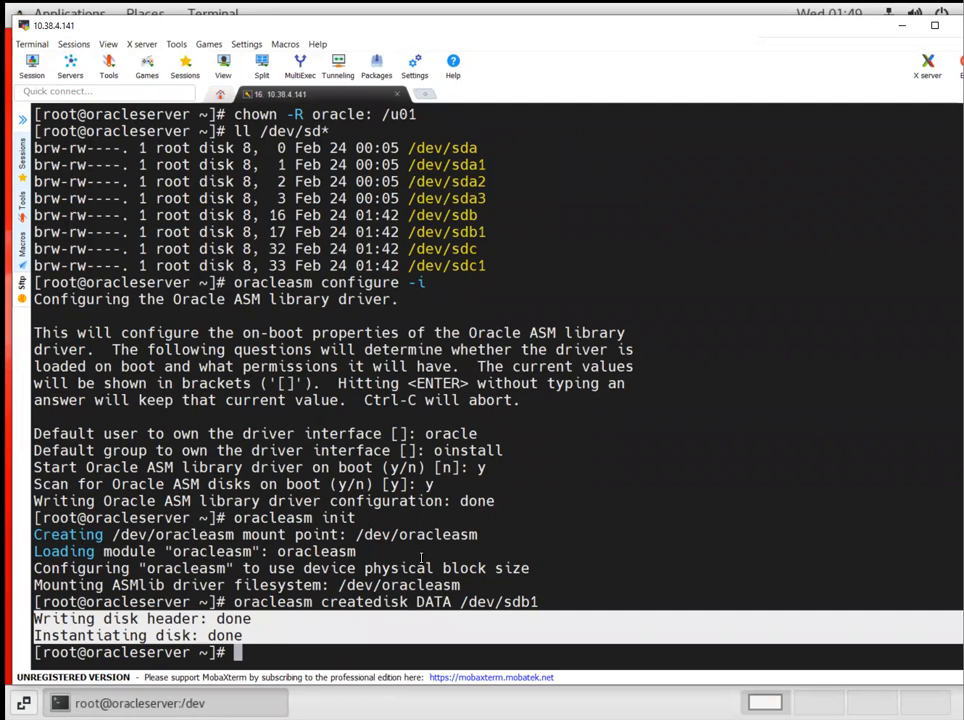
{"action": "type", "text": "oracleasm createdisk DATA /dev/sdb1"}
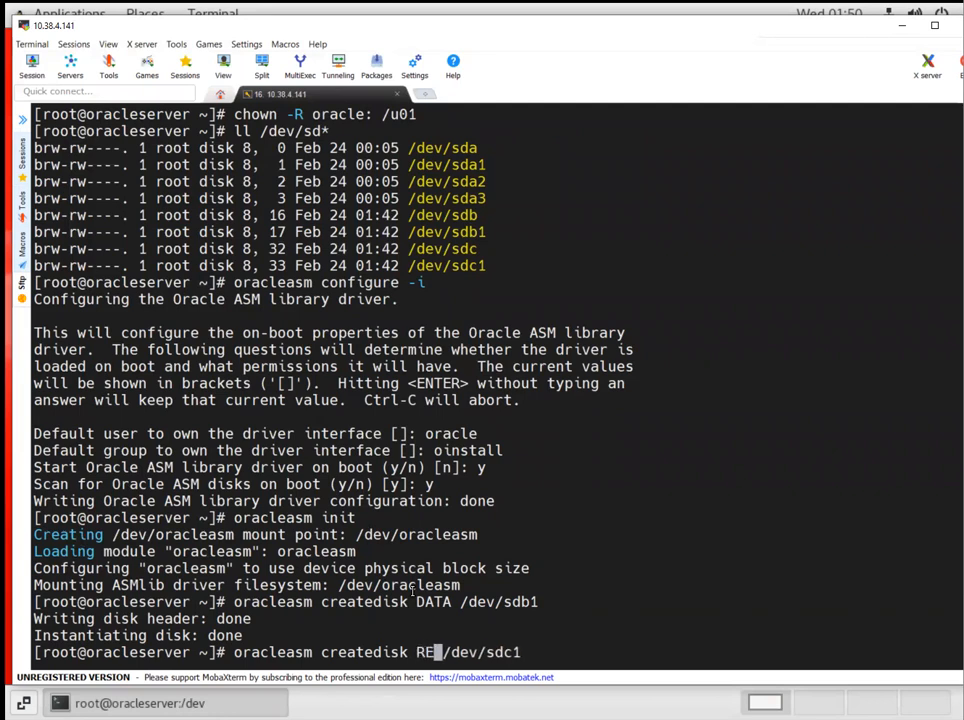
{"action": "type", "text": "CO "}
{"action": "key", "text": "Return"}
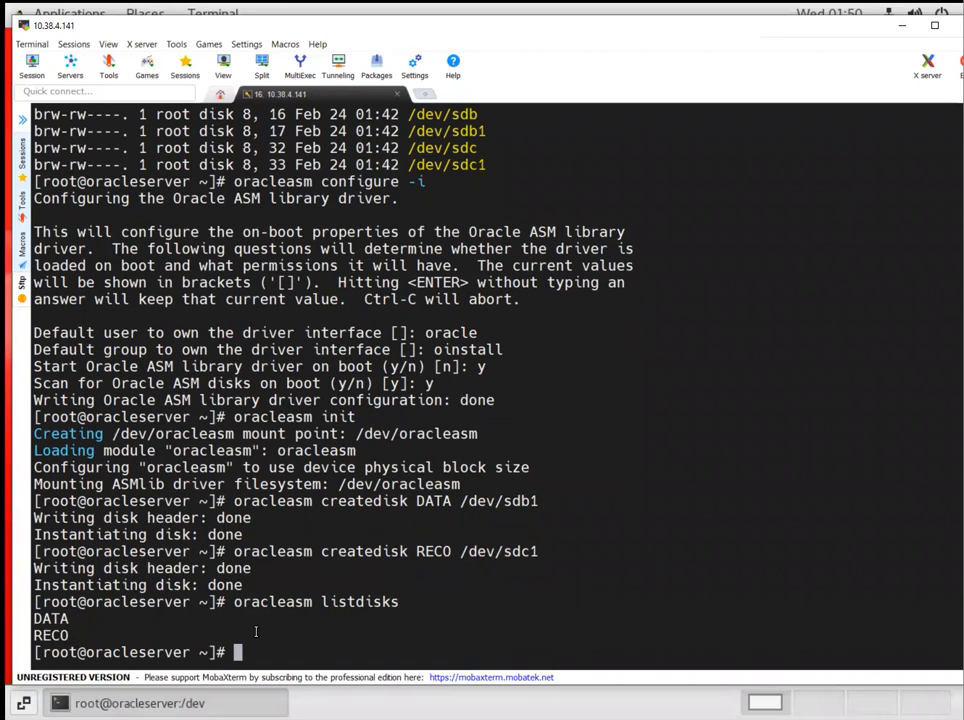
Step: Create the /u01/patches directory, correcting the mkdie typo
{"action": "type", "text": "cd /u01/"}
{"action": "type", "text": "ll"}
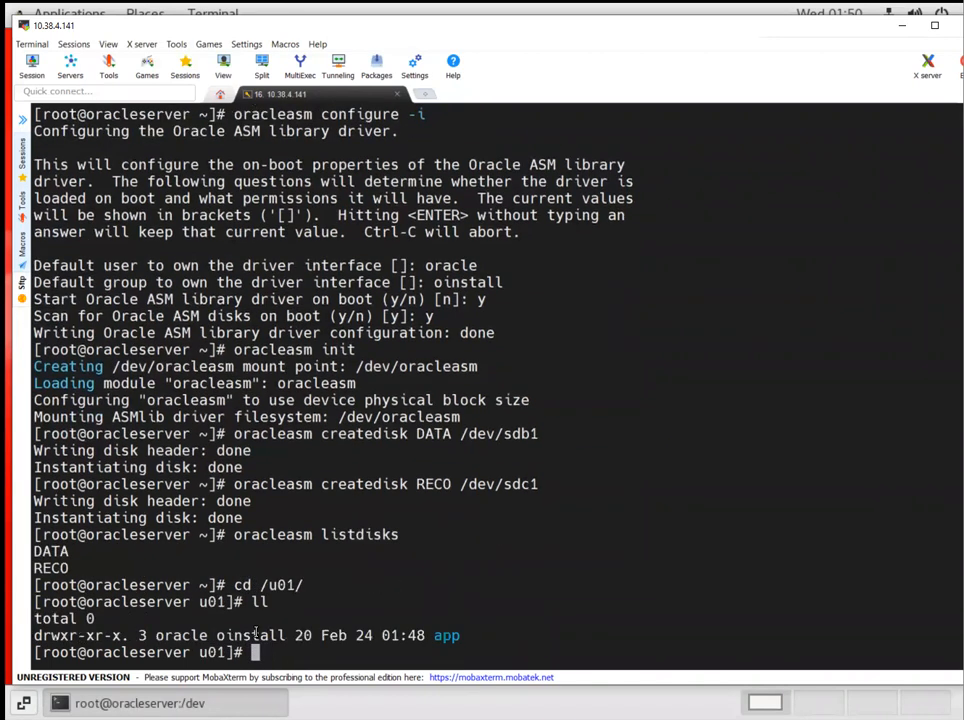
{"action": "type", "text": "mkdie"}
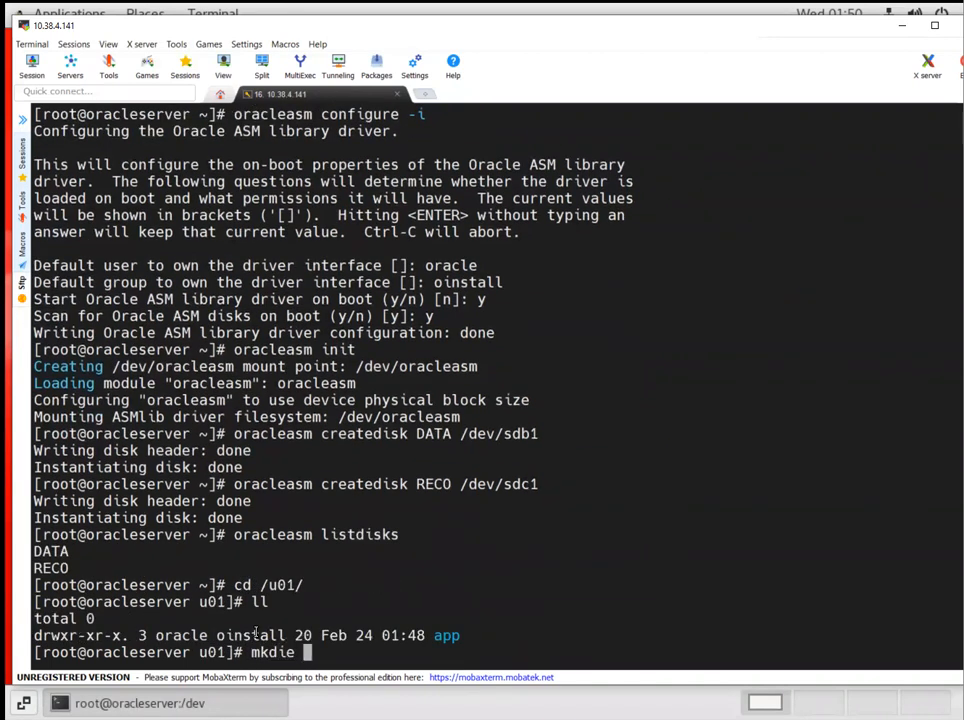
{"action": "type", "text": "patches"}
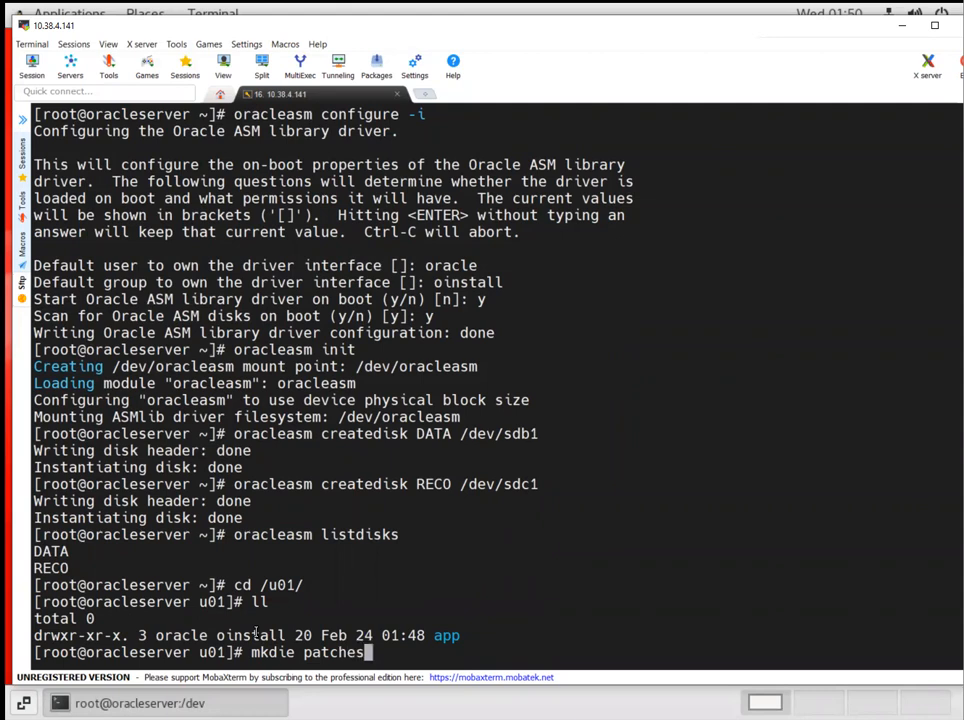
{"action": "key", "text": "Return"}
{"action": "type", "text": "mkdir patches"}
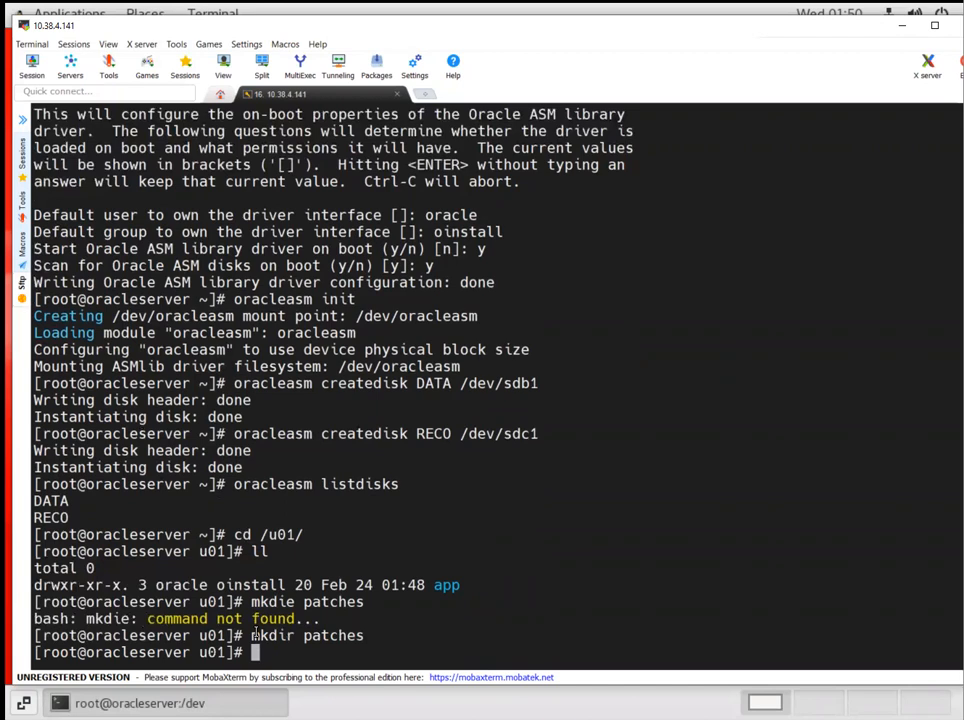
Step: Return home and change into the Downloads folder
{"action": "type", "text": "cd"}
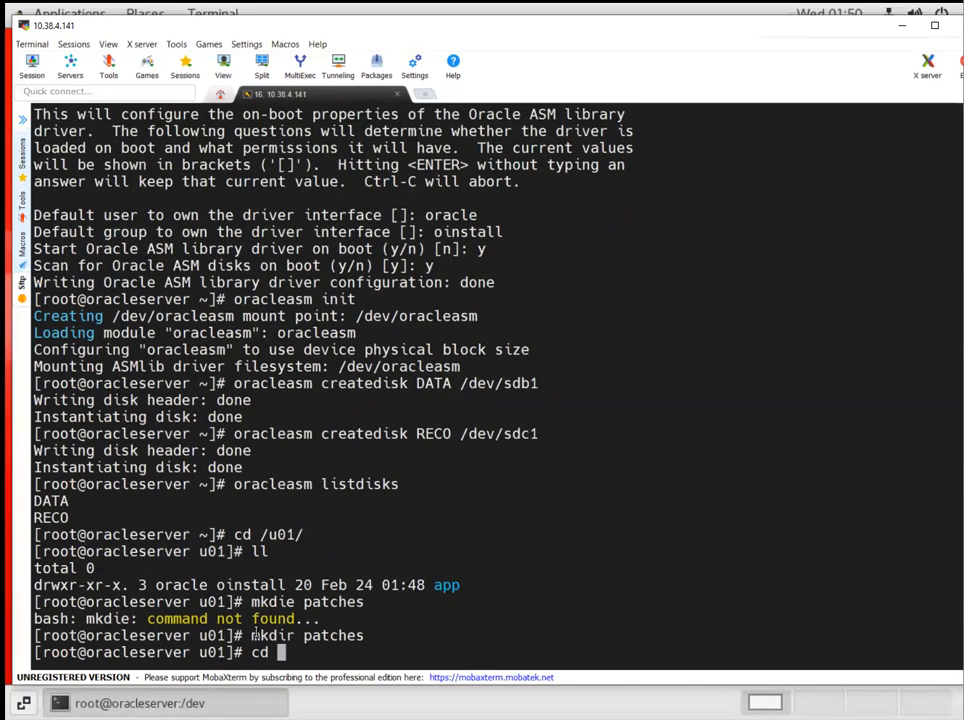
{"action": "type", "text": "cd Downloads/"}
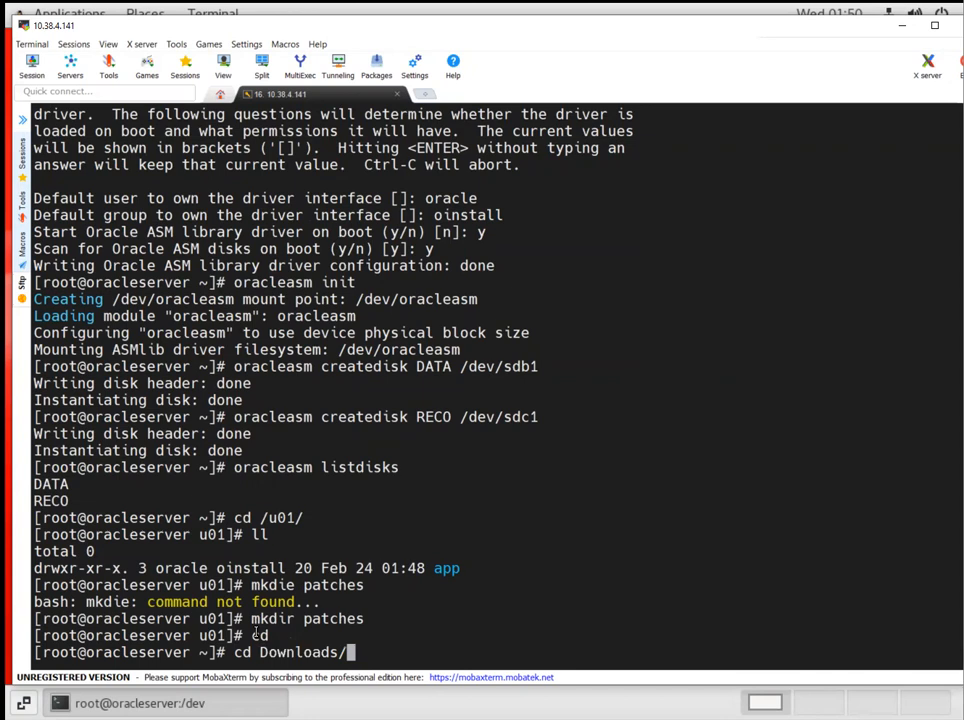
{"action": "key", "text": "Return"}
{"action": "type", "text": "clear"}
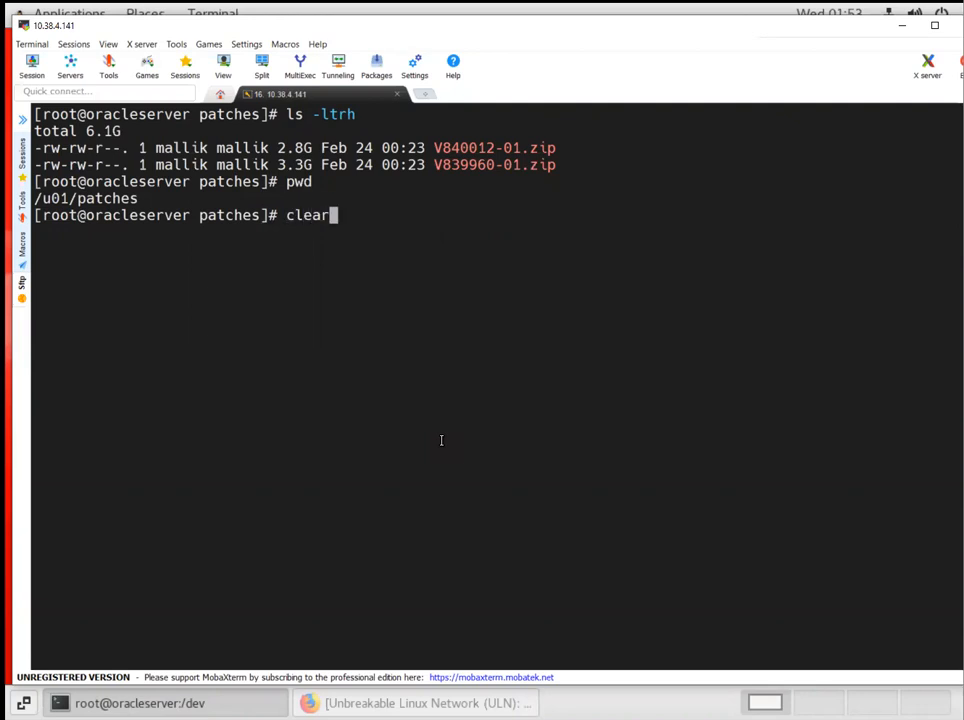
Step: Clear the terminal and return to the root home directory
{"action": "key", "text": "Return"}
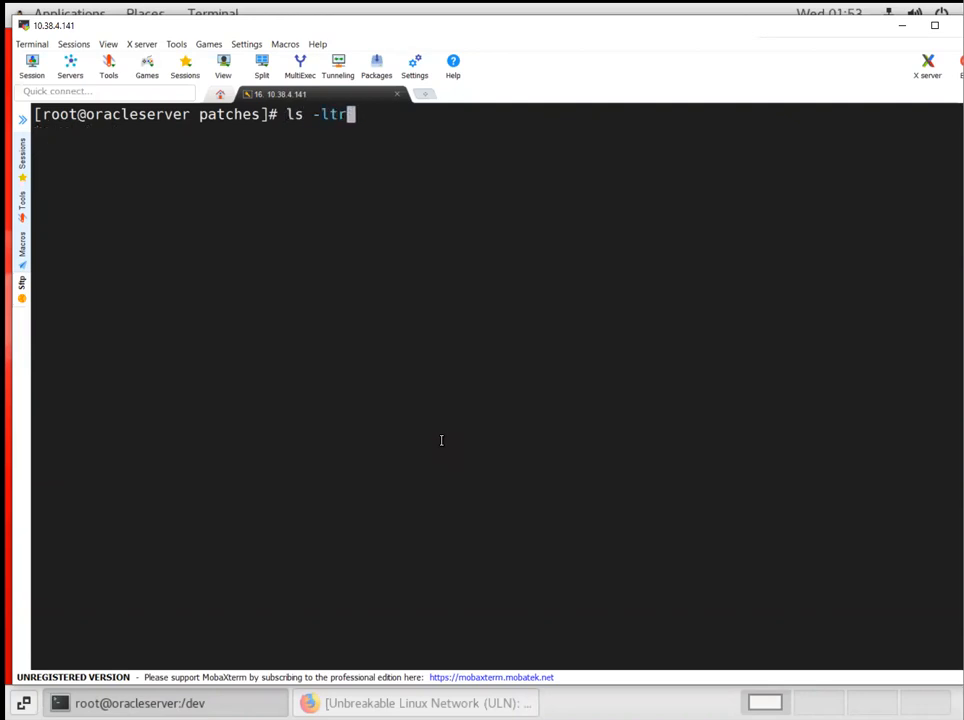
{"action": "type", "text": "cd .."}
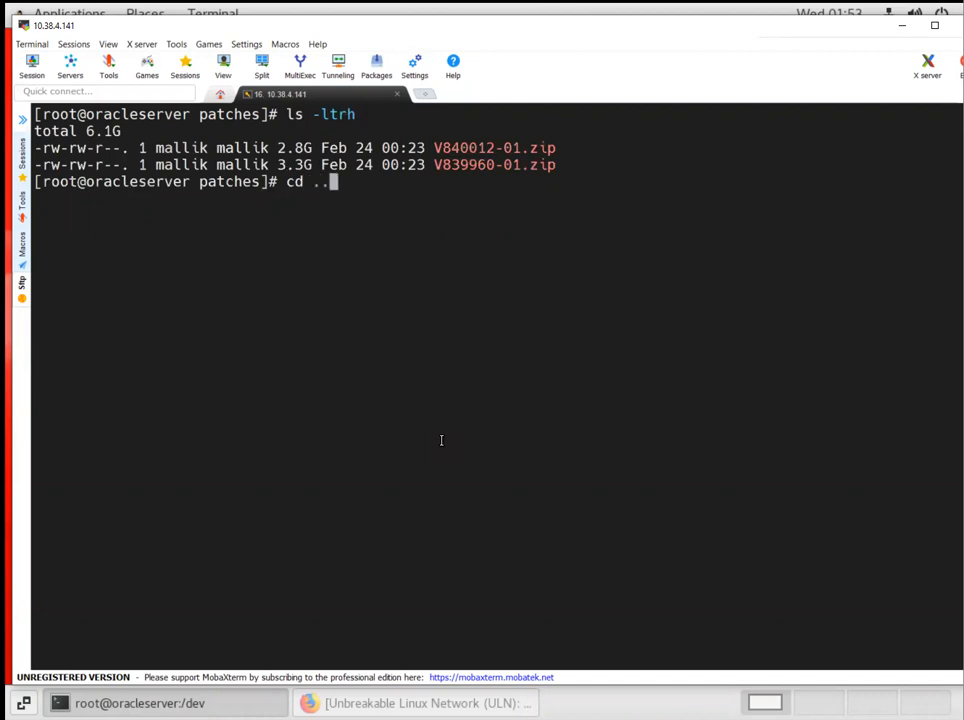
{"action": "key", "text": "Return"}
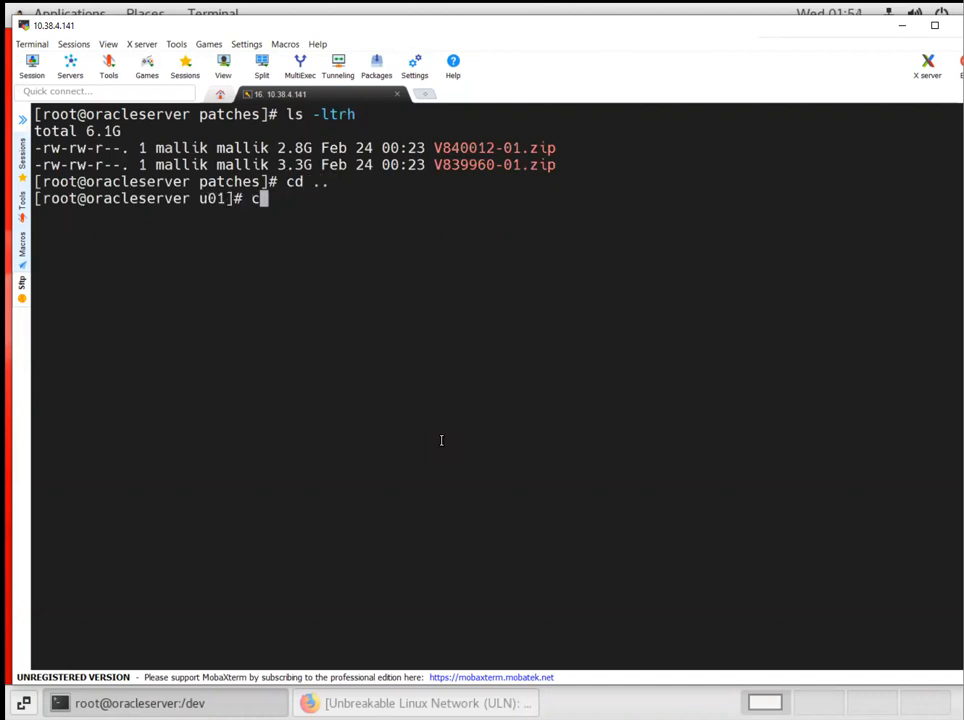
{"action": "mouse_move", "coordinate": [394, 627]}
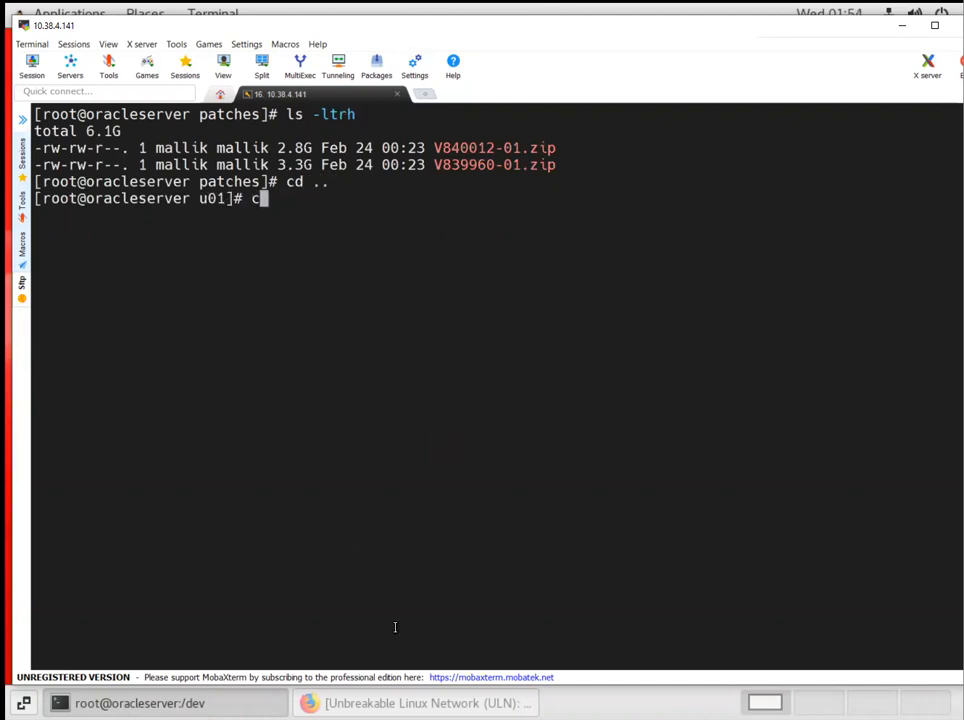
{"action": "key", "text": "Return"}
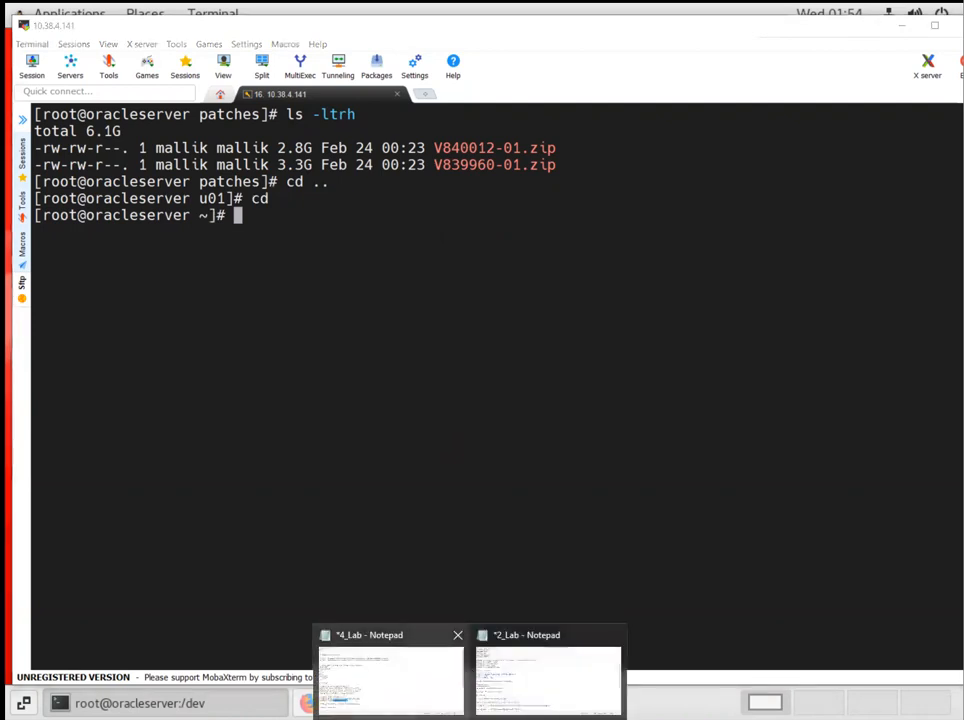
Step: Paste chmod 777 /u01 and chown -R oracle: /u01 from the lab notes
{"action": "left_click", "coordinate": [547, 680]}
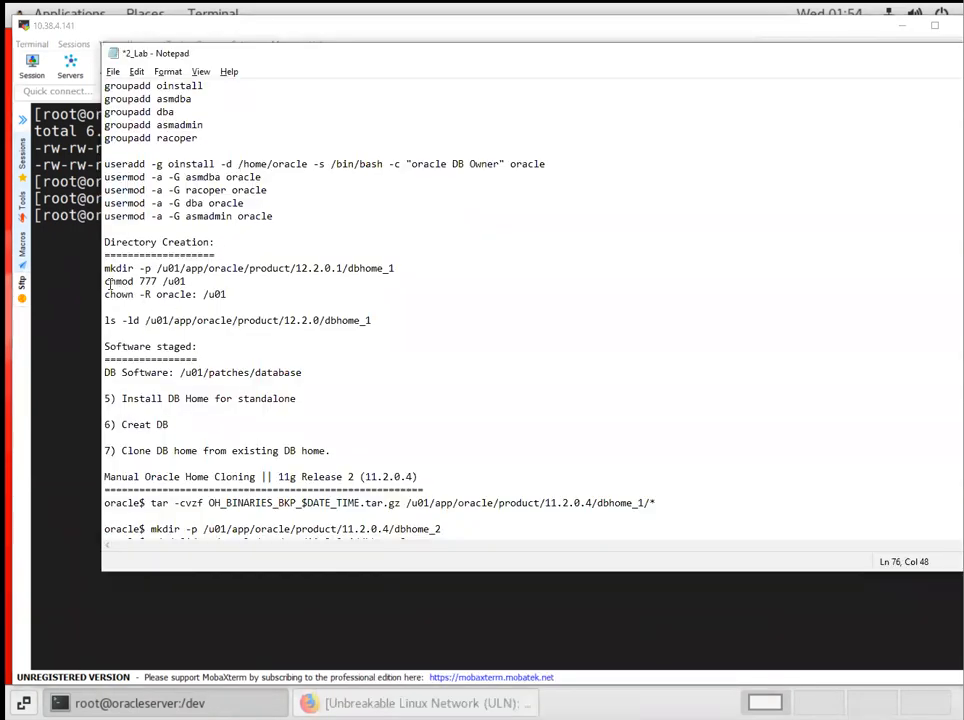
{"action": "right_click", "coordinate": [150, 290]}
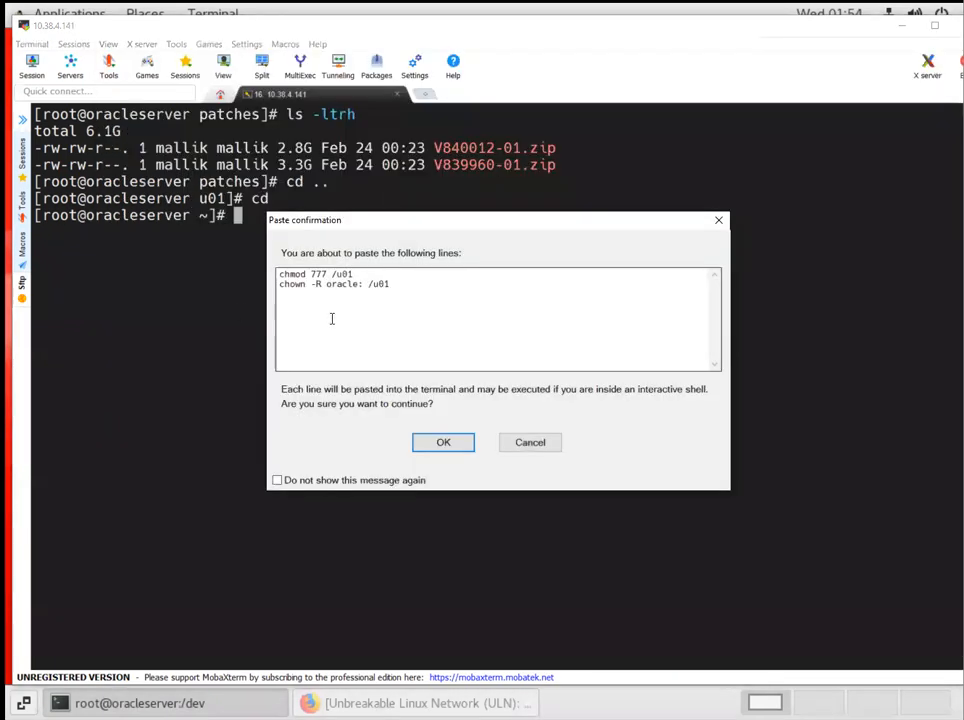
{"action": "left_click", "coordinate": [443, 442]}
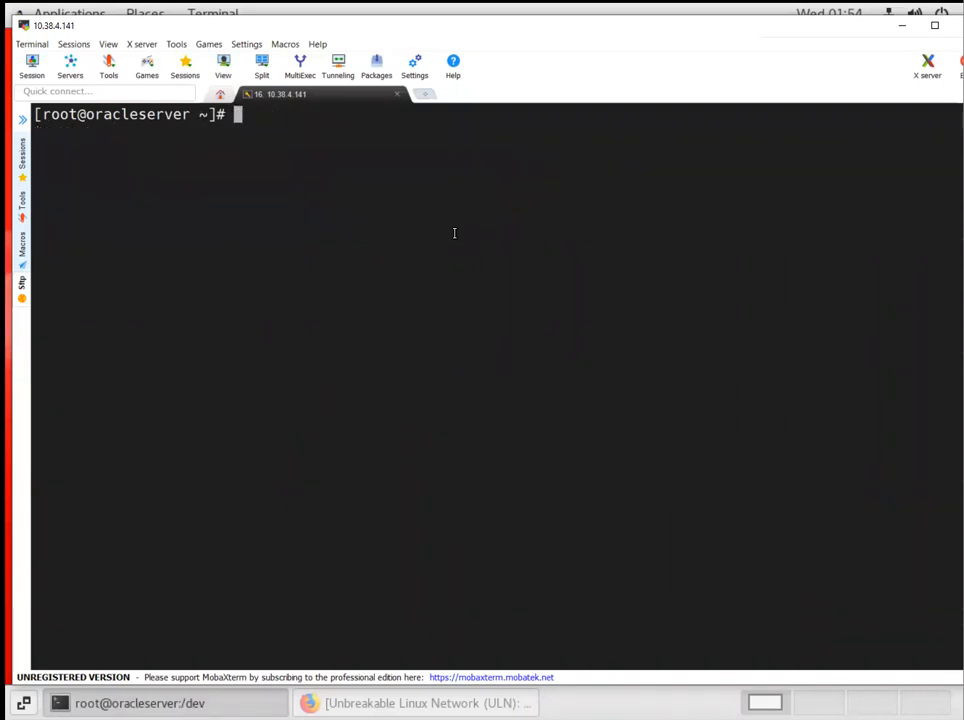
Step: List the zip files in /u01/patches and copy the V839960-01.zip name
{"action": "type", "text": "cd /u01/patches/"}
{"action": "type", "text": "l"}
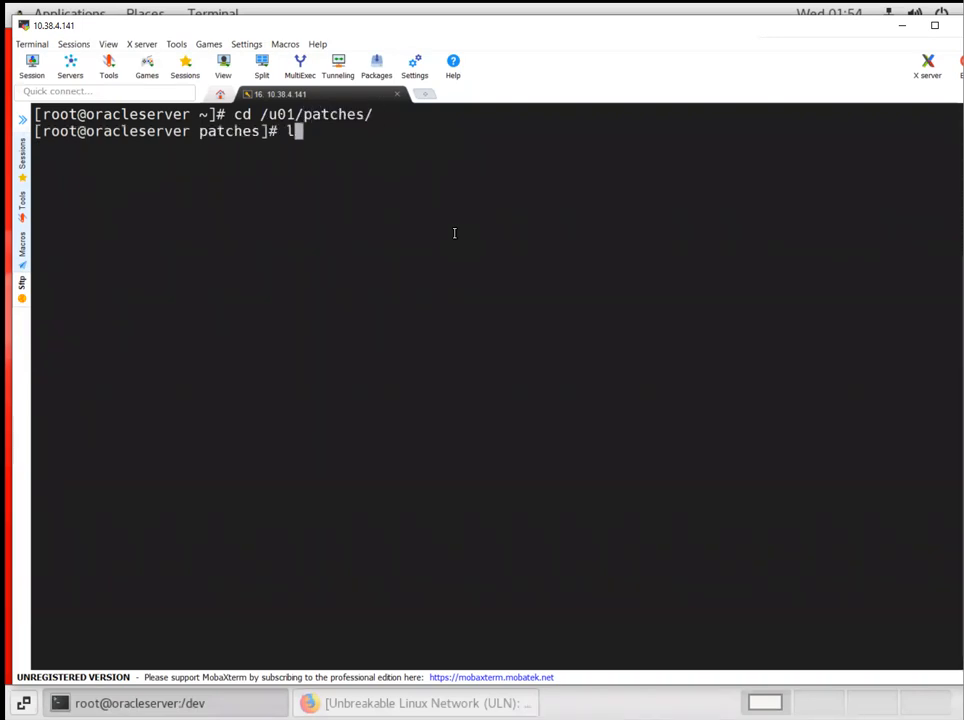
{"action": "key", "text": "Return"}
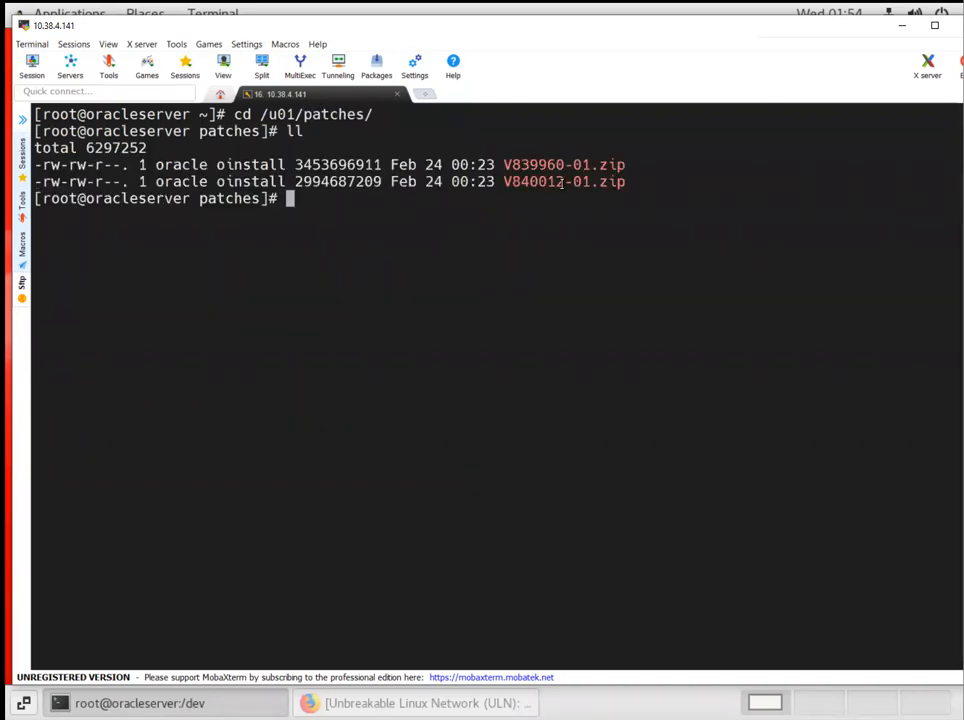
{"action": "double_click", "coordinate": [563, 181]}
{"action": "type", "text": "ls -ltrh"}
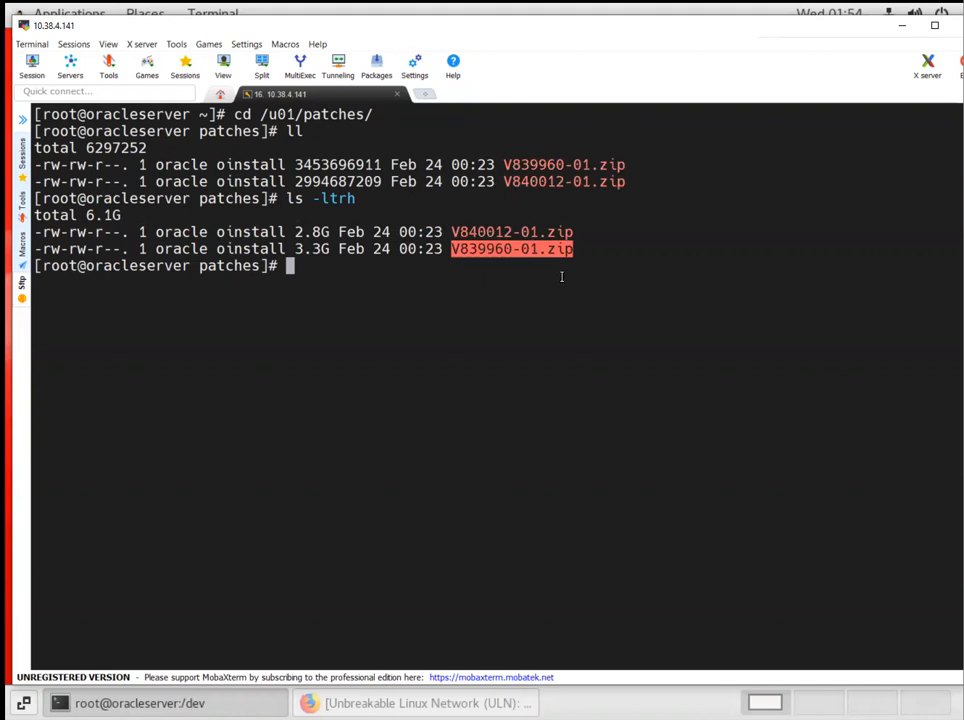
{"action": "type", "text": "unz"}
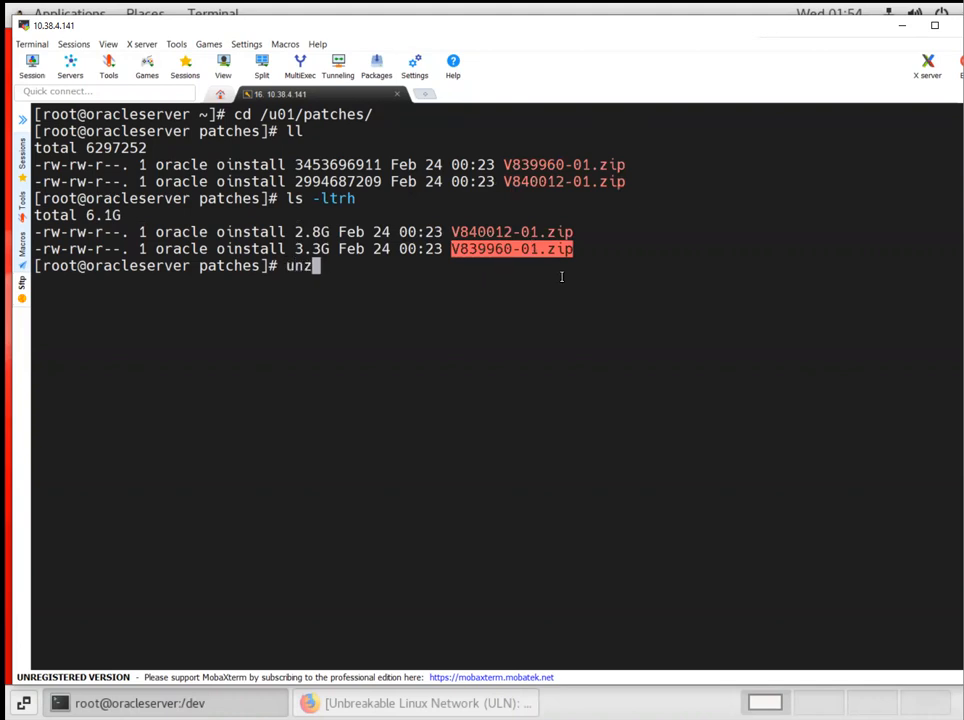
Step: Switch to the oracle user with su - and move into /u01/patches
{"action": "type", "text": "su - oracle"}
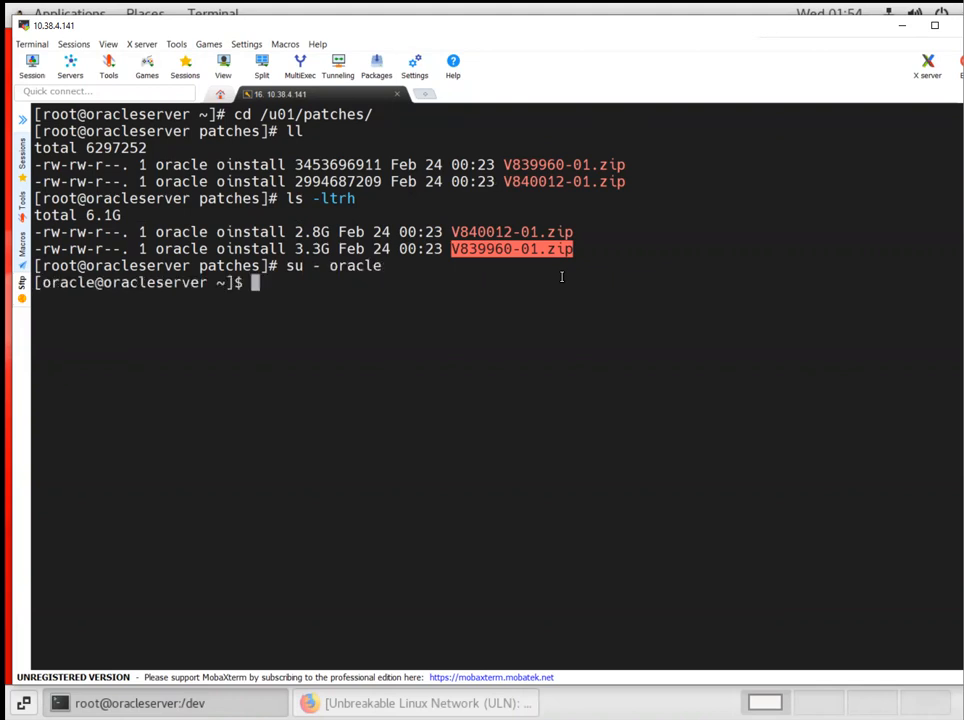
{"action": "type", "text": "cd /u01/"}
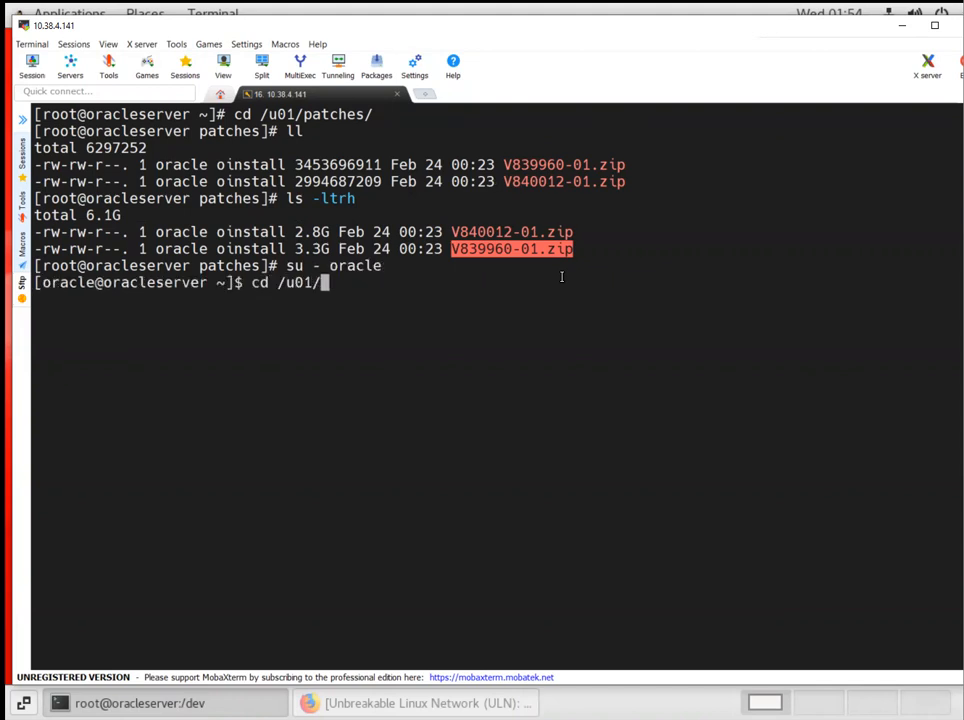
{"action": "key", "text": "Return"}
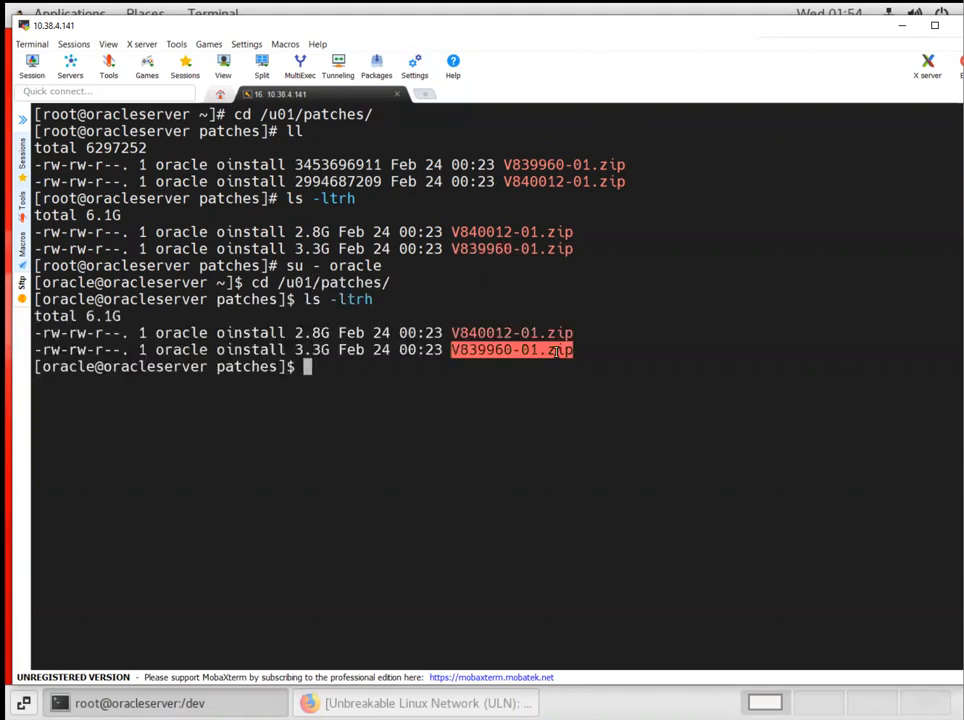
Step: Start typing unzip V839960-01.zip -d /u01/app/12. at the prompt
{"action": "type", "text": "unzip"}
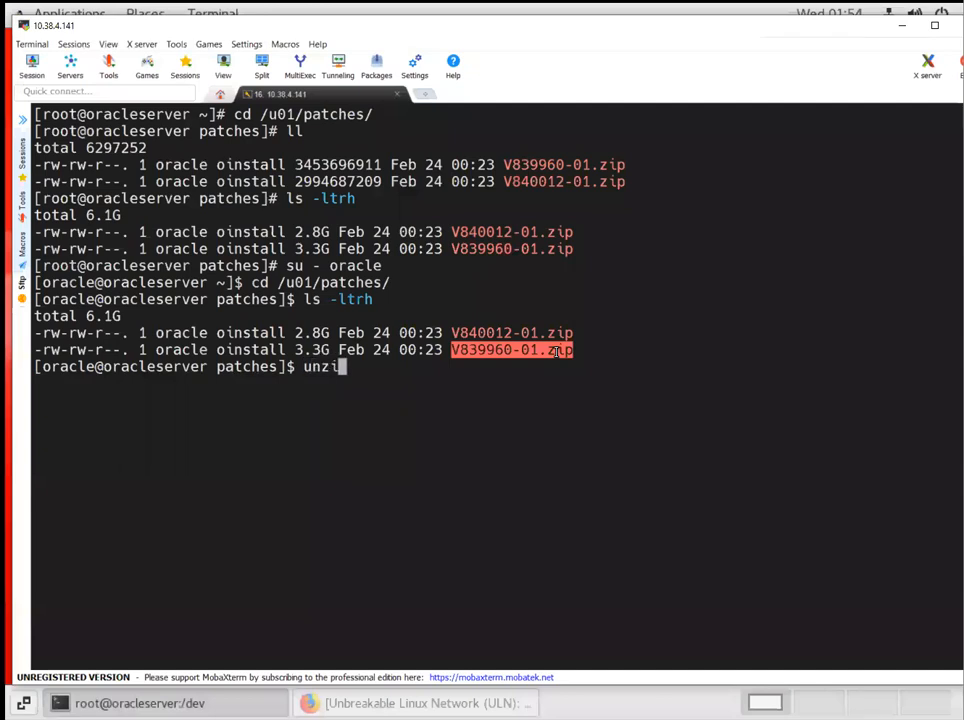
{"action": "type", "text": "p"}
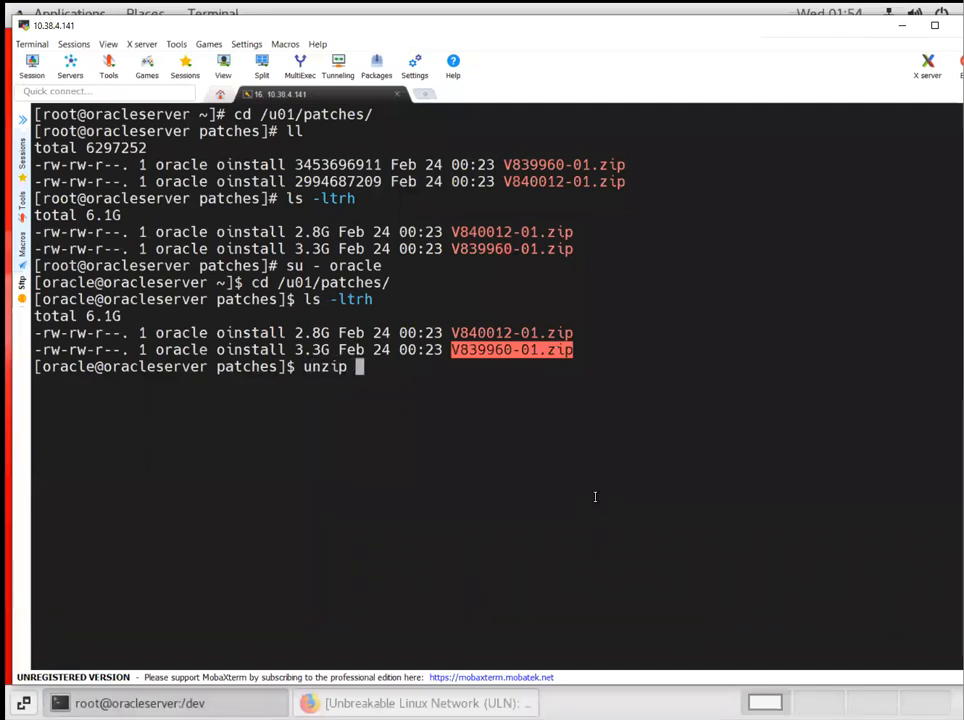
{"action": "type", "text": "V839960-01.zip -d"}
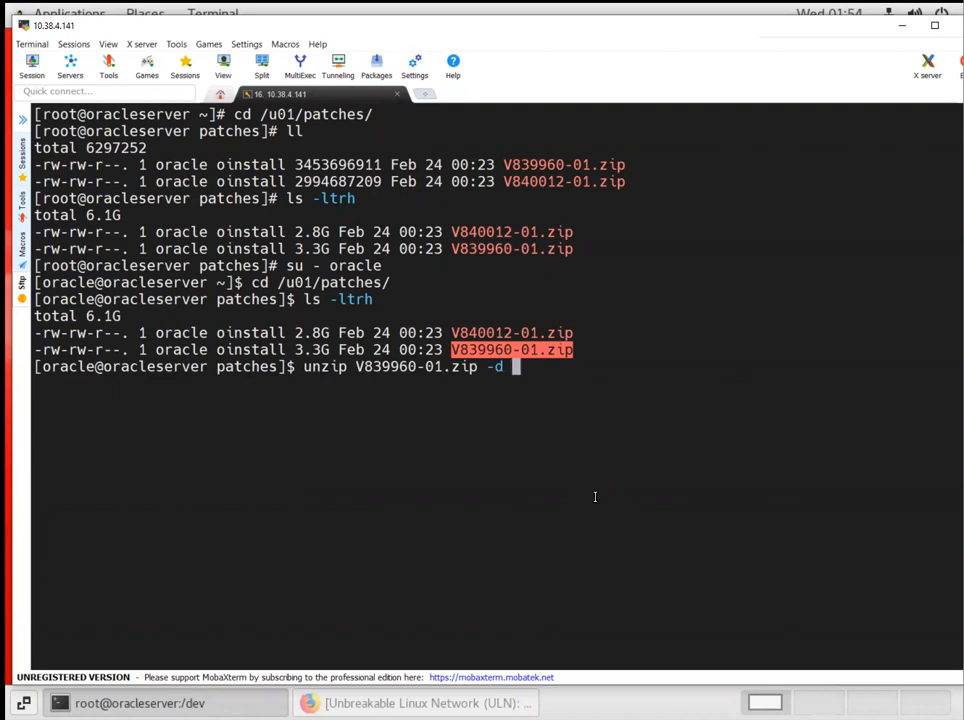
{"action": "type", "text": "/u01/app/"}
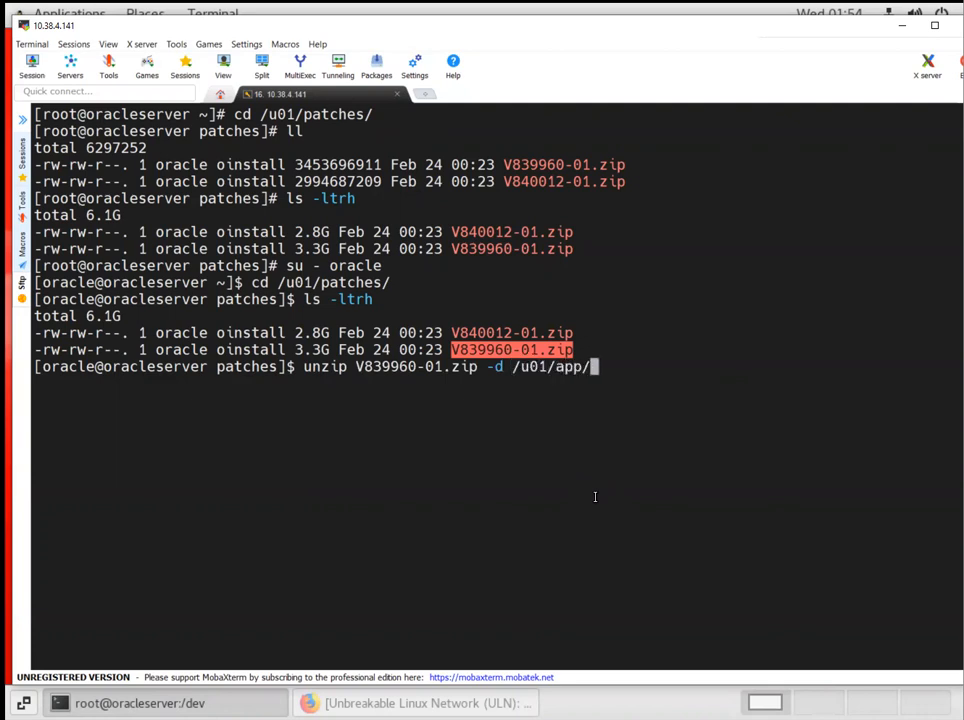
{"action": "type", "text": "12"}
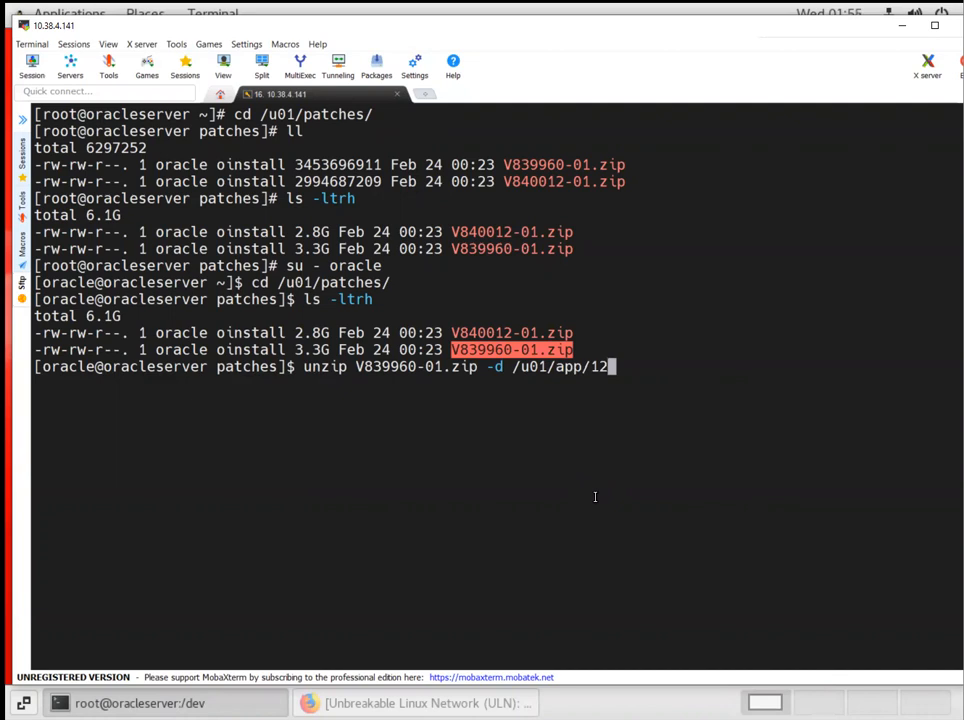
{"action": "type", "text": "."}
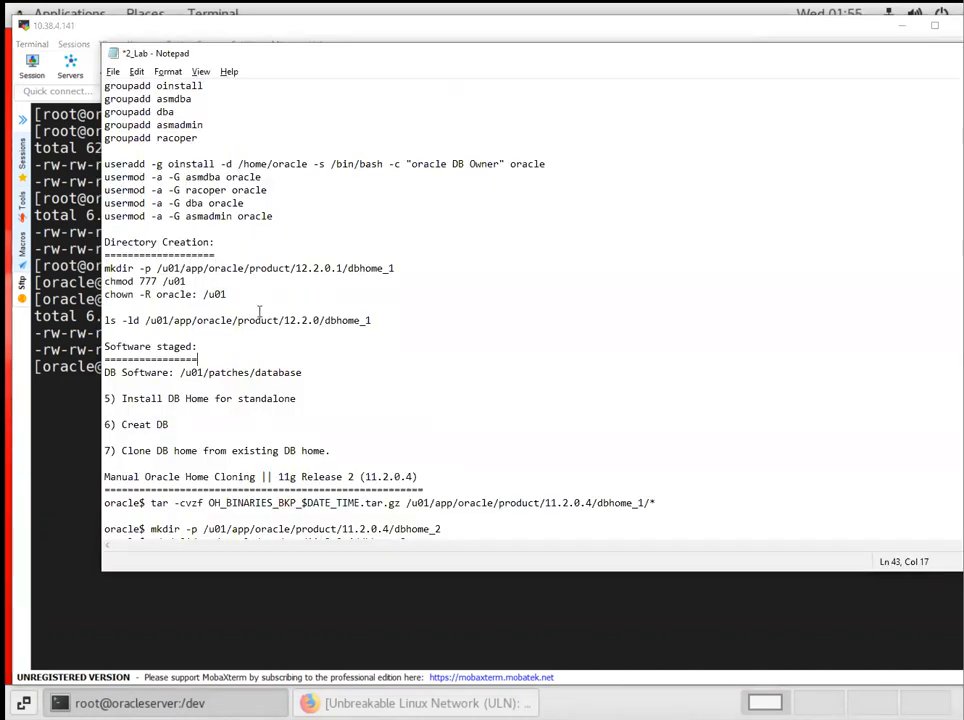
Step: Edit the notes' mkdir line, replacing dbhome_1 with grid for the grid home path
{"action": "scroll", "scroll_direction": "down", "scroll_amount": 3}
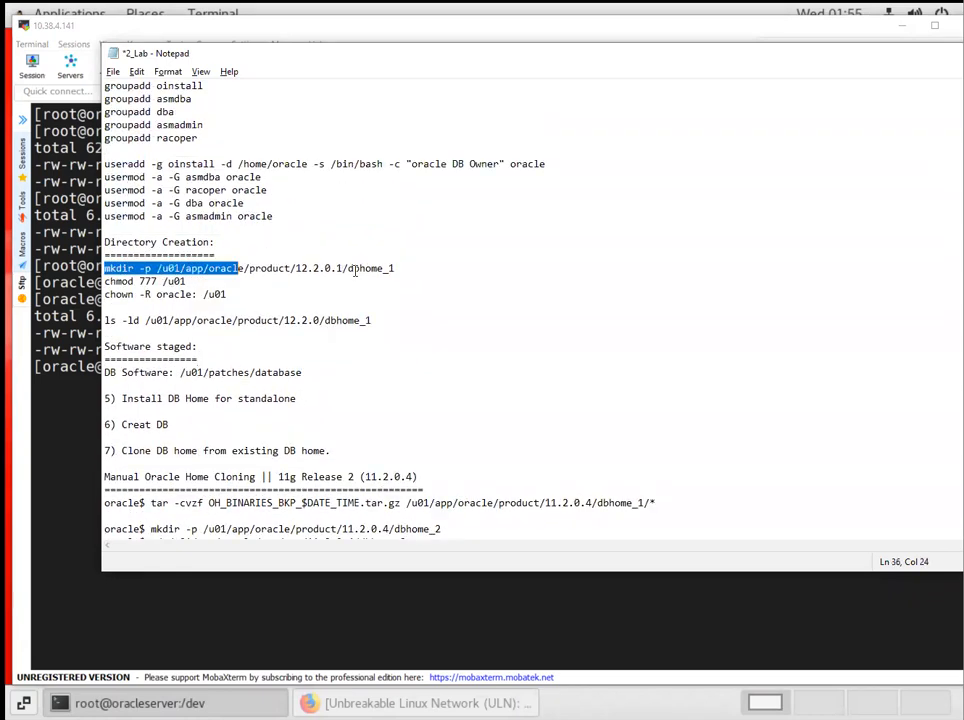
{"action": "left_click", "coordinate": [413, 267]}
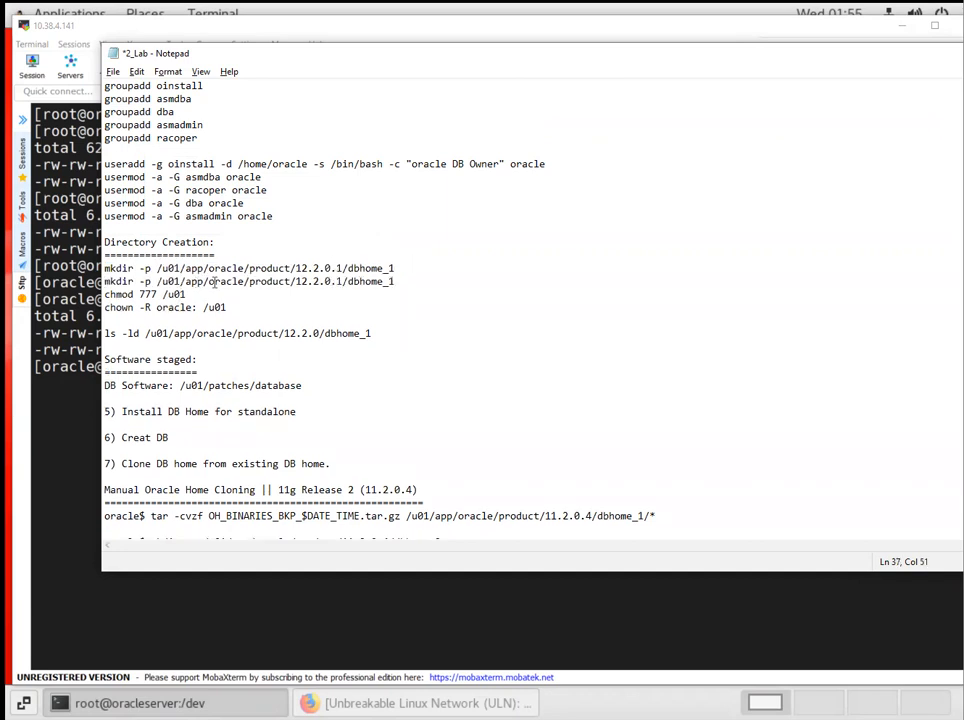
{"action": "double_click", "coordinate": [245, 281]}
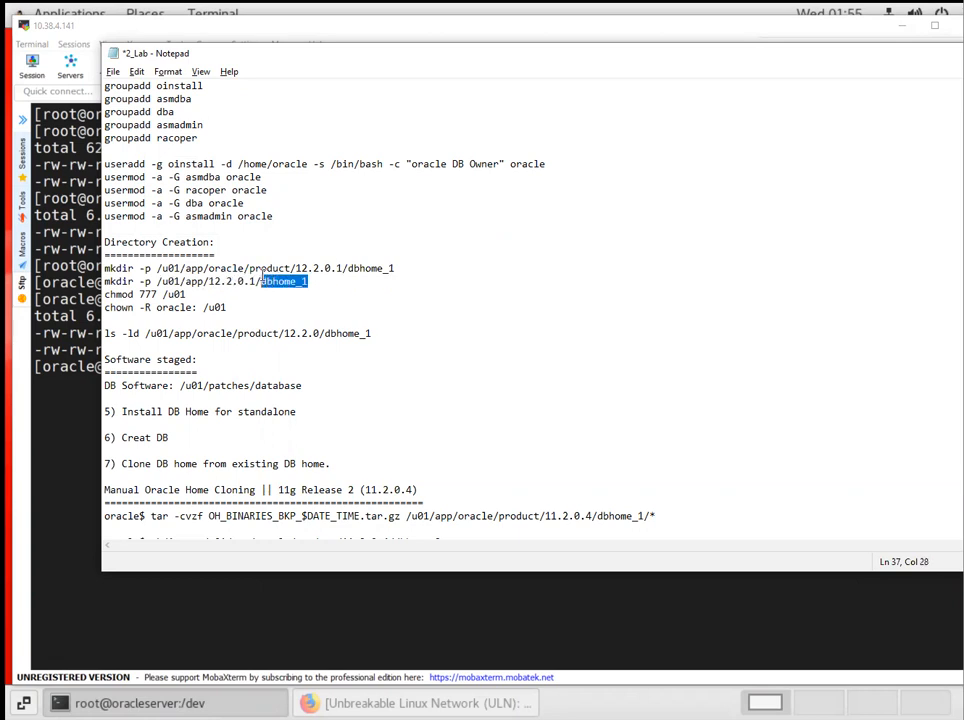
{"action": "type", "text": "grid"}
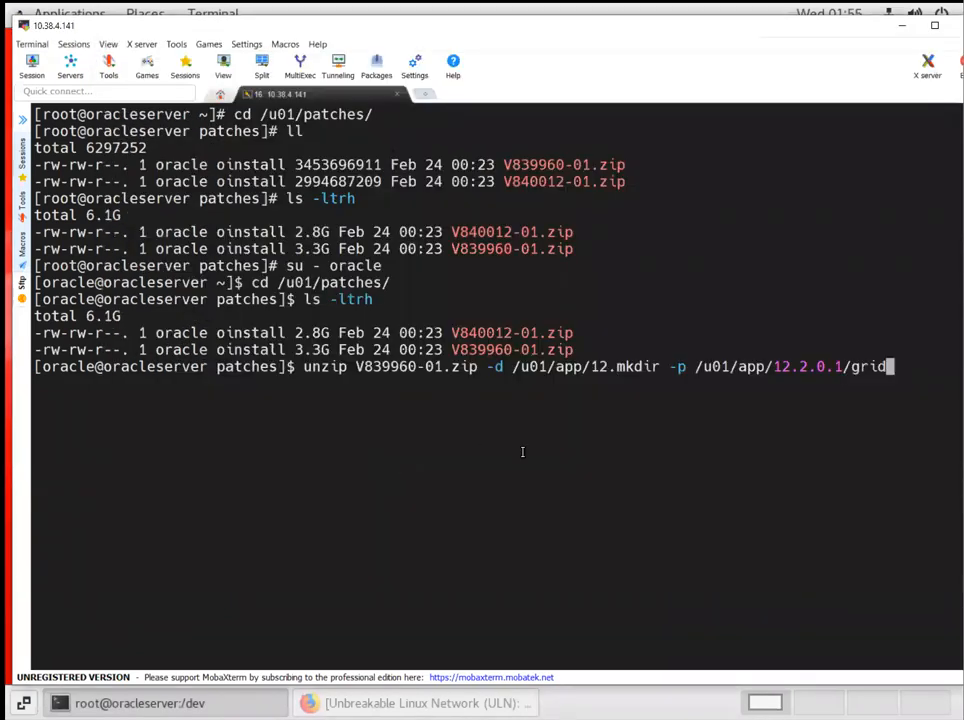
Step: Create the /u01/app/12.2.0.1/grid directory with mkdir -p
{"action": "key", "text": "BackSpace"}
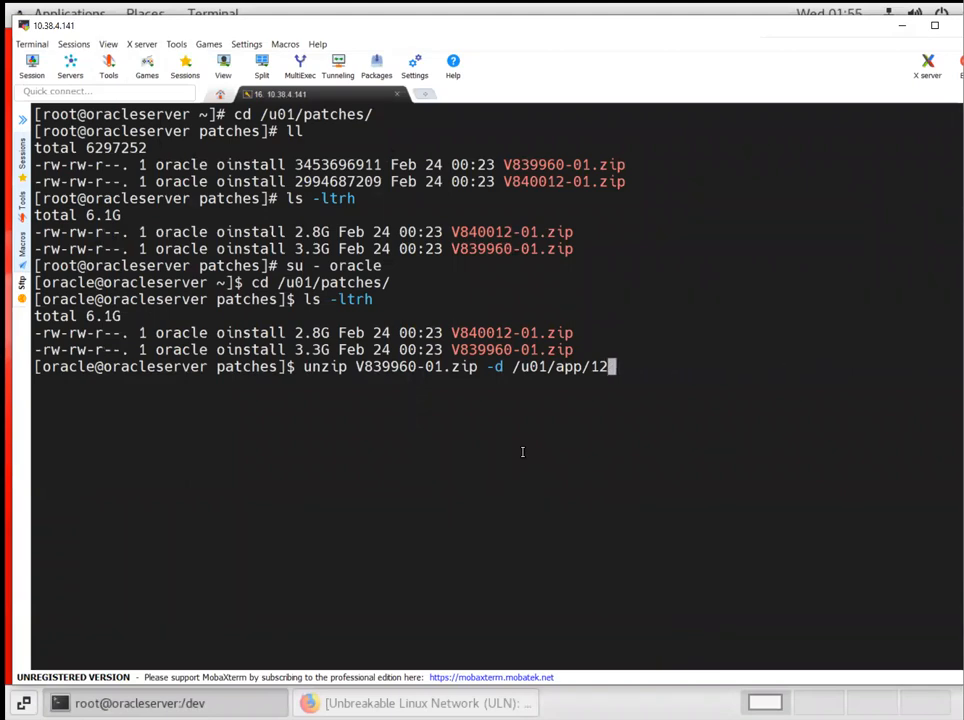
{"action": "type", "text": "mkdir -p /u01/app/12.2.0.1/grid"}
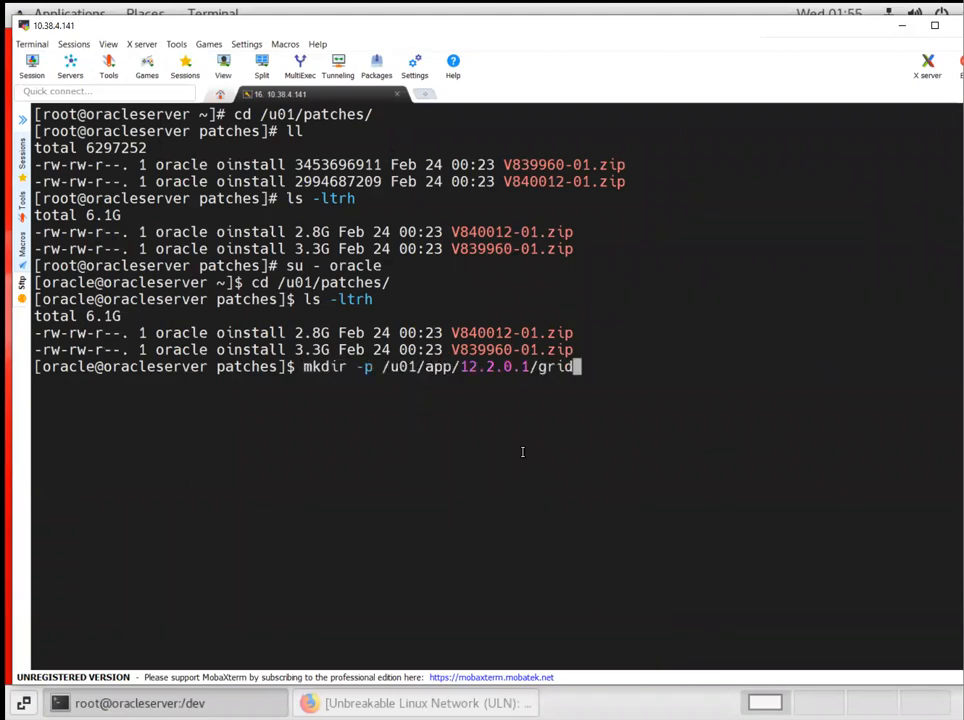
{"action": "key", "text": "Return"}
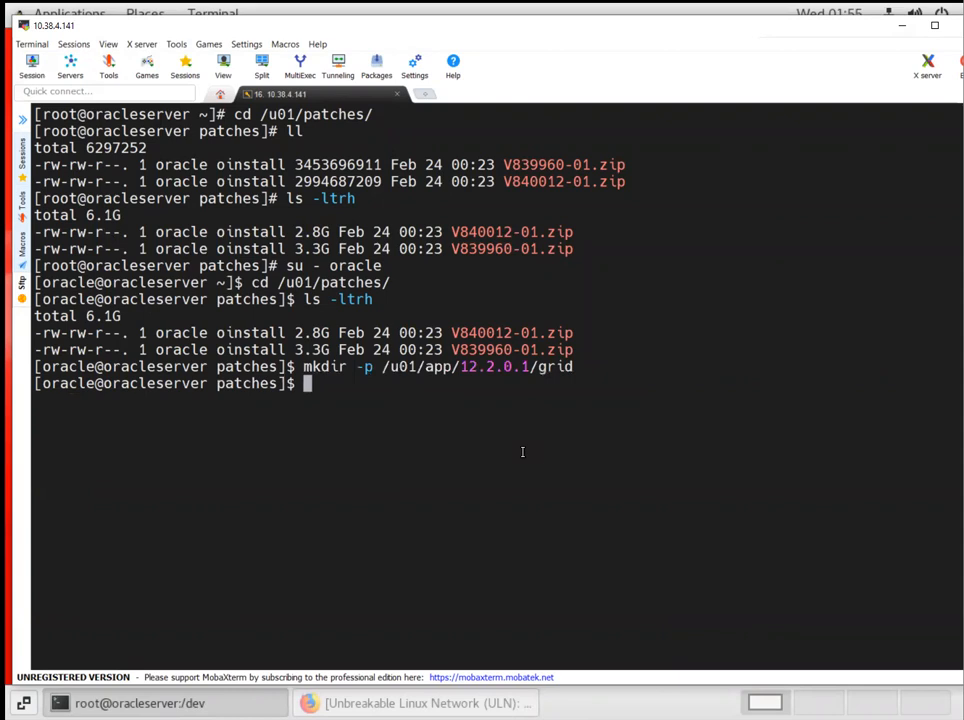
Step: Extract V839960-01.zip into /u01/app/12.2.0.1/grid
{"action": "type", "text": "unzip"}
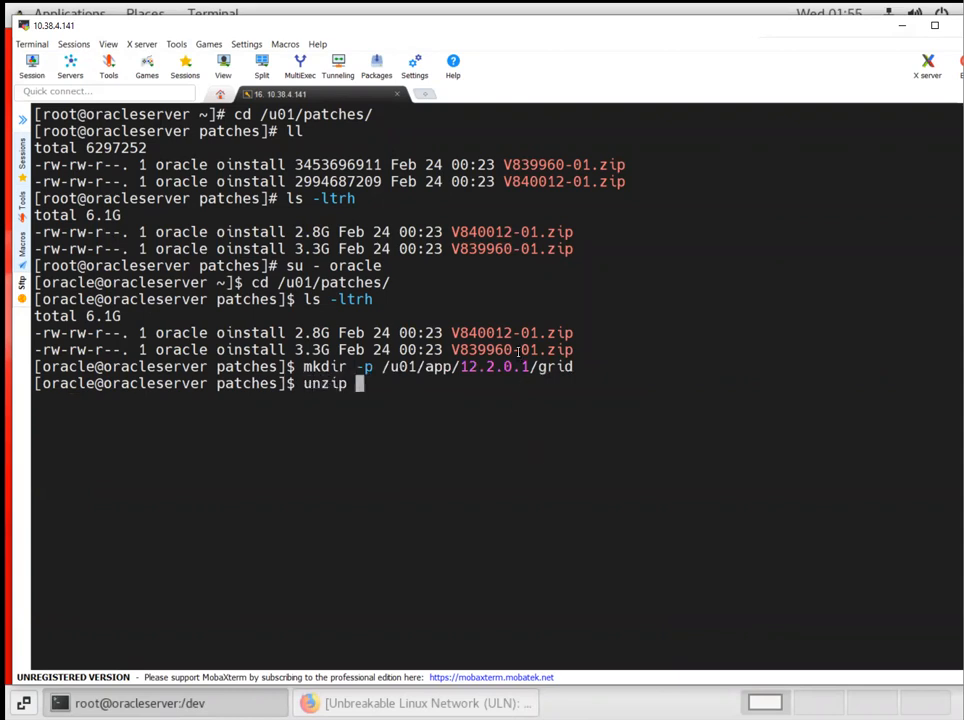
{"action": "type", "text": "V839960-01.zip"}
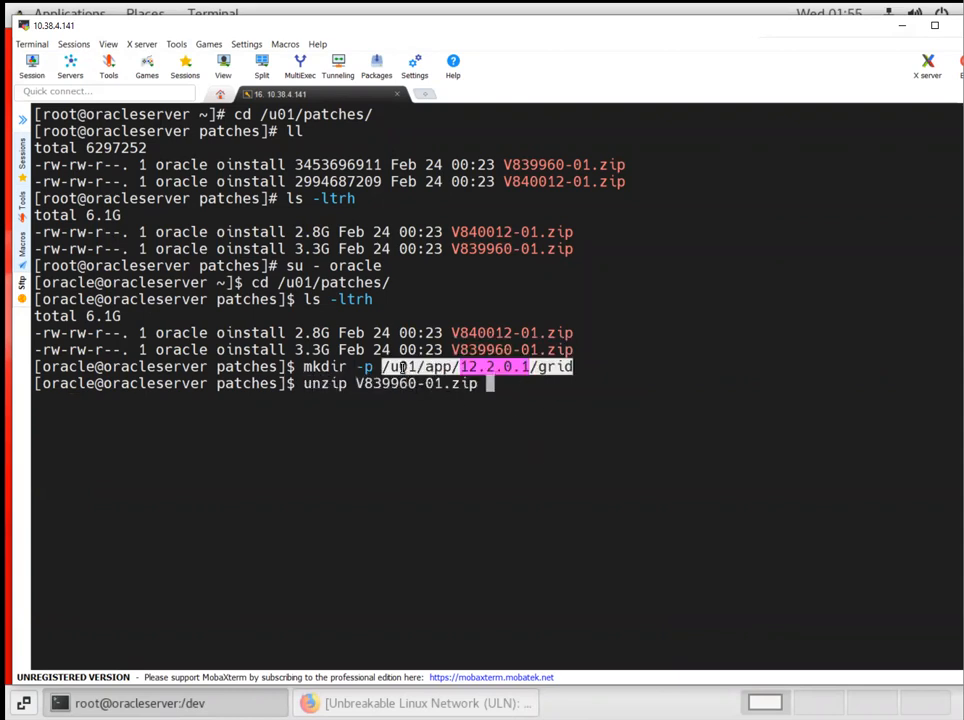
{"action": "type", "text": "-d"}
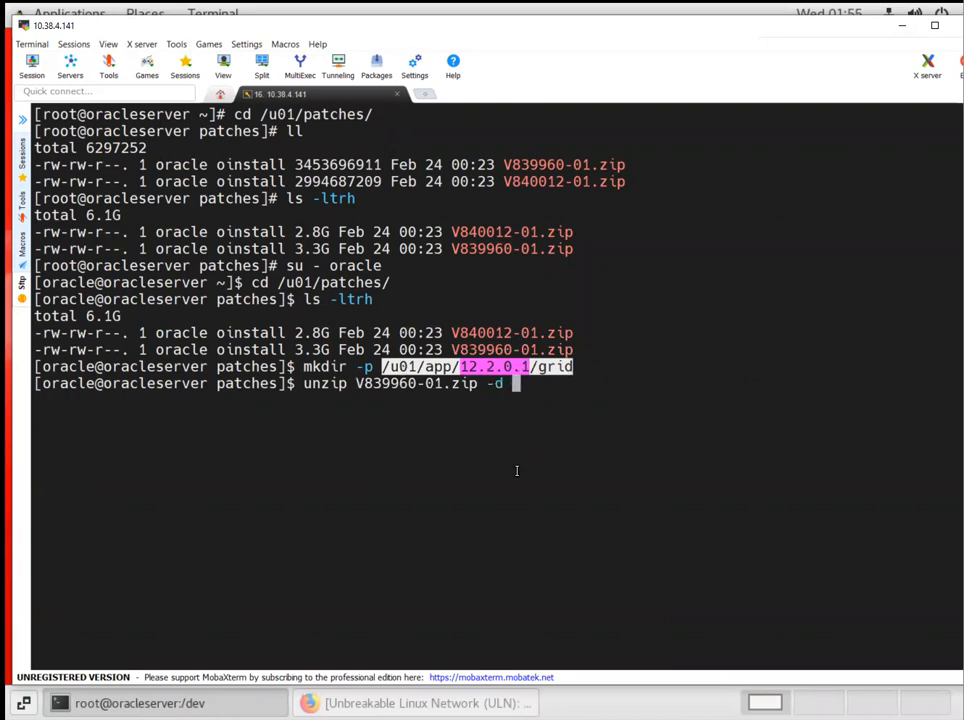
{"action": "key", "text": "Return"}
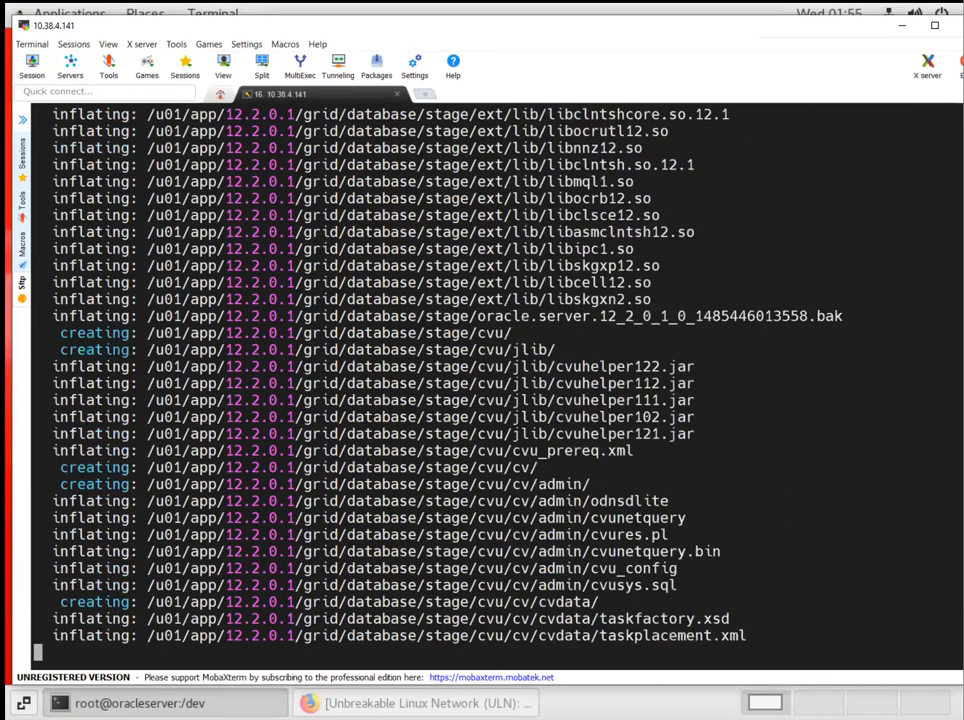
{"action": "scroll", "scroll_direction": "down", "scroll_amount": 3}
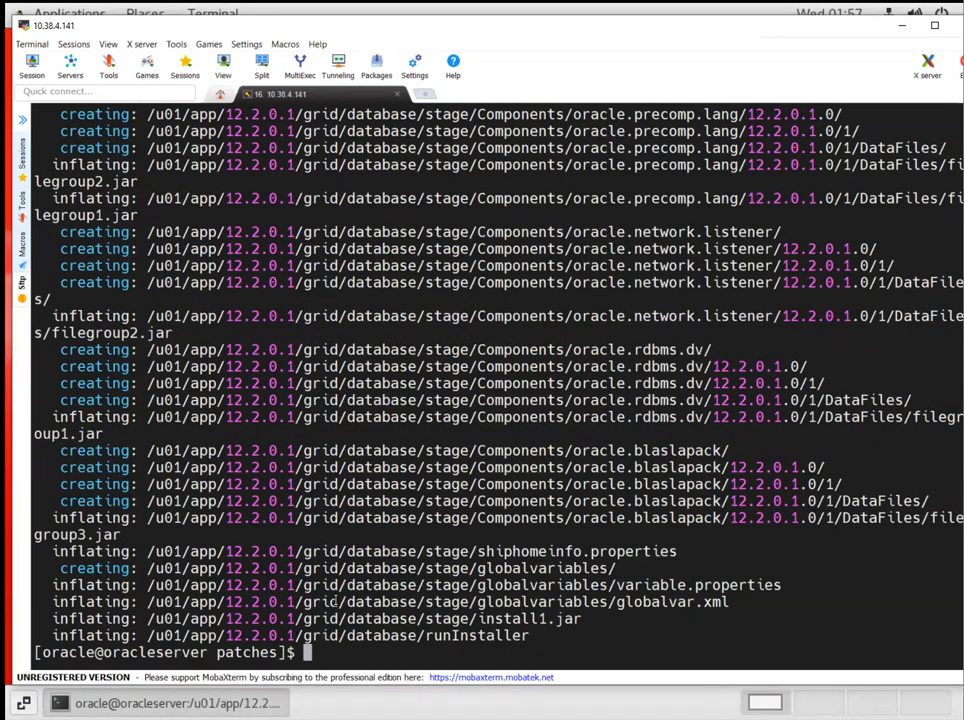
{"action": "type", "text": "unzip V839960-01.zip -d /u01/app/12.2.0.1/grid^C"}
{"action": "type", "text": "ls"}
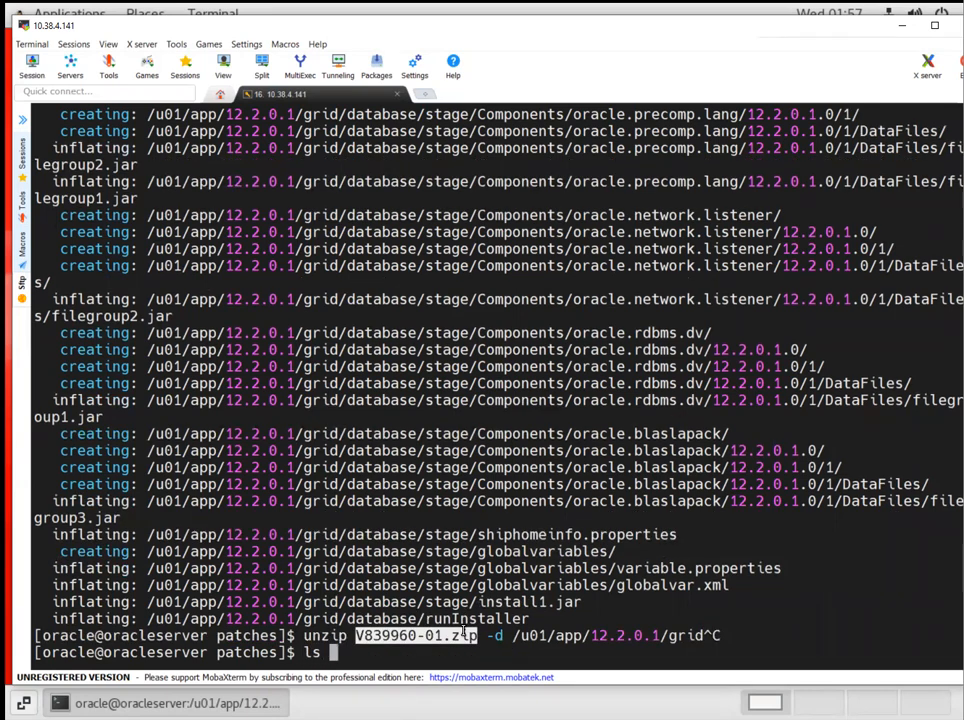
Step: List the archives and unzip V840012-01.zip into /u01/app/12.2.0.1/grid
{"action": "key", "text": "Return"}
{"action": "type", "text": "unz"}
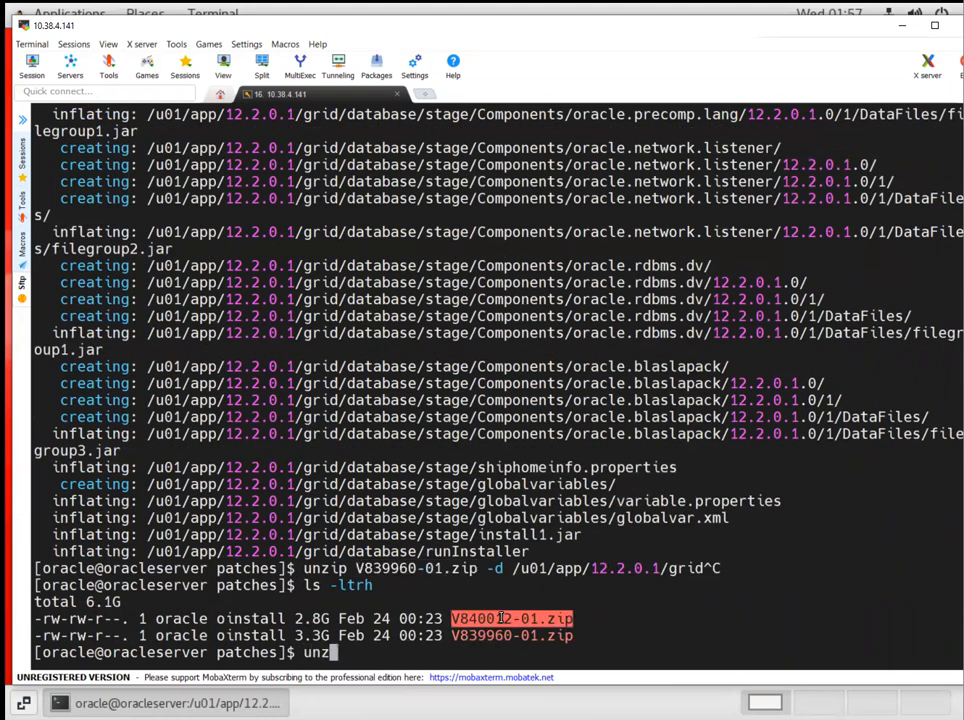
{"action": "type", "text": "ip"}
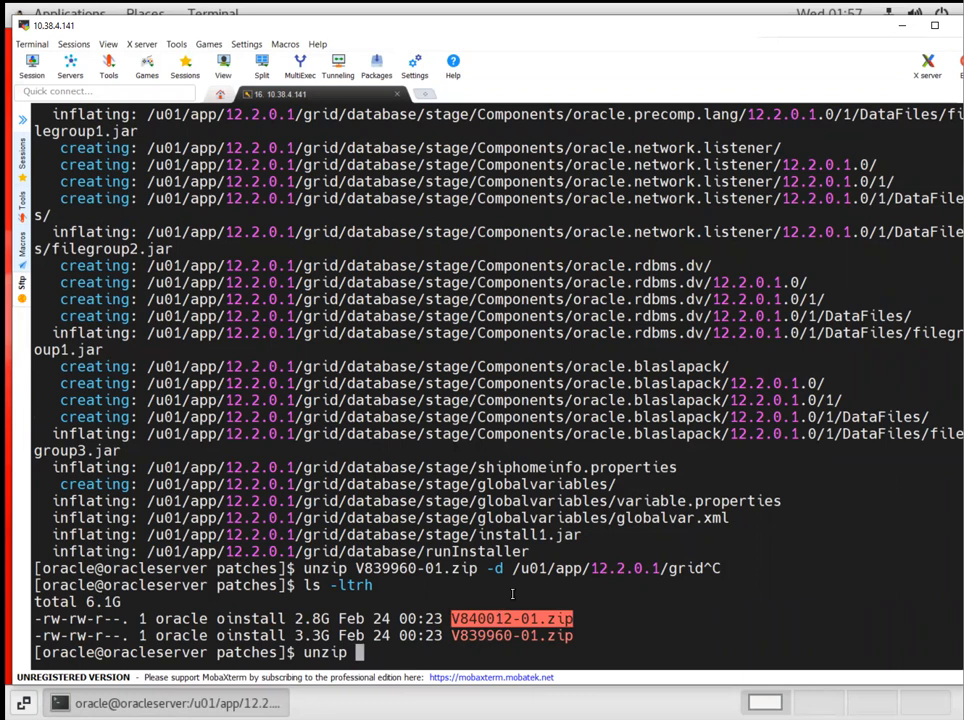
{"action": "type", "text": "V840012-01.zip"}
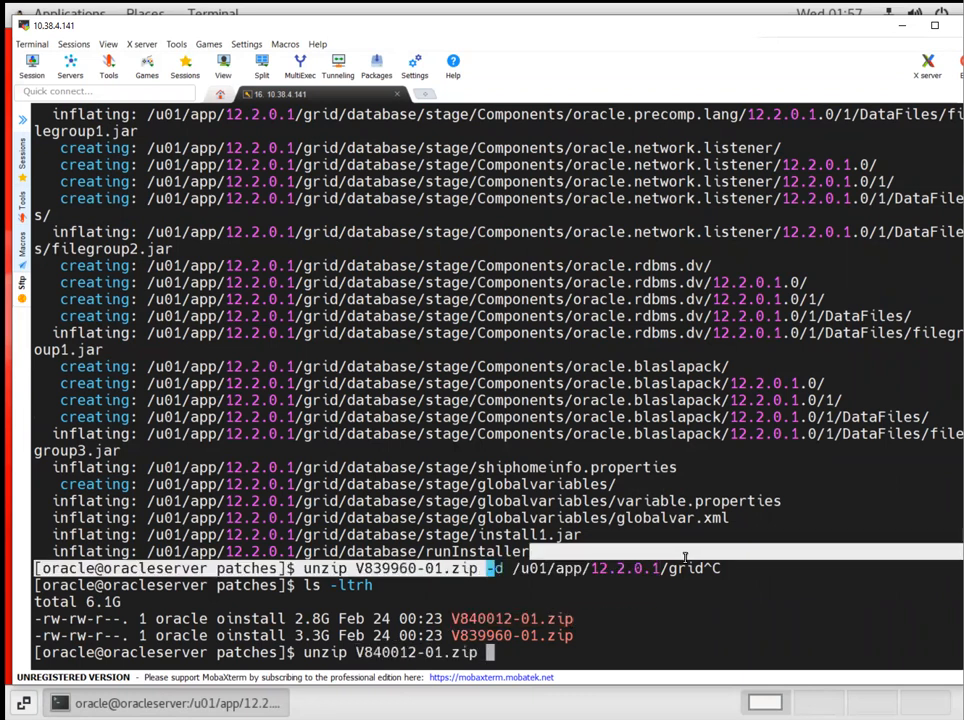
{"action": "type", "text": "-d /u01/app/12.2.0.1/grid"}
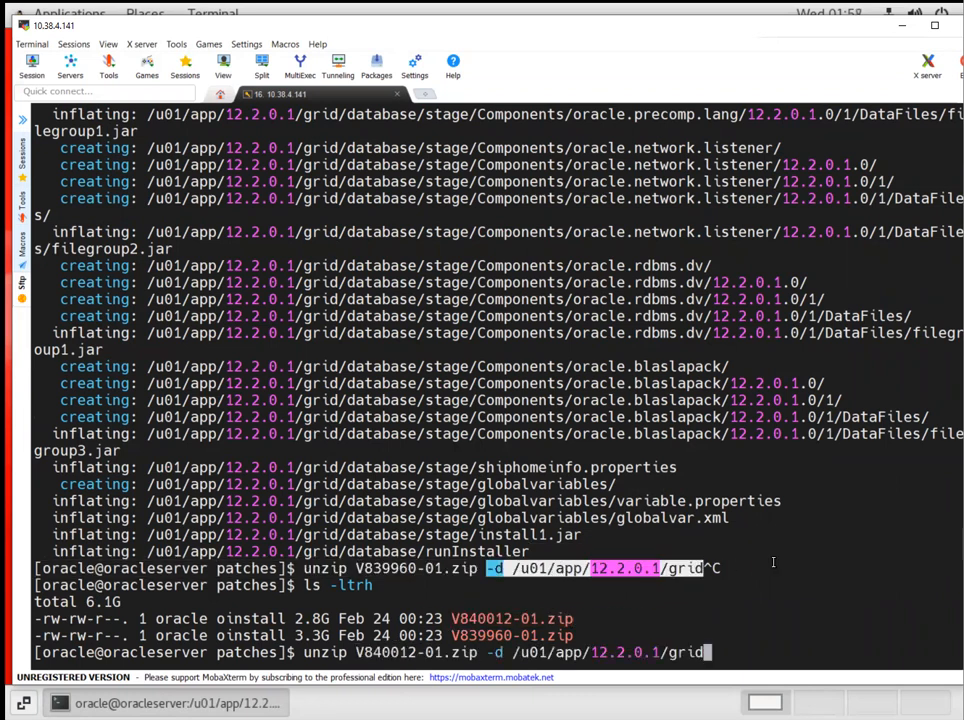
{"action": "key", "text": "Return"}
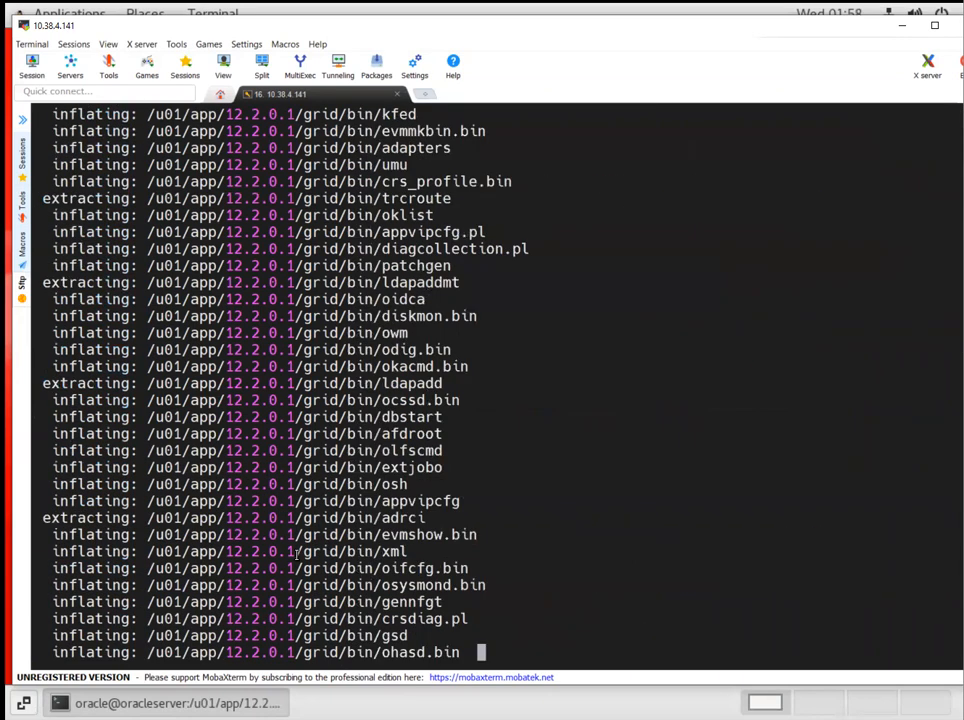
{"action": "scroll", "scroll_direction": "down", "scroll_amount": 3}
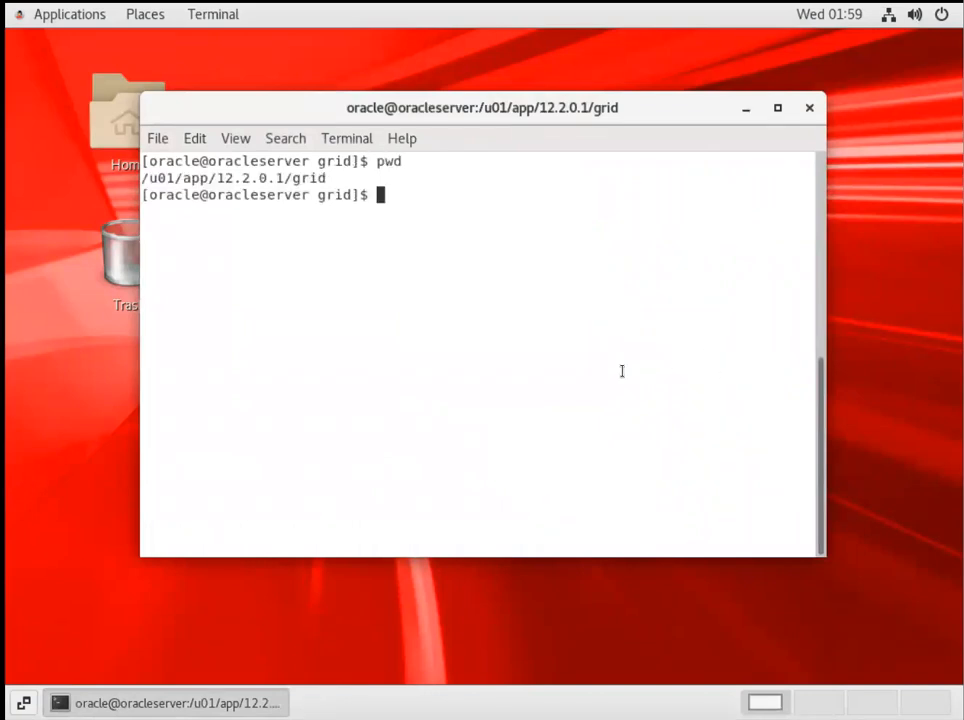
Step: List the grid home's shell scripts with ll *.sh and launch ./gridSetup.sh
{"action": "type", "text": "ll *.s"}
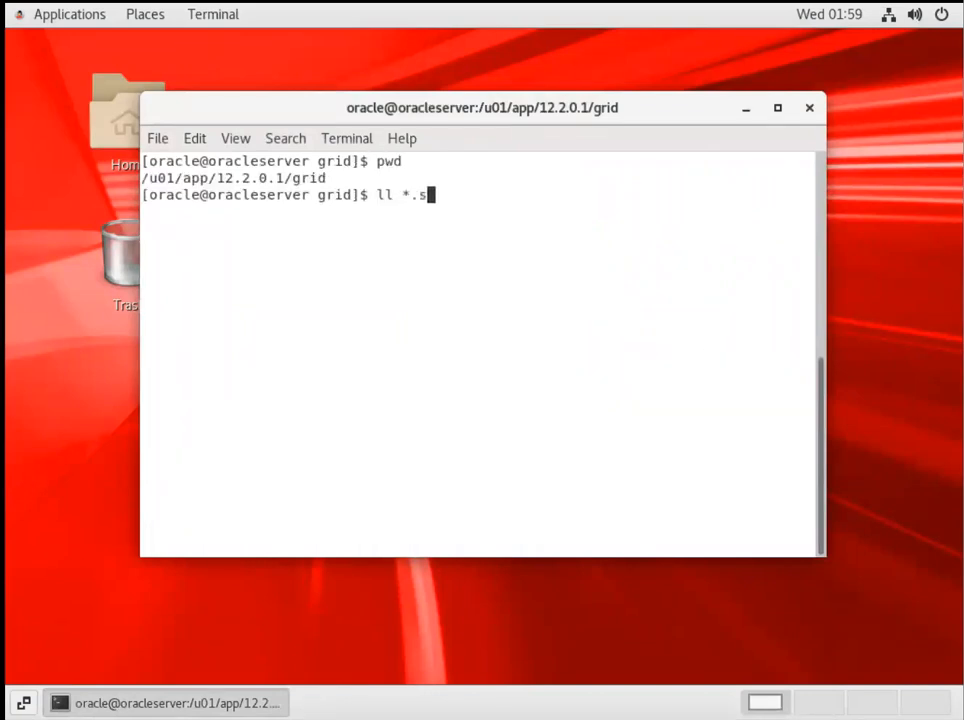
{"action": "key", "text": "Return"}
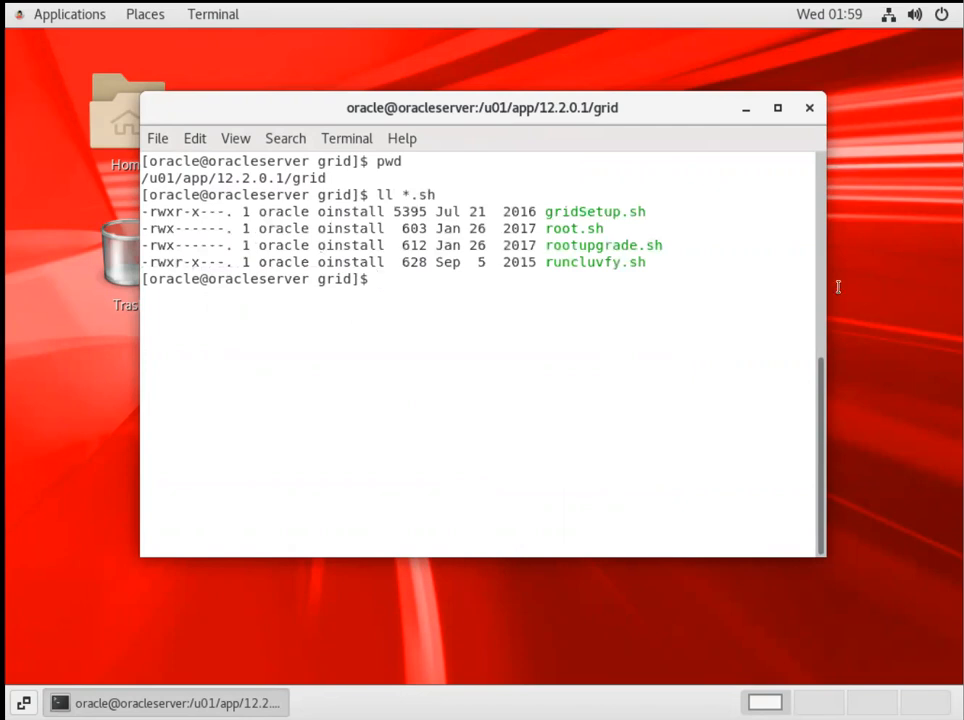
{"action": "double_click", "coordinate": [594, 211]}
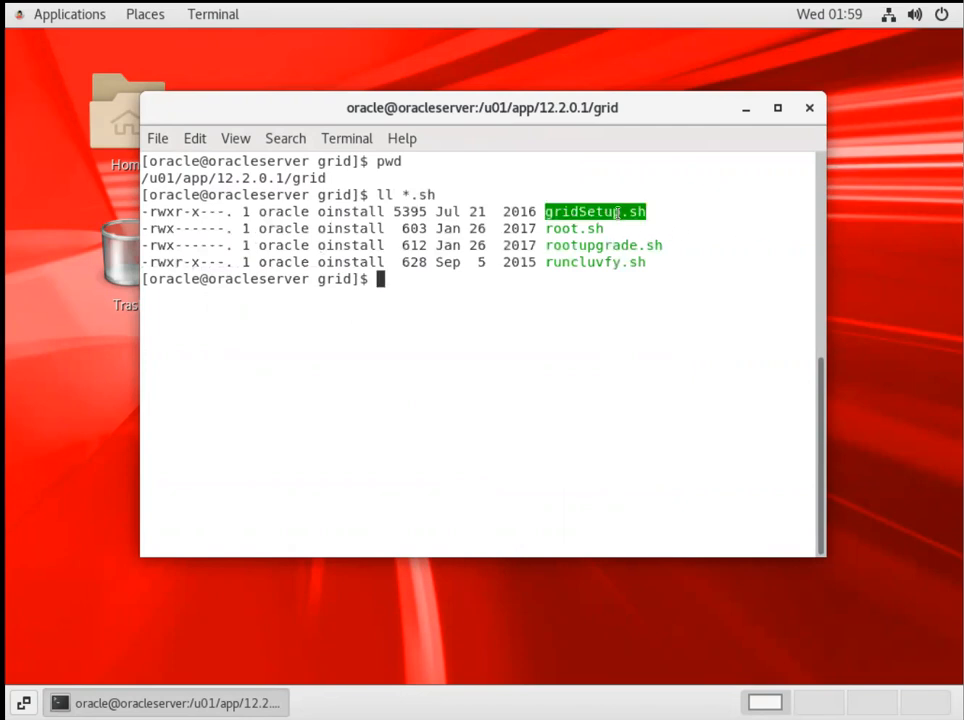
{"action": "type", "text": "./2-"}
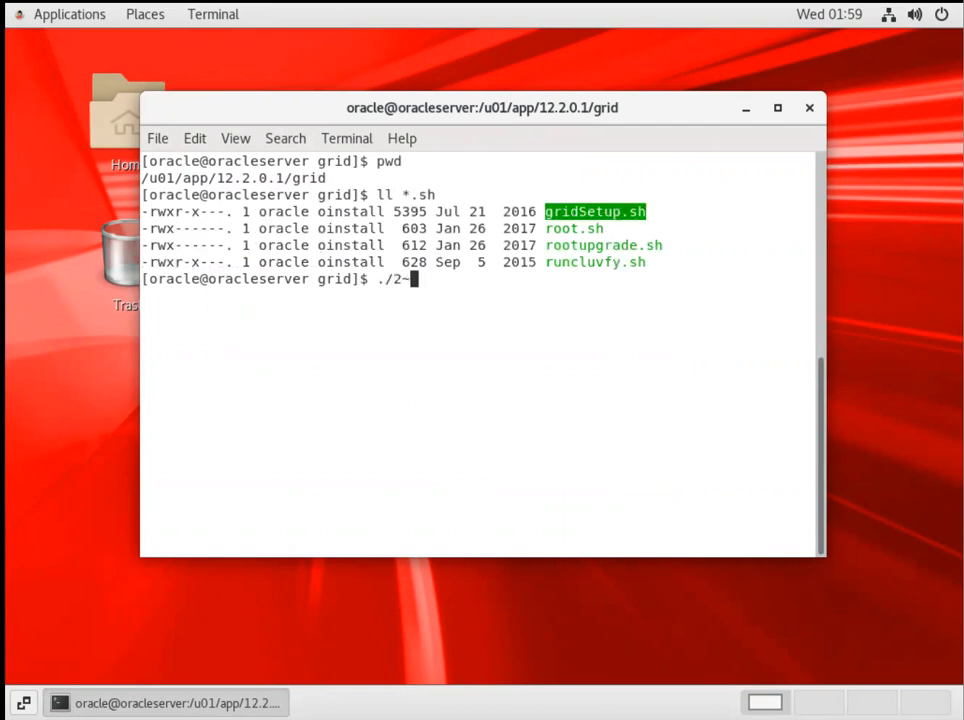
{"action": "key", "text": "BackSpace"}
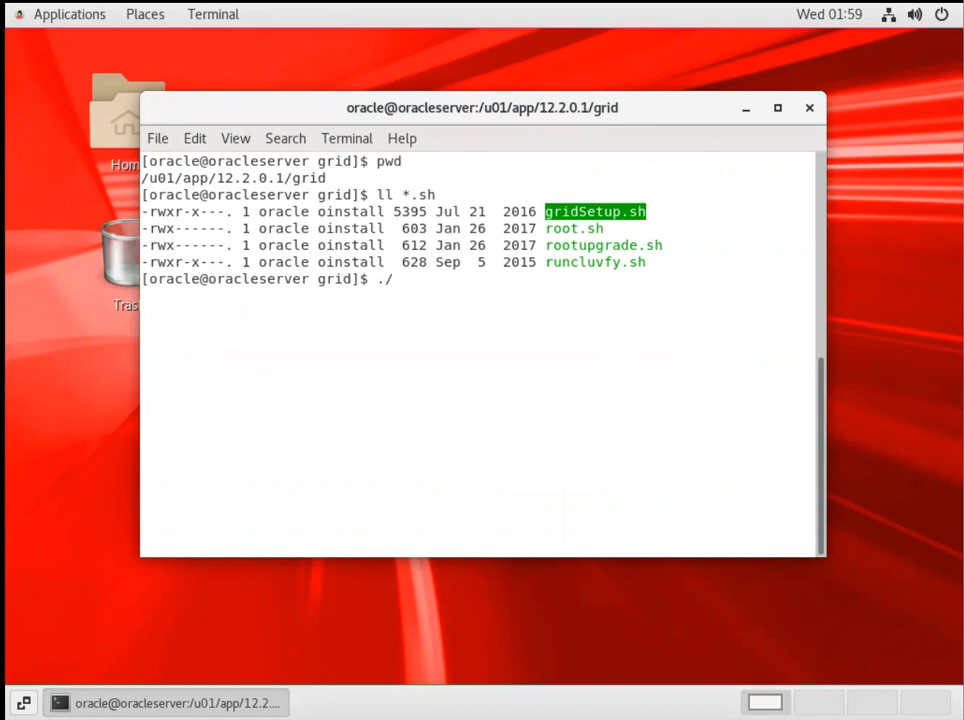
{"action": "type", "text": "gridSetup.sh"}
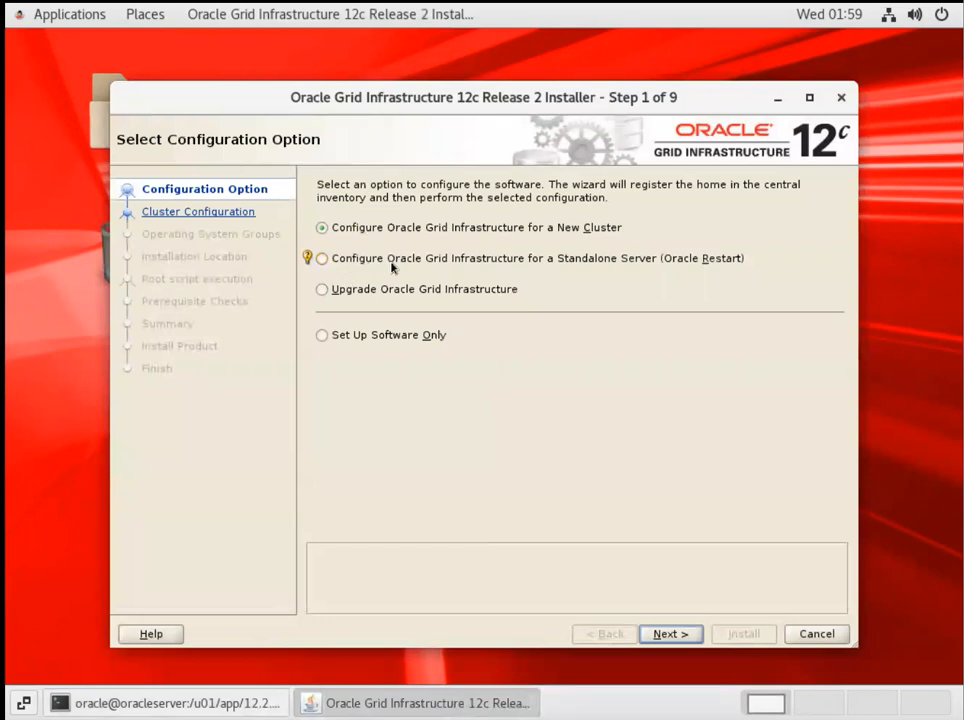
{"action": "mouse_move", "coordinate": [627, 264]}
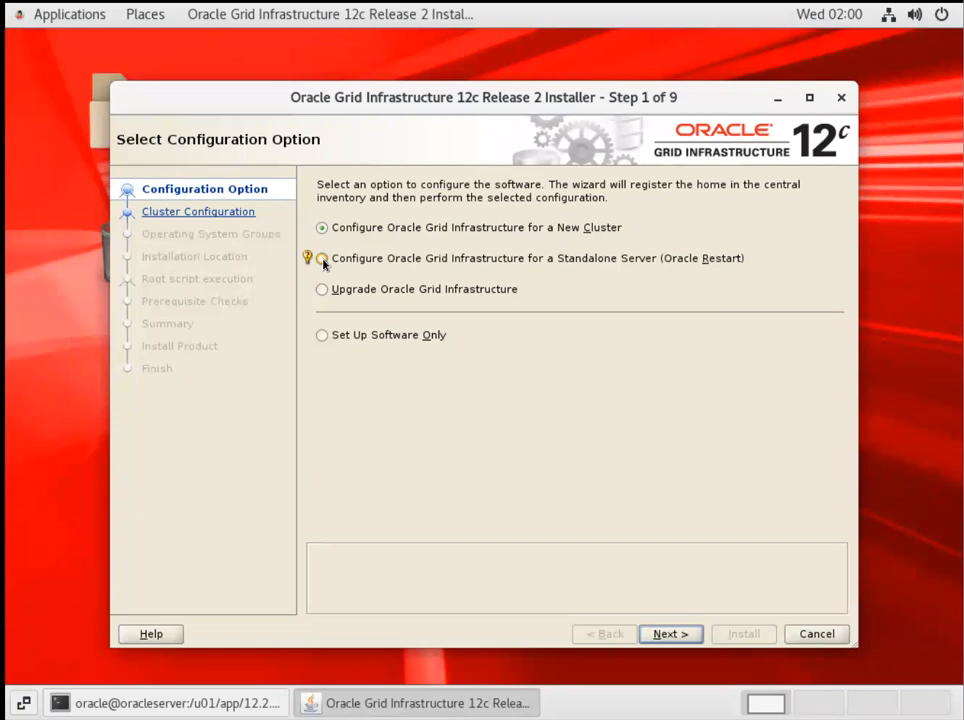
Step: Choose Standalone Server (Oracle Restart) configuration and advance to Create ASM Disk Group
{"action": "left_click", "coordinate": [322, 258]}
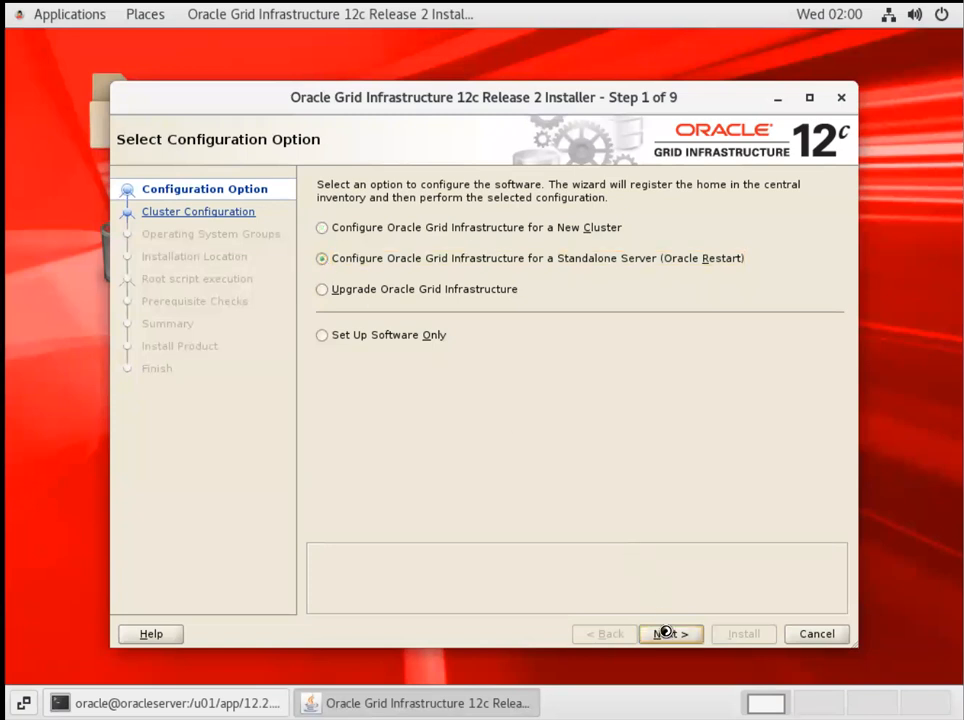
{"action": "left_click", "coordinate": [670, 633]}
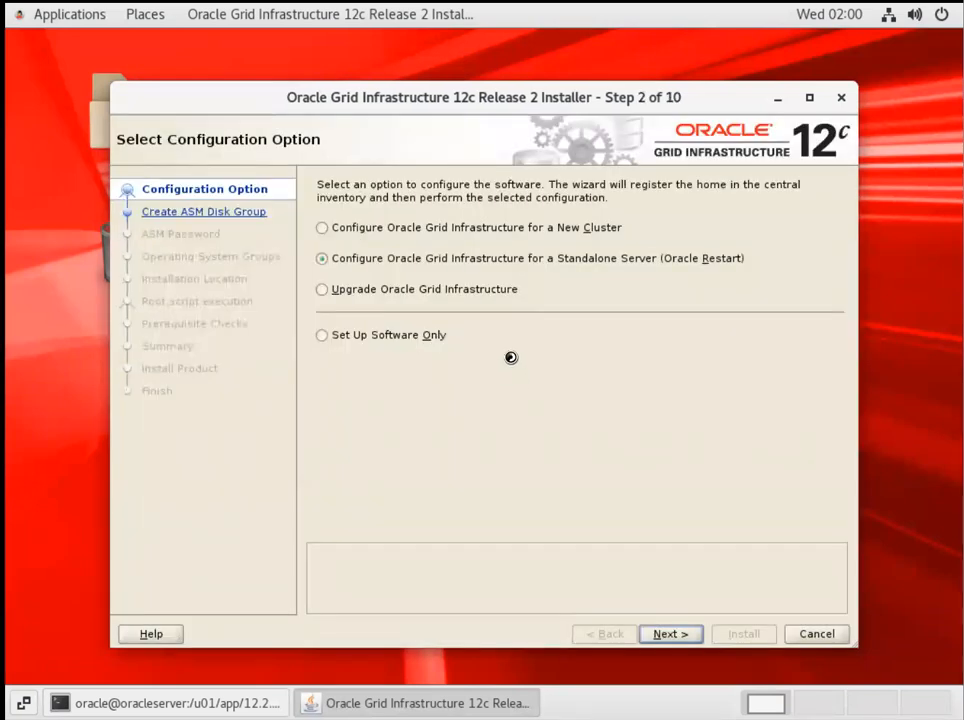
{"action": "left_click", "coordinate": [670, 633]}
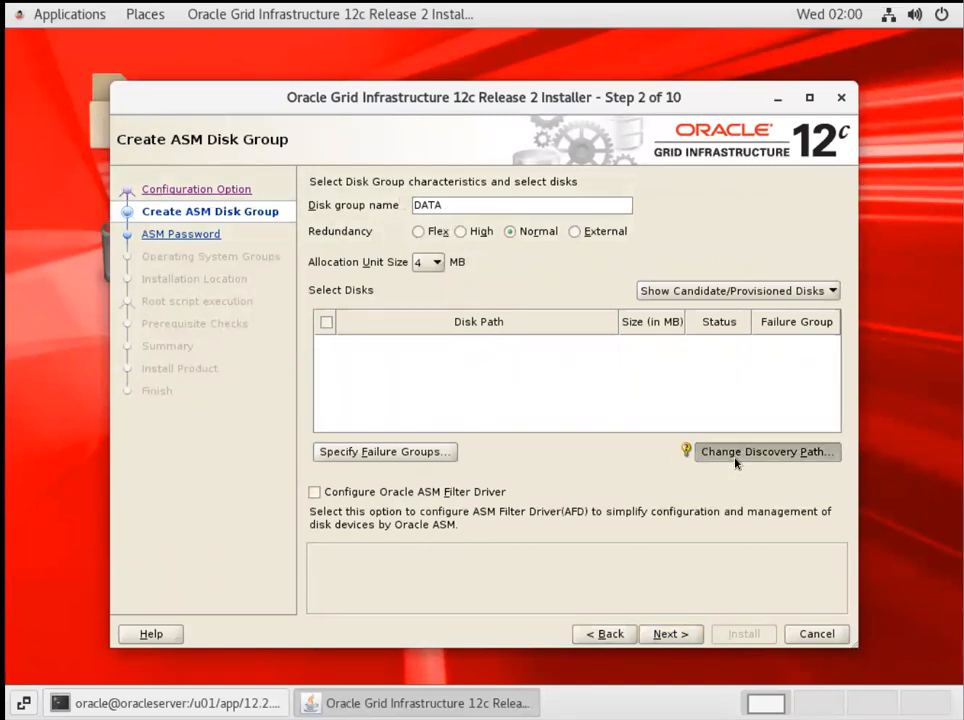
Step: Set discovery path /dev/oracleasm/disks/*, tick the DATA disk, and choose External redundancy
{"action": "left_click", "coordinate": [766, 451]}
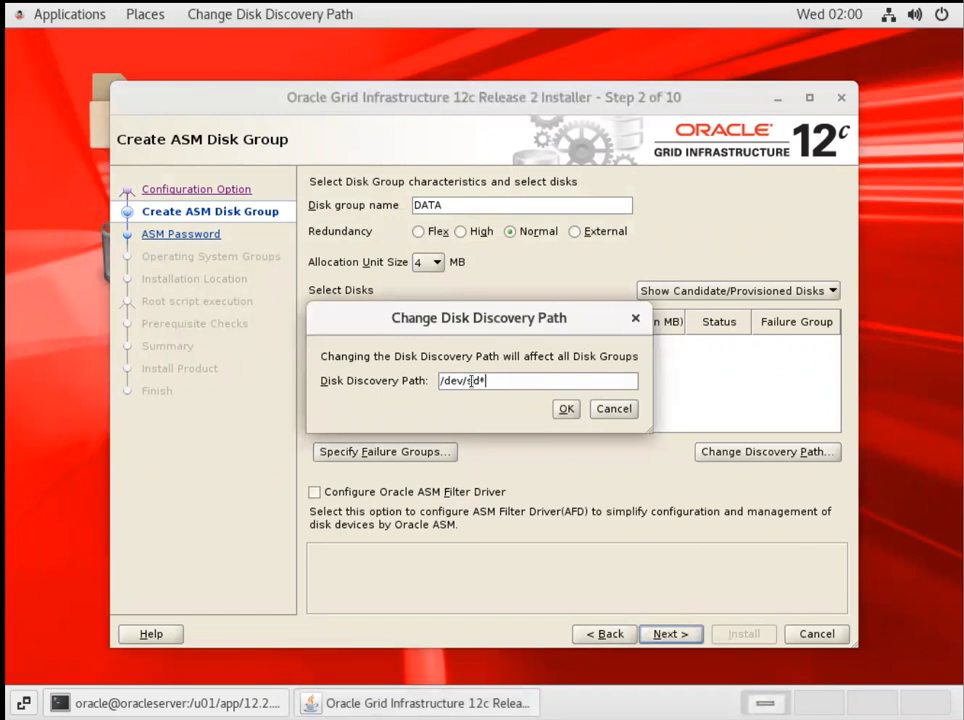
{"action": "type", "text": "/dev/sd*"}
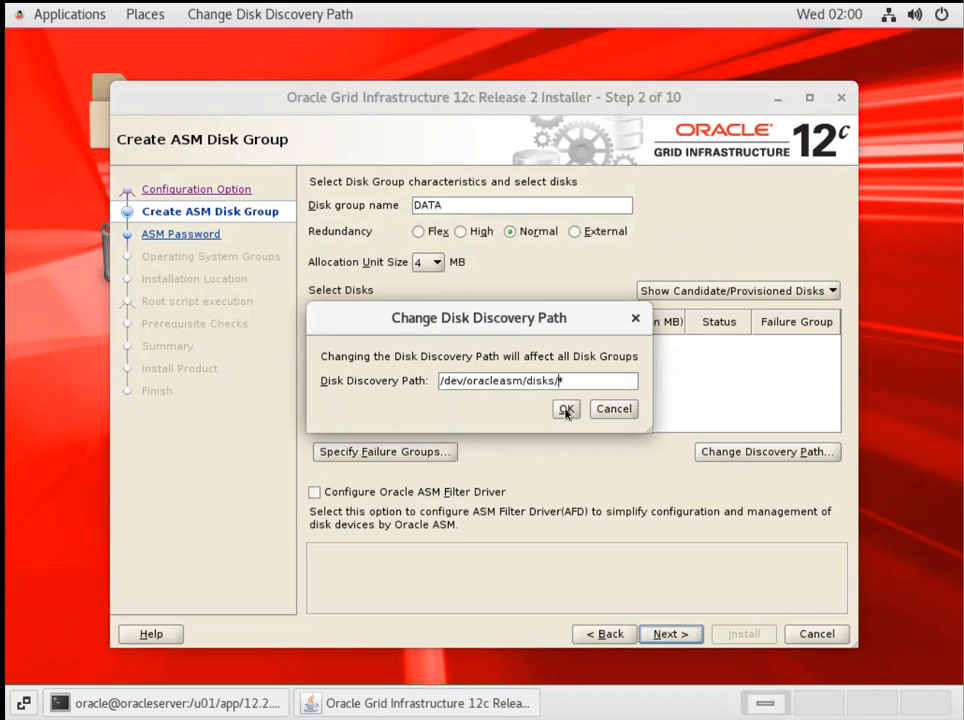
{"action": "left_click", "coordinate": [566, 409]}
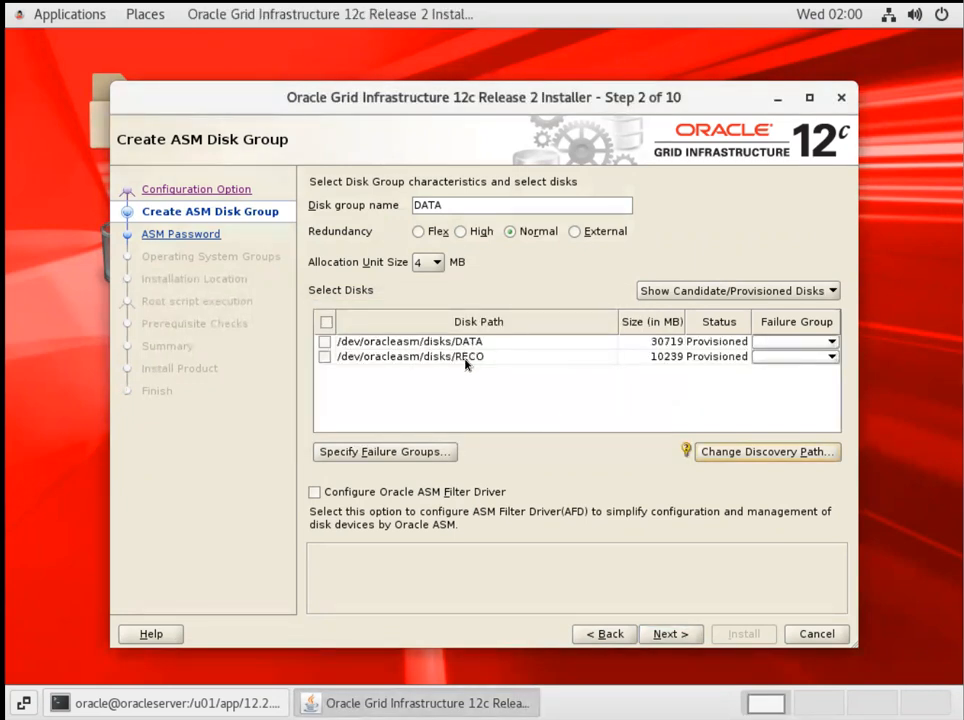
{"action": "left_click", "coordinate": [324, 341]}
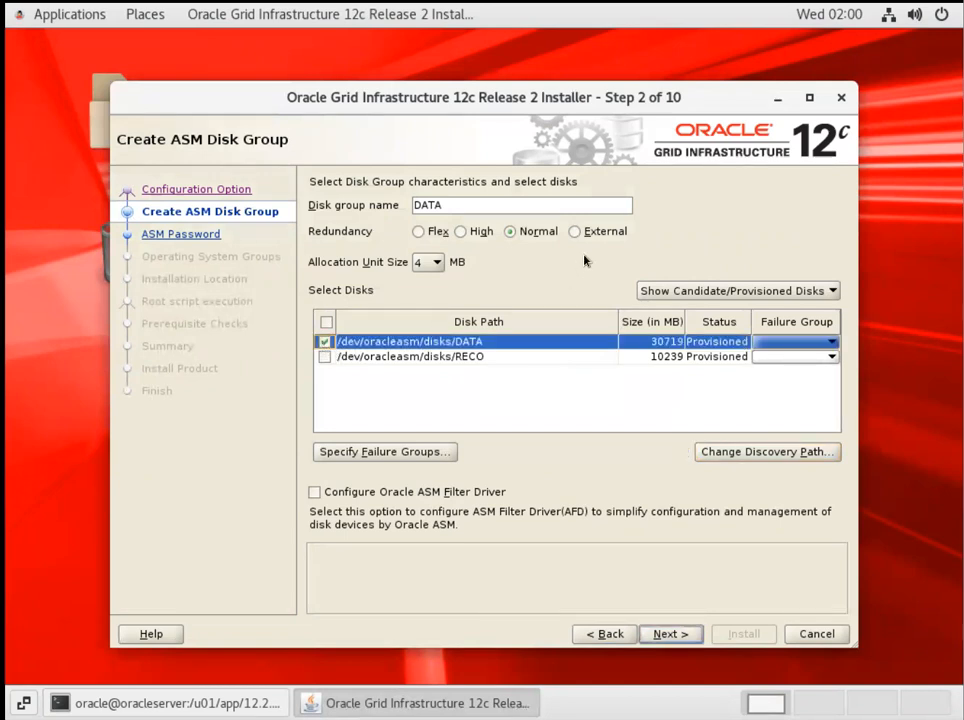
{"action": "left_click", "coordinate": [575, 231]}
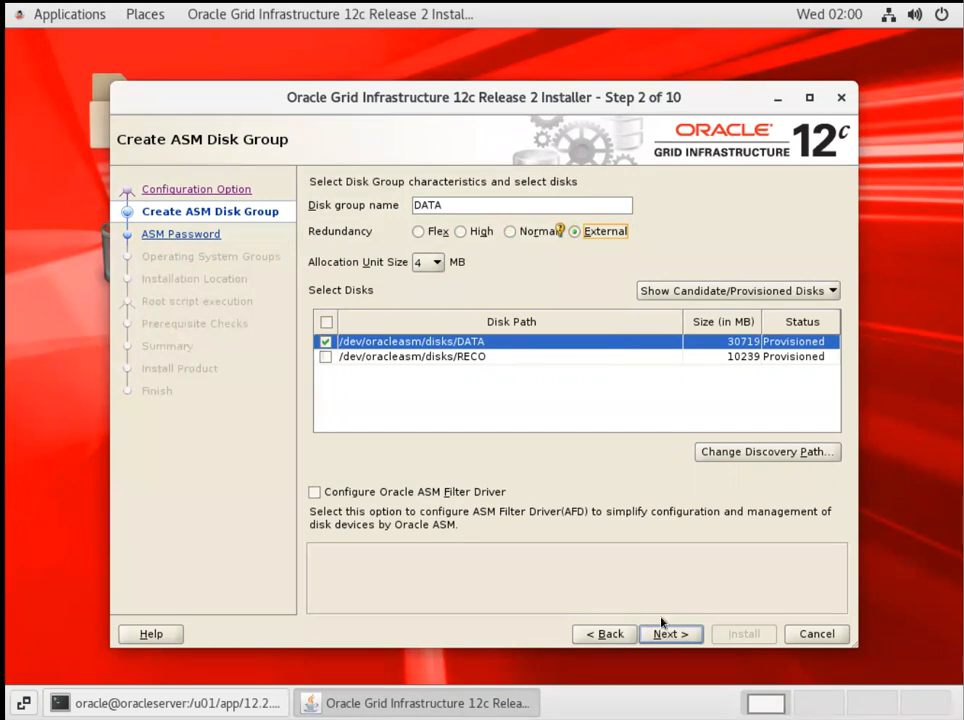
Step: Enter the shared SYS/ASMSNMP password and confirmation, then dismiss the INS-30004 error
{"action": "left_click", "coordinate": [670, 633]}
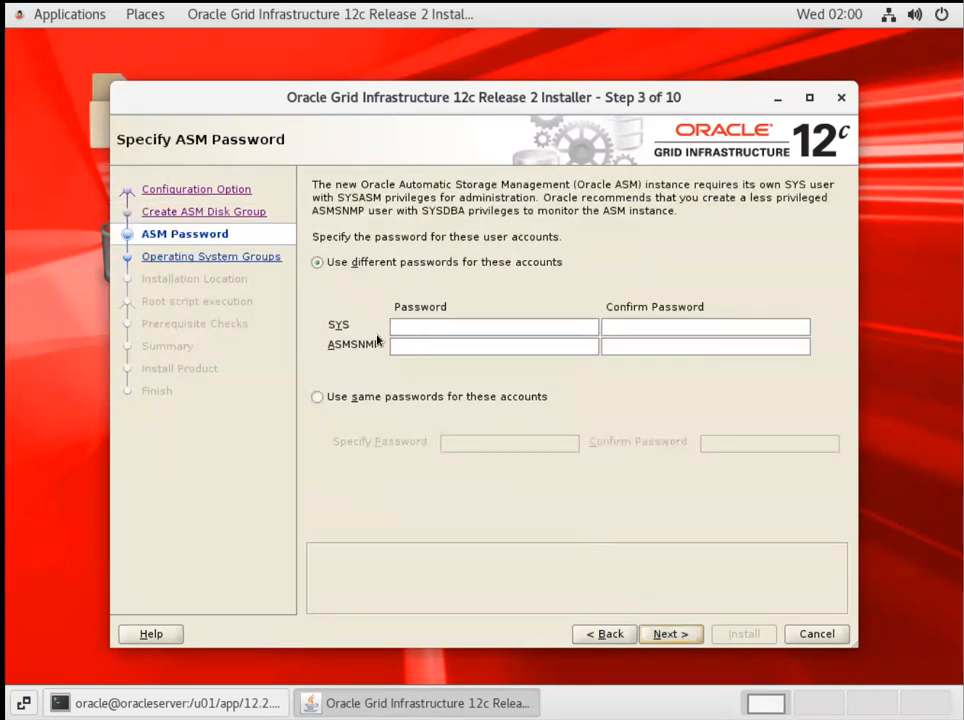
{"action": "left_click", "coordinate": [317, 396]}
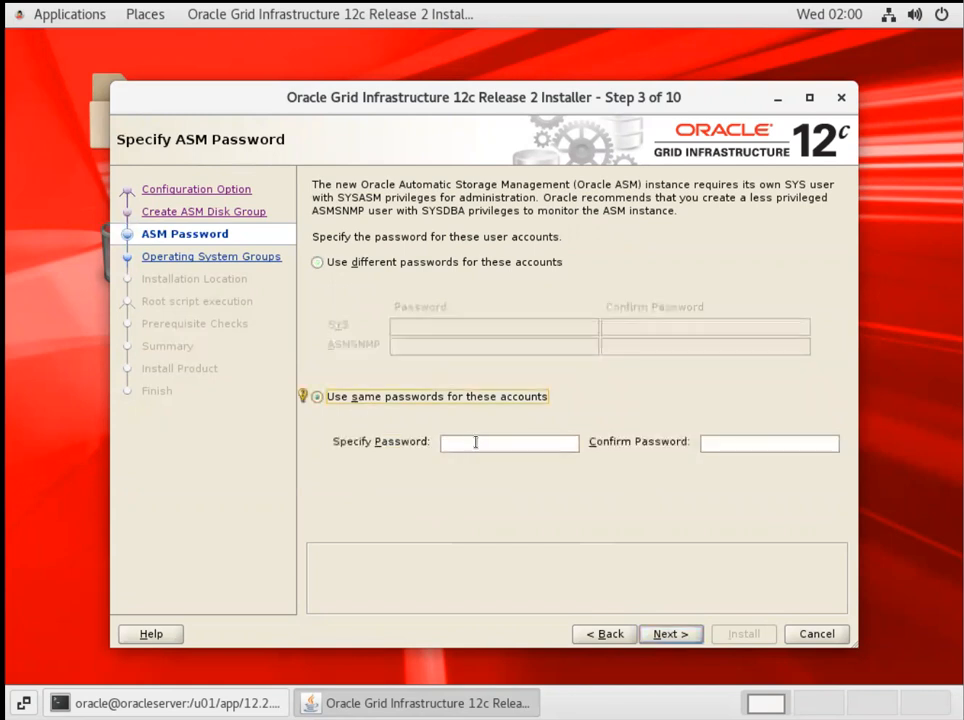
{"action": "type", "text": "**"}
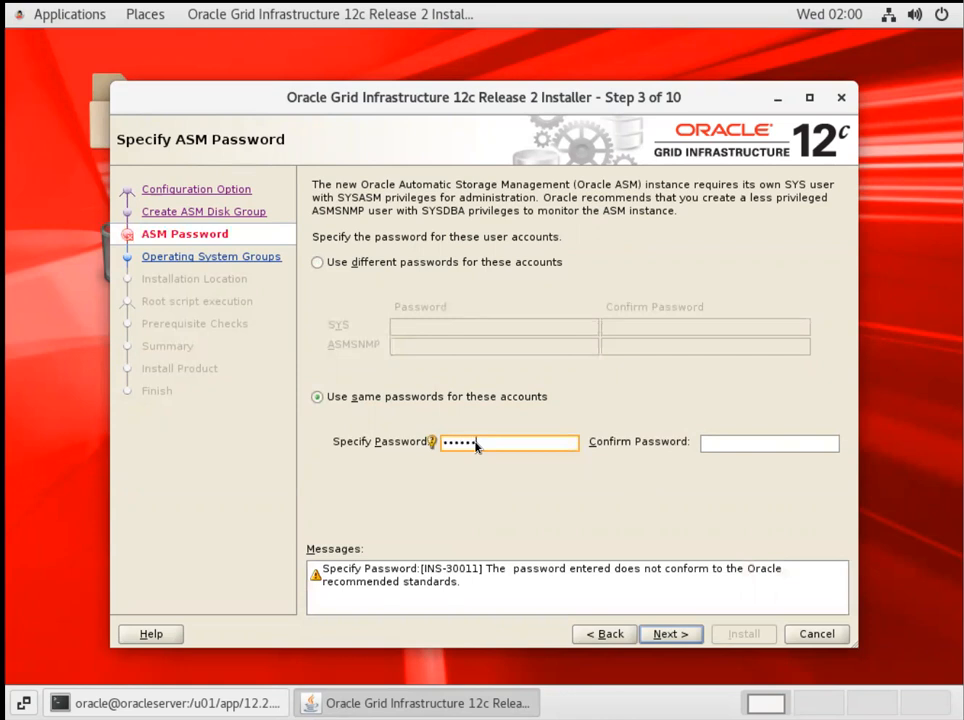
{"action": "key", "text": "BackSpace"}
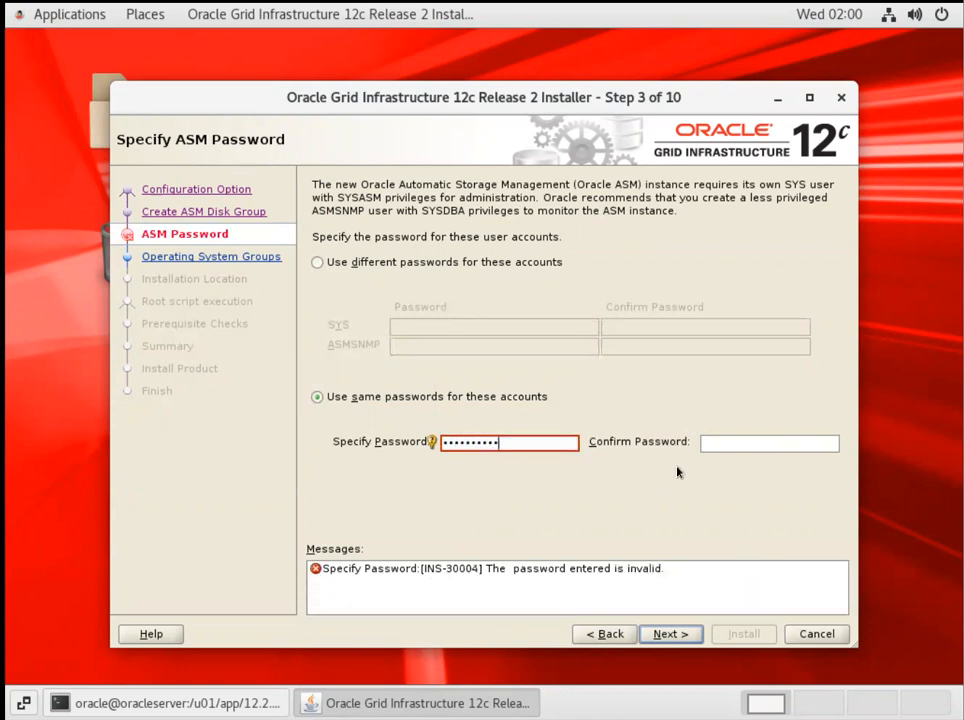
{"action": "left_click", "coordinate": [769, 443]}
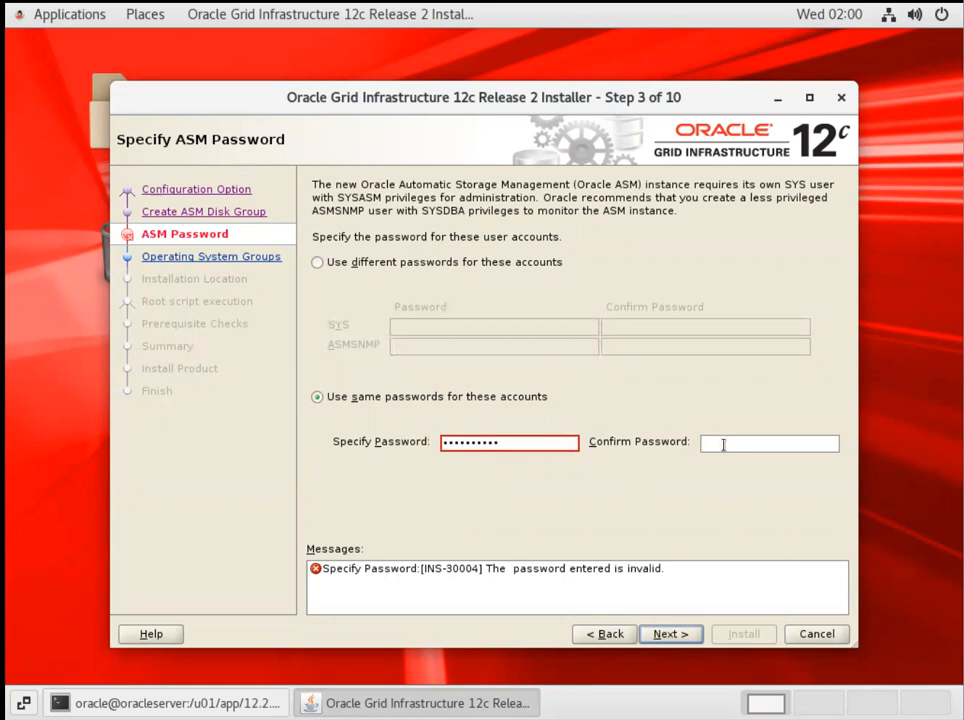
{"action": "type", "text": "••••••••"}
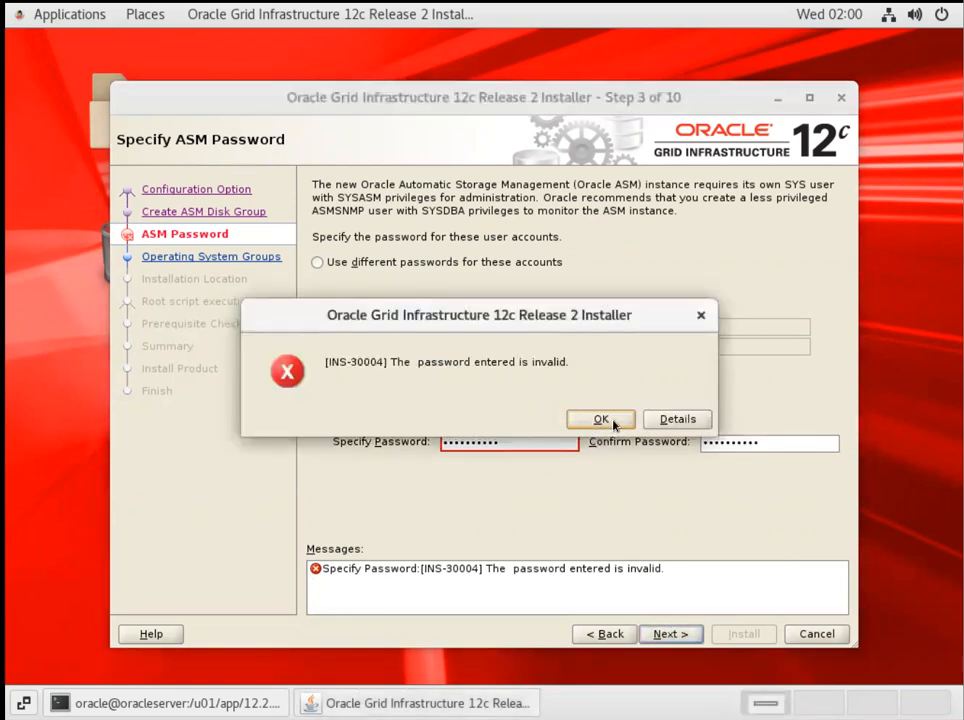
{"action": "left_click", "coordinate": [600, 418]}
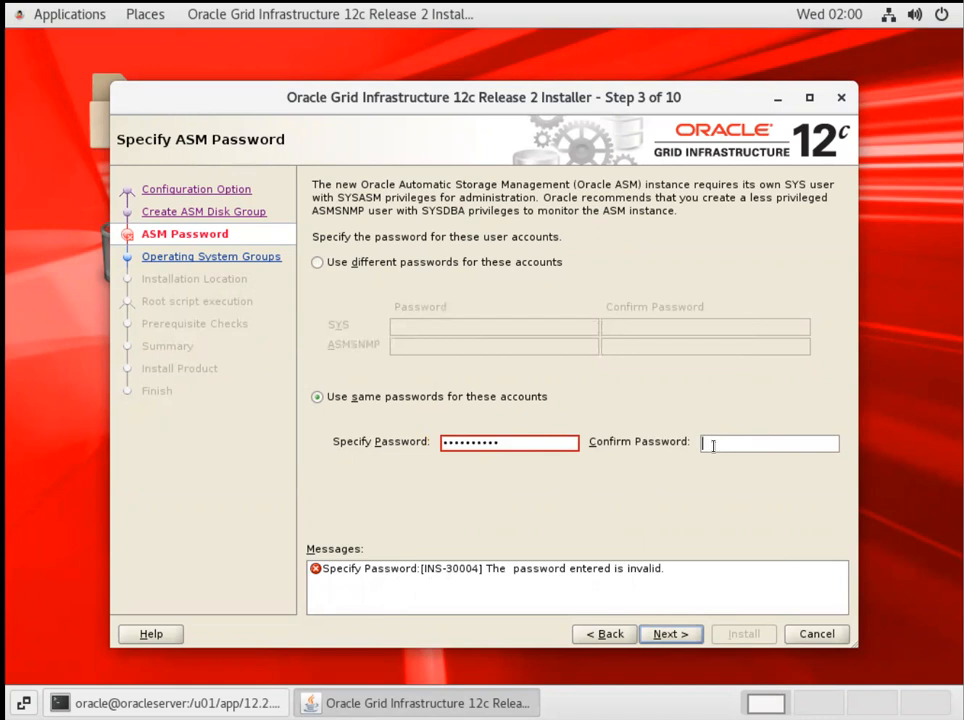
Step: Select the rejected shared password and retype it
{"action": "type", "text": "••"}
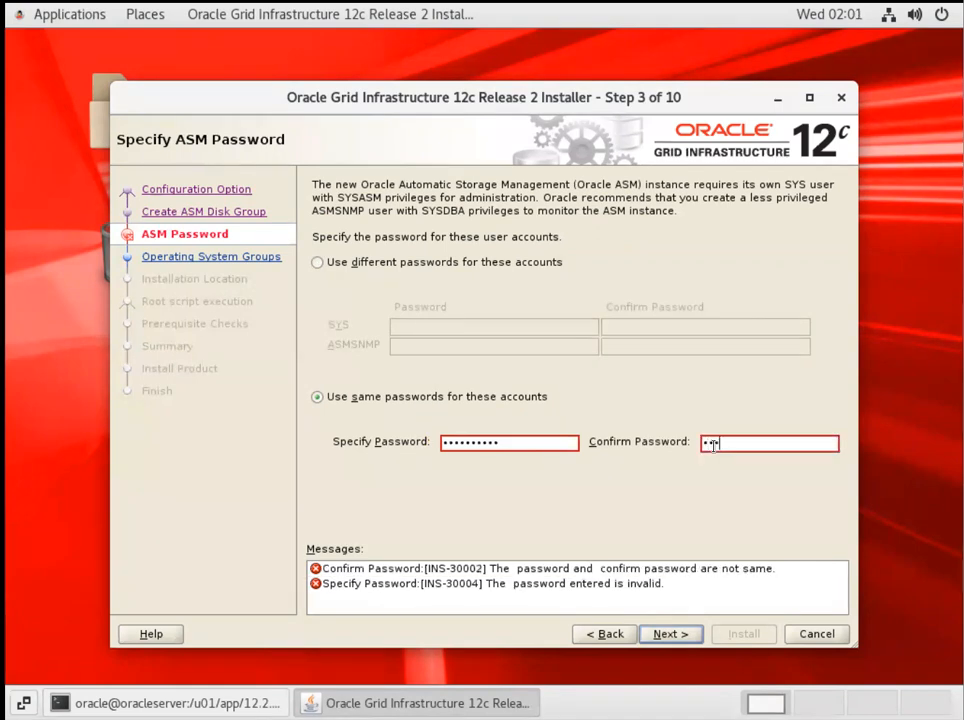
{"action": "type", "text": "••••••••"}
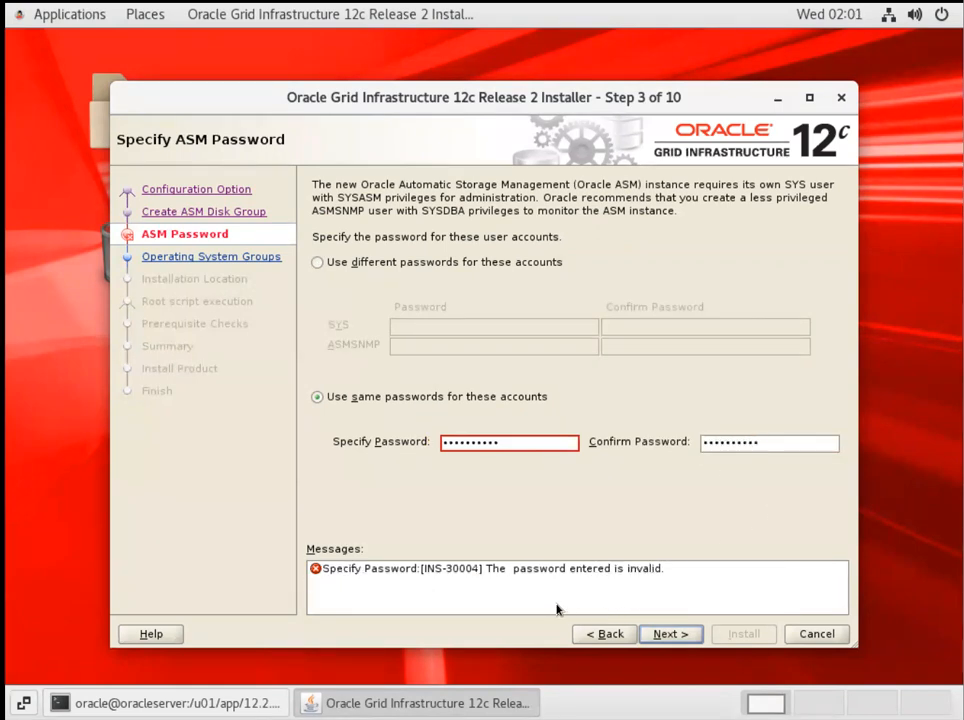
{"action": "left_click", "coordinate": [509, 442]}
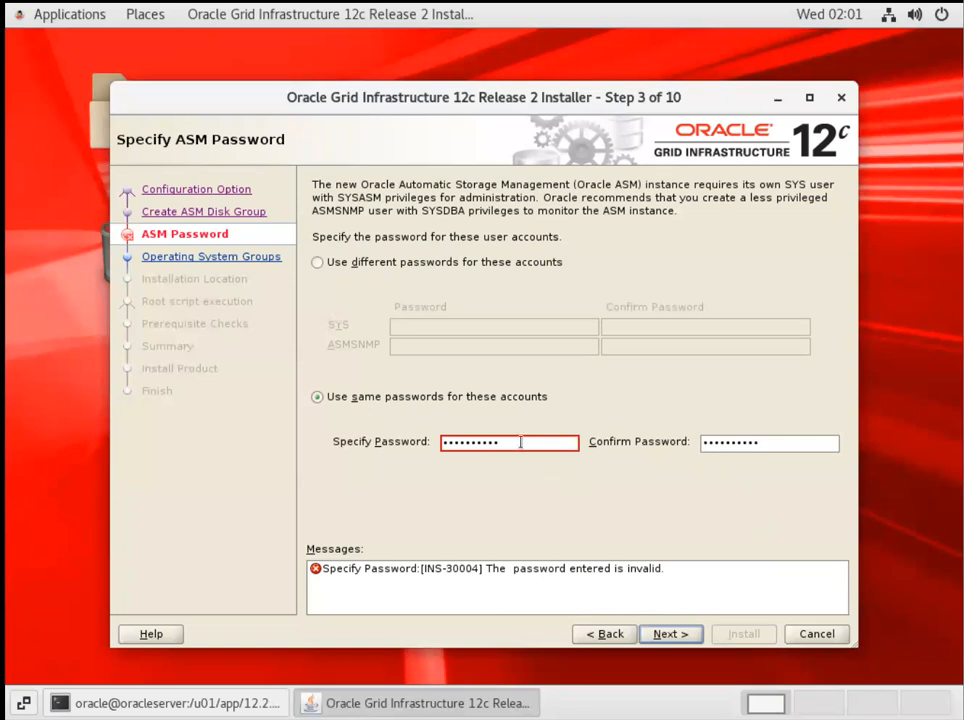
{"action": "triple_click", "coordinate": [490, 442]}
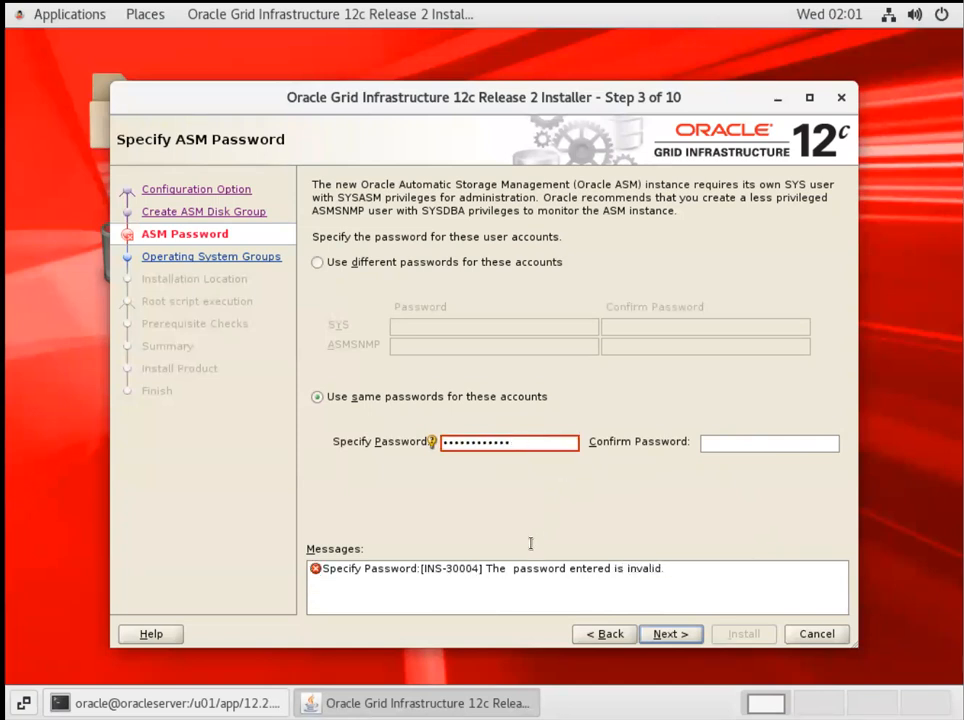
{"action": "mouse_move", "coordinate": [690, 484]}
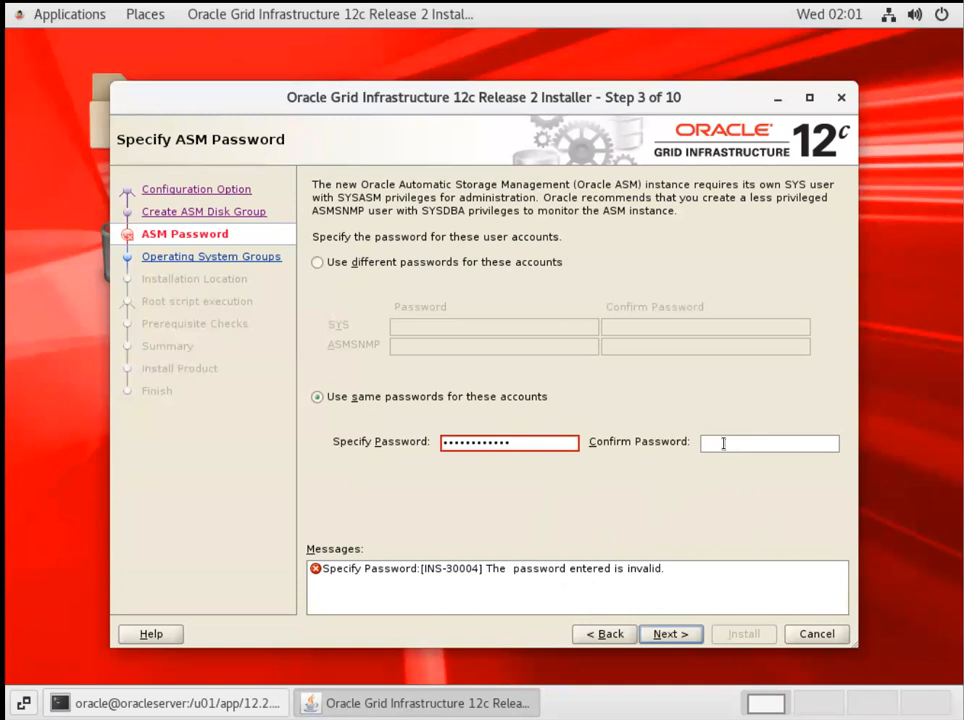
{"action": "type", "text": "••••••"}
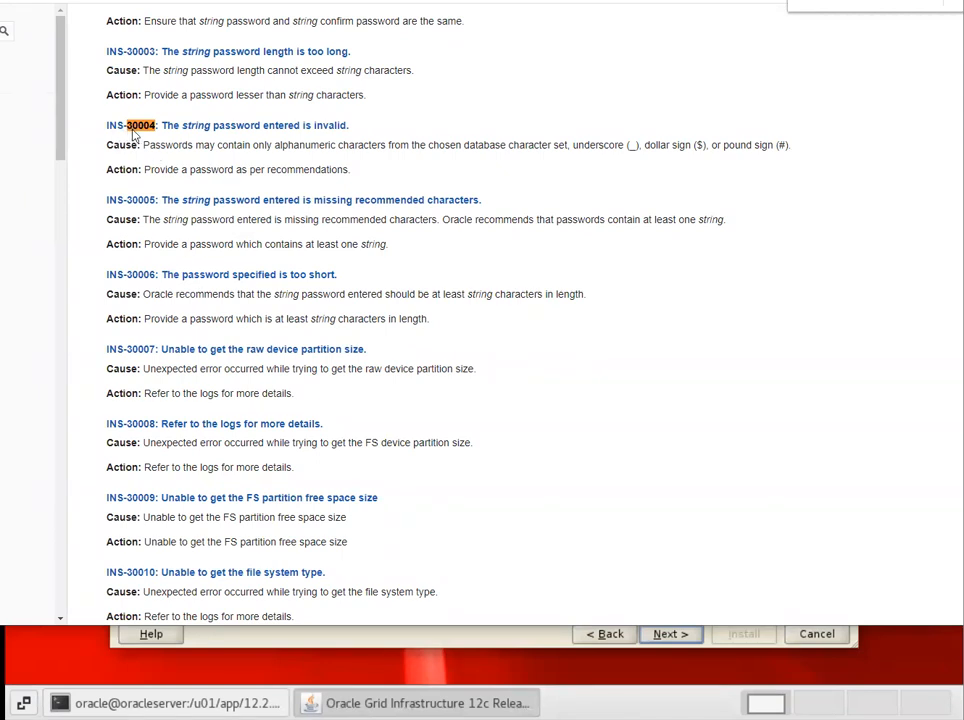
{"action": "mouse_move", "coordinate": [310, 132]}
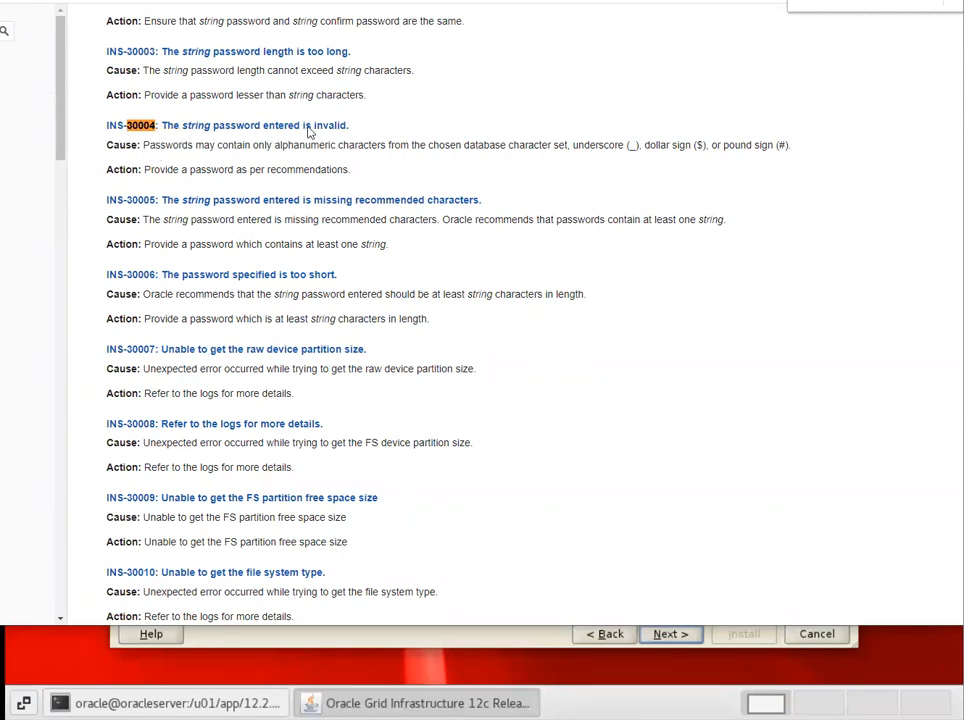
{"action": "mouse_move", "coordinate": [641, 158]}
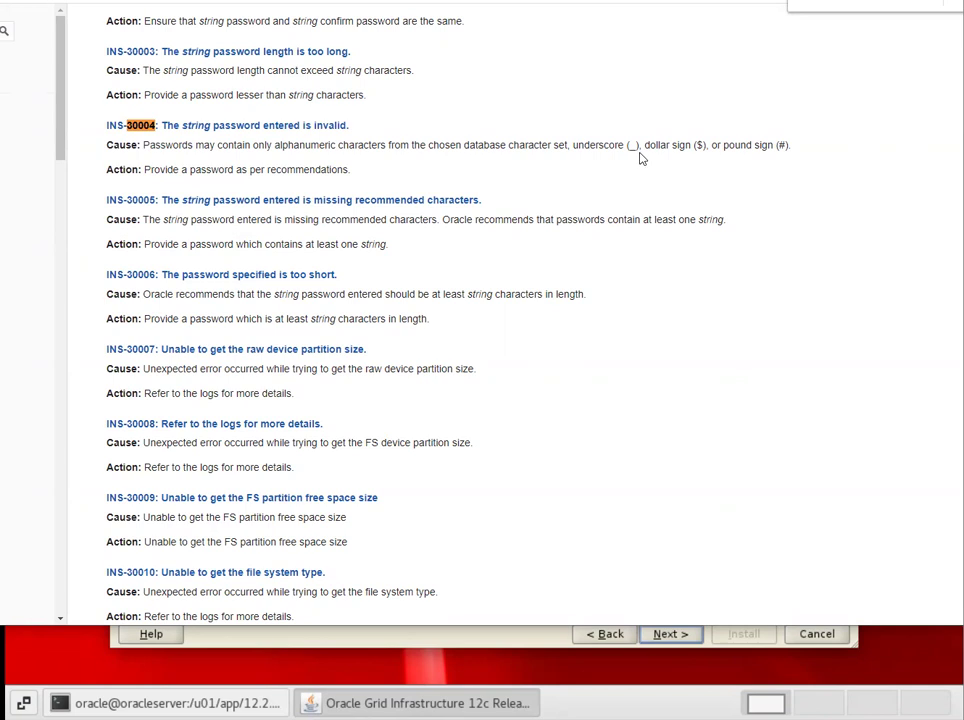
{"action": "mouse_move", "coordinate": [638, 156]}
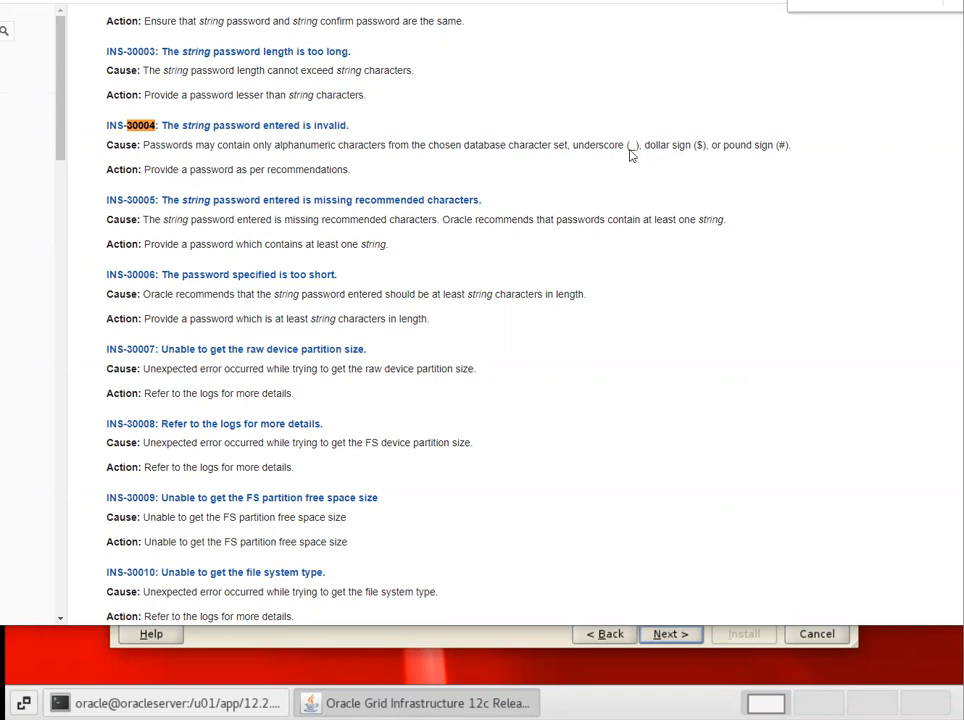
{"action": "mouse_move", "coordinate": [608, 158]}
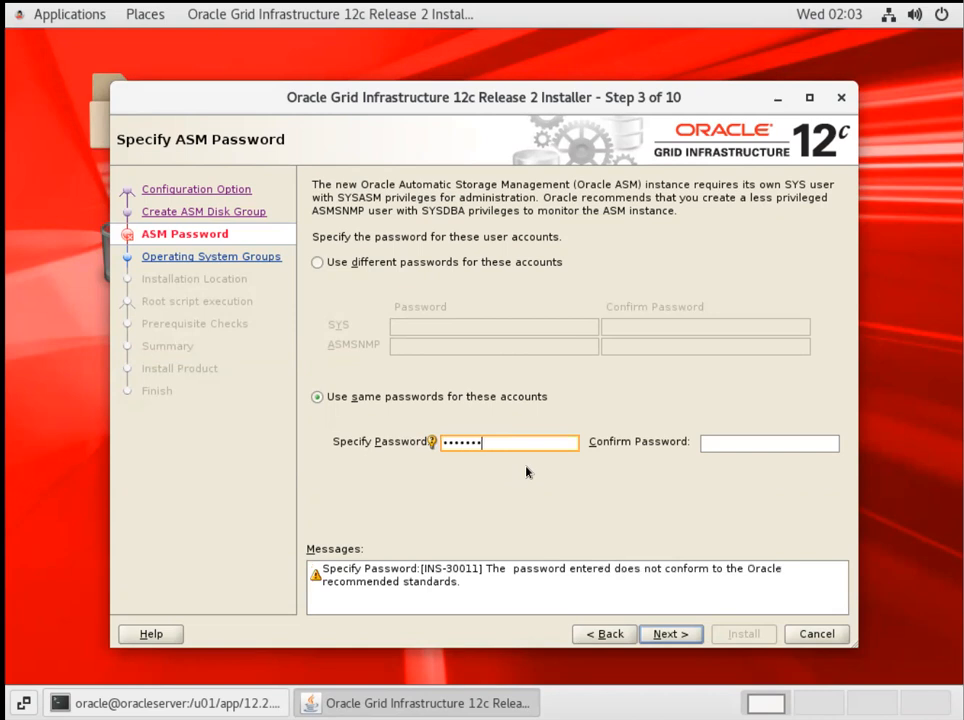
Step: Confirm the valid ASM password and advance past Enterprise Manager registration
{"action": "left_click", "coordinate": [769, 443]}
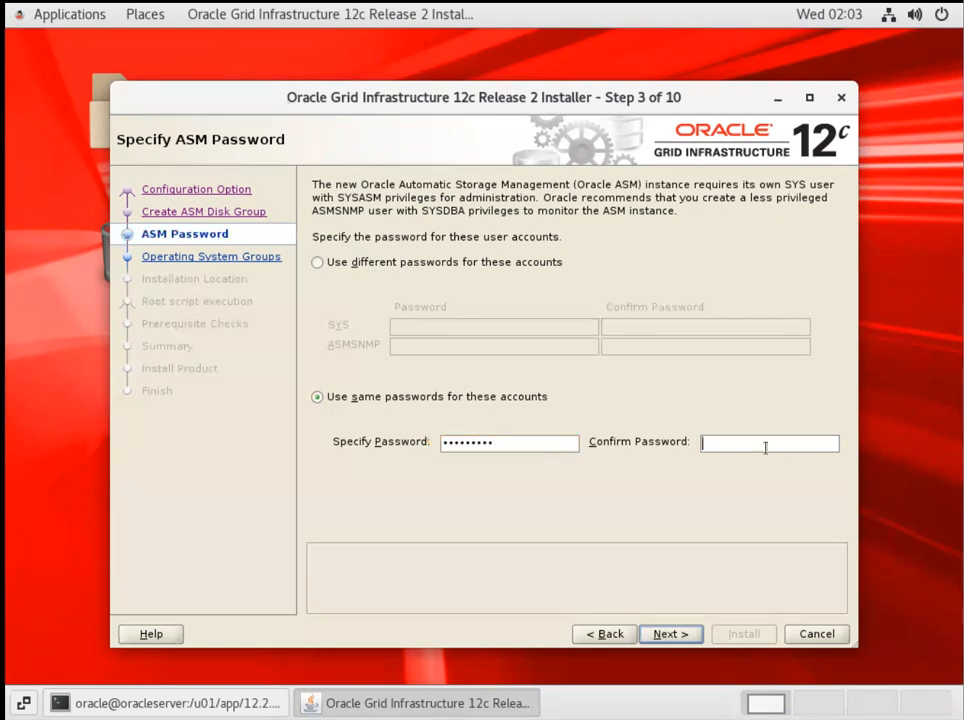
{"action": "type", "text": "••••••"}
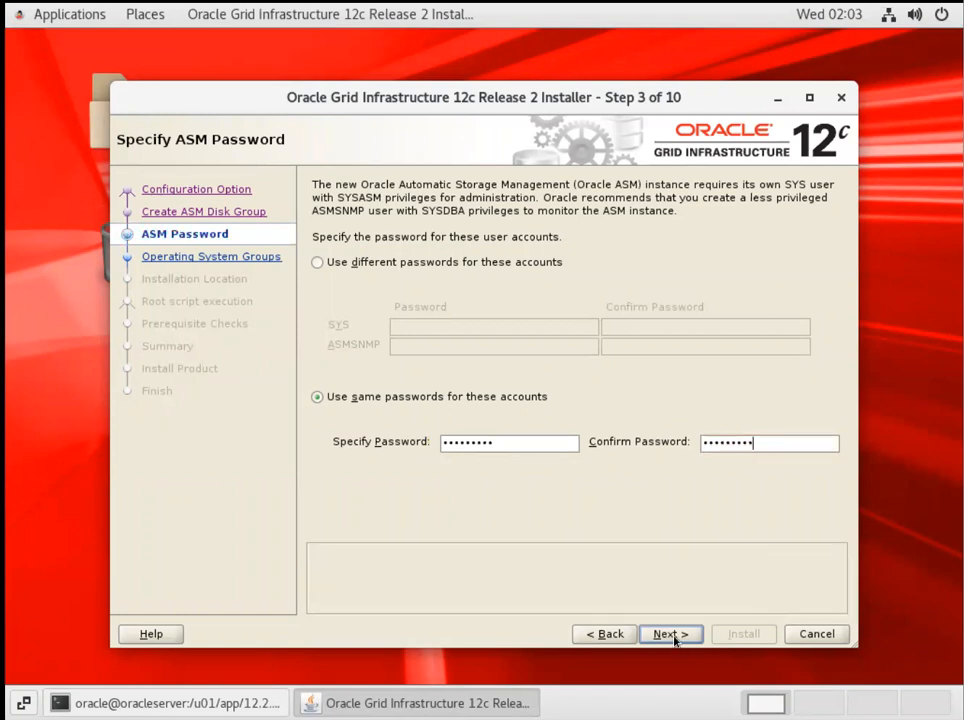
{"action": "left_click", "coordinate": [669, 633]}
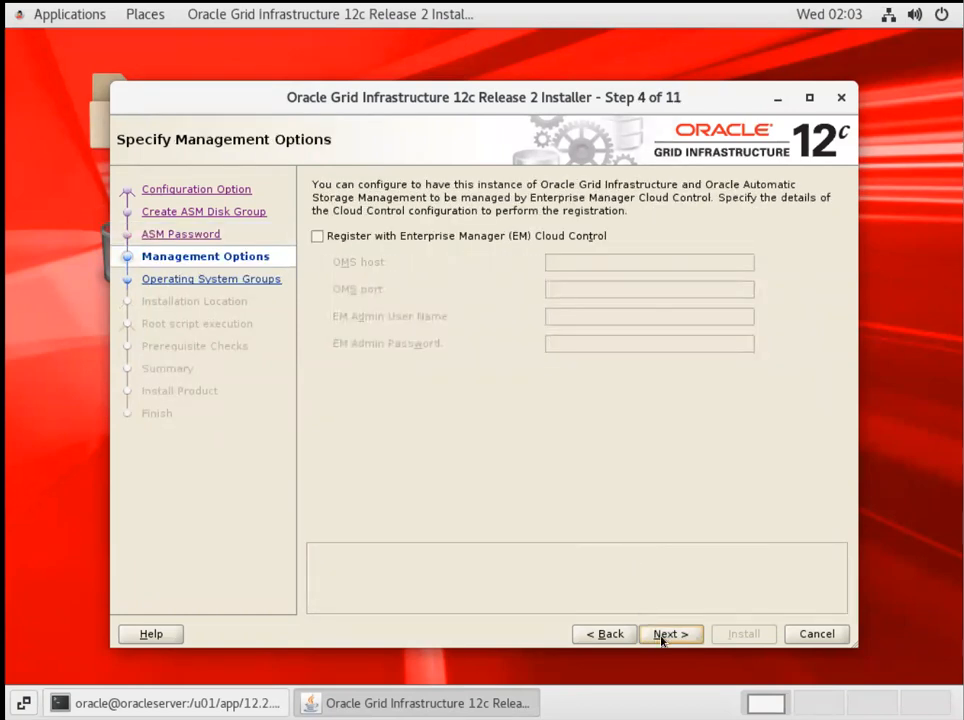
{"action": "left_click", "coordinate": [670, 633]}
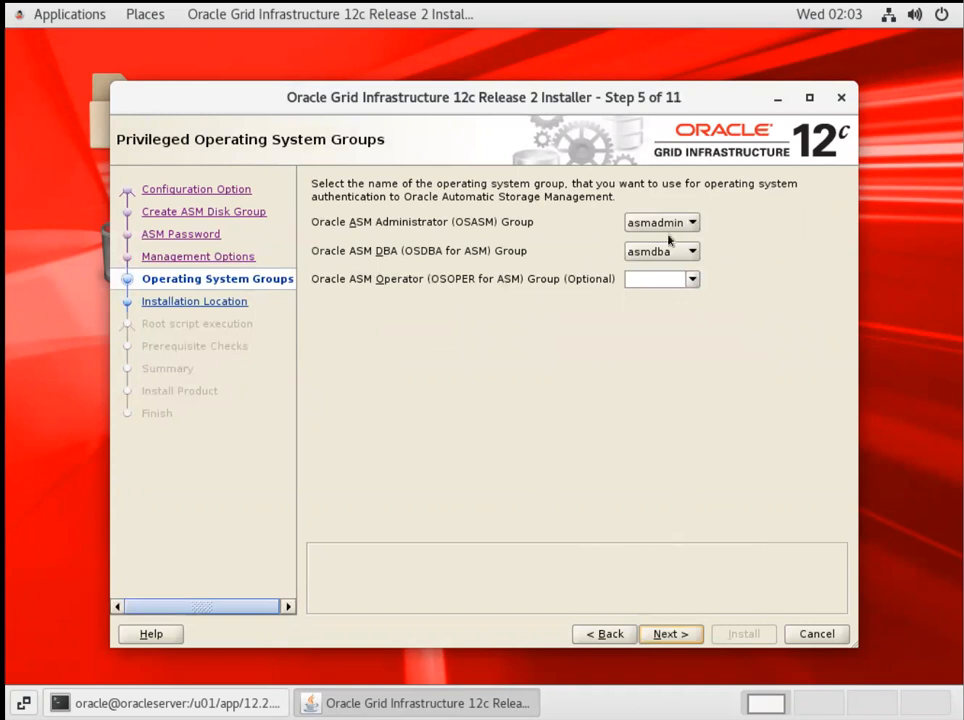
Step: Set the ASM operating system groups to oinstall and accept the same-group warning
{"action": "left_click", "coordinate": [691, 222]}
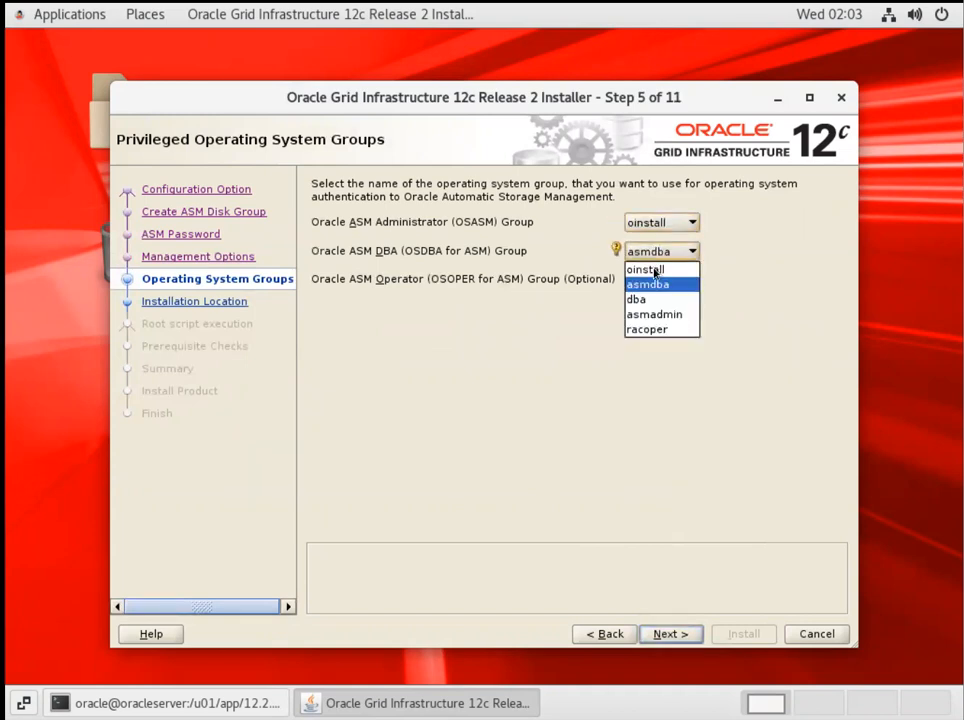
{"action": "left_click", "coordinate": [646, 270]}
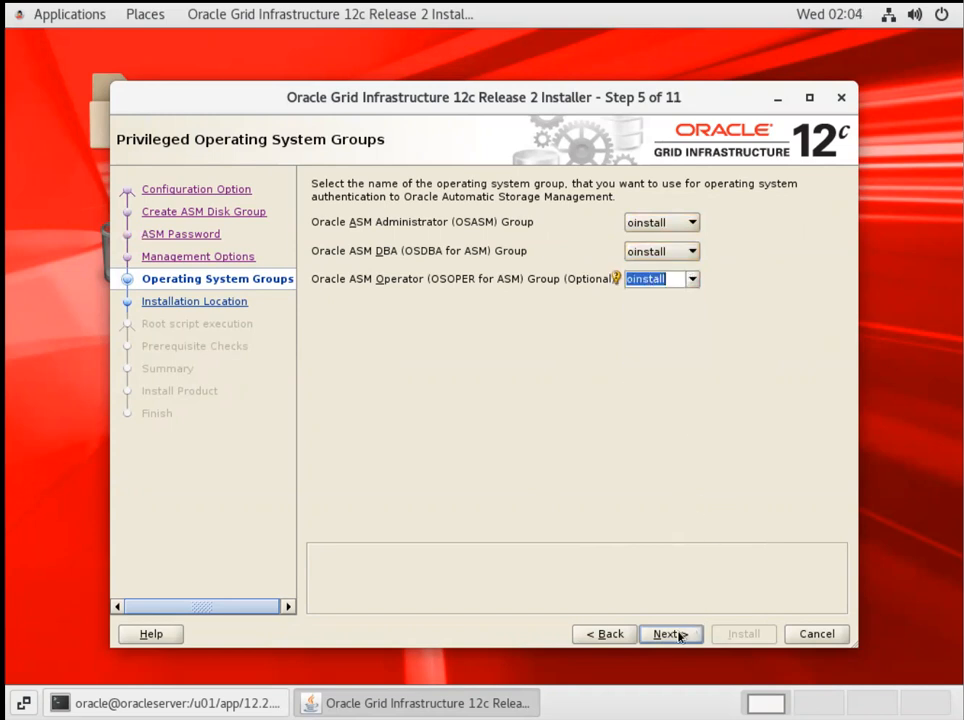
{"action": "left_click", "coordinate": [670, 633]}
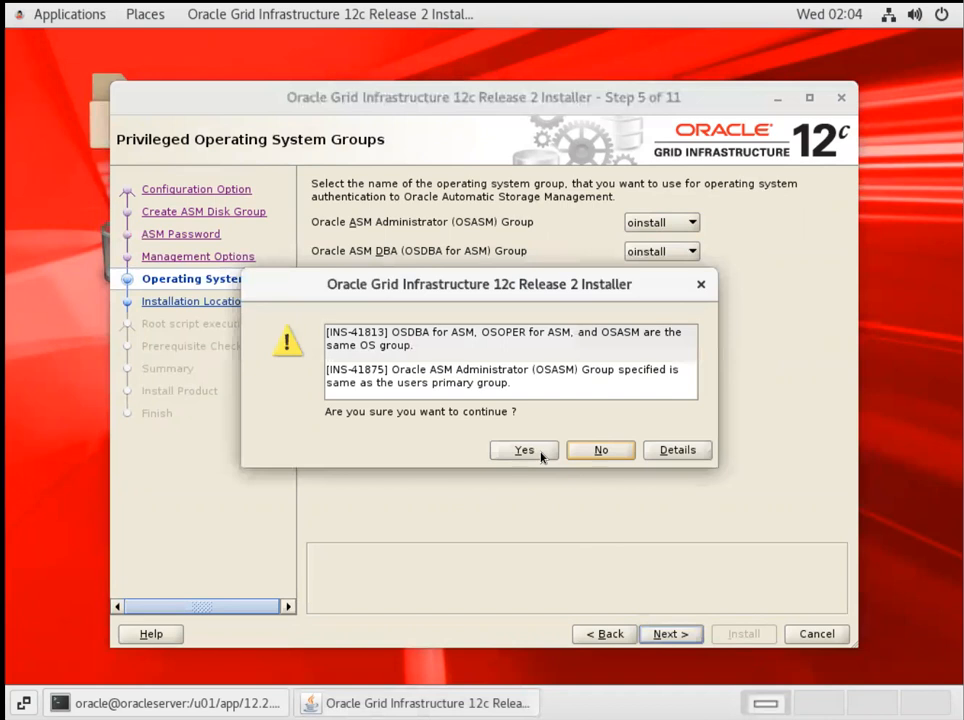
{"action": "left_click", "coordinate": [524, 449]}
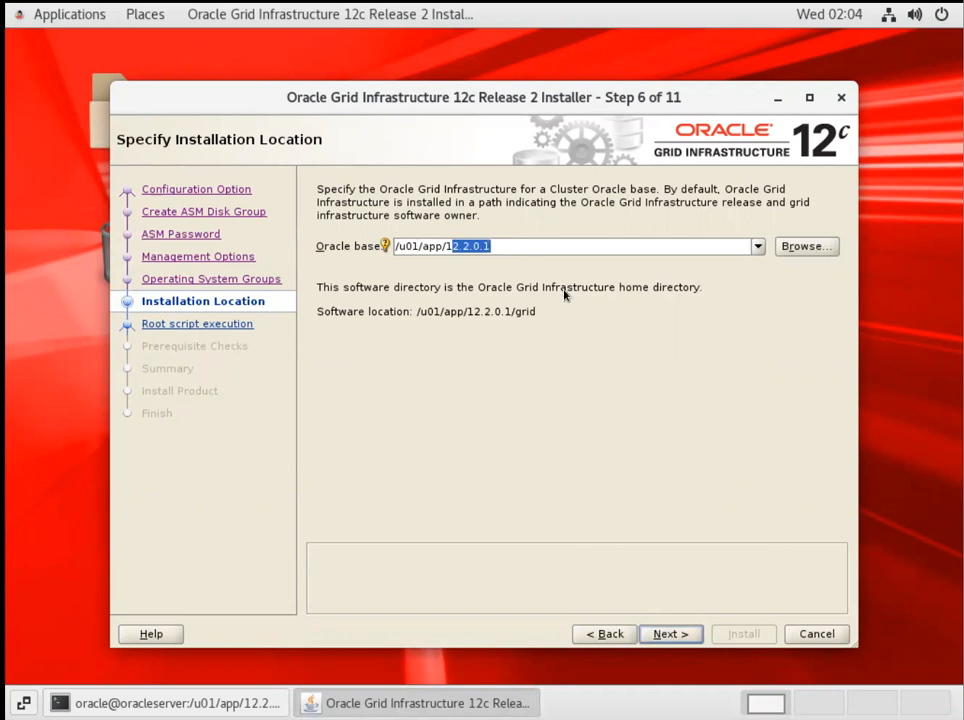
Step: Run mkdir -p -d /u01/app/12.2.0.1/grid, hit the invalid option error, then type mkdir -p /u01/app/oracle
{"action": "key", "text": "Delete"}
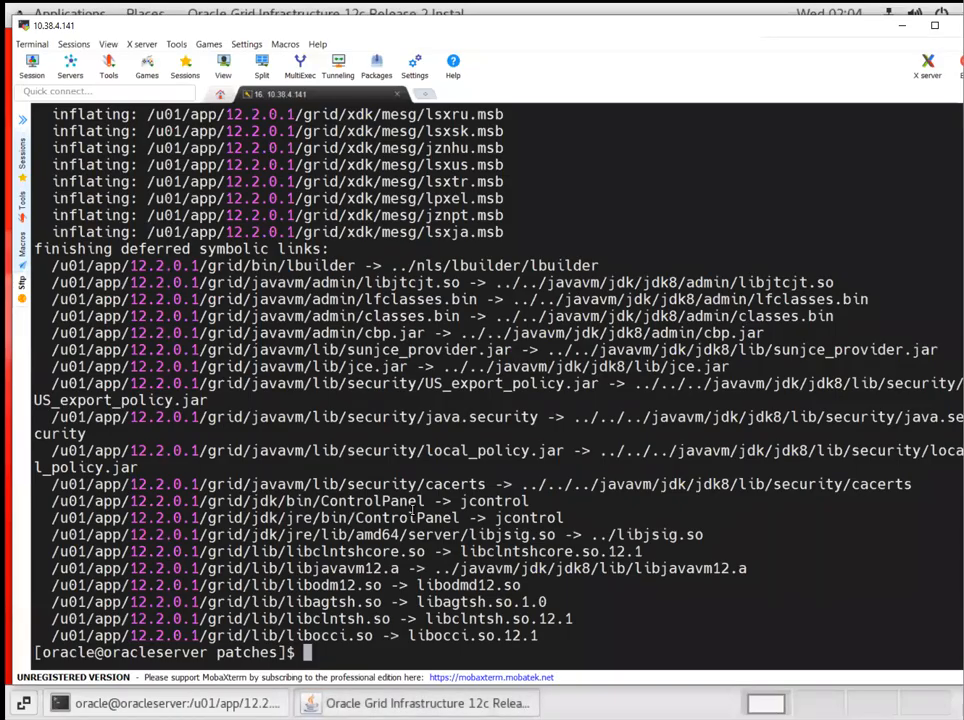
{"action": "type", "text": "mkdir"}
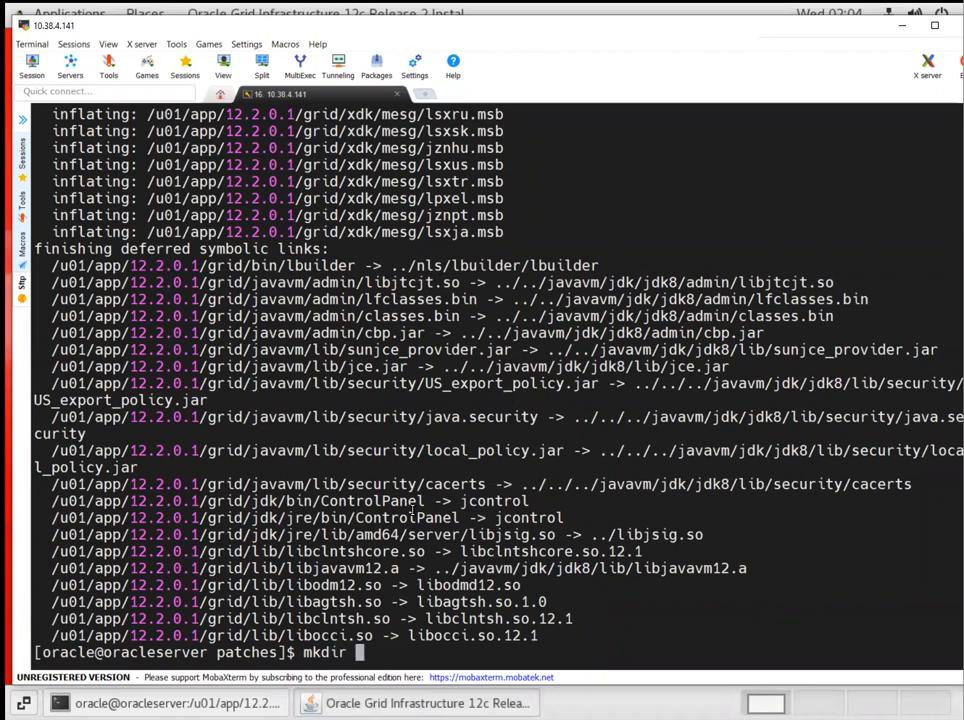
{"action": "type", "text": "-p -d /u01/app/12.2.0.1/grid"}
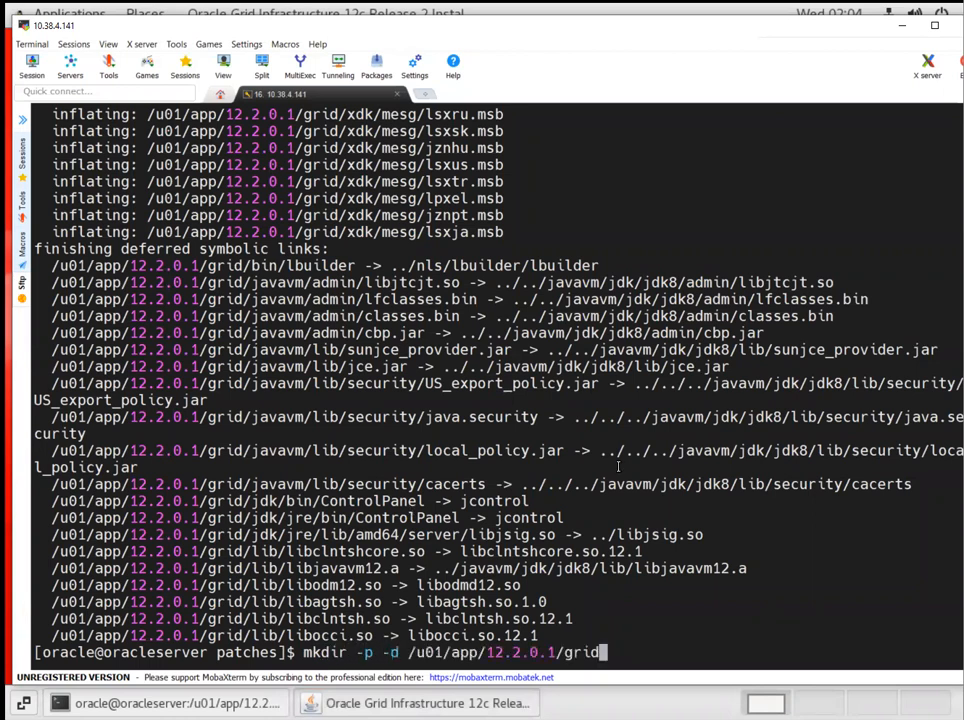
{"action": "key", "text": "Return"}
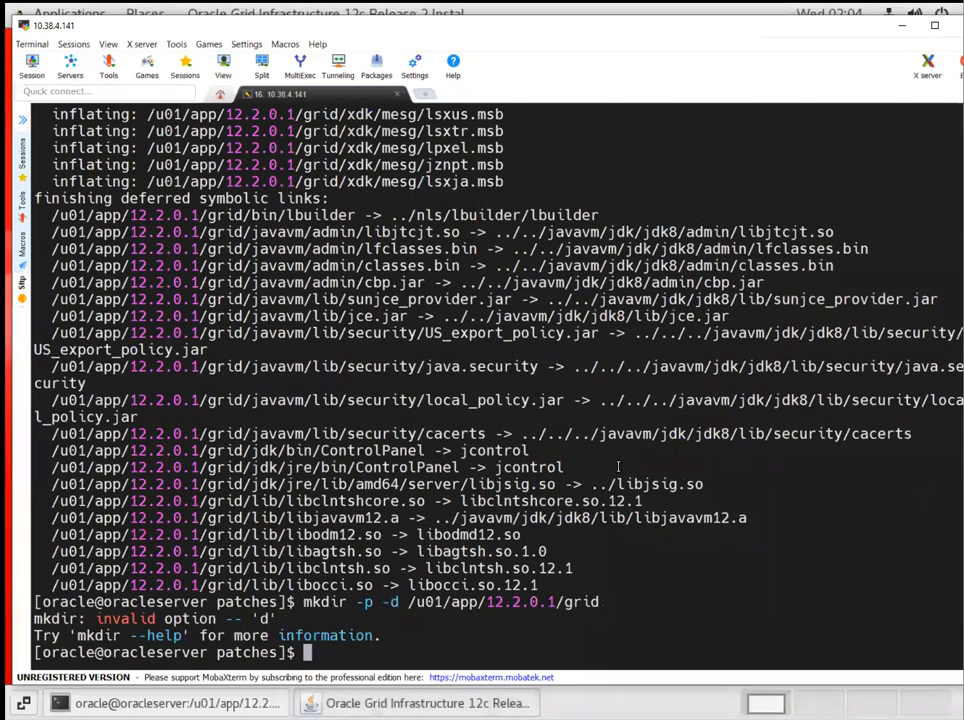
{"action": "type", "text": "mkdir -p"}
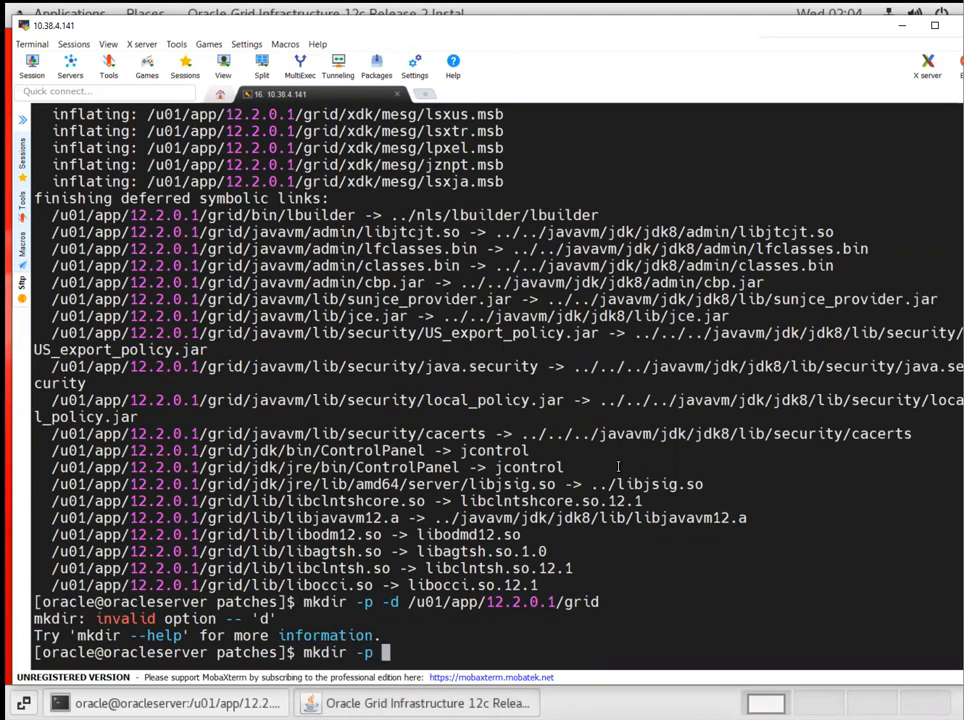
{"action": "type", "text": "/u01/a"}
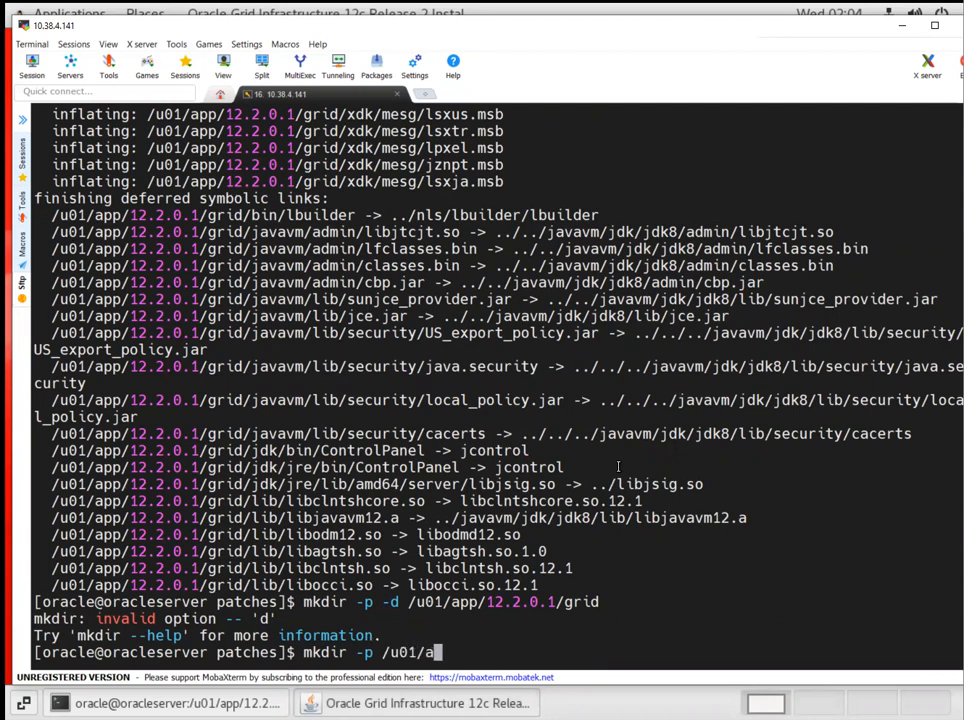
{"action": "type", "text": "pp/orac"}
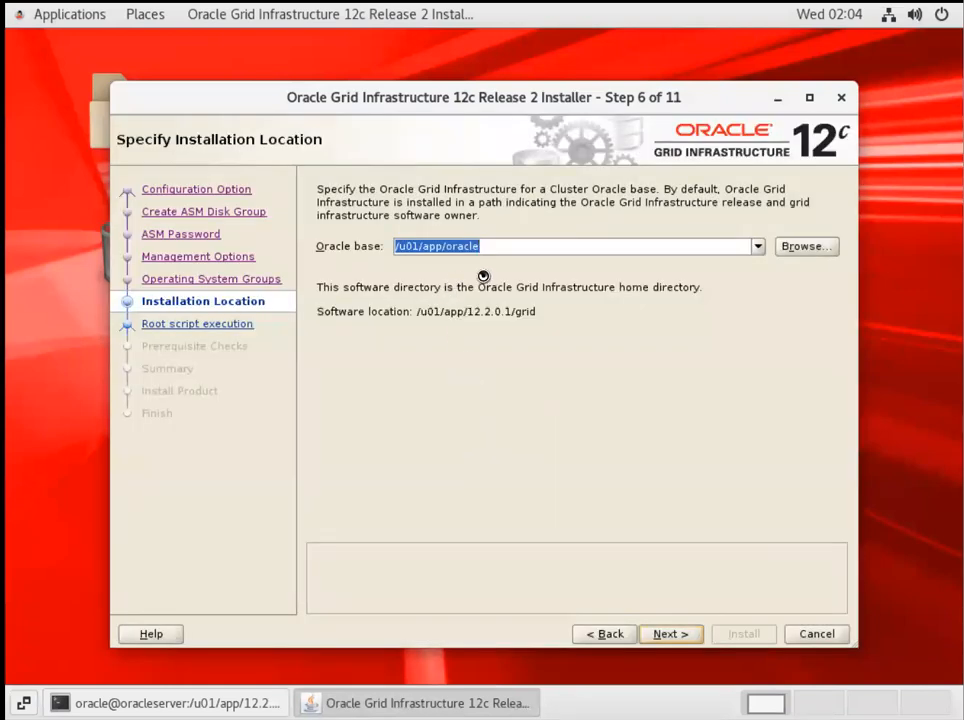
{"action": "mouse_move", "coordinate": [677, 620]}
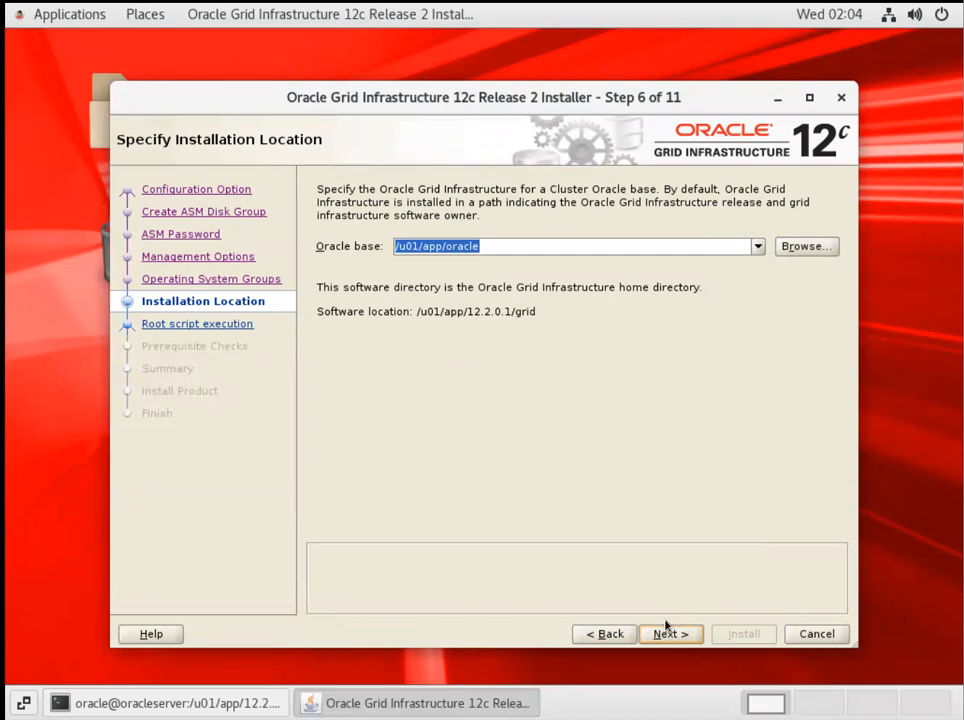
Step: Accept the INS-32018 Oracle home warning and keep the default inventory directory
{"action": "left_click", "coordinate": [671, 633]}
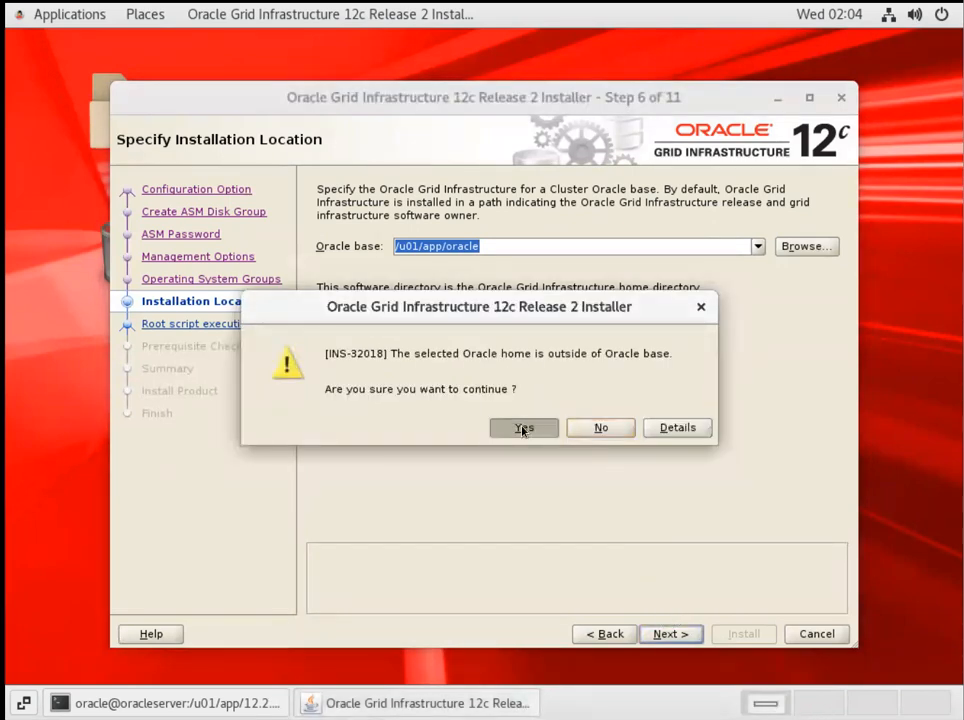
{"action": "left_click", "coordinate": [524, 427]}
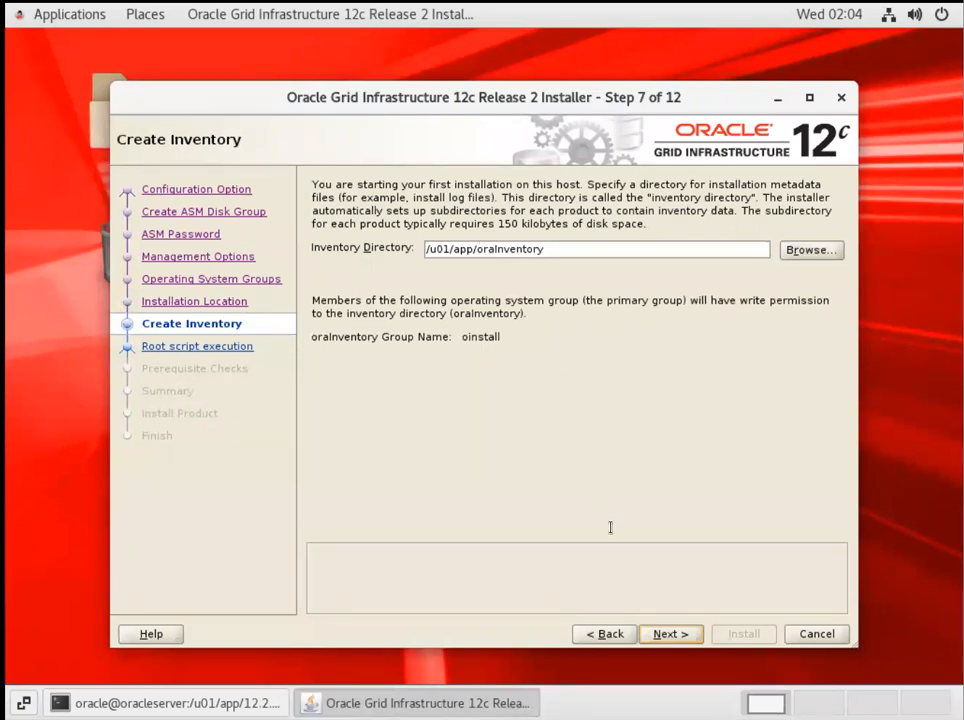
{"action": "left_click", "coordinate": [670, 633]}
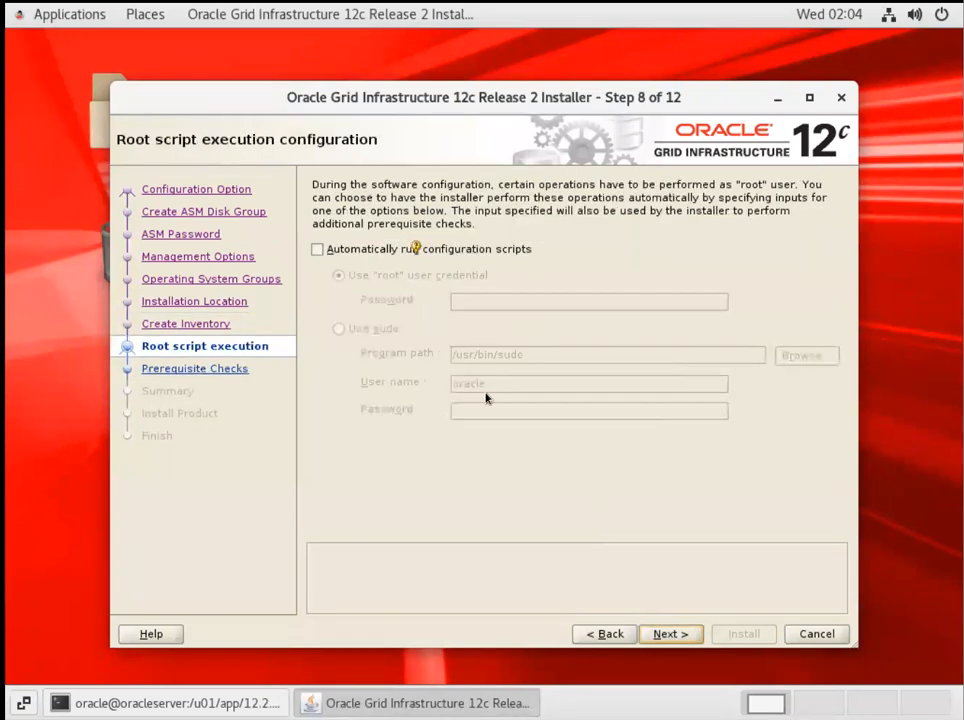
Step: Edit the recalled mkdir -p command to create /u01/app/oraInventory
{"action": "left_click", "coordinate": [165, 703]}
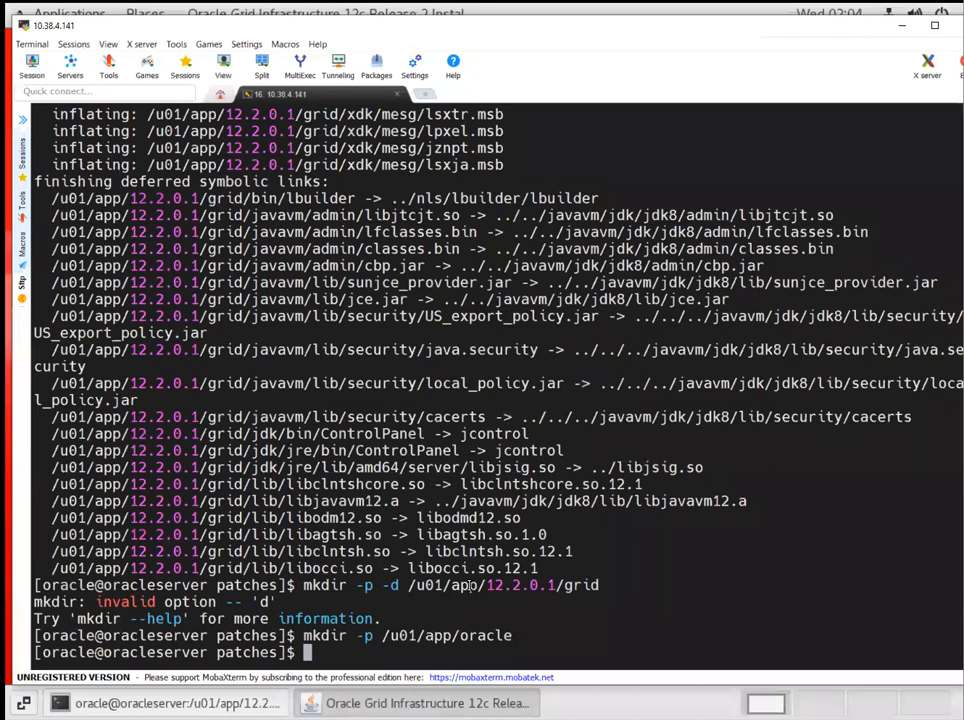
{"action": "type", "text": "mkdir -p /u01/app/oracle"}
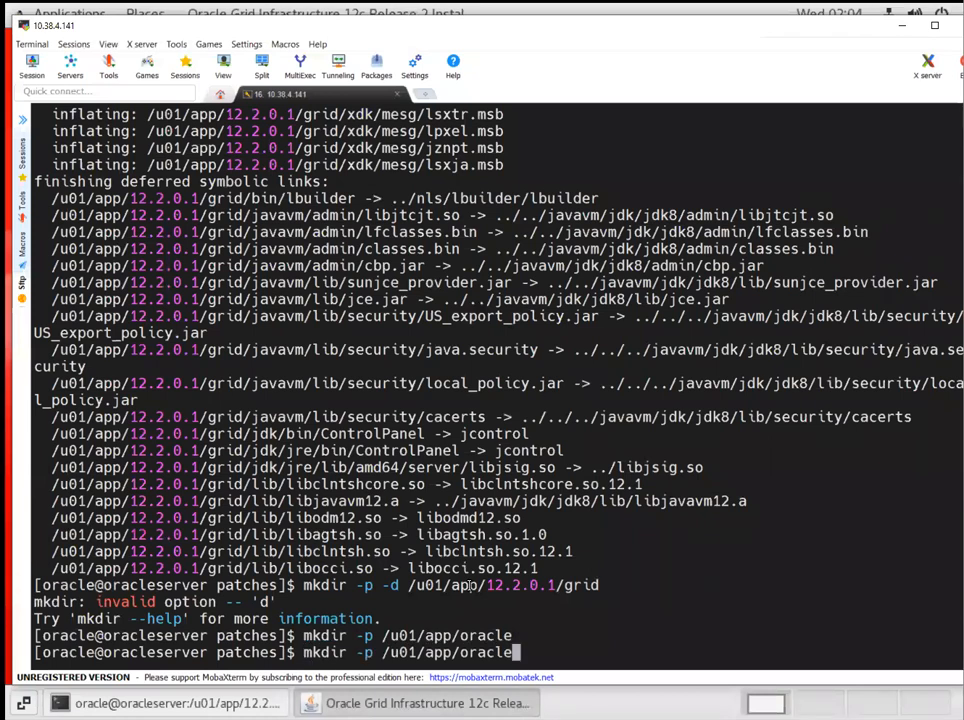
{"action": "key", "text": "BackSpace"}
{"action": "type", "text": "Invent"}
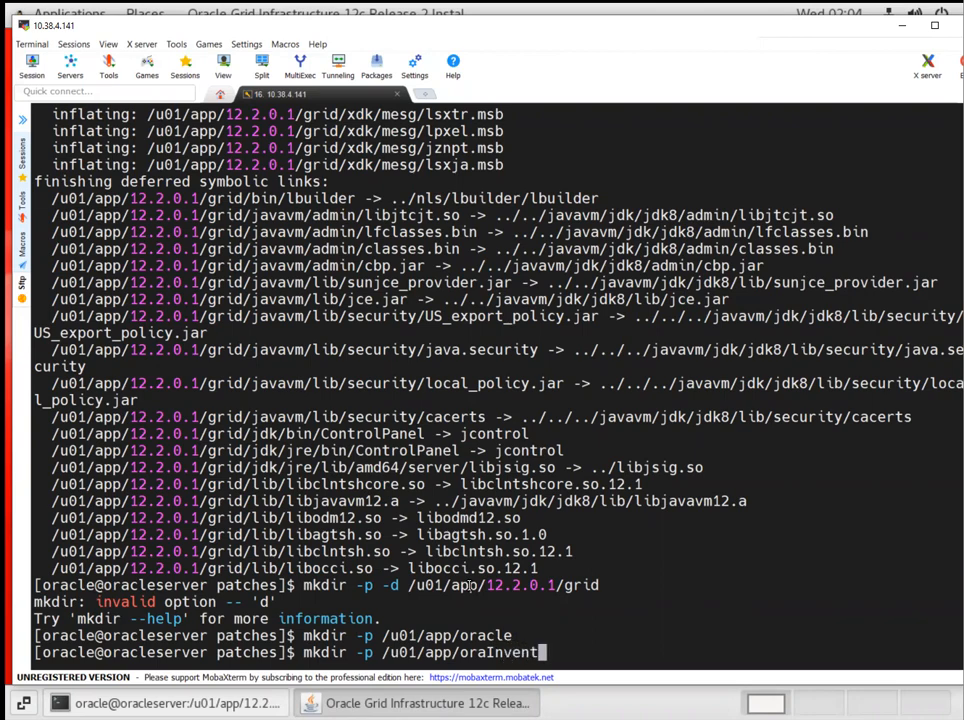
{"action": "key", "text": "Return"}
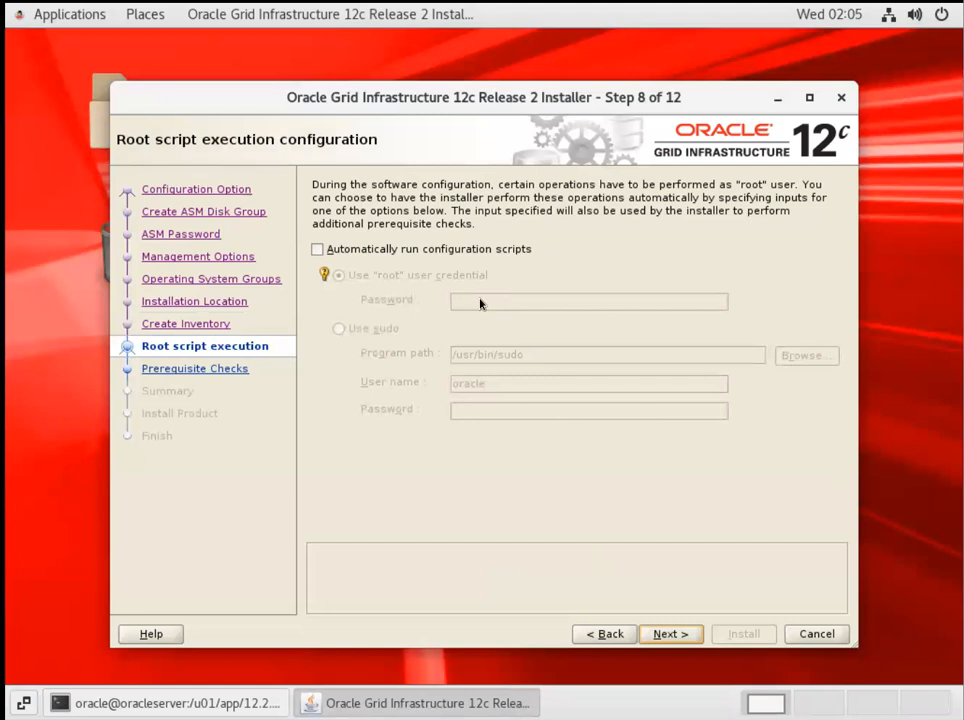
Step: Revisit Create Inventory, then advance past Root script execution to Prerequisite Checks
{"action": "left_click", "coordinate": [604, 633]}
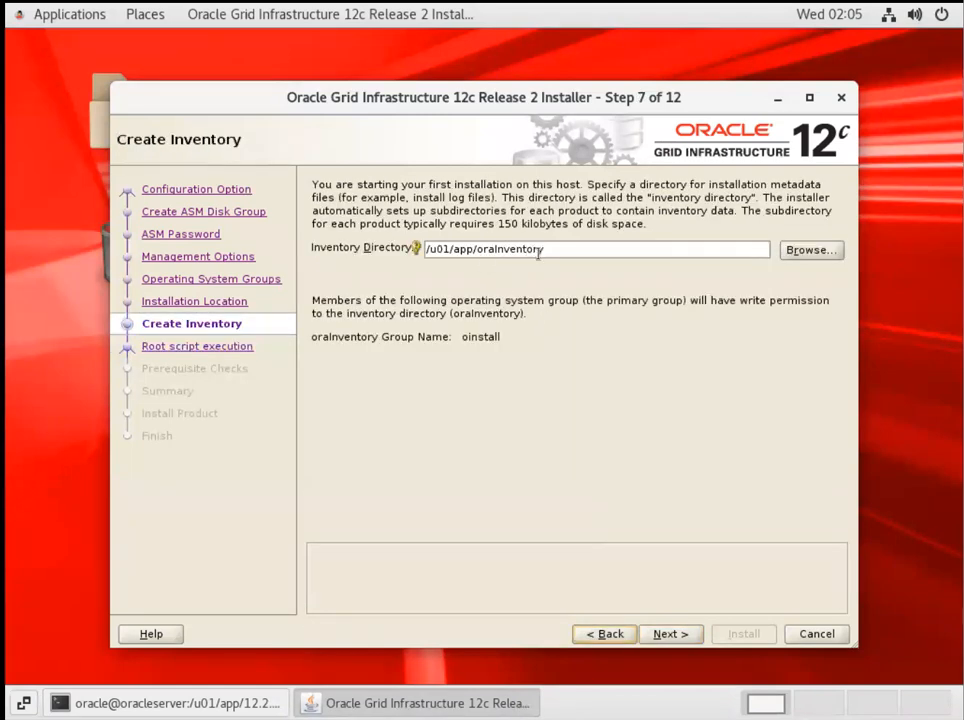
{"action": "left_click", "coordinate": [669, 633]}
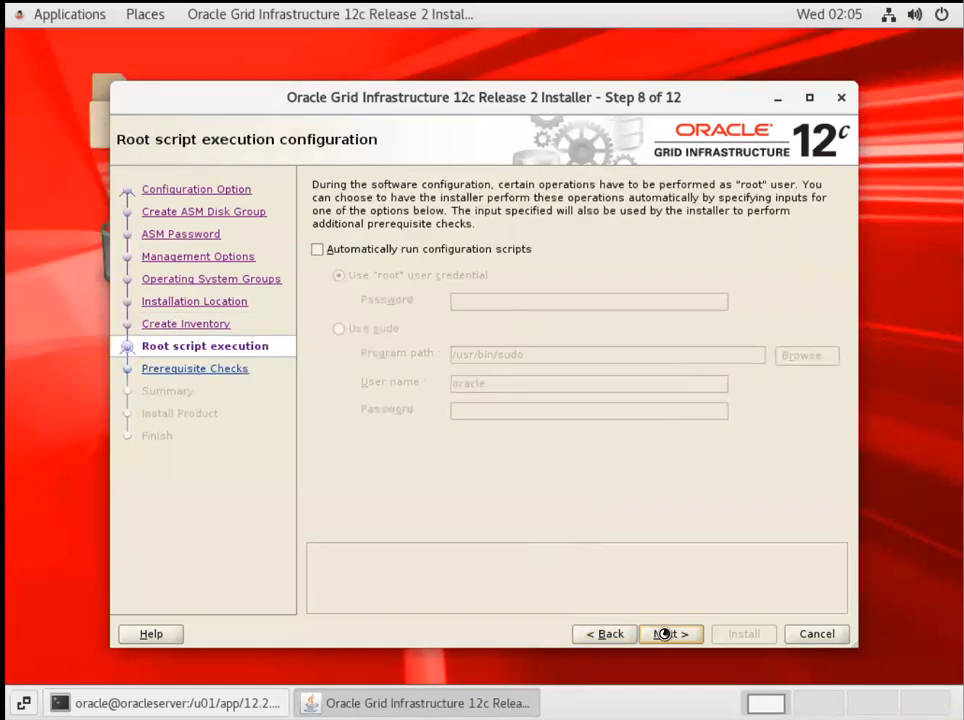
{"action": "left_click", "coordinate": [663, 633]}
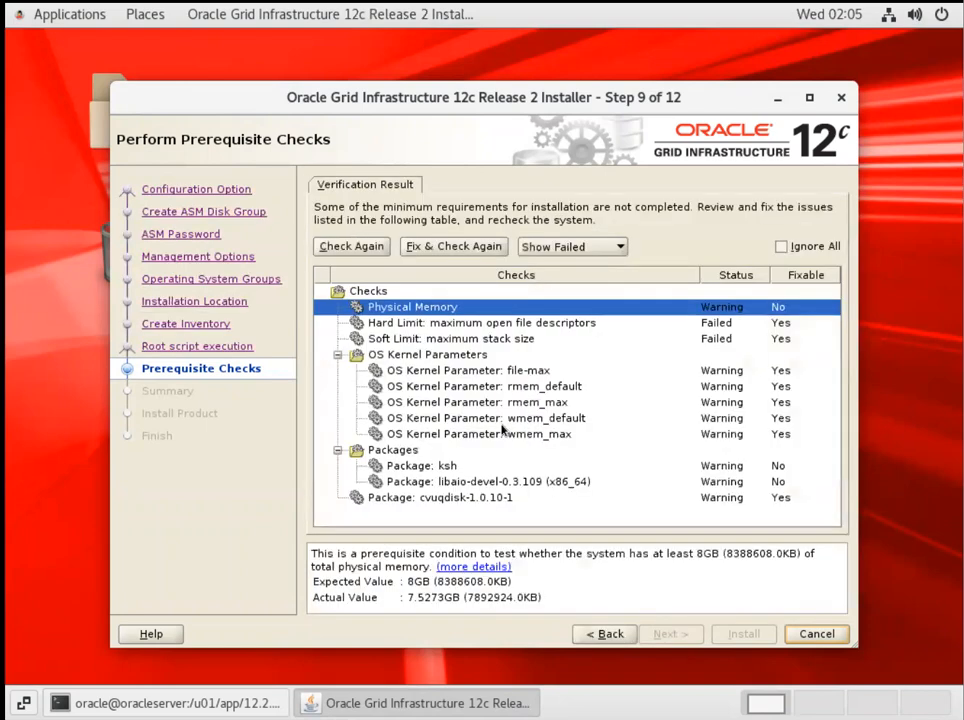
{"action": "mouse_move", "coordinate": [445, 253]}
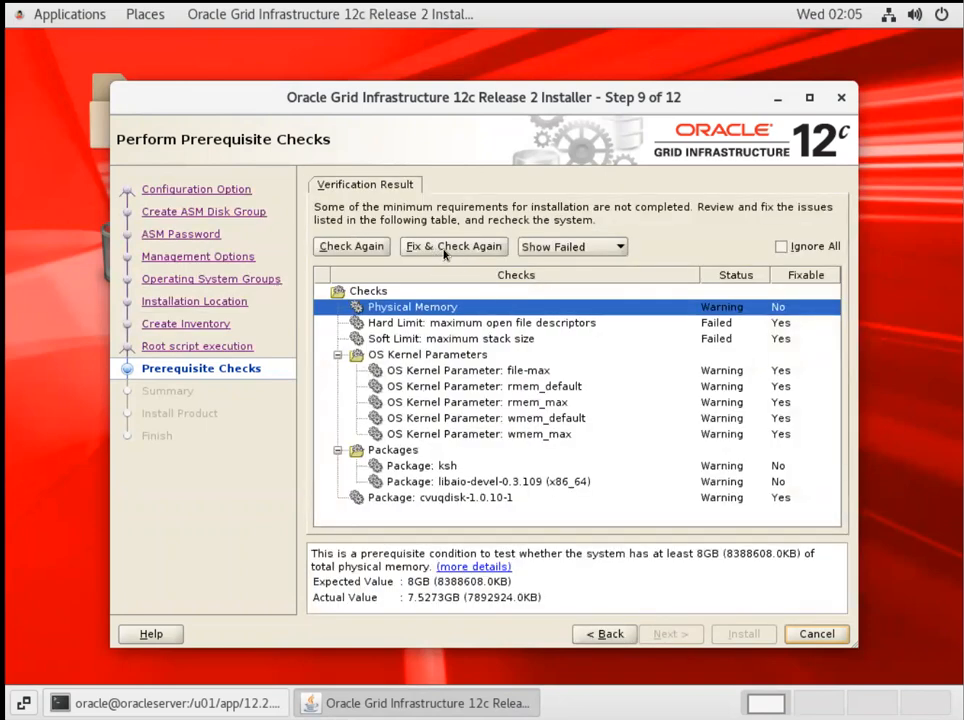
Step: Use Fix & Check Again to generate the runfixup.sh fixup script
{"action": "left_click", "coordinate": [453, 246]}
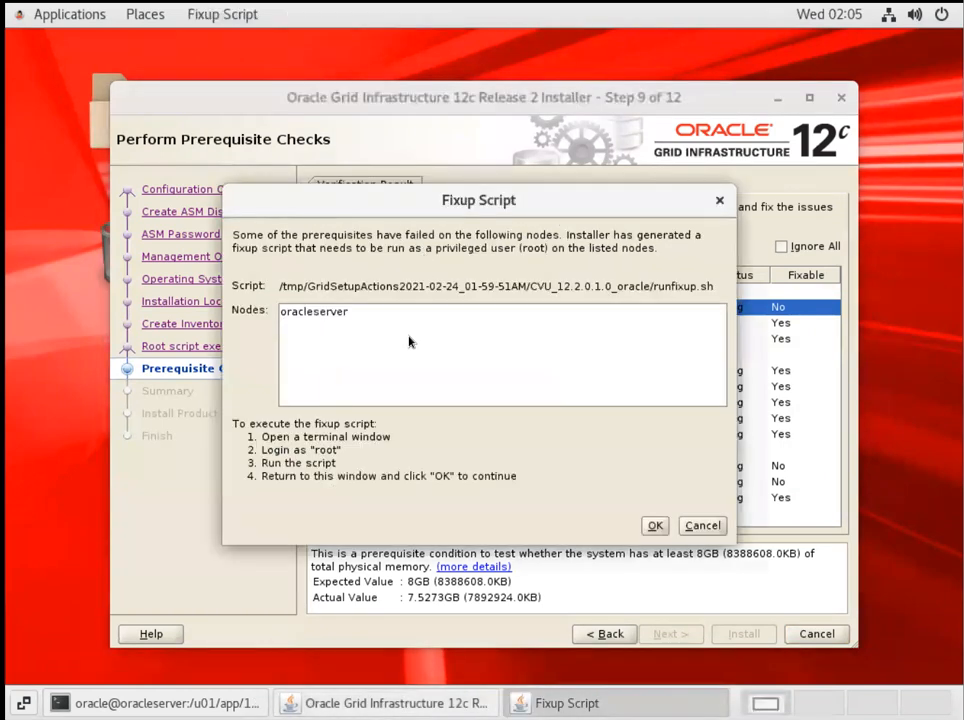
{"action": "mouse_move", "coordinate": [678, 289]}
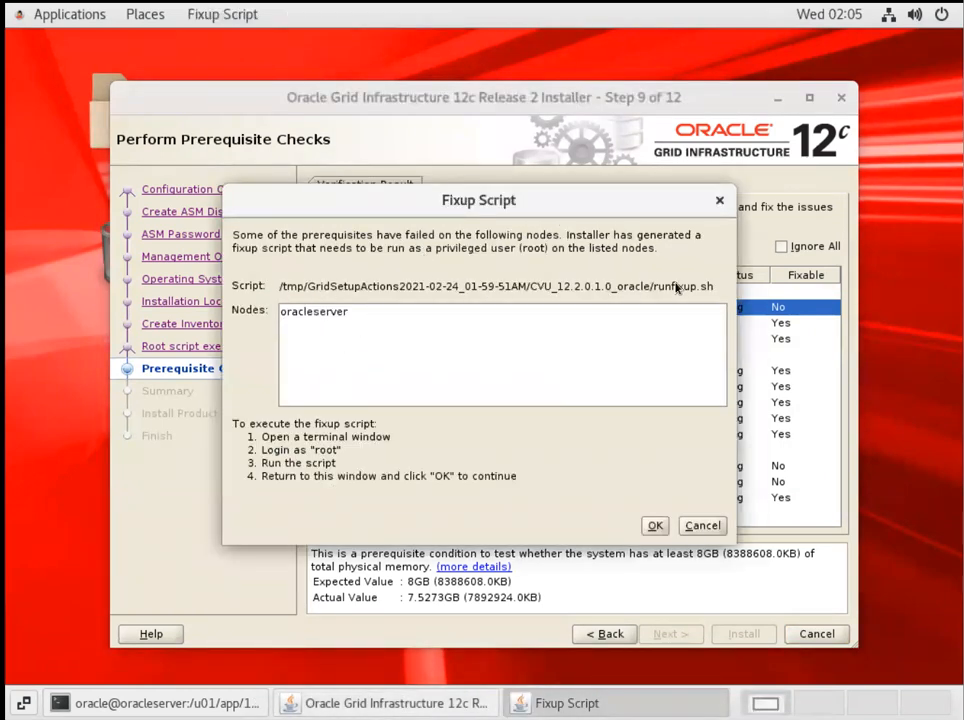
{"action": "mouse_move", "coordinate": [357, 295]}
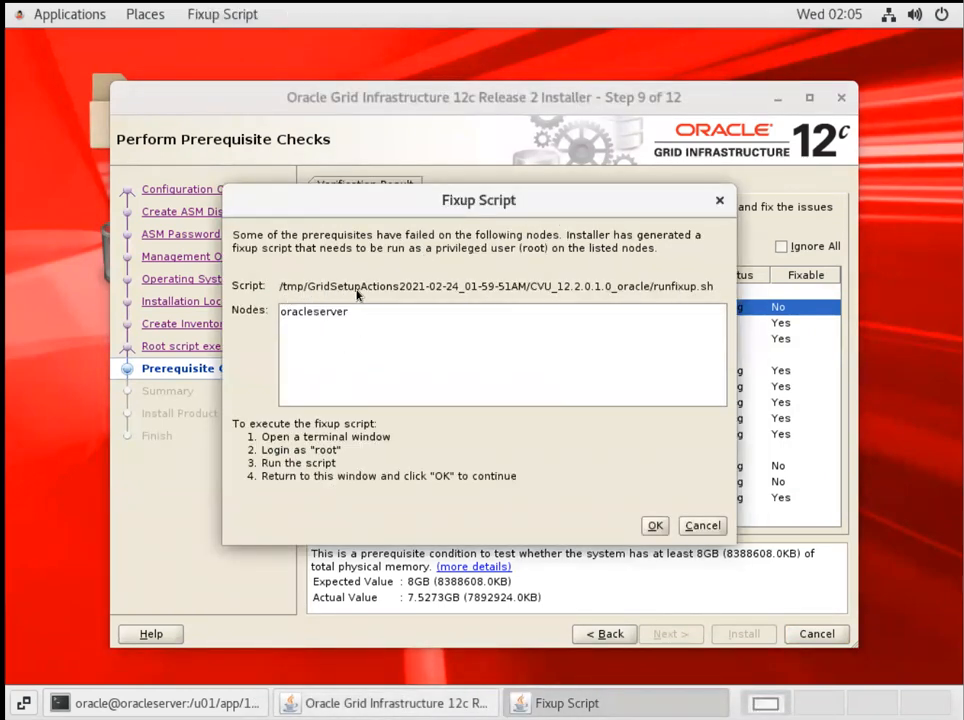
{"action": "mouse_move", "coordinate": [598, 312]}
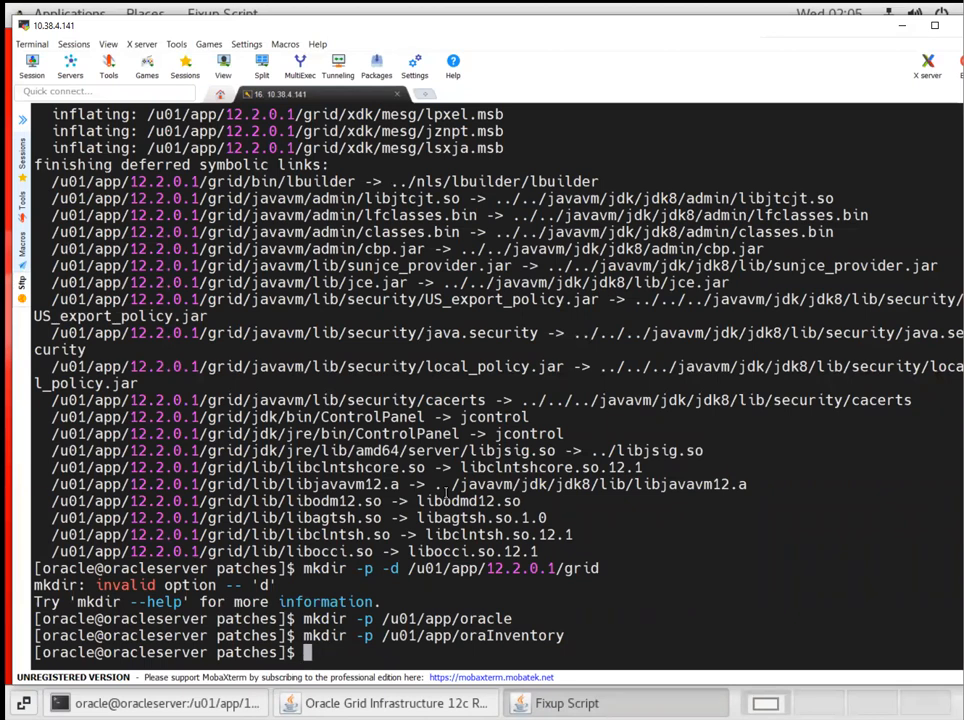
Step: As root, run /tmp/GridSetupActions2021-02-24_01-59-.../runfixup.sh and confirm the Fixup Script dialog
{"action": "type", "text": "exit"}
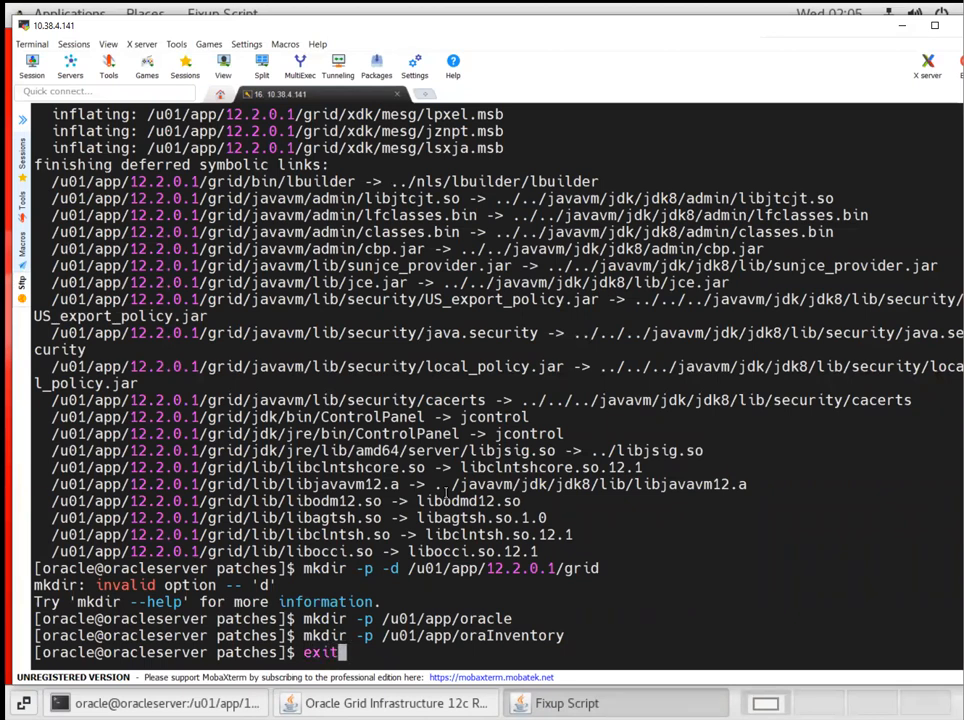
{"action": "key", "text": "Return"}
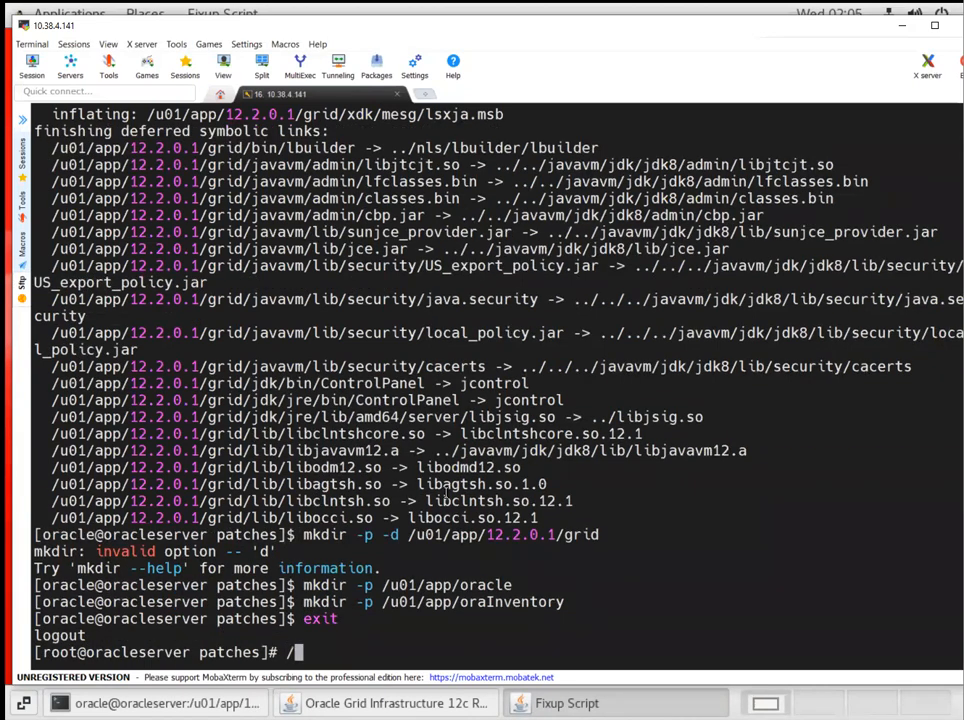
{"action": "type", "text": "/tmp/GridSetupActions2021-02-24_01-59-"}
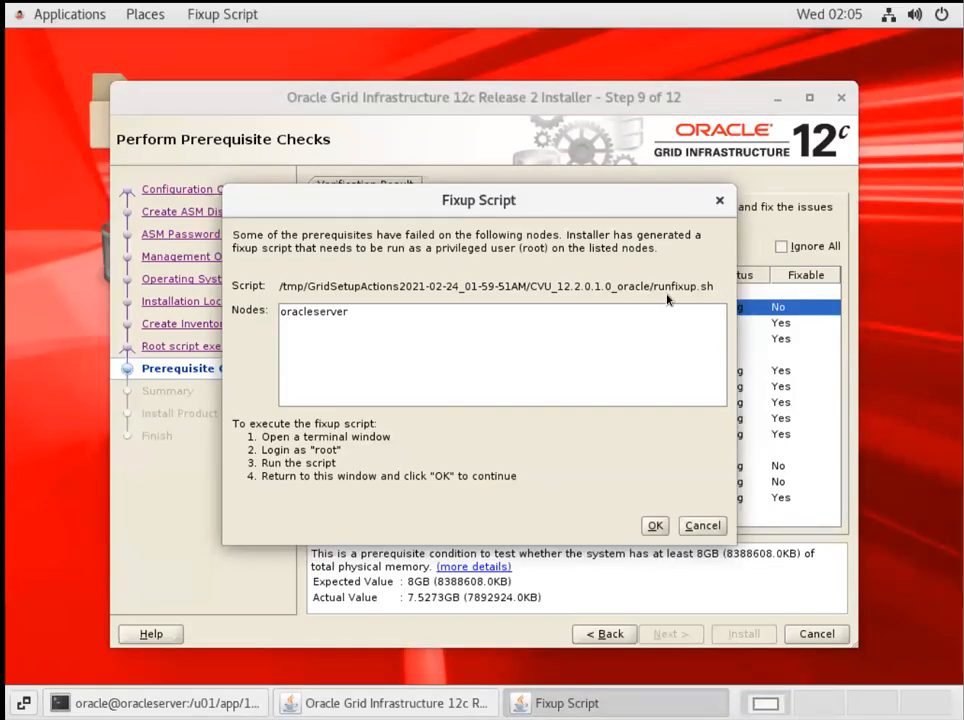
{"action": "left_click", "coordinate": [165, 703]}
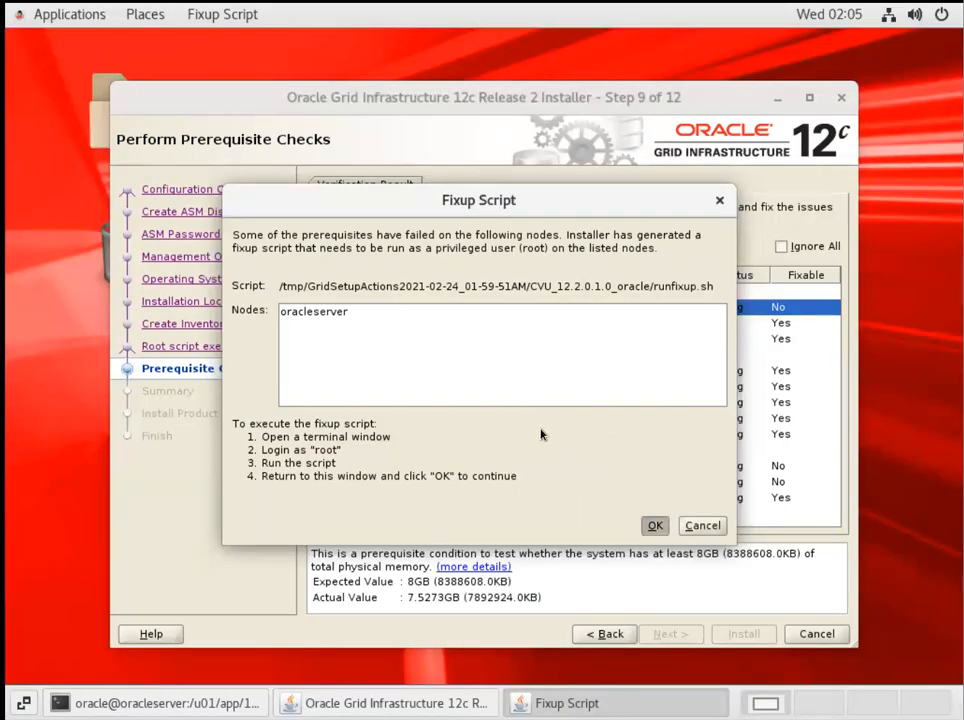
{"action": "left_click", "coordinate": [655, 525]}
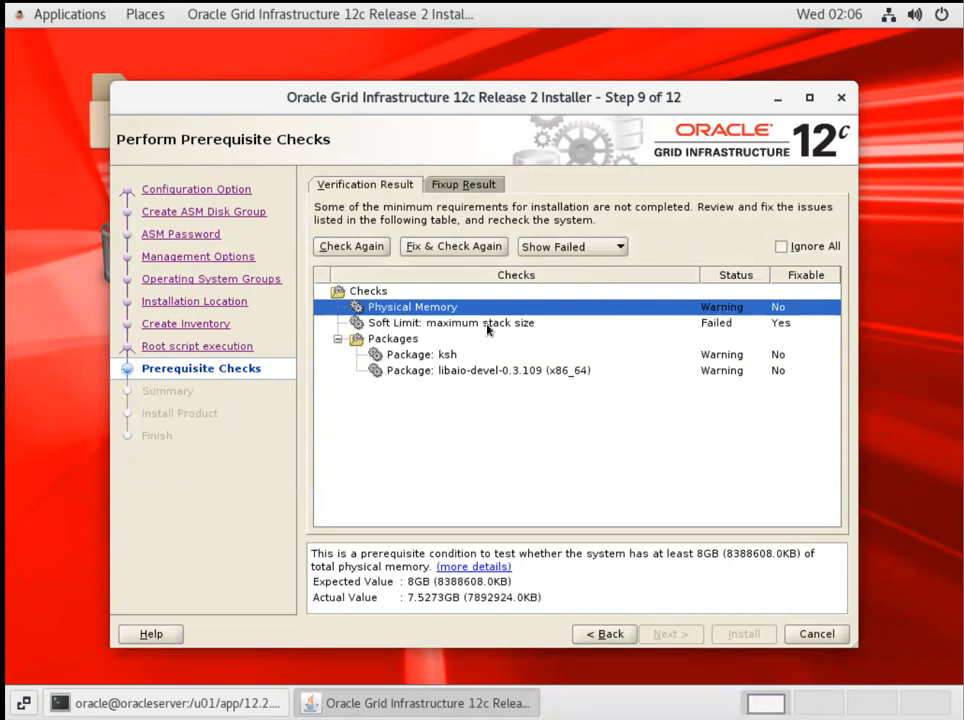
{"action": "mouse_move", "coordinate": [490, 328]}
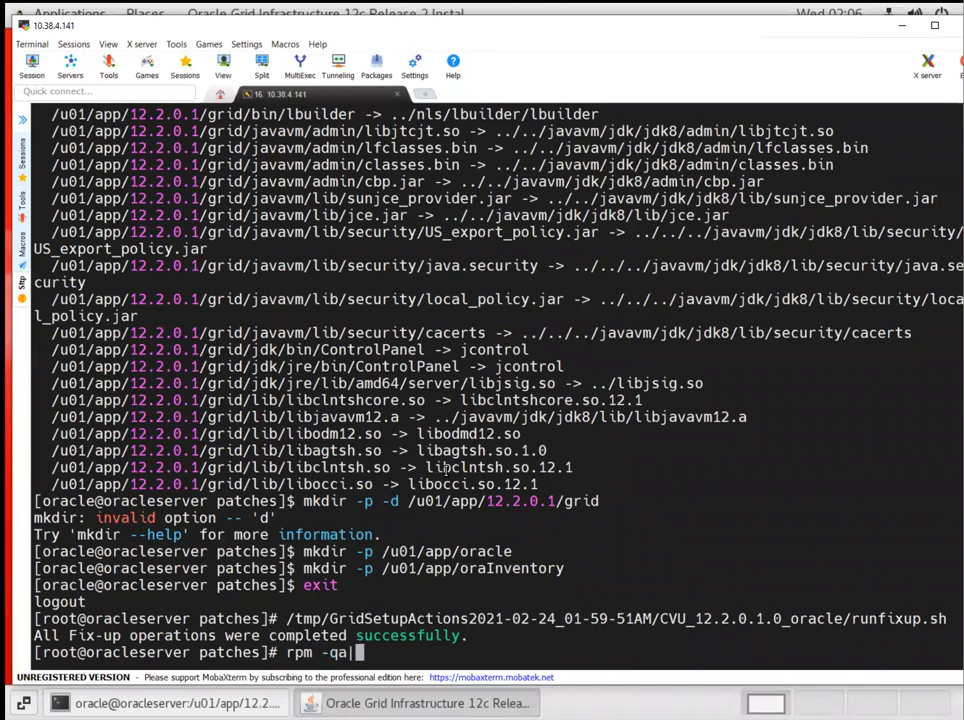
Step: Query installed ksh and libaio packages with rpm -qa; only libaio-0.3.109-13.el7 appears
{"action": "type", "text": "|grep ksh"}
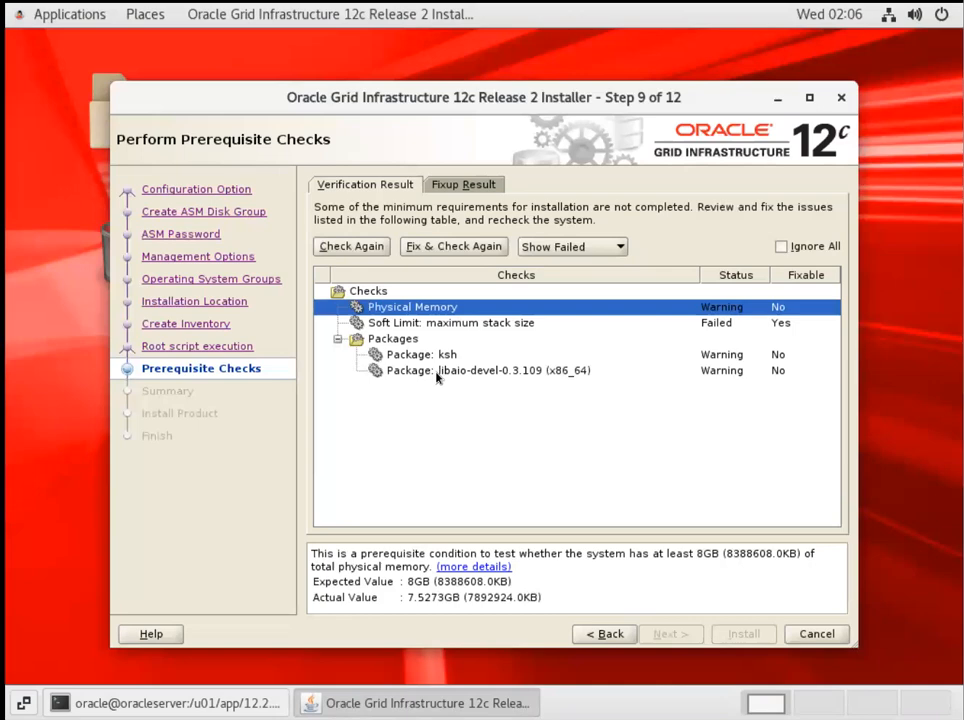
{"action": "mouse_move", "coordinate": [488, 408]}
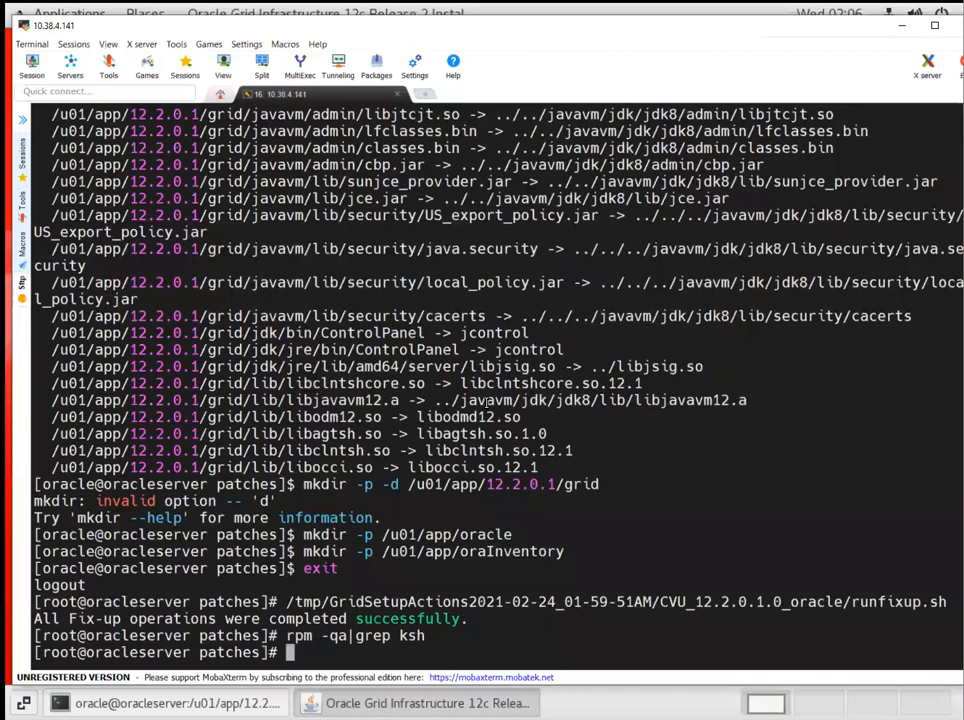
{"action": "type", "text": "rpm -qa|grep libai"}
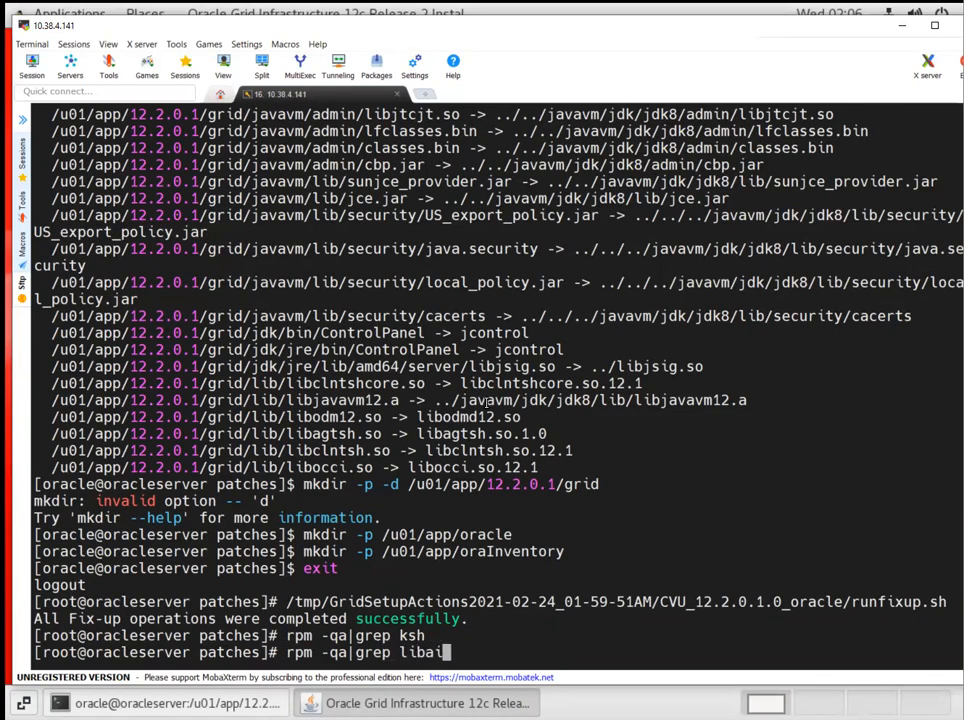
{"action": "key", "text": "Return"}
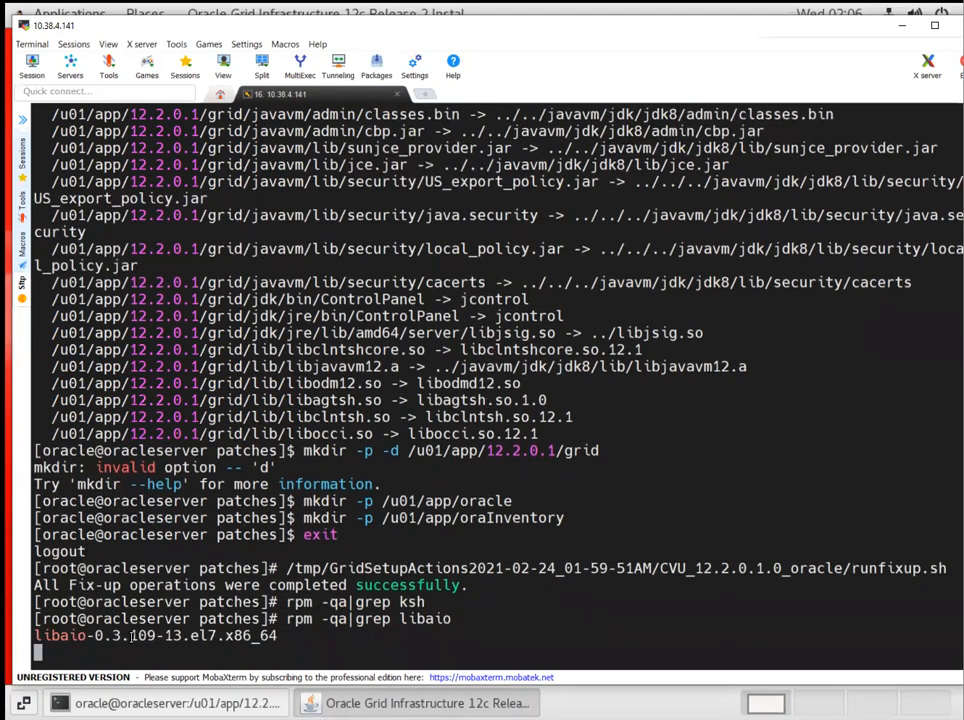
{"action": "key", "text": "Return"}
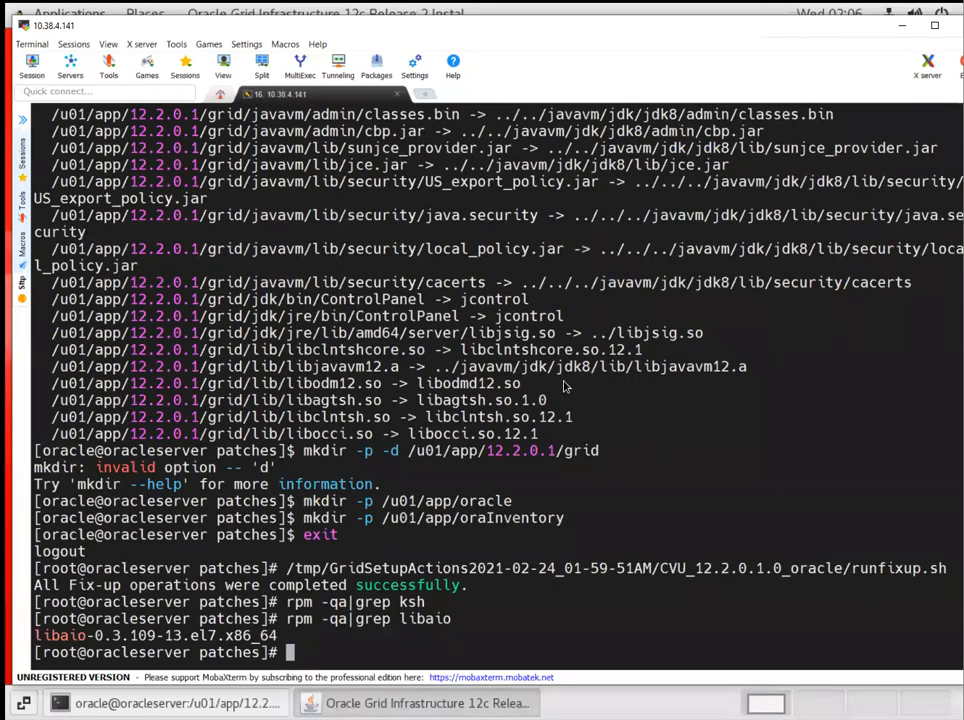
Step: Review the failed maximum stack size check in the installer's prerequisite results
{"action": "left_click", "coordinate": [425, 703]}
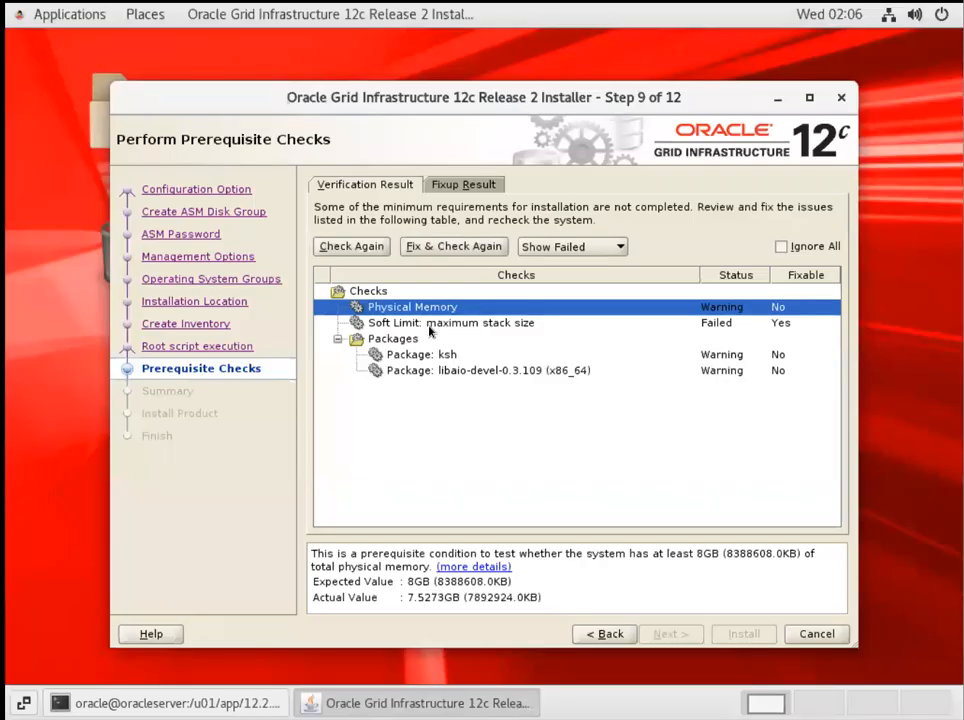
{"action": "left_click", "coordinate": [450, 322]}
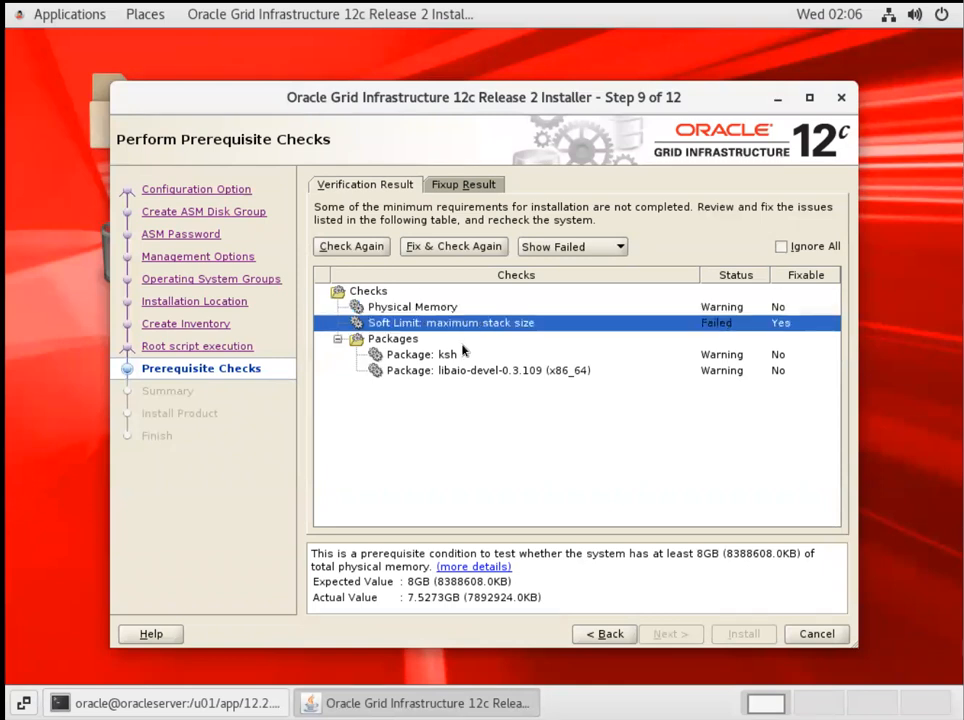
{"action": "left_click", "coordinate": [450, 322]}
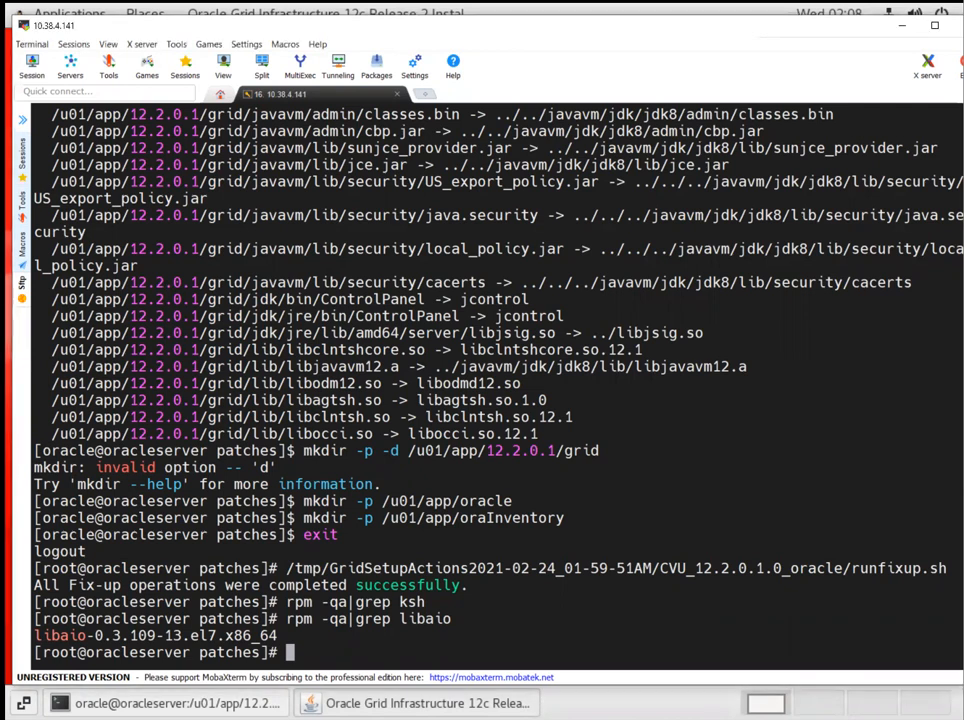
Step: Display /etc/security/limits.conf, showing oracle's soft stack limit of 10240
{"action": "type", "text": "cat /etc/"}
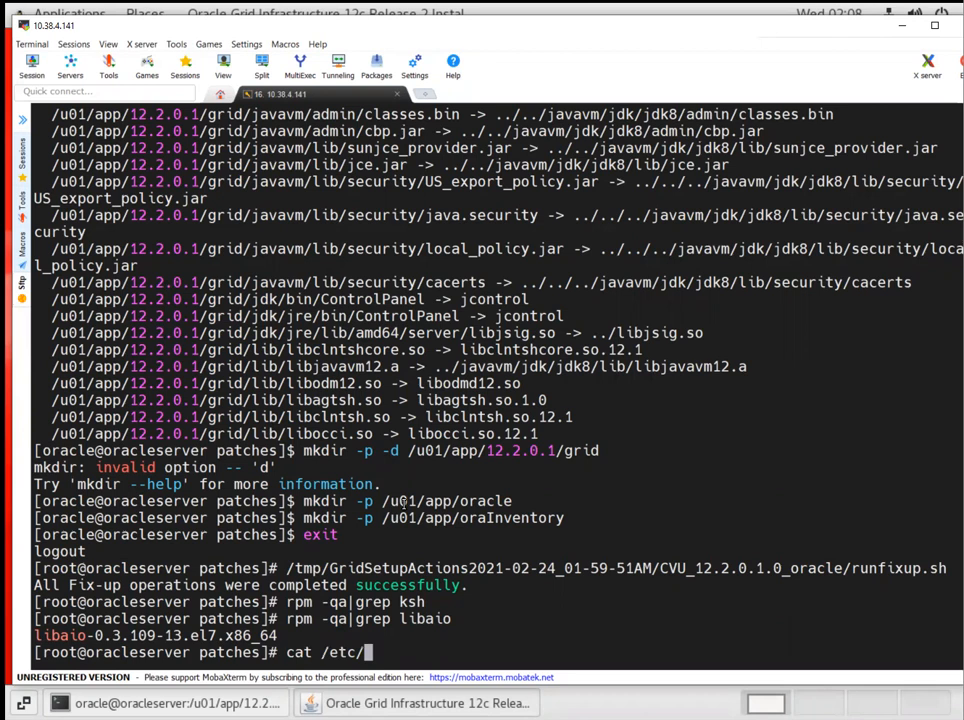
{"action": "type", "text": "secur"}
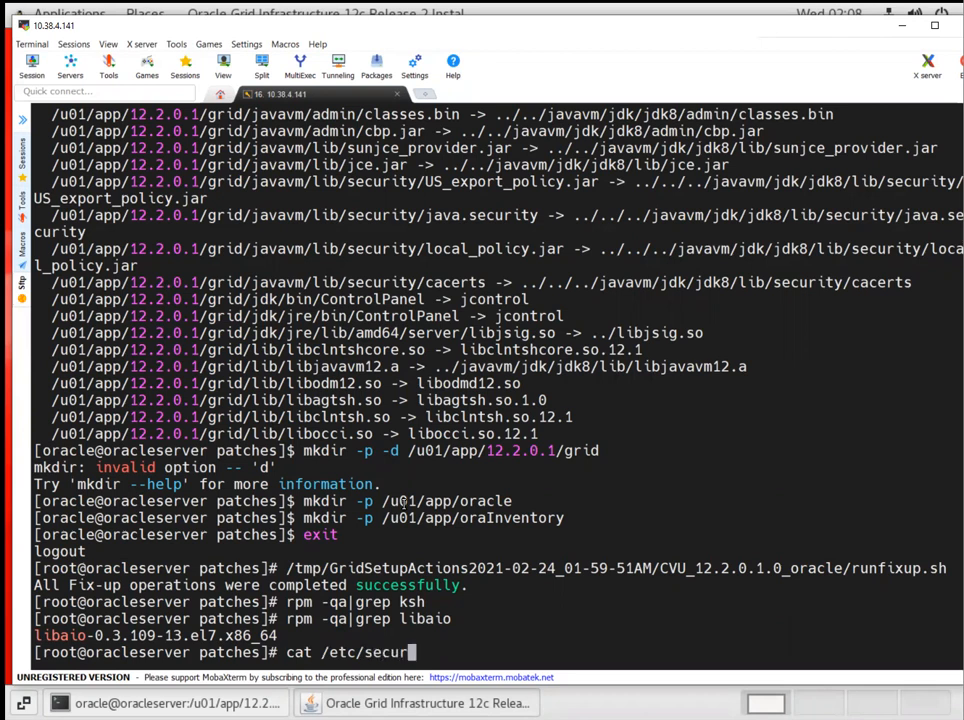
{"action": "type", "text": "ty/"}
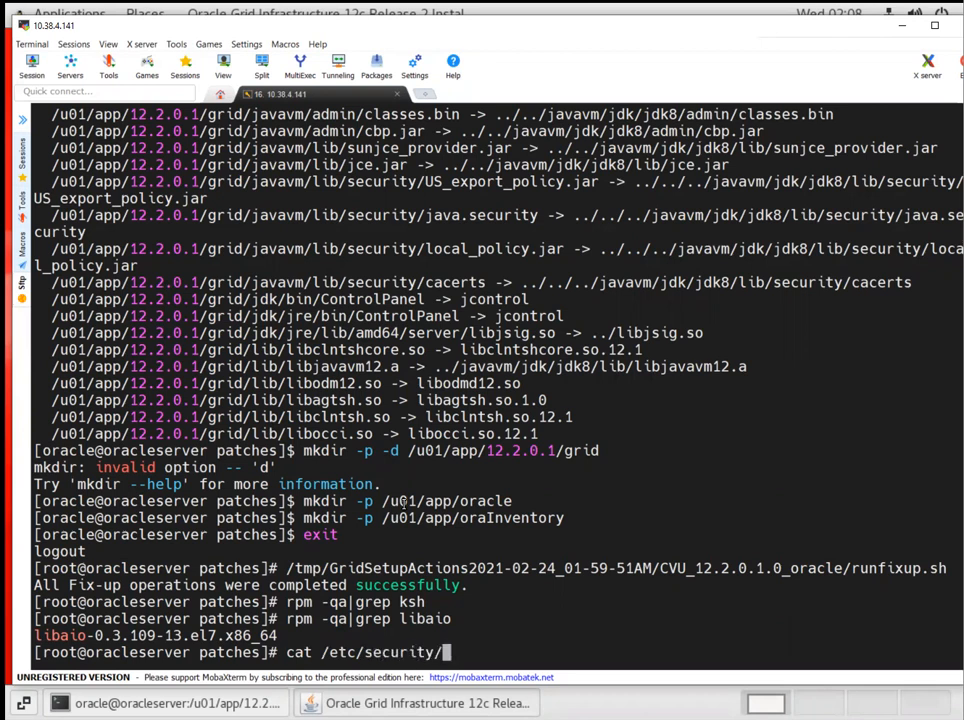
{"action": "type", "text": "limits."}
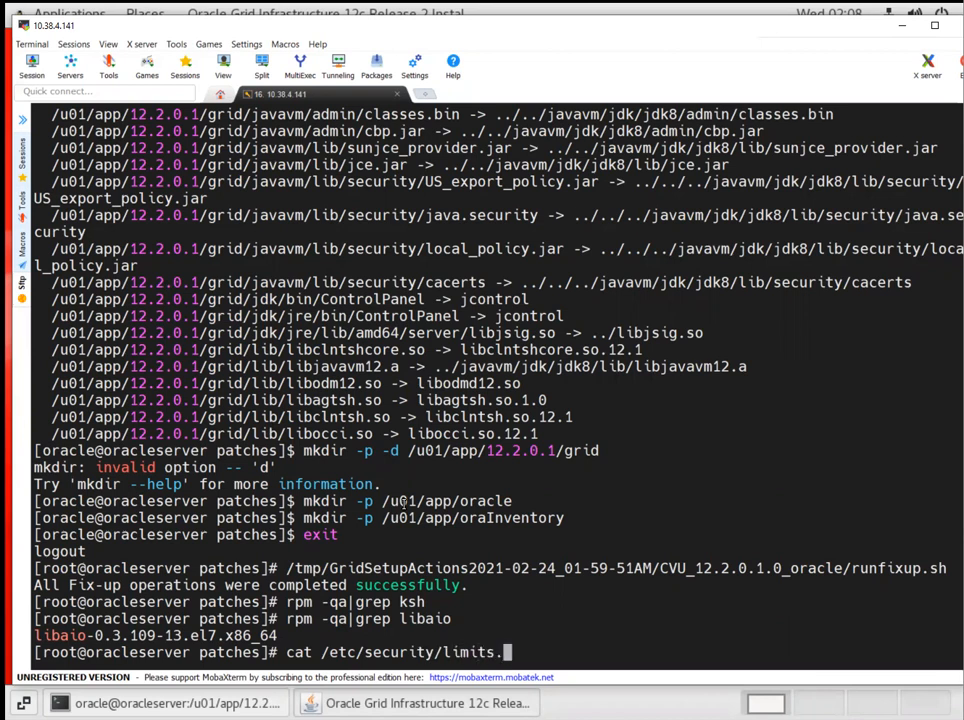
{"action": "key", "text": "Return"}
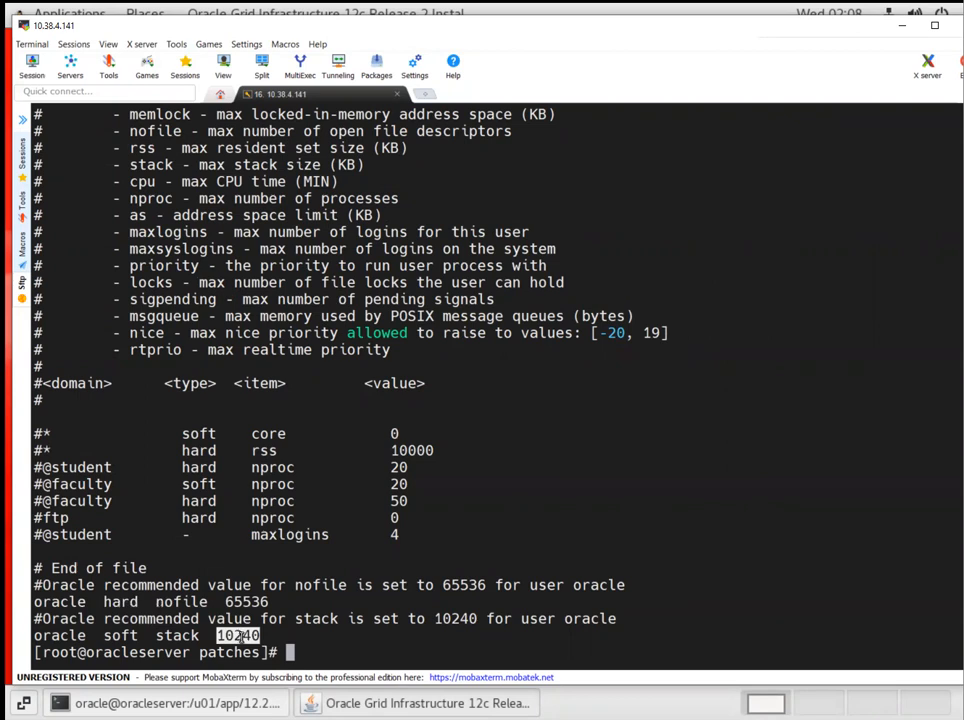
{"action": "type", "text": "cat /etc/security/limits.conf"}
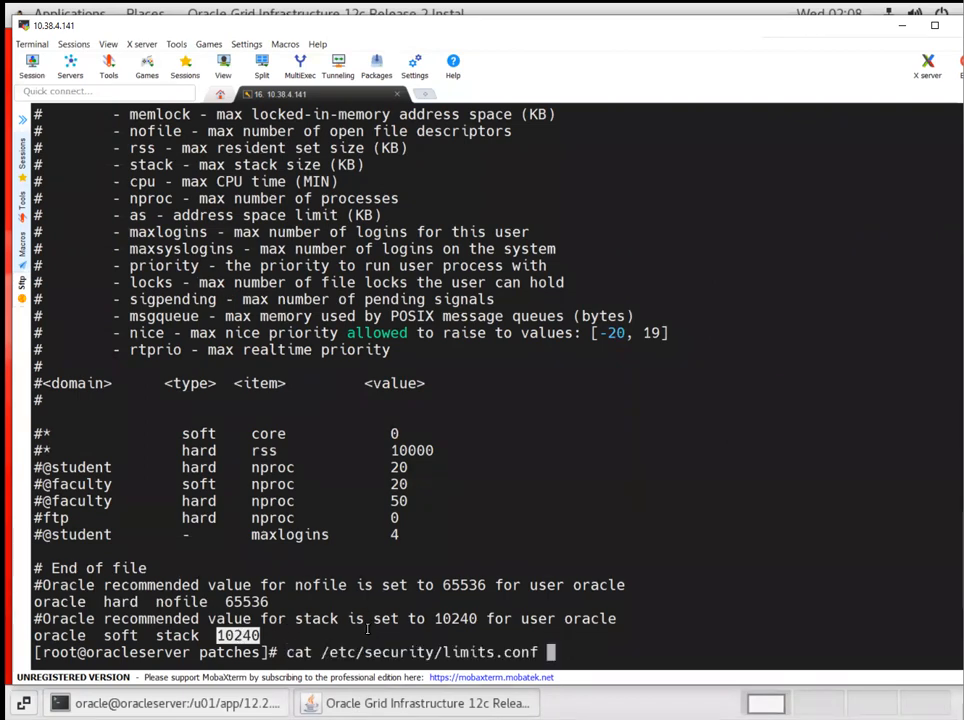
{"action": "key", "text": "ctrl+c"}
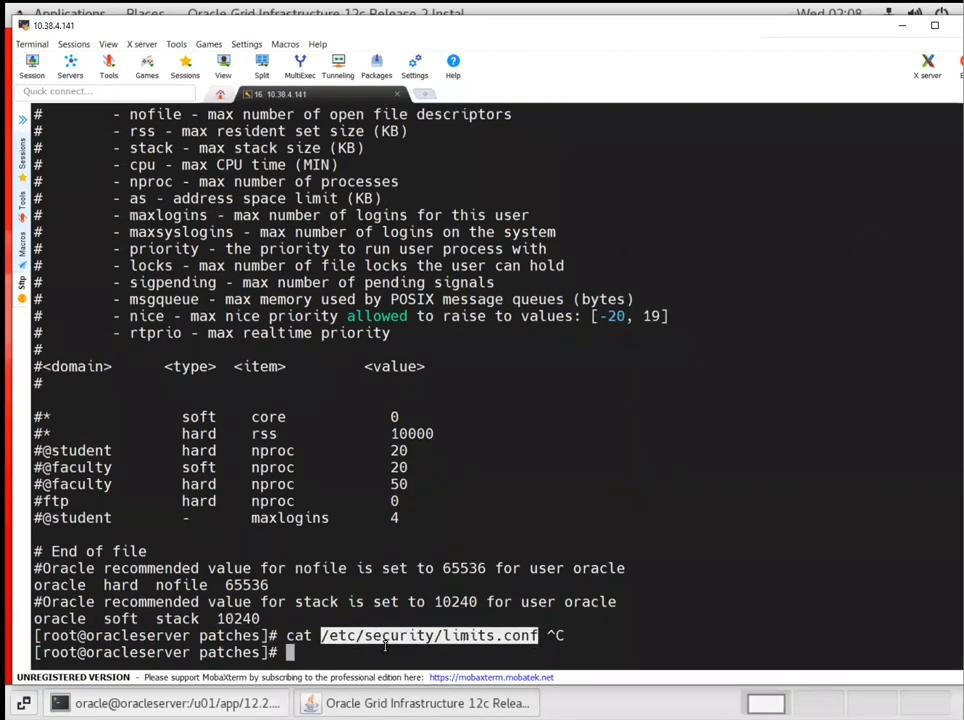
Step: Open limits.conf in vim and begin inserting at the end of the stack line
{"action": "type", "text": "vim"}
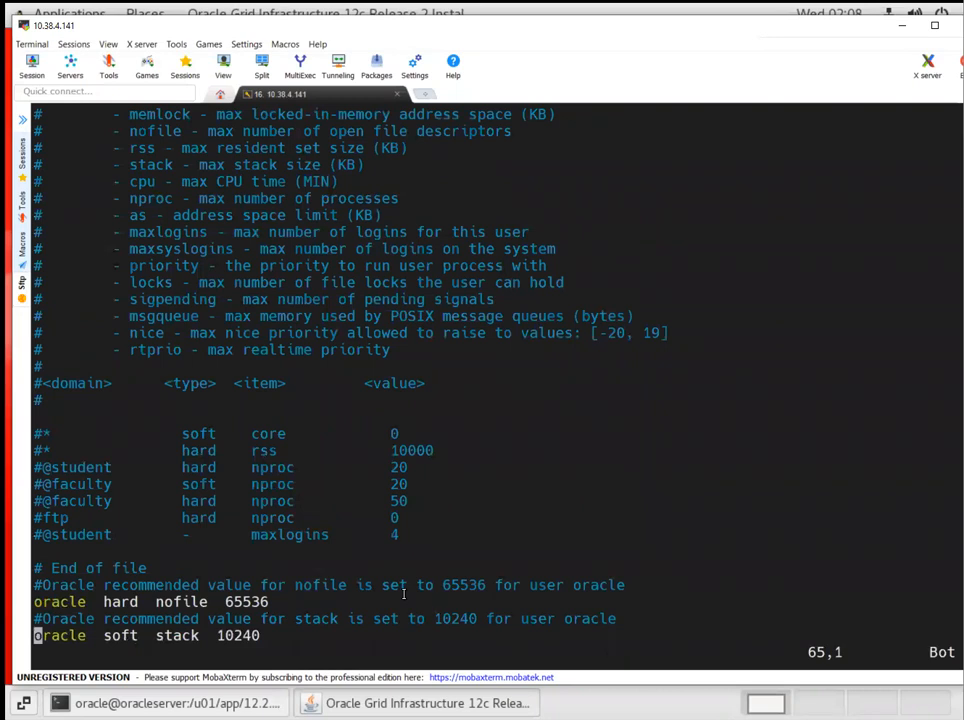
{"action": "key", "text": "End"}
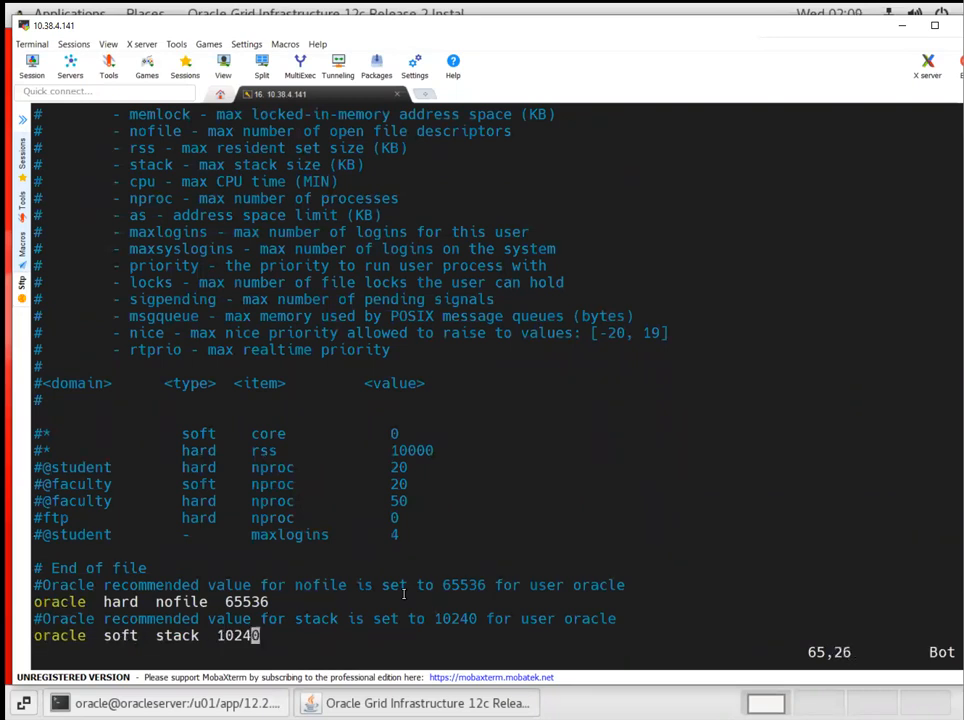
{"action": "key", "text": "i"}
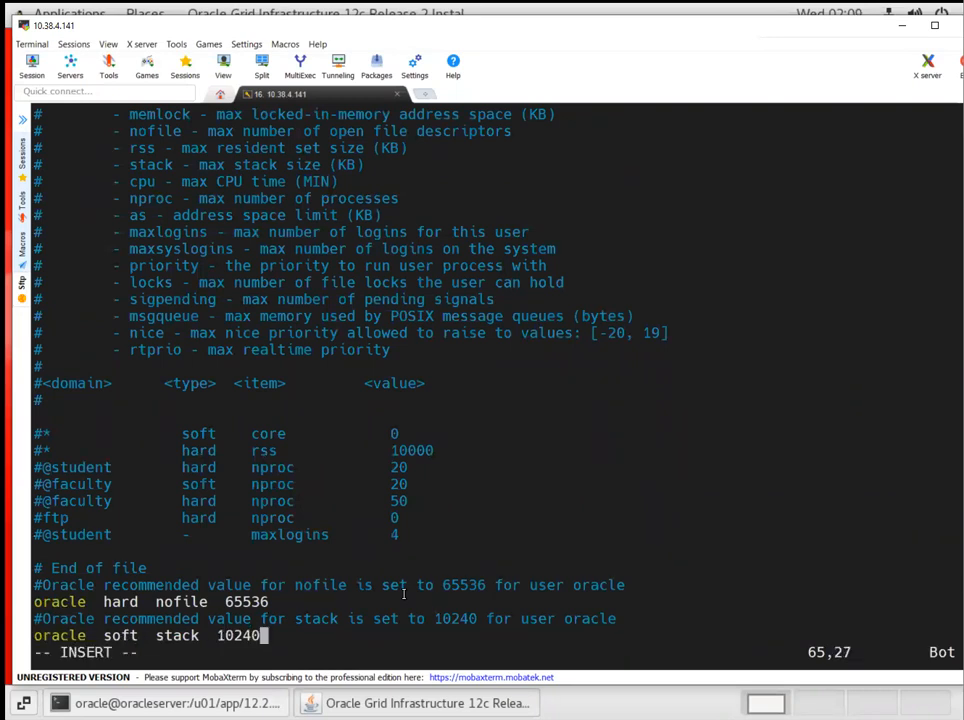
{"action": "type", "text": "0"}
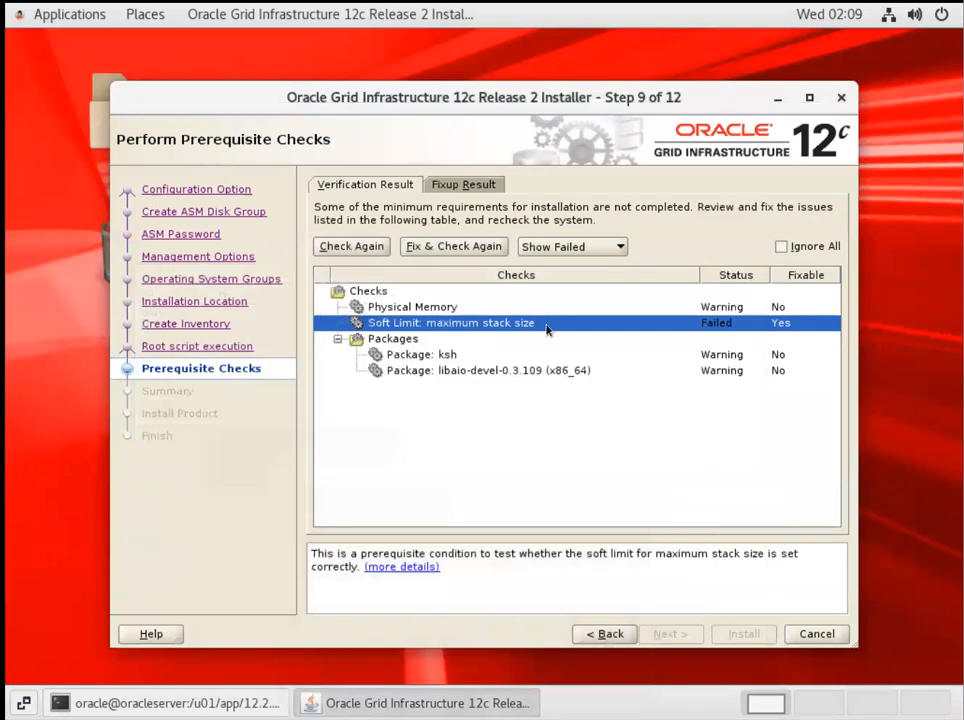
Step: Generate a new fixup script for the stack size failure, run it as root, and confirm
{"action": "left_click", "coordinate": [412, 306]}
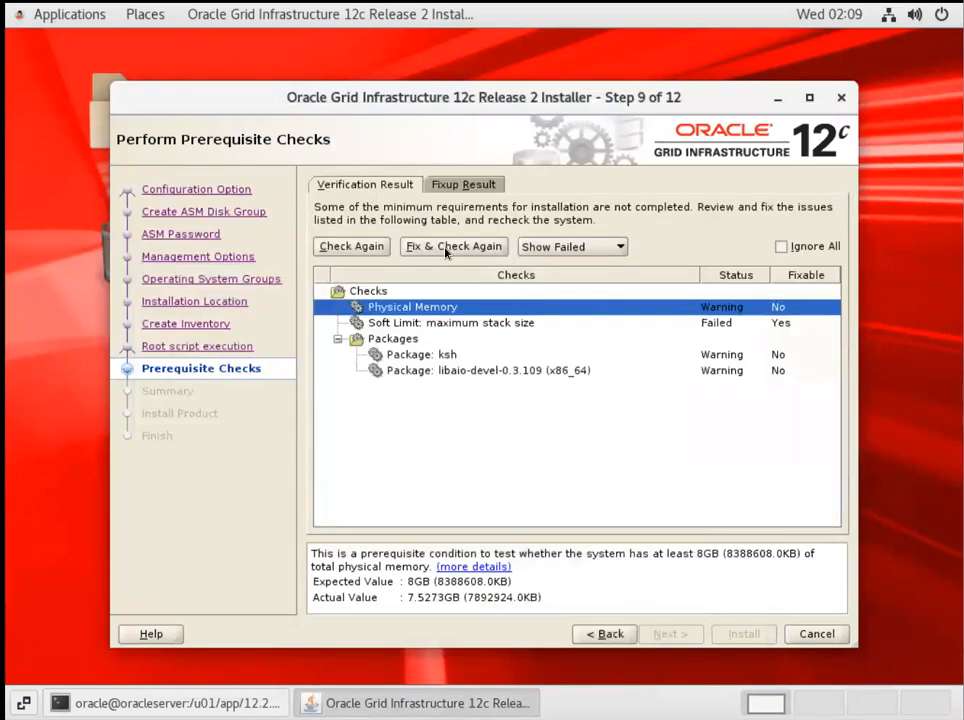
{"action": "left_click", "coordinate": [453, 246]}
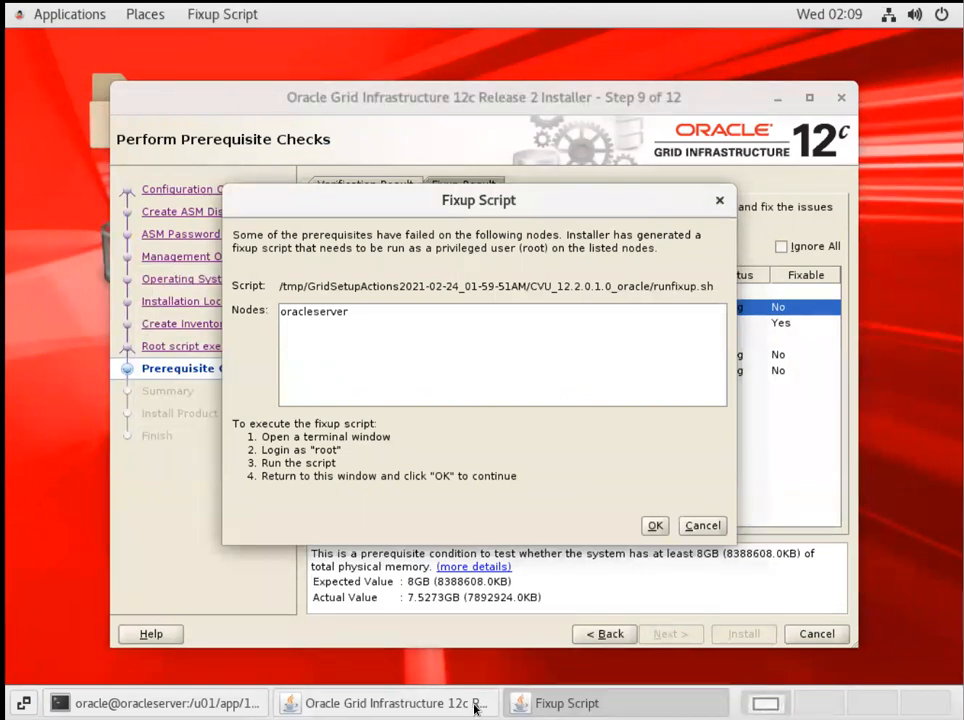
{"action": "mouse_move", "coordinate": [451, 522]}
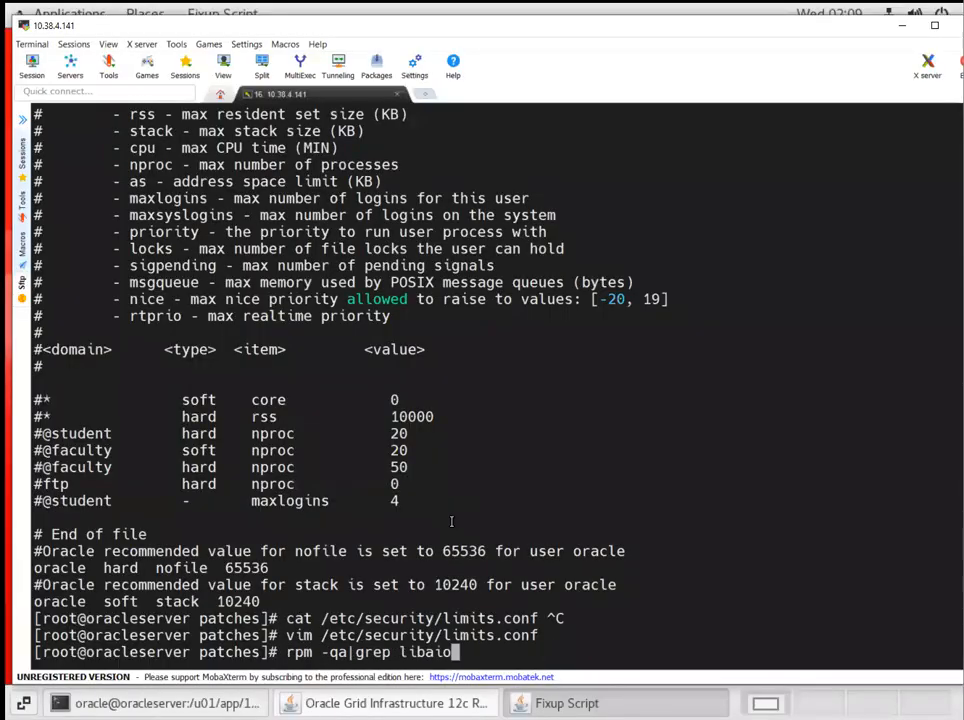
{"action": "type", "text": "ls -ltrh"}
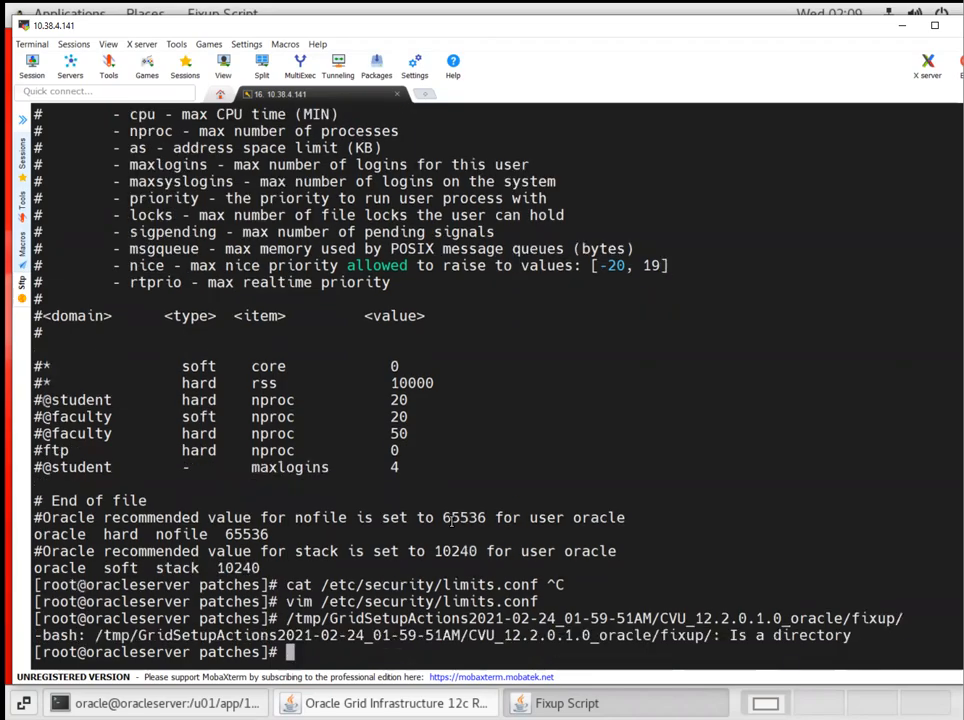
{"action": "left_click", "coordinate": [566, 703]}
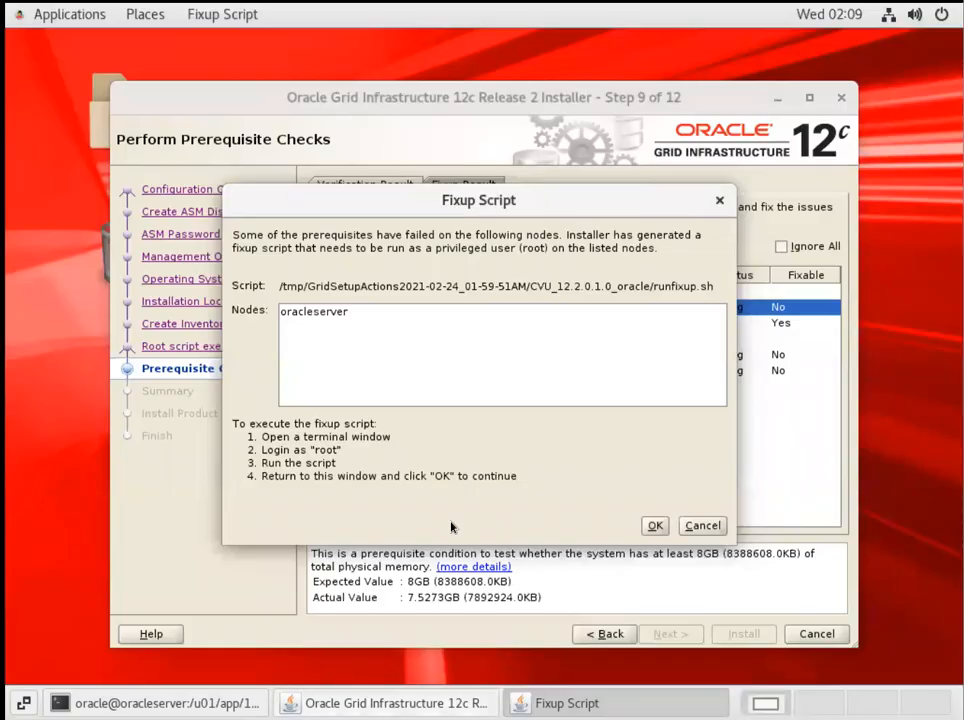
{"action": "mouse_move", "coordinate": [451, 521]}
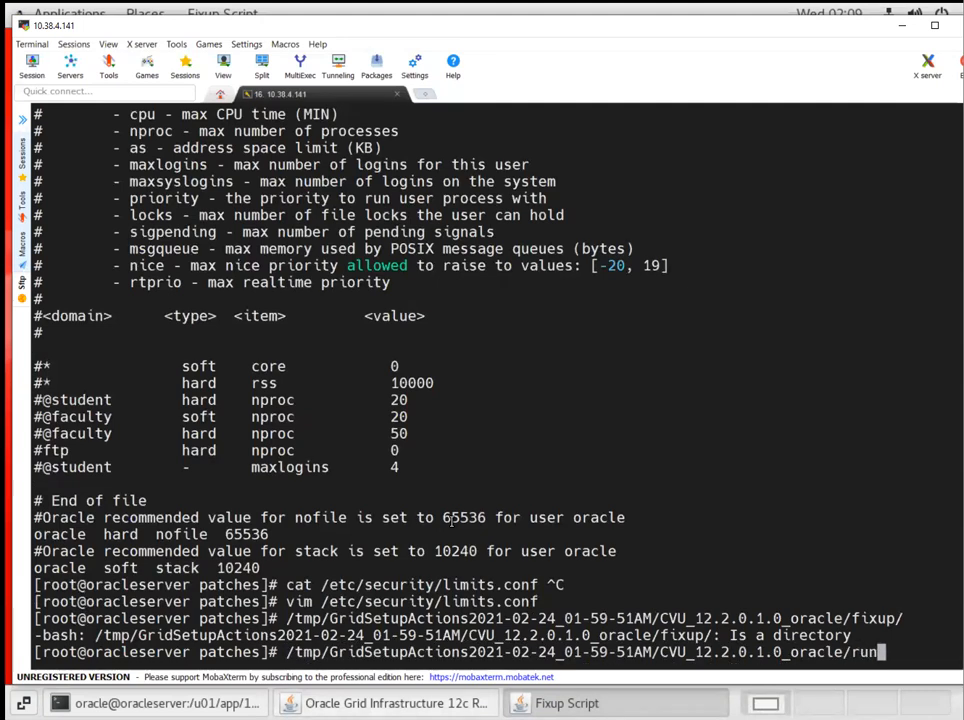
{"action": "key", "text": "Return"}
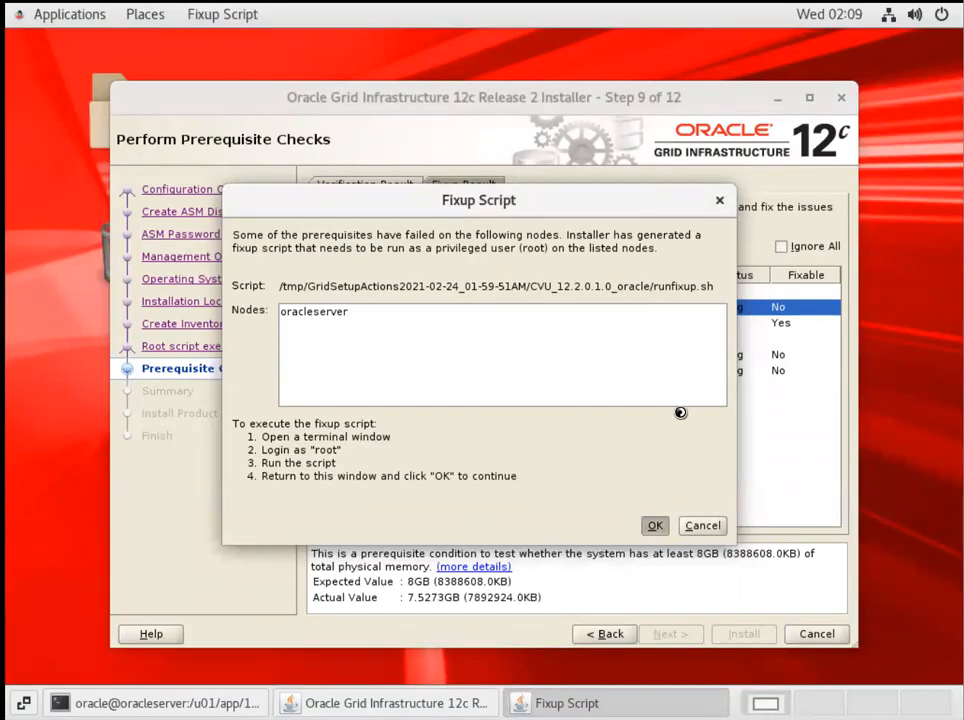
{"action": "left_click", "coordinate": [655, 525]}
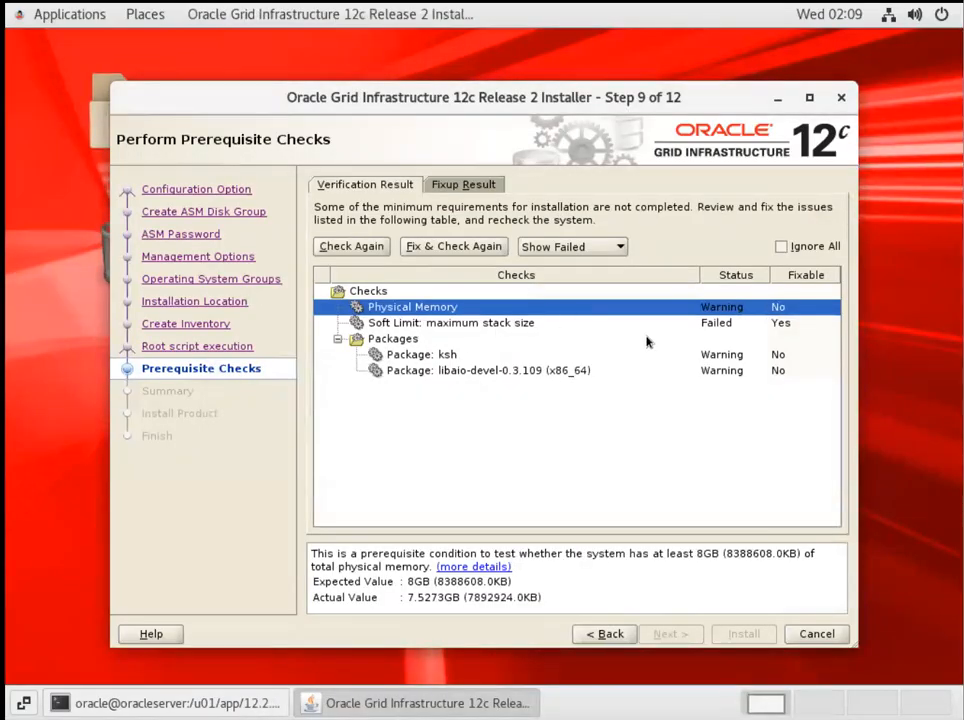
Step: Ignore all remaining prerequisite failures, accept the warning, and begin installation from the Summary
{"action": "left_click", "coordinate": [781, 246]}
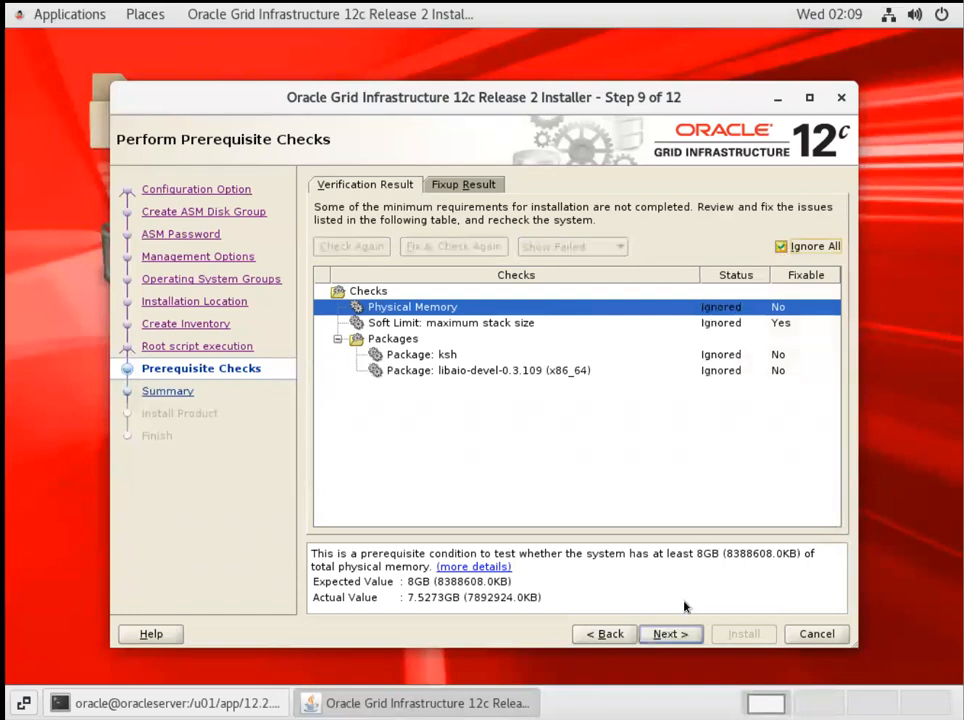
{"action": "left_click", "coordinate": [670, 633]}
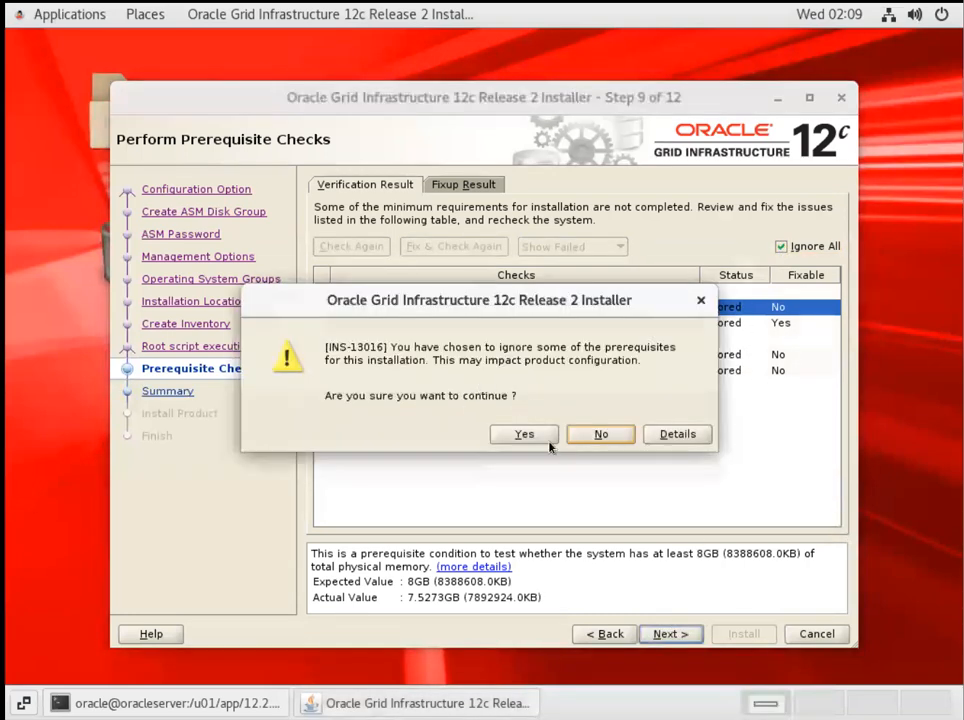
{"action": "left_click", "coordinate": [524, 433]}
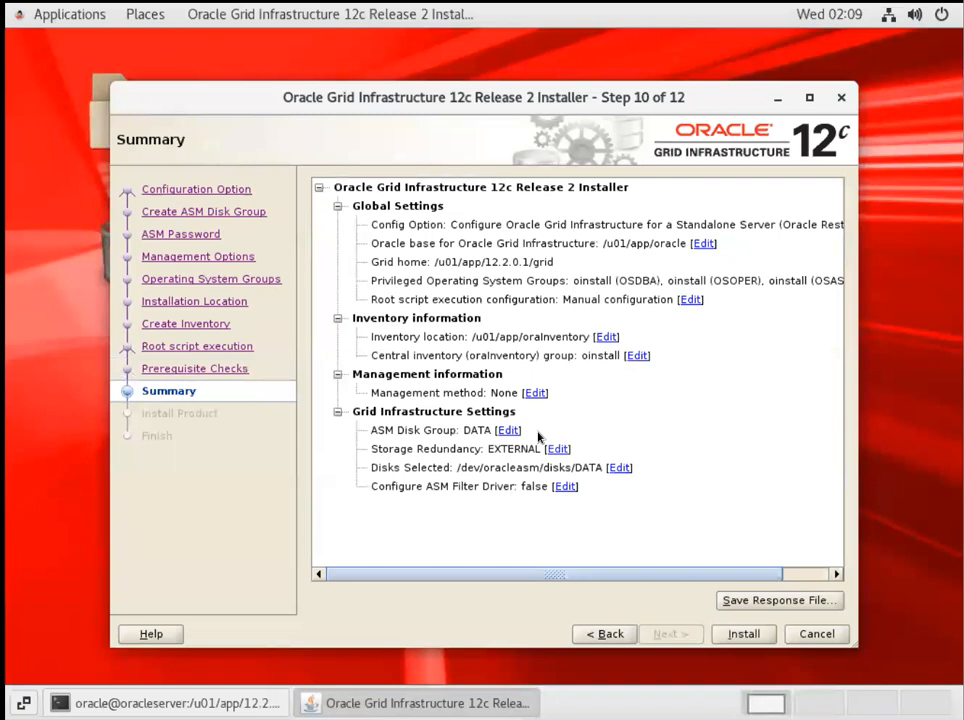
{"action": "left_click", "coordinate": [743, 633]}
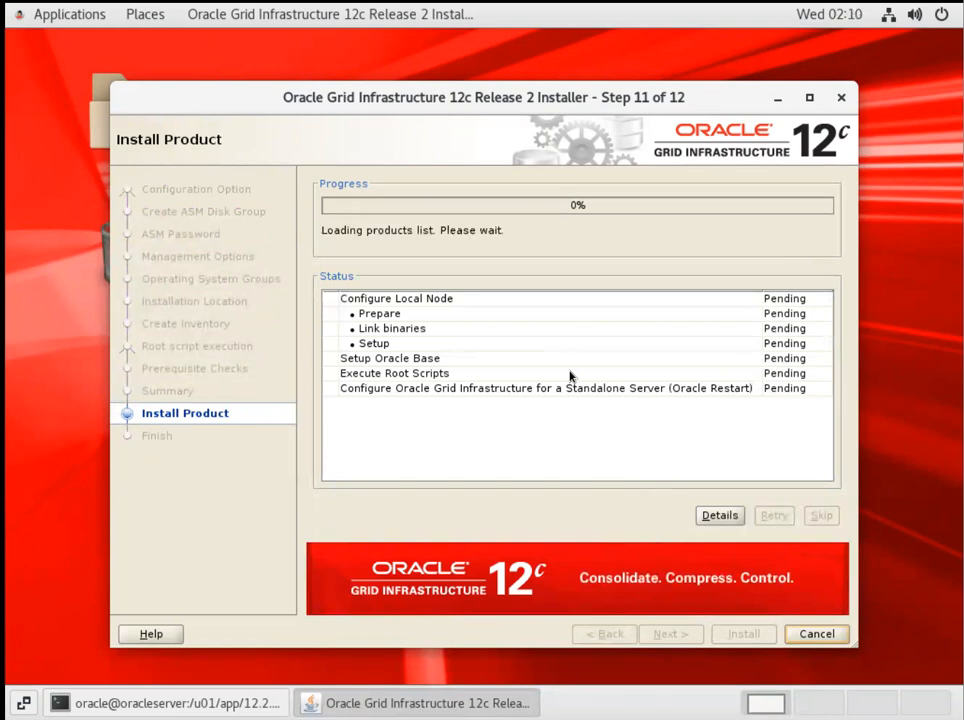
{"action": "mouse_move", "coordinate": [591, 363]}
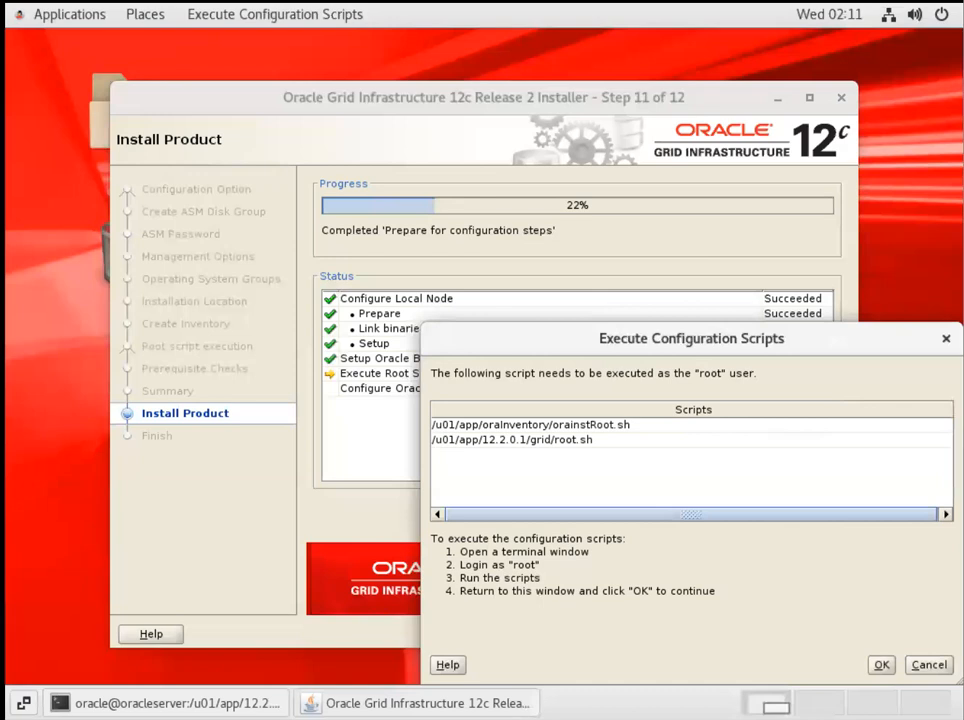
{"action": "mouse_move", "coordinate": [638, 498]}
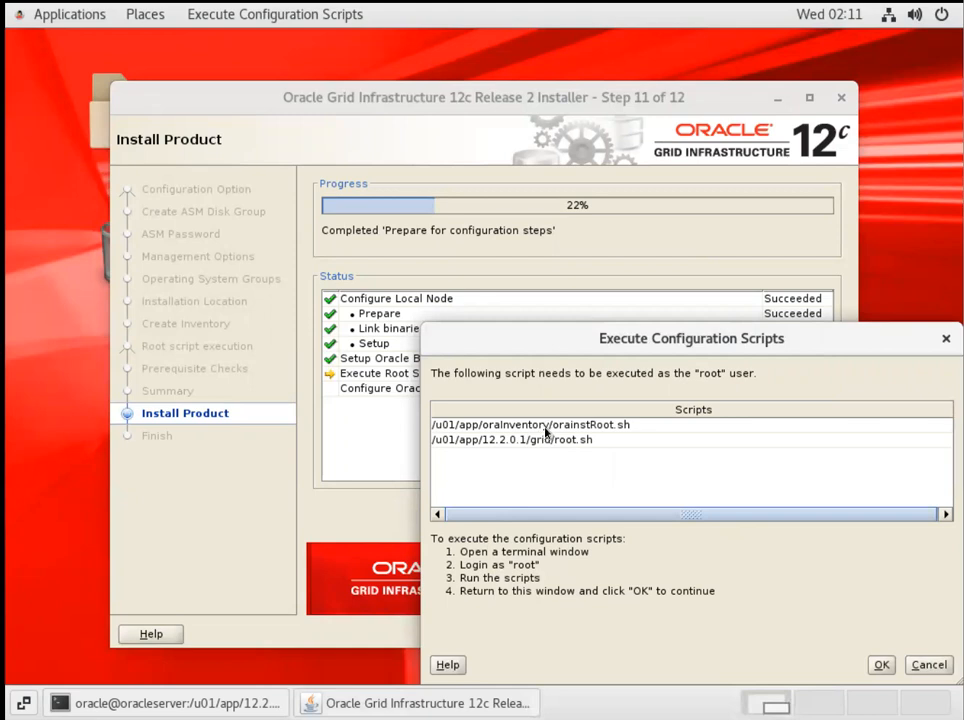
Step: Select the orainstRoot.sh path in the Execute Configuration Scripts dialog
{"action": "left_click", "coordinate": [530, 424]}
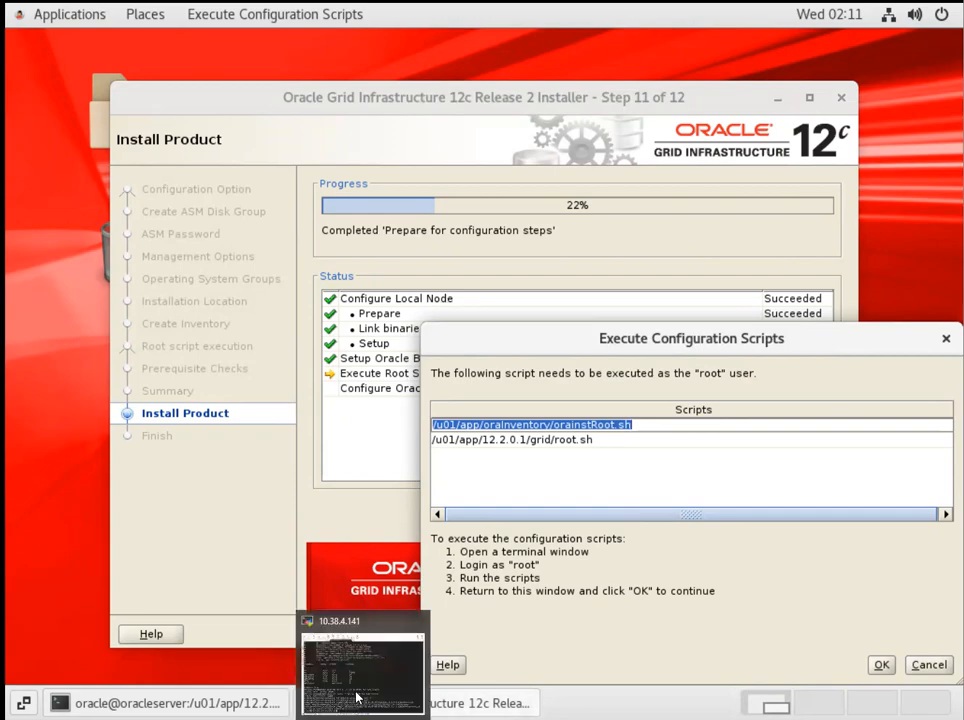
Step: Run /u01/app/oraInventory/orainstRoot.sh in the root terminal session
{"action": "left_click", "coordinate": [362, 670]}
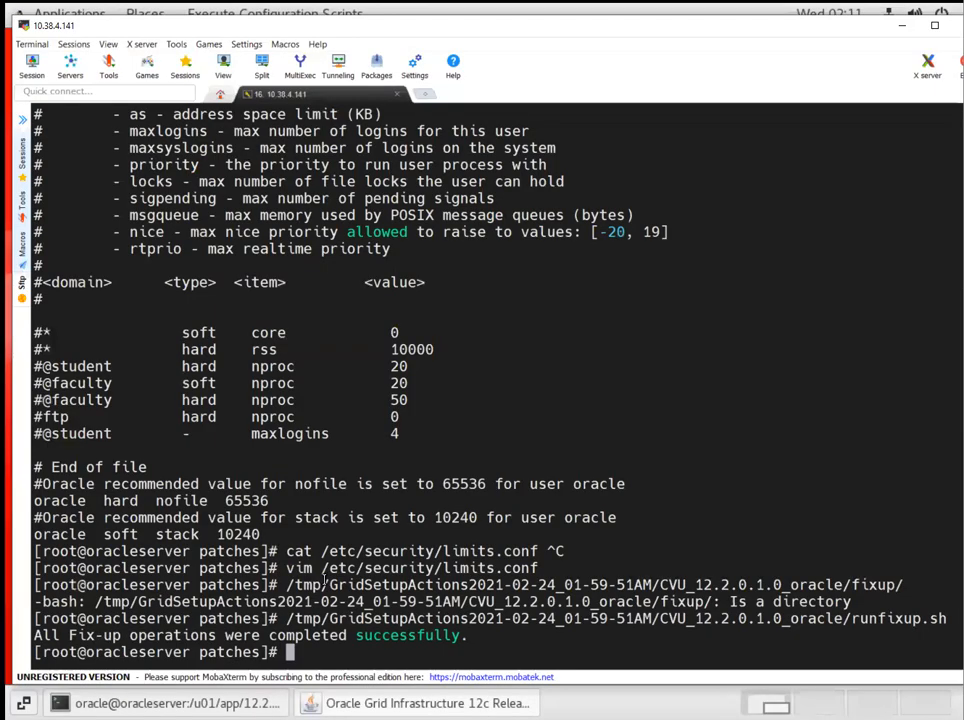
{"action": "type", "text": "/u01/app/"}
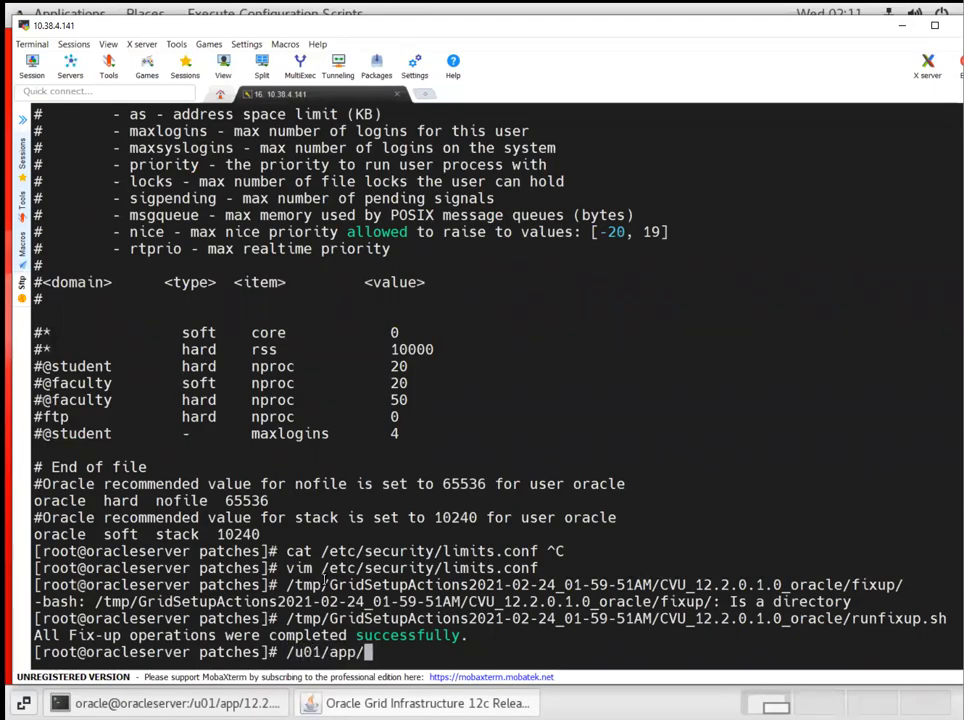
{"action": "type", "text": "oraInventory/r"}
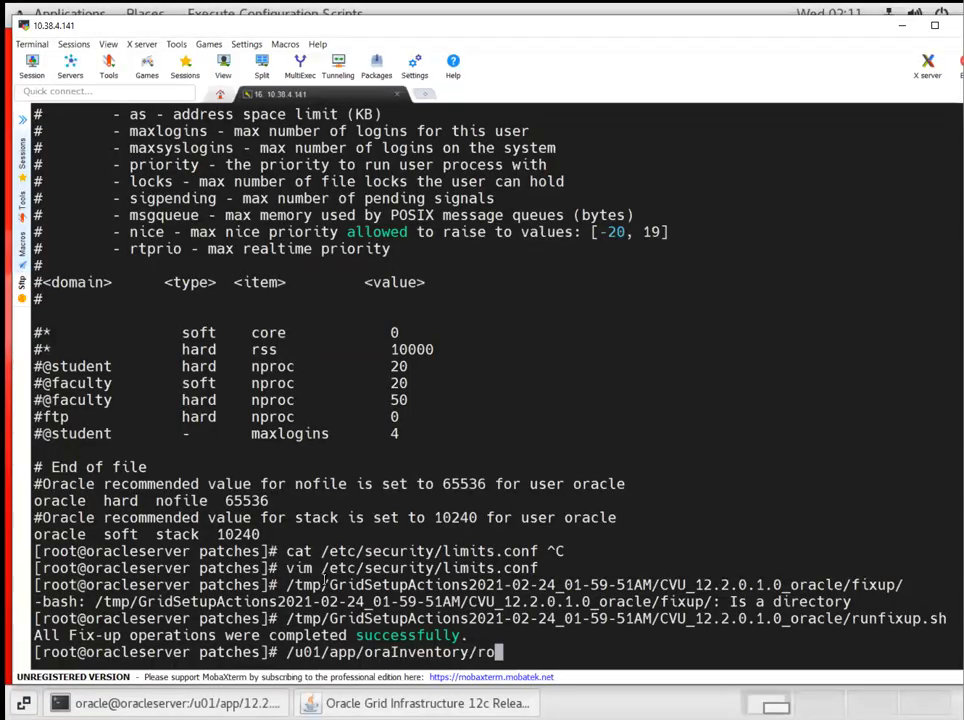
{"action": "type", "text": "o"}
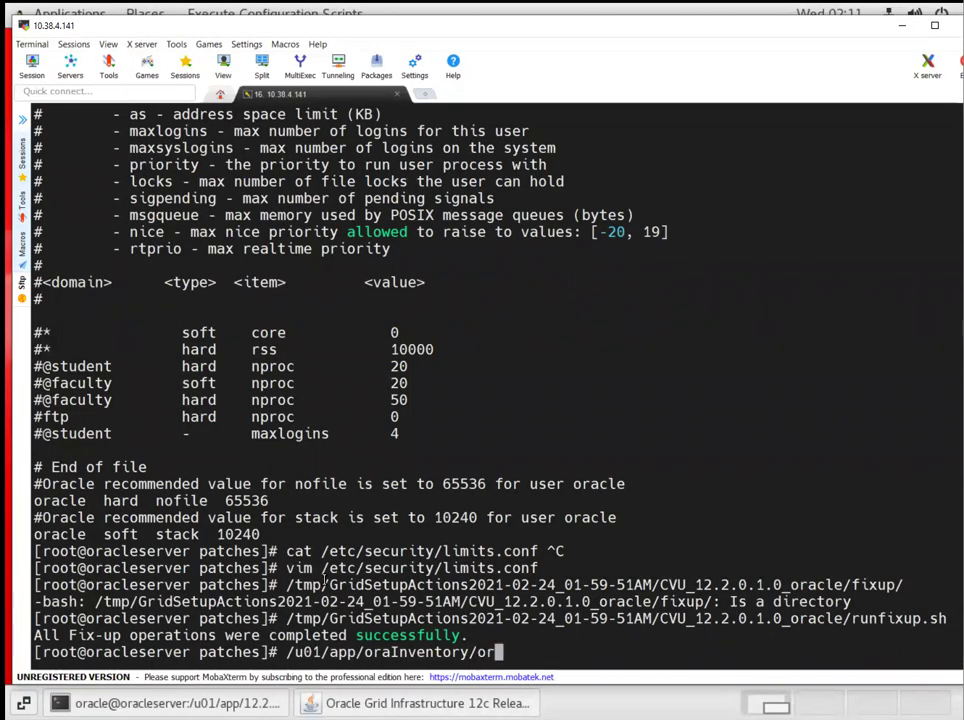
{"action": "type", "text": "ainstRoot.sh"}
{"action": "type", "text": "/u"}
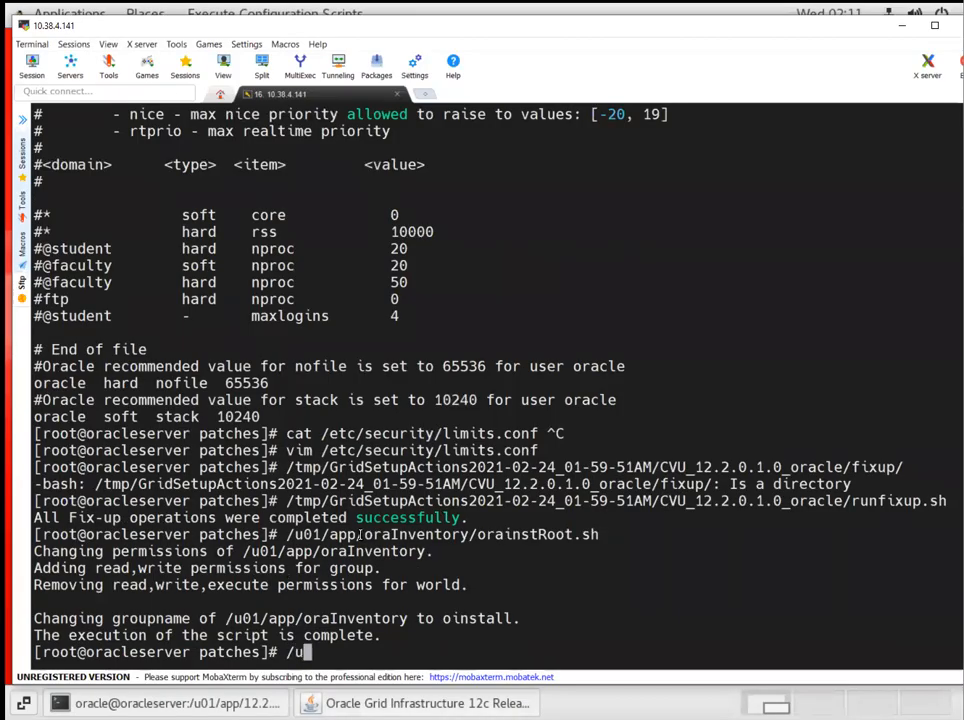
Step: Enter the grid root script path /u01/app/12.2.0.1/grid/root.sh
{"action": "type", "text": "01/app/"}
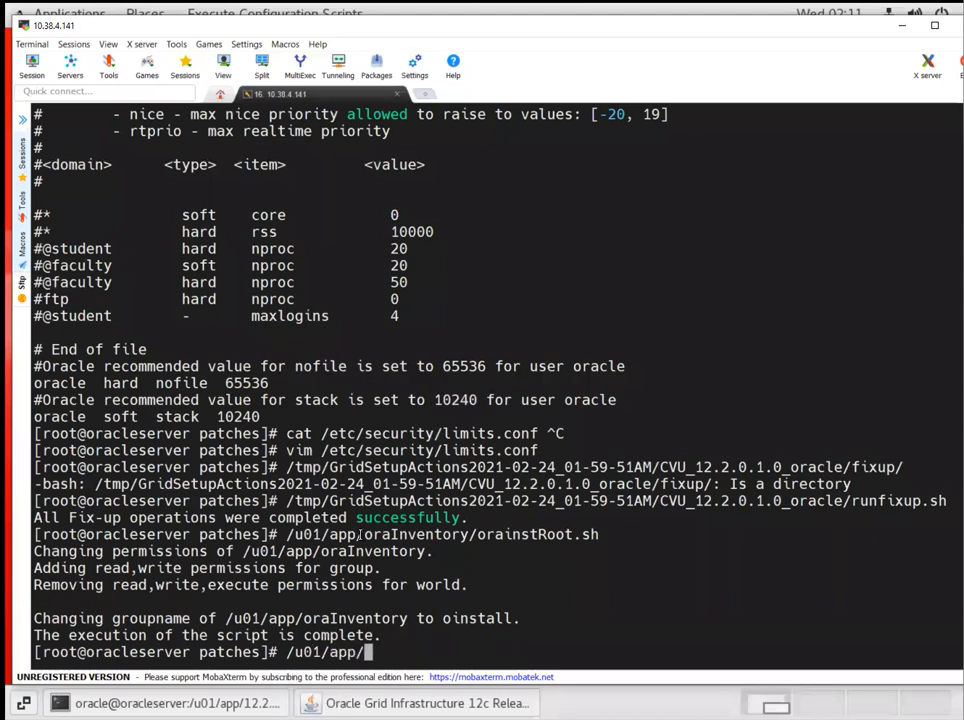
{"action": "type", "text": "1"}
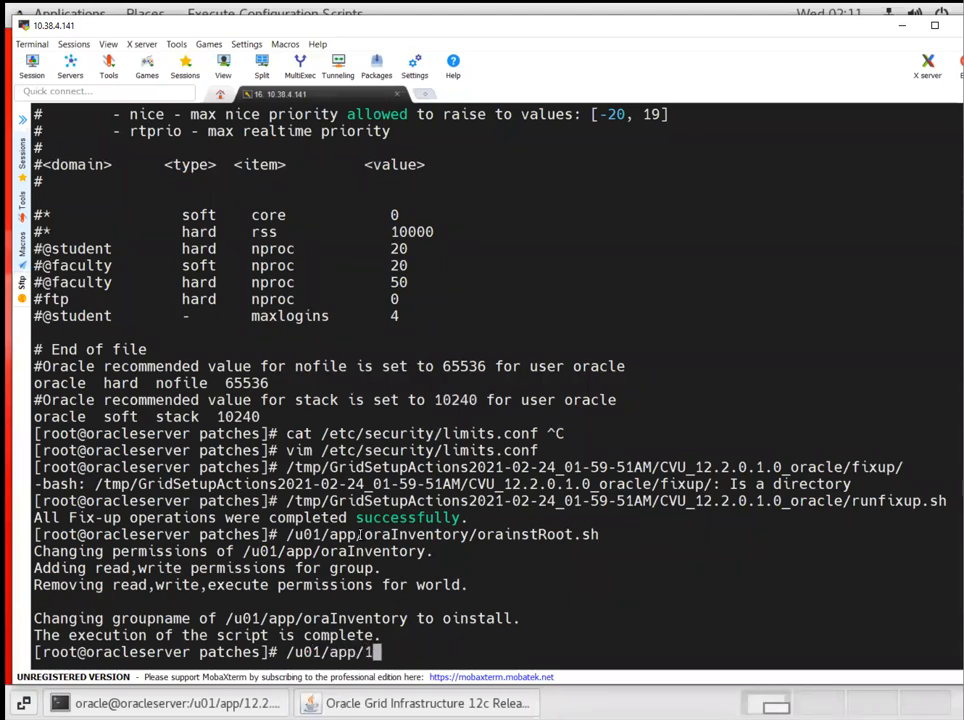
{"action": "type", "text": "2.2.0.1/"}
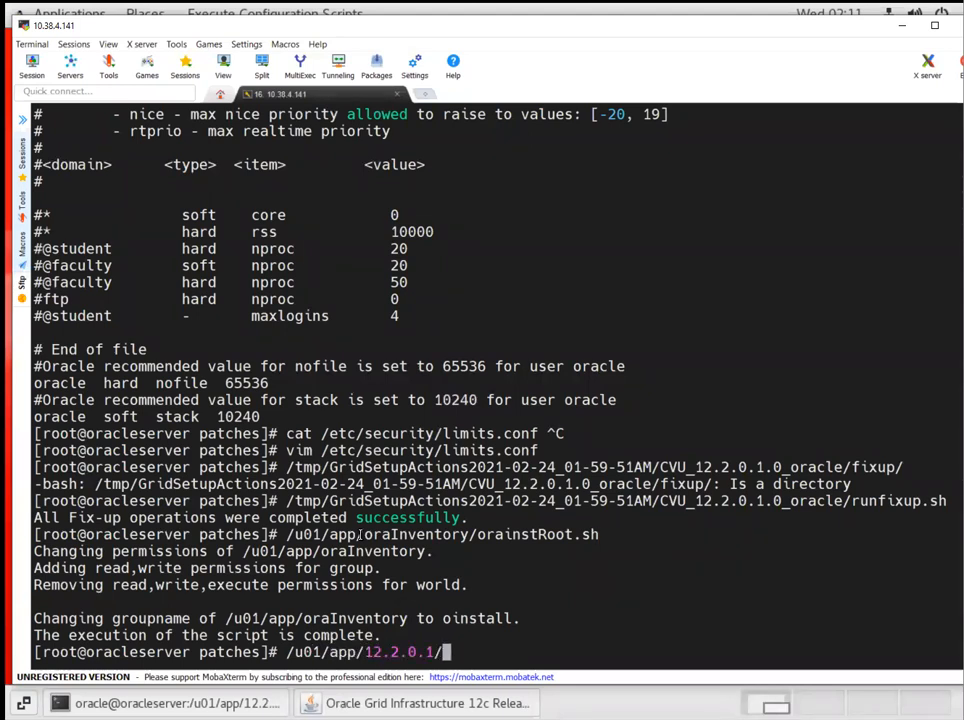
{"action": "type", "text": "grid/"}
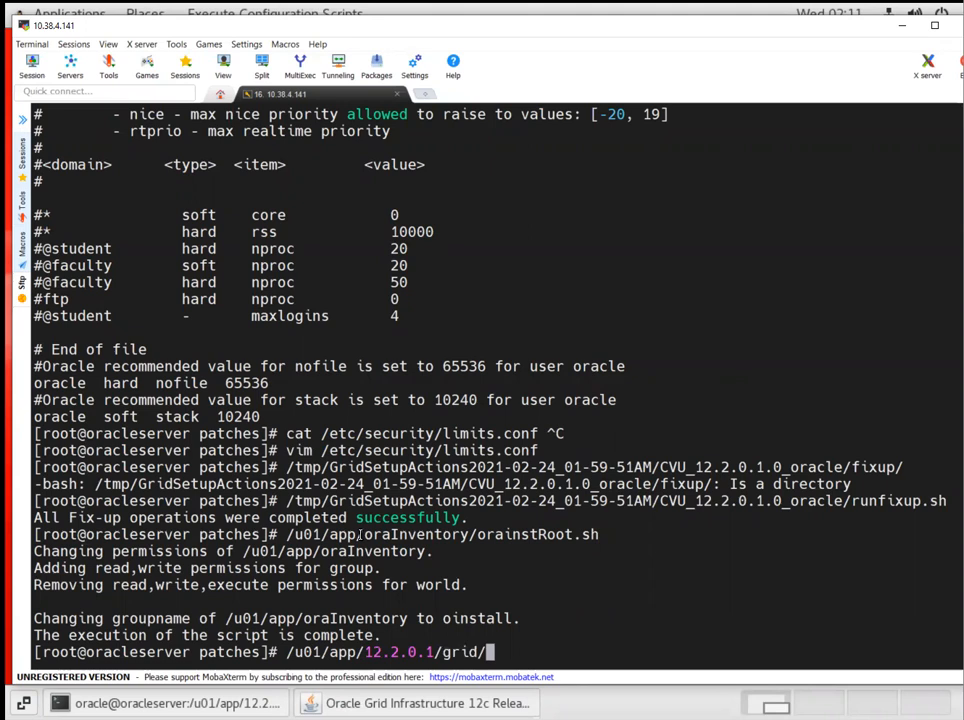
{"action": "type", "text": "root"}
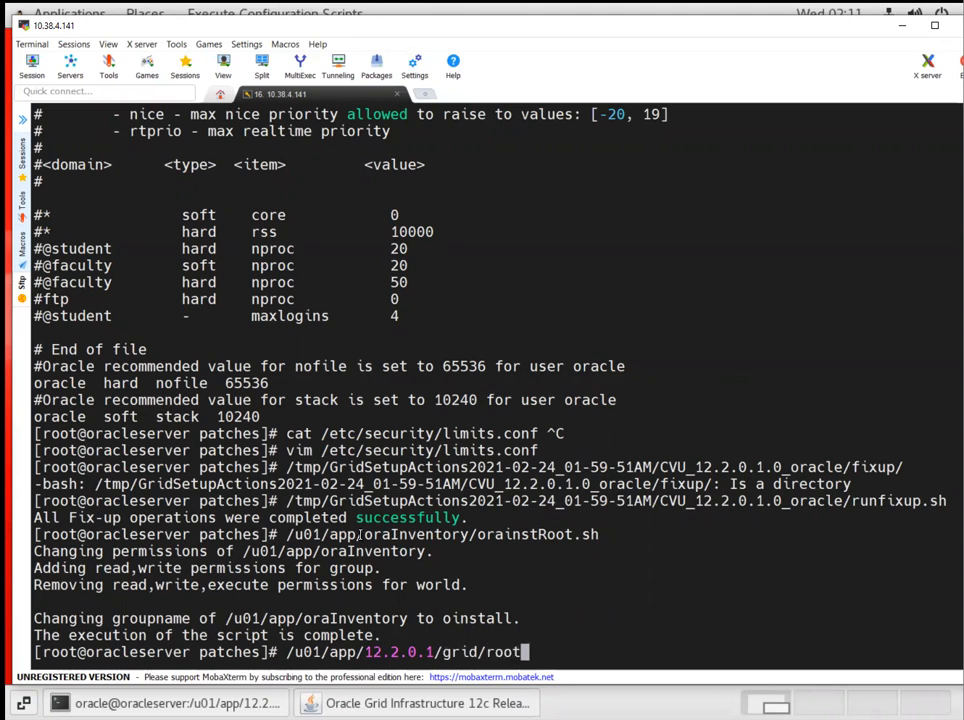
{"action": "type", "text": ".sh"}
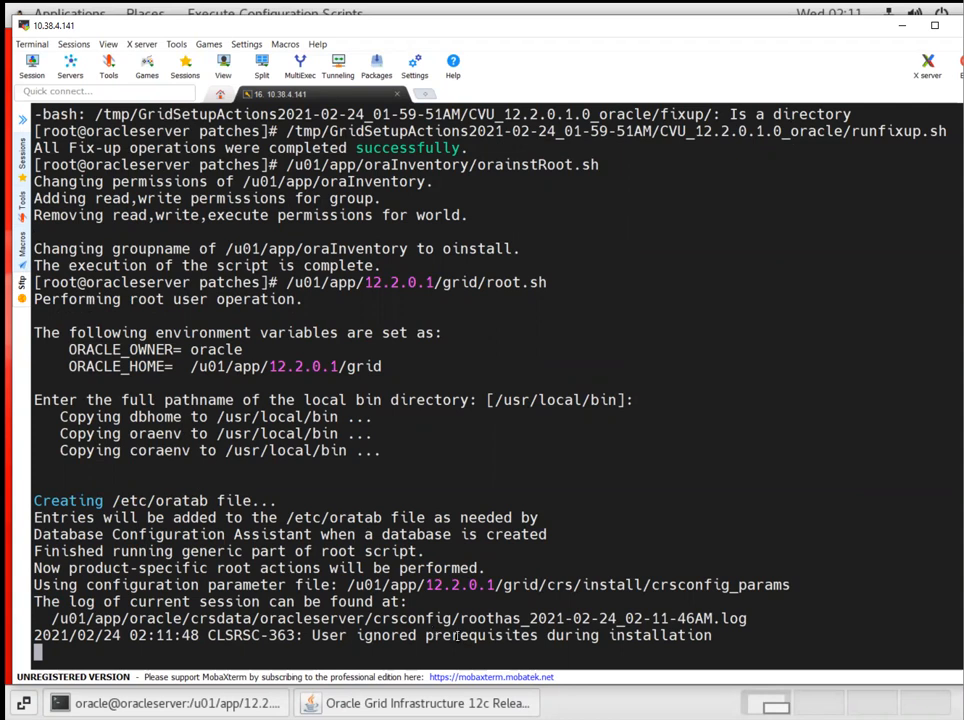
Step: Scroll through root.sh output as it creates OCR keys and pins node oracleserver
{"action": "scroll", "scroll_direction": "down", "scroll_amount": 3}
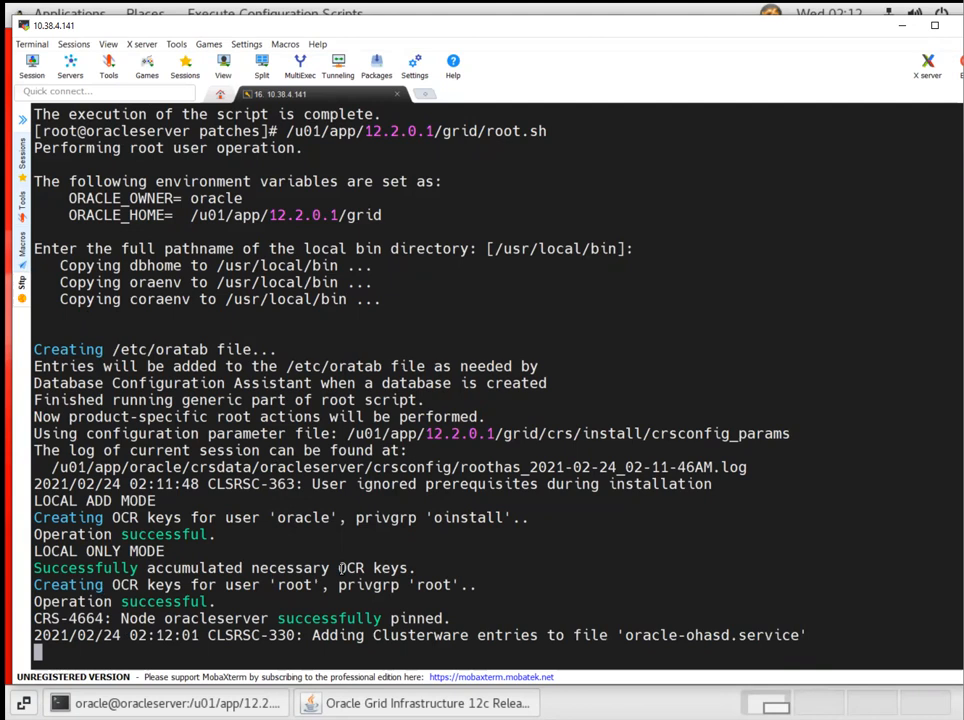
{"action": "scroll", "scroll_direction": "down", "scroll_amount": 3}
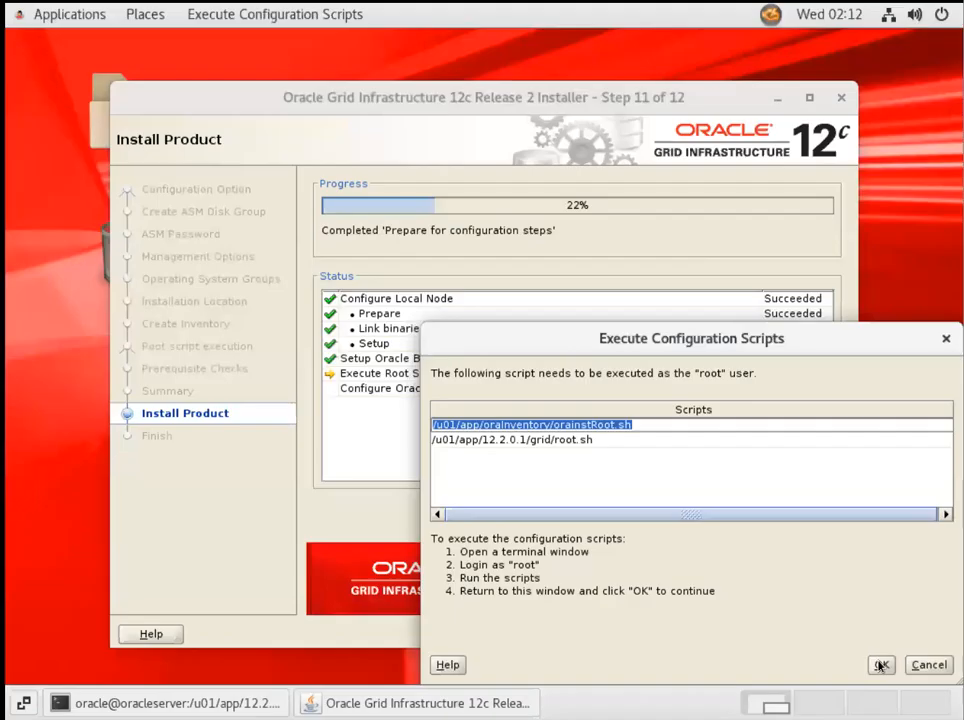
Step: Confirm in the Execute Configuration Scripts dialog that both root scripts have run
{"action": "left_click", "coordinate": [881, 664]}
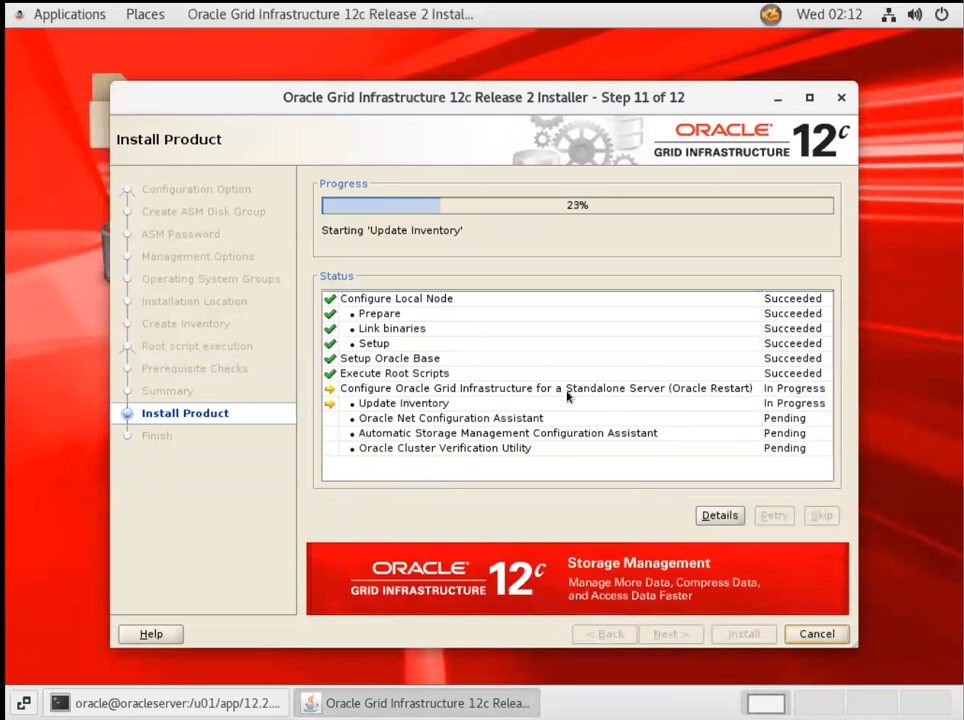
{"action": "mouse_move", "coordinate": [398, 398]}
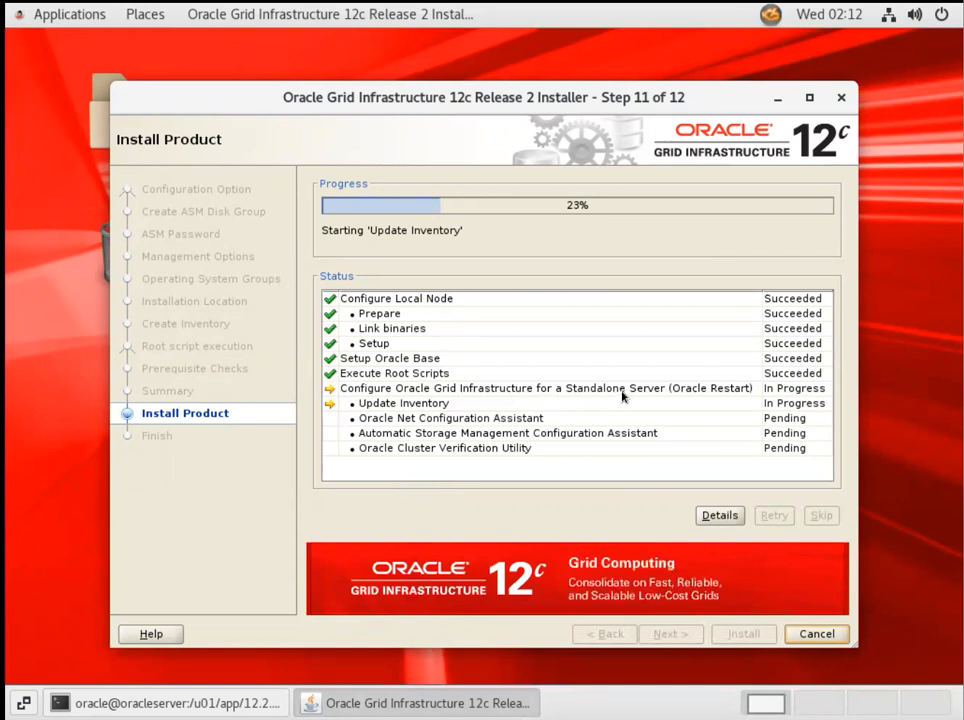
{"action": "mouse_move", "coordinate": [400, 418]}
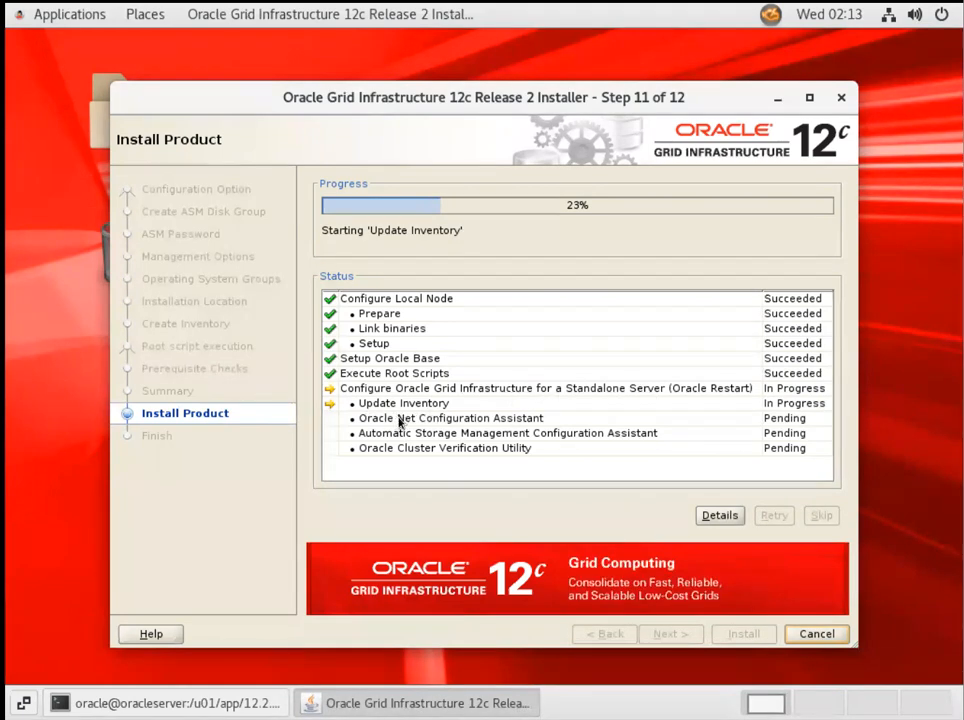
{"action": "mouse_move", "coordinate": [465, 428]}
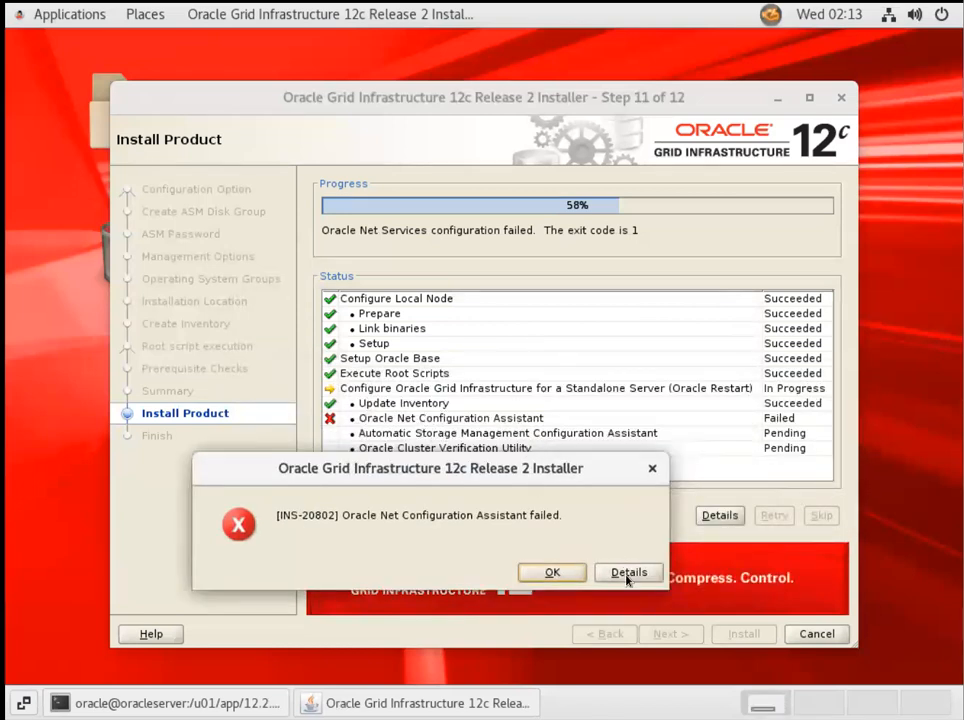
Step: View the INS-20802 error details, dismiss it, and retry the Net Configuration Assistant
{"action": "left_click", "coordinate": [628, 571]}
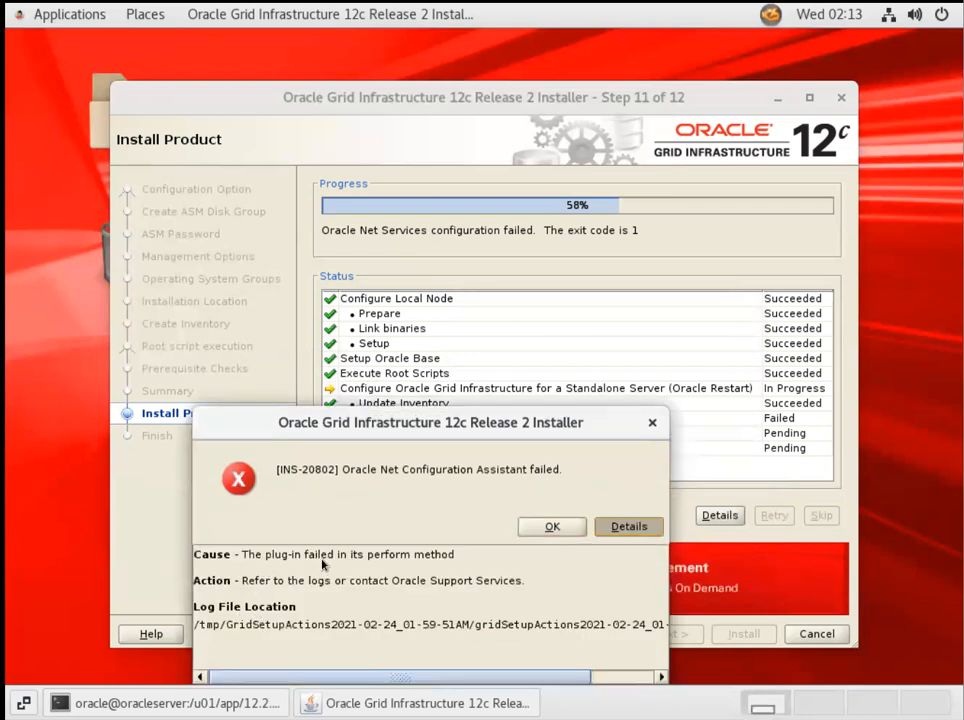
{"action": "mouse_move", "coordinate": [570, 492]}
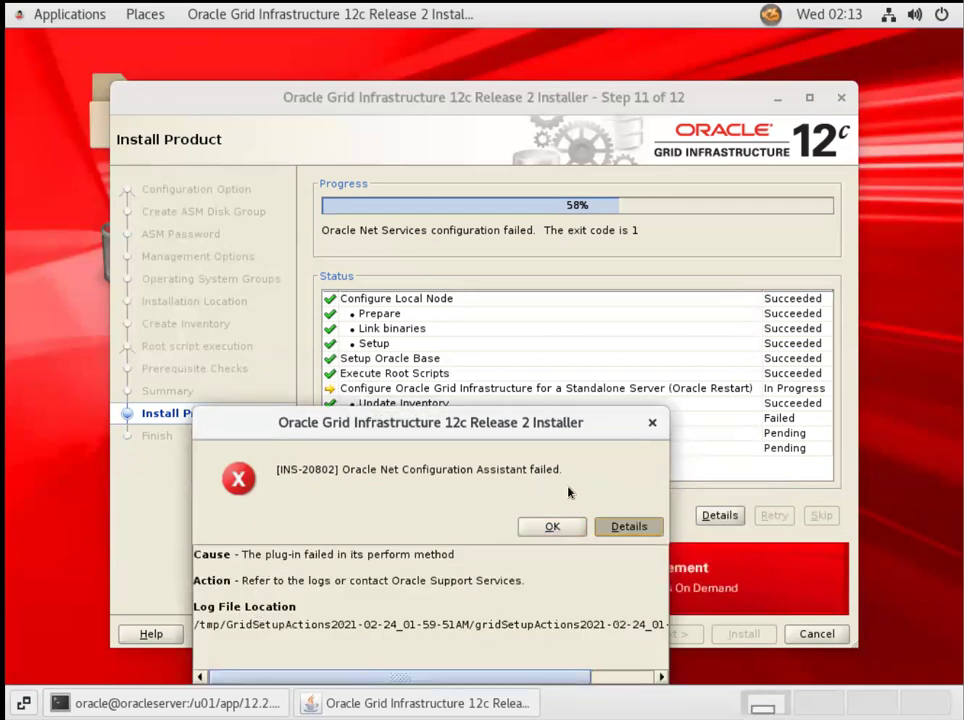
{"action": "left_click", "coordinate": [551, 526]}
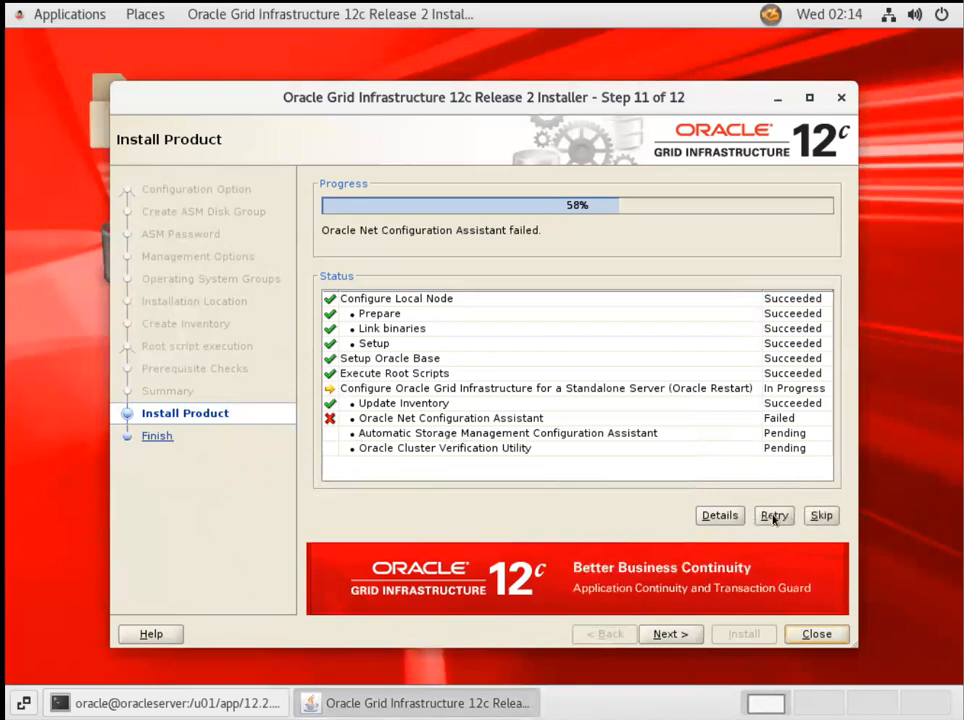
{"action": "left_click", "coordinate": [774, 515]}
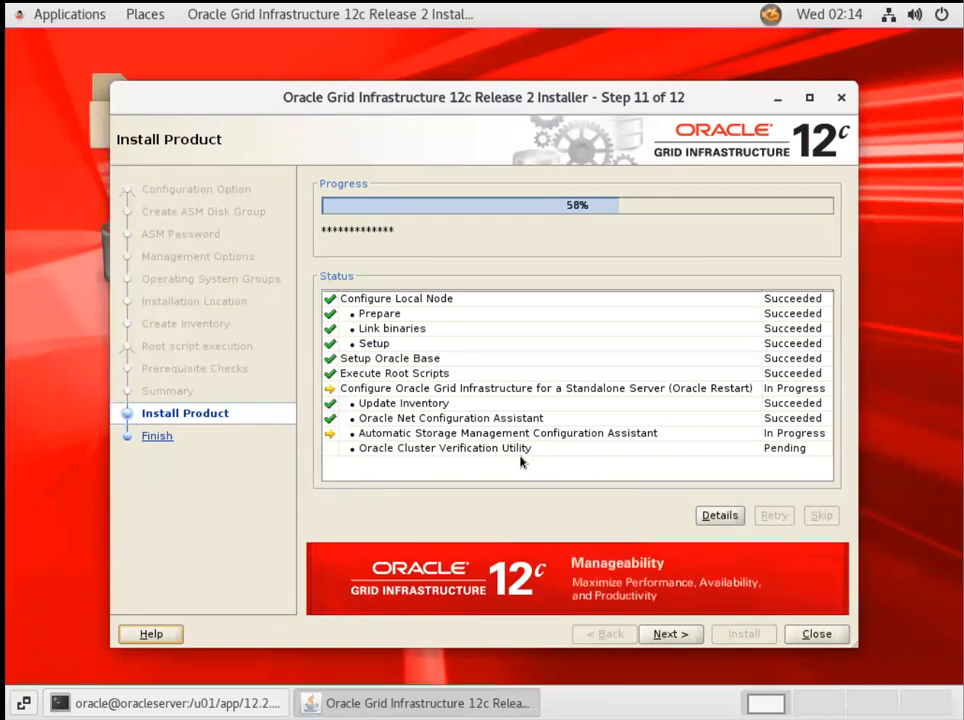
{"action": "mouse_move", "coordinate": [528, 492]}
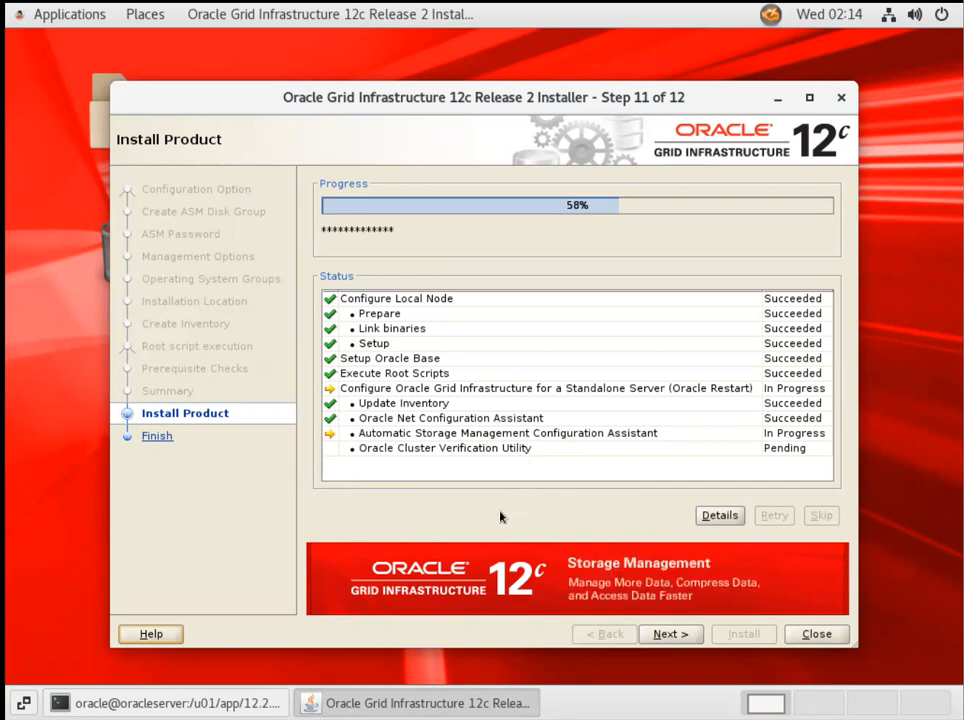
{"action": "mouse_move", "coordinate": [457, 510]}
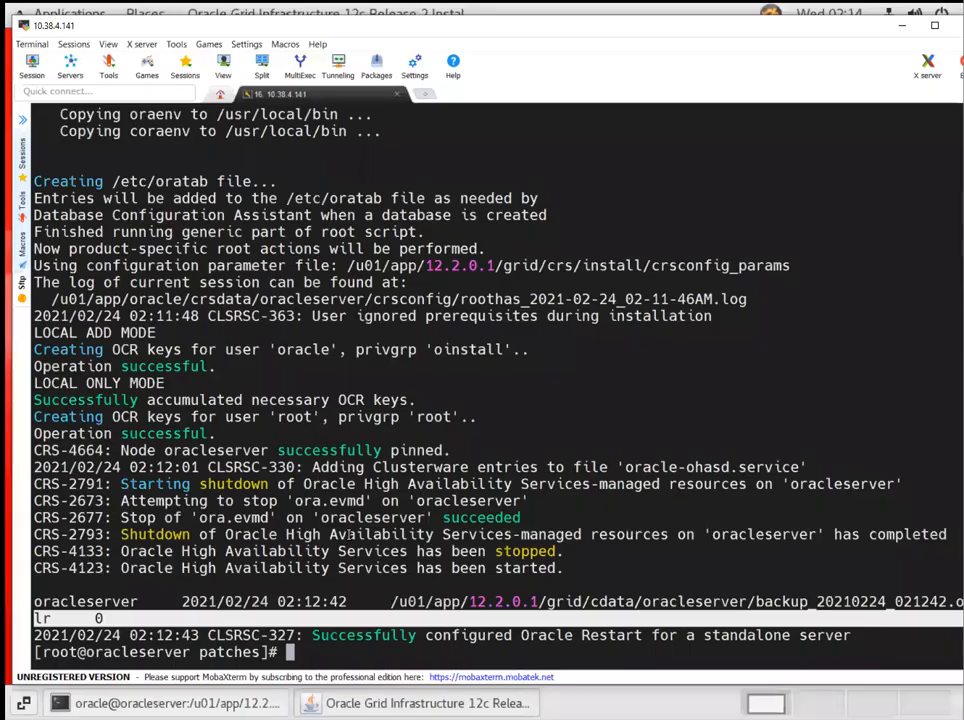
Step: Check the +ASM smon process with ps -ef, source oraenv for +ASM, and run crsctl stat res -t
{"action": "type", "text": "ps -ef"}
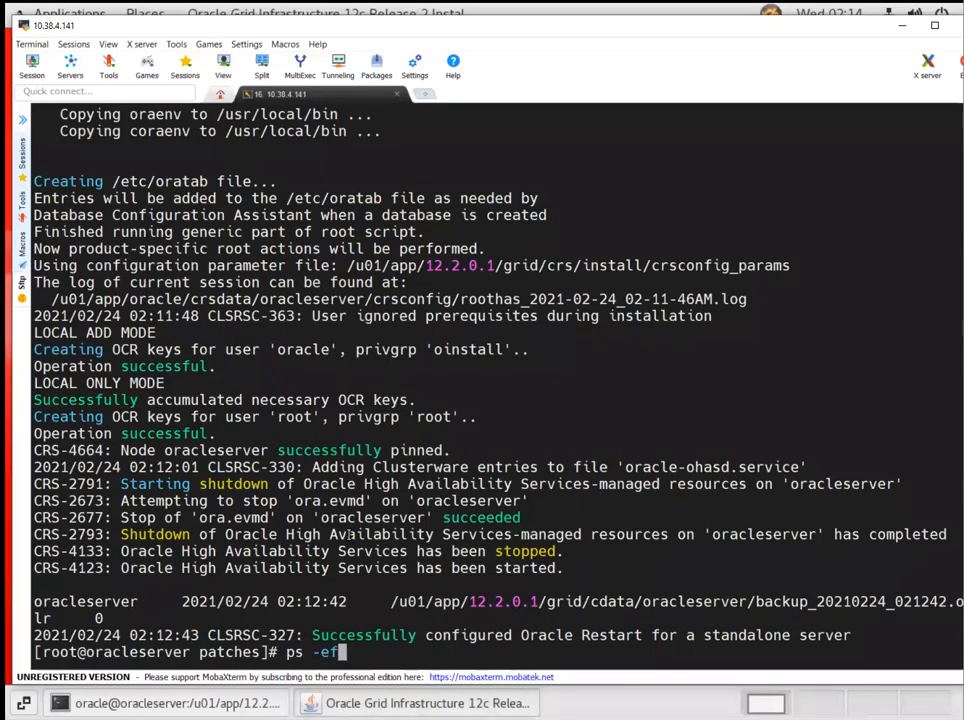
{"action": "key", "text": "Return"}
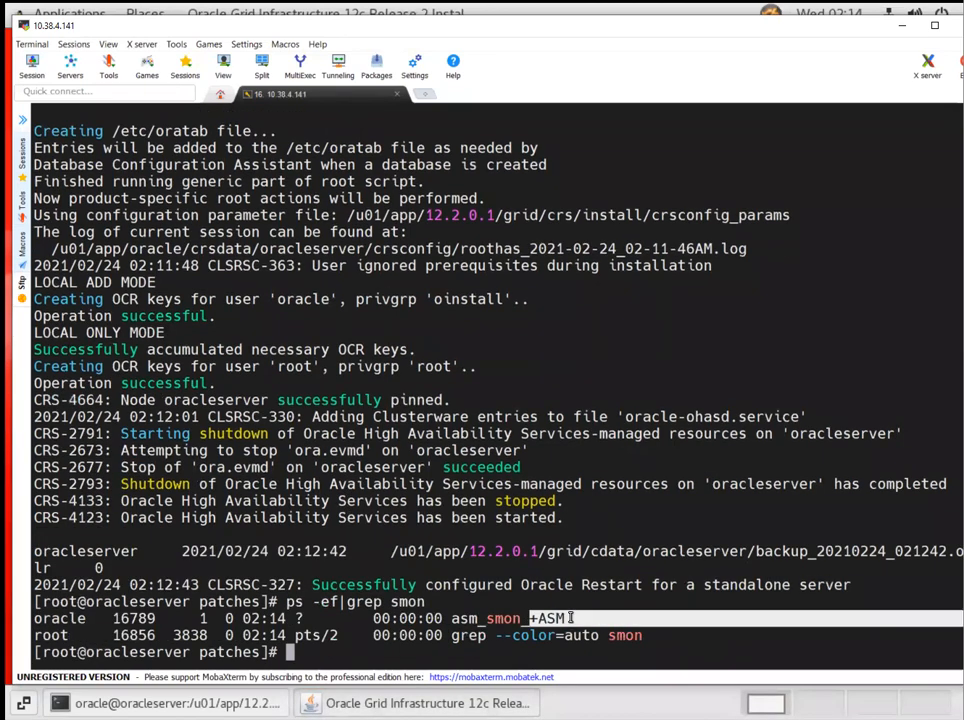
{"action": "type", "text": ". oraenv"}
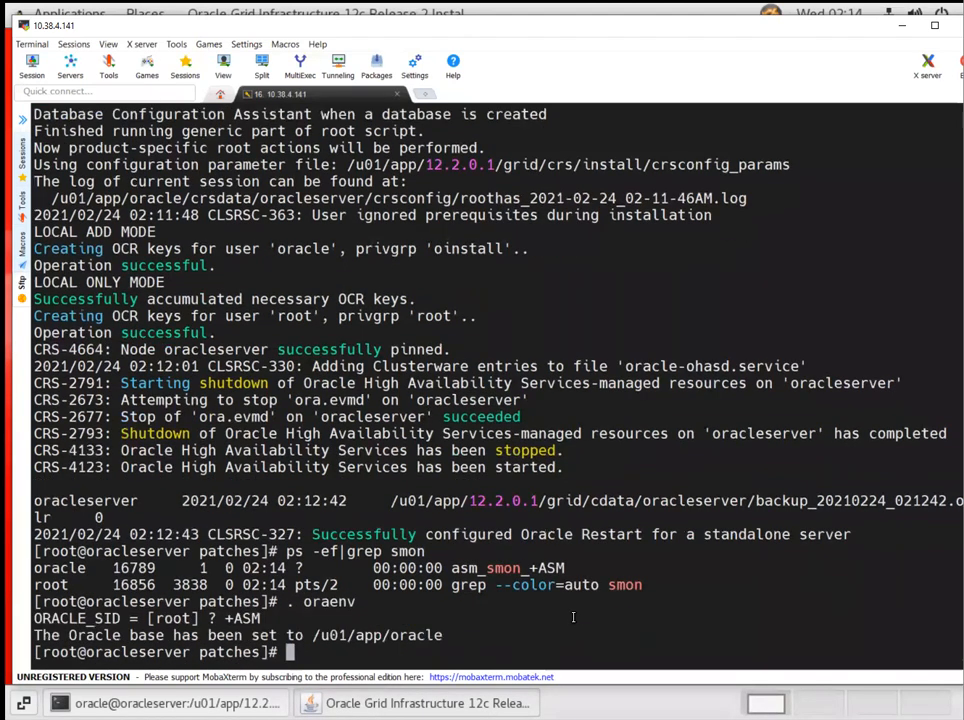
{"action": "type", "text": "crsc"}
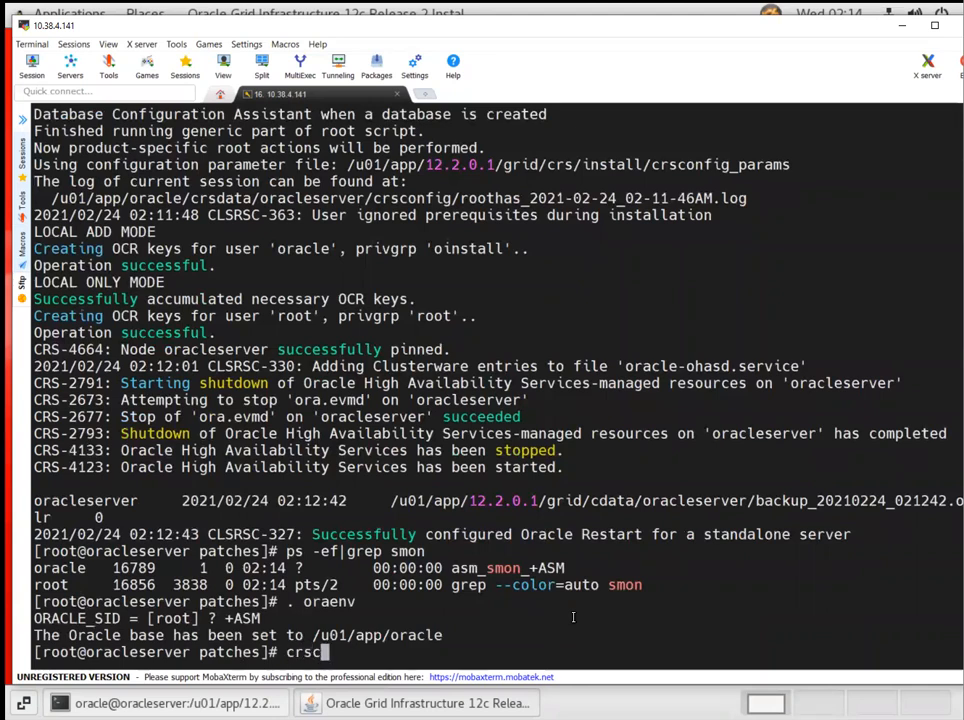
{"action": "type", "text": "tl stat res"}
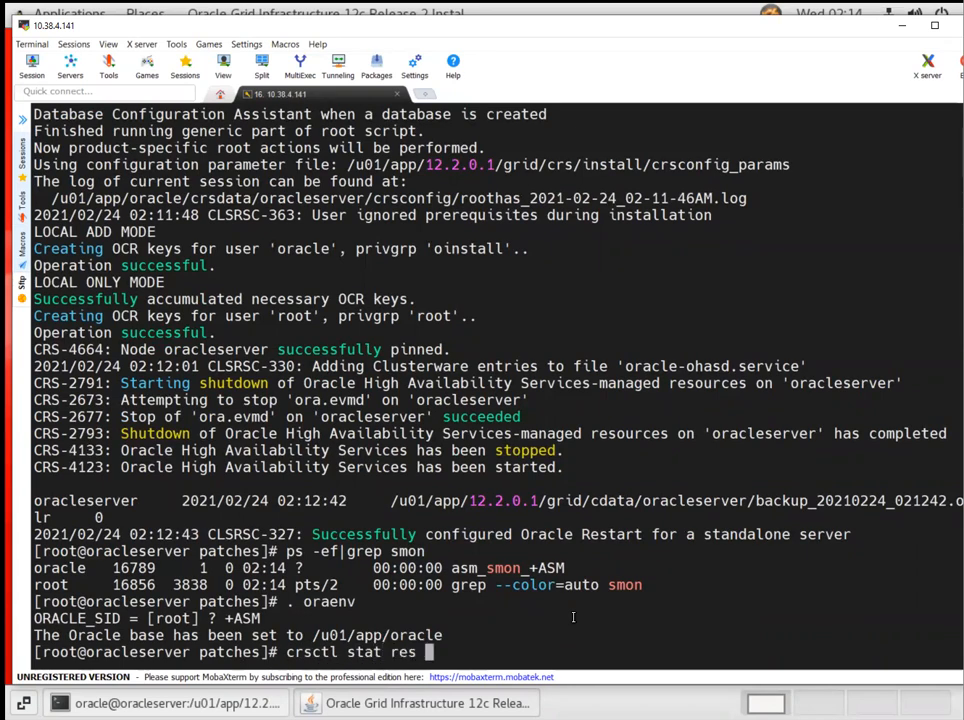
{"action": "key", "text": "Return"}
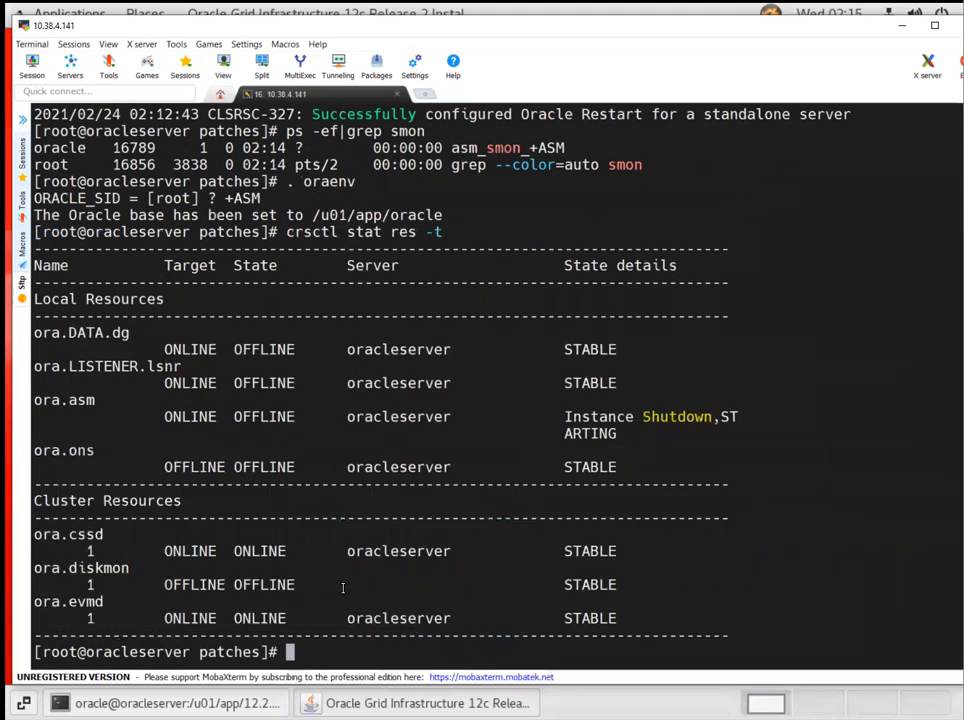
Step: Advance the installer to the Finish page confirming Standalone Server success, then close it
{"action": "left_click", "coordinate": [415, 702]}
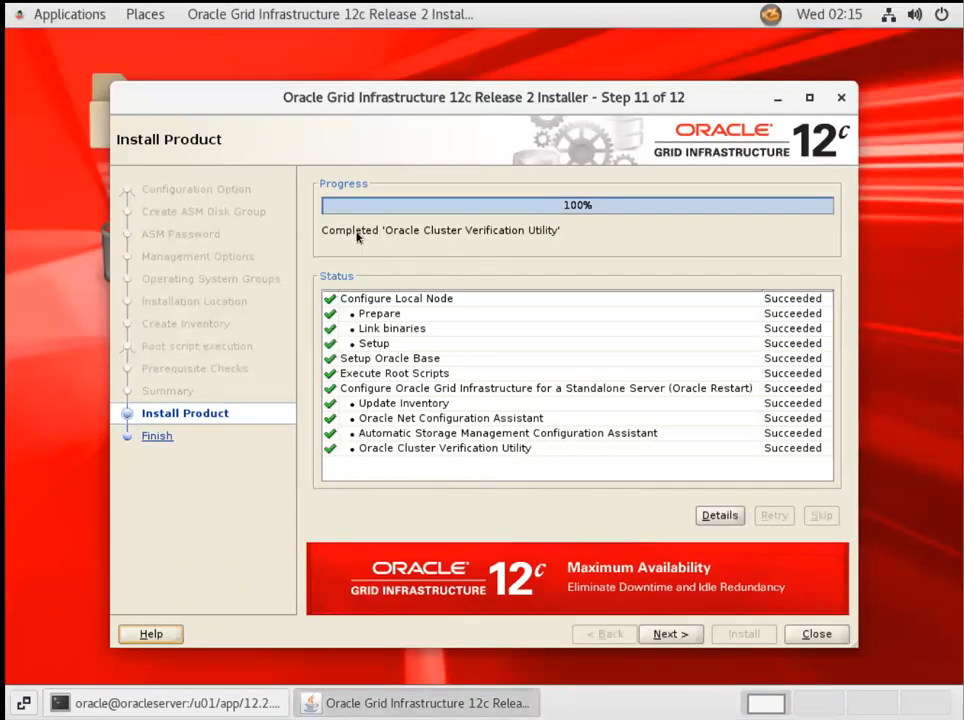
{"action": "mouse_move", "coordinate": [525, 243]}
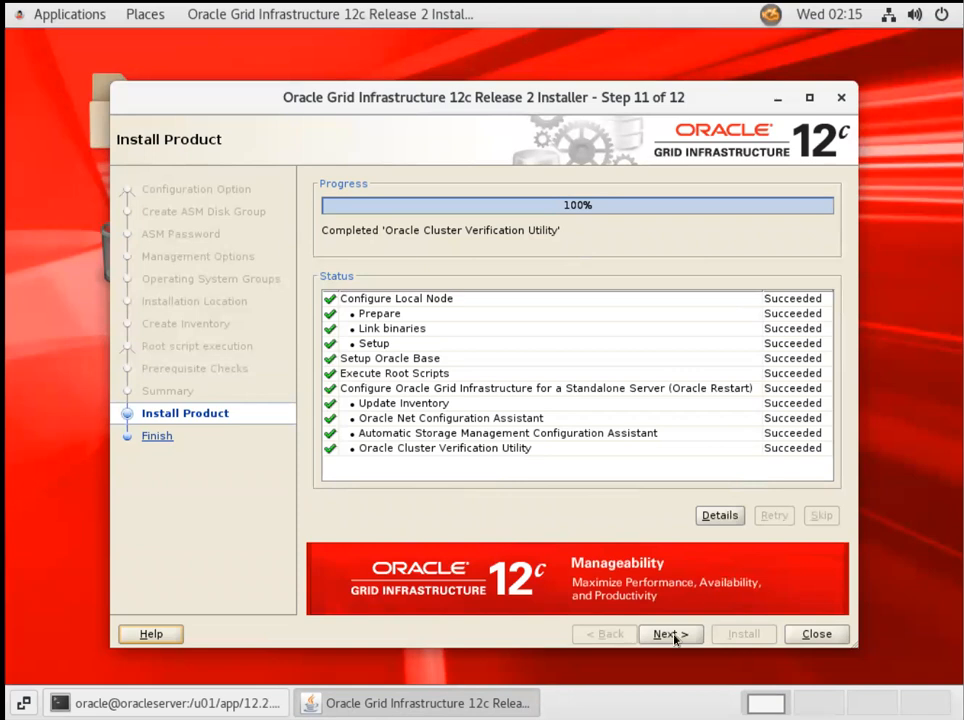
{"action": "left_click", "coordinate": [669, 634]}
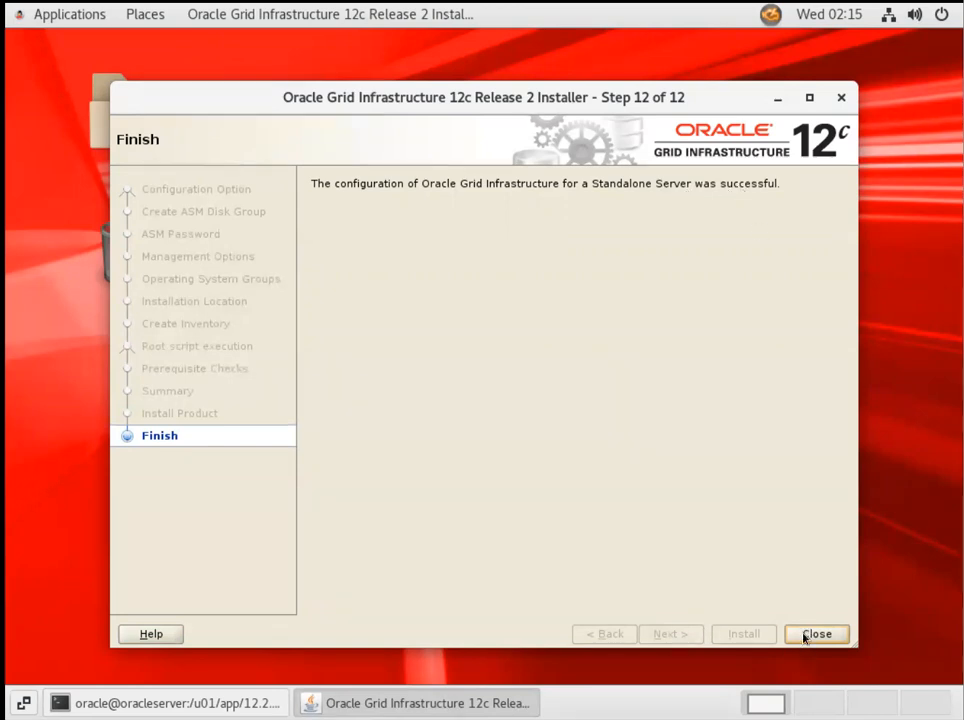
{"action": "left_click", "coordinate": [817, 633]}
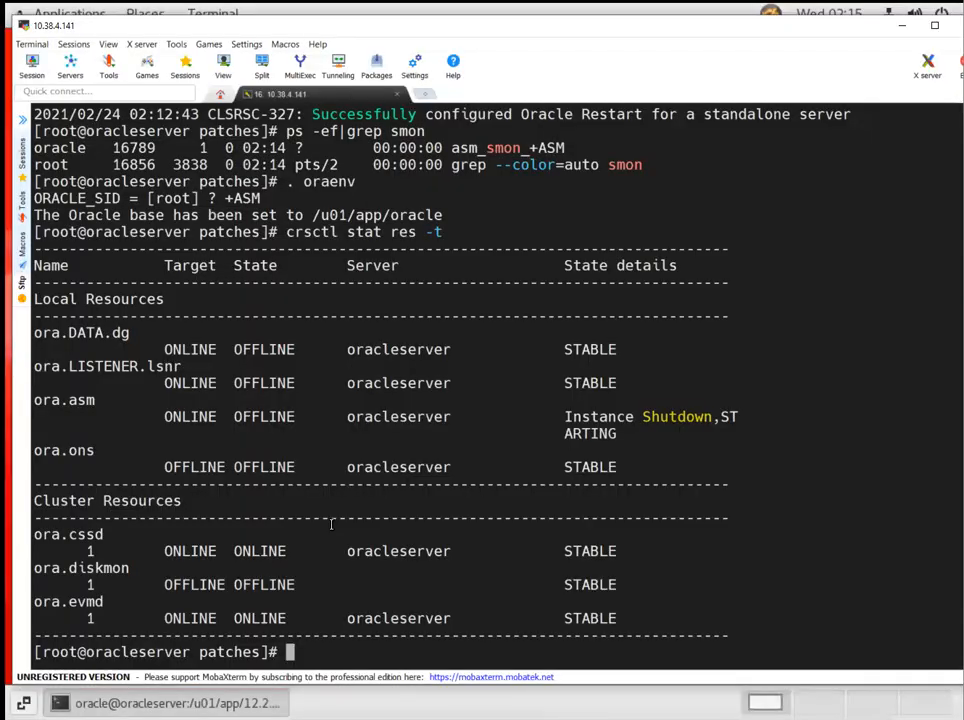
Step: Rerun ps -ef|grep smon to confirm the ASM smon process is running
{"action": "type", "text": "ps -ef|g"}
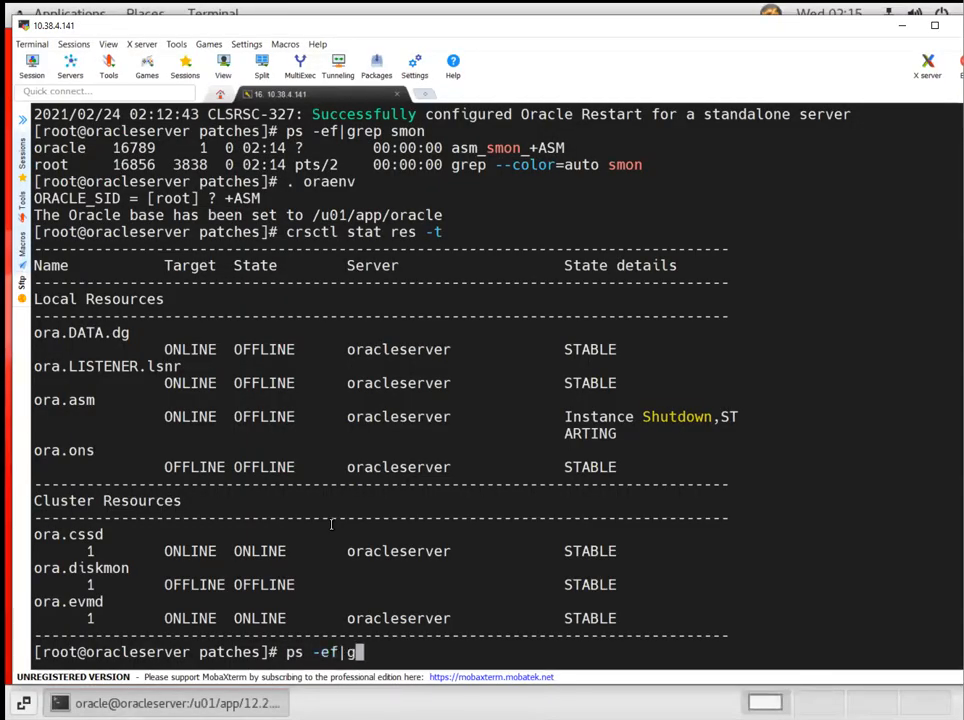
{"action": "key", "text": "Return"}
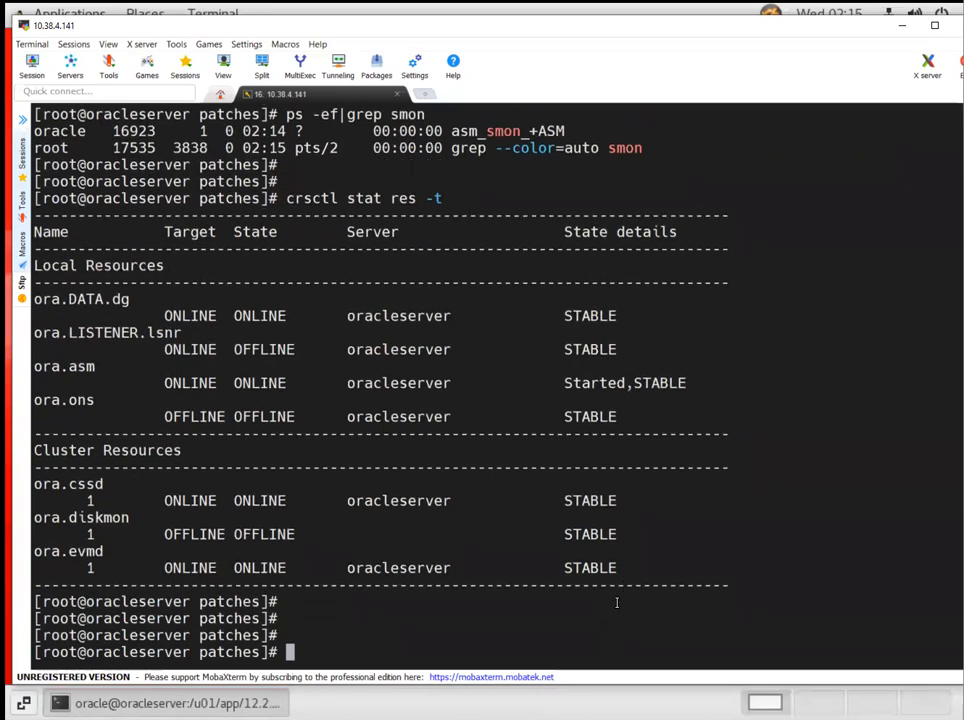
{"action": "mouse_move", "coordinate": [391, 548]}
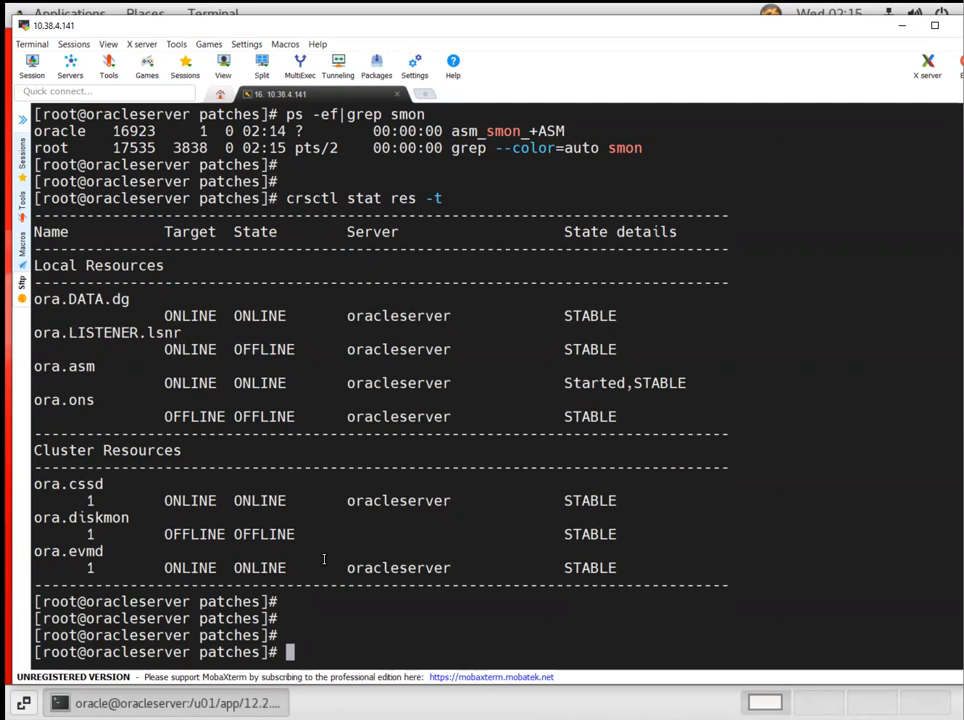
{"action": "mouse_move", "coordinate": [272, 540]}
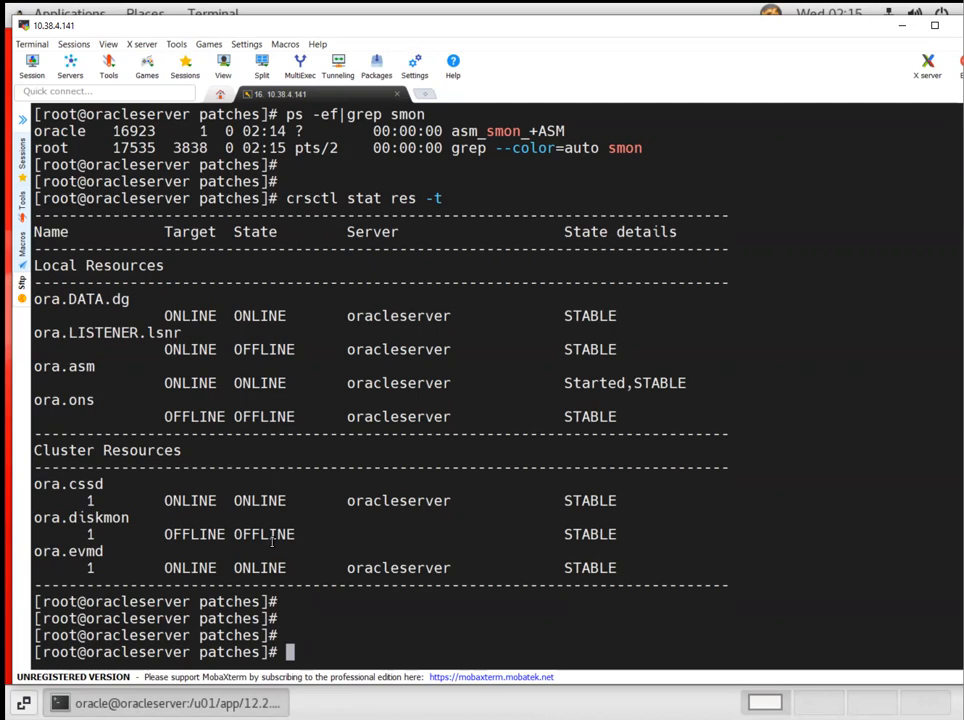
{"action": "mouse_move", "coordinate": [352, 550]}
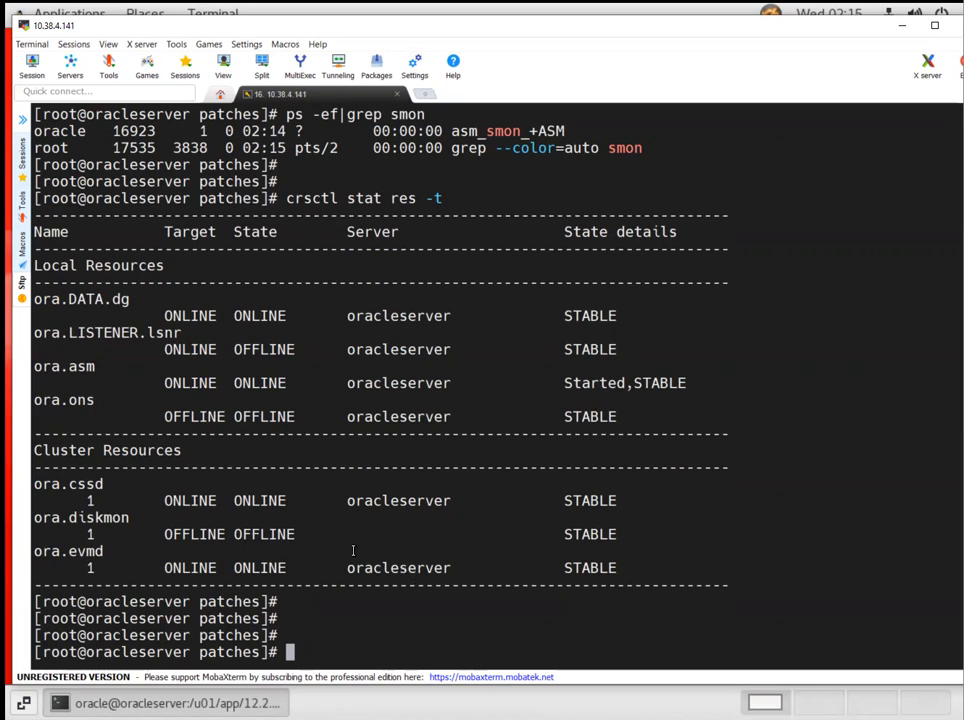